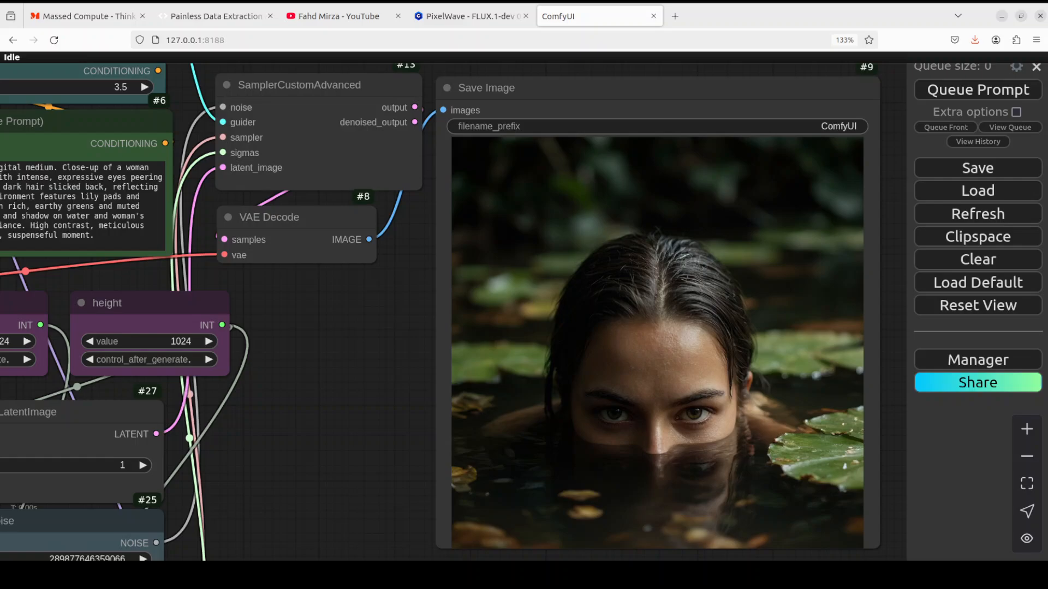
Switch to the PixelWave FLUX.1-dev model page on Civitai.
left_click(468, 16)
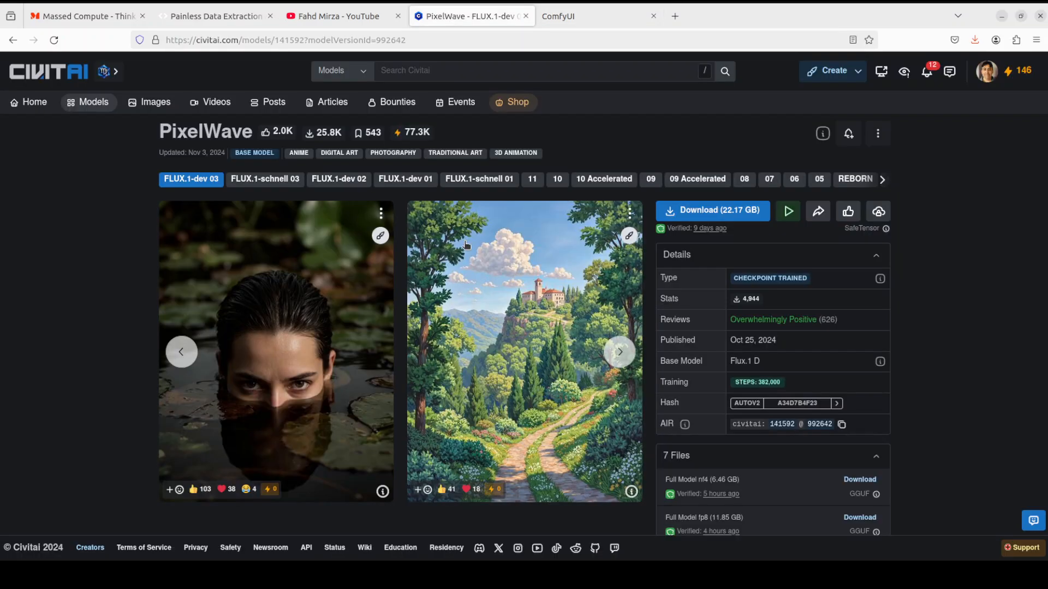
mouse_move(186, 264)
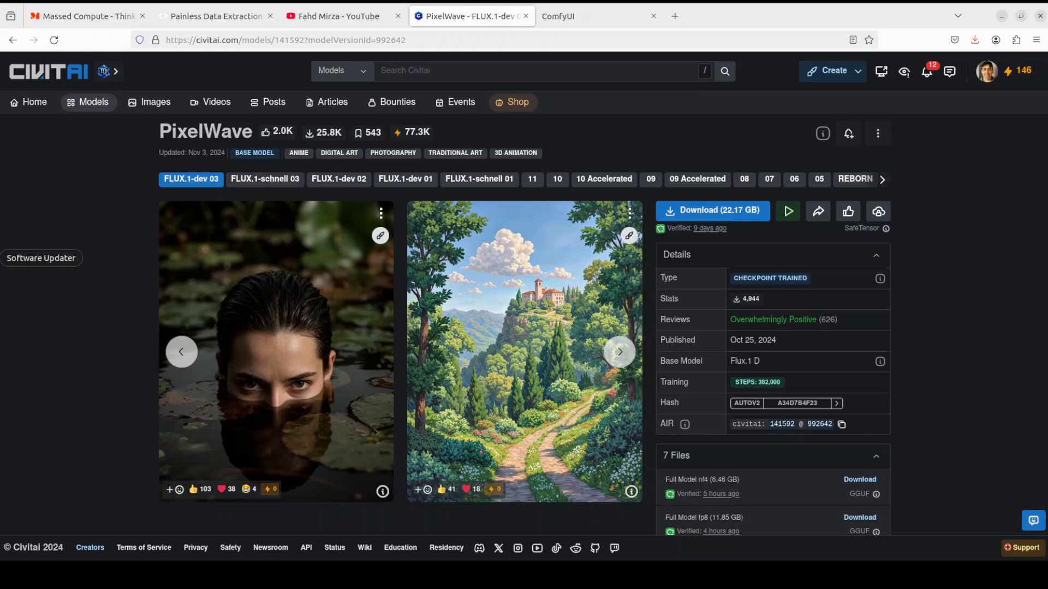
mouse_move(105, 362)
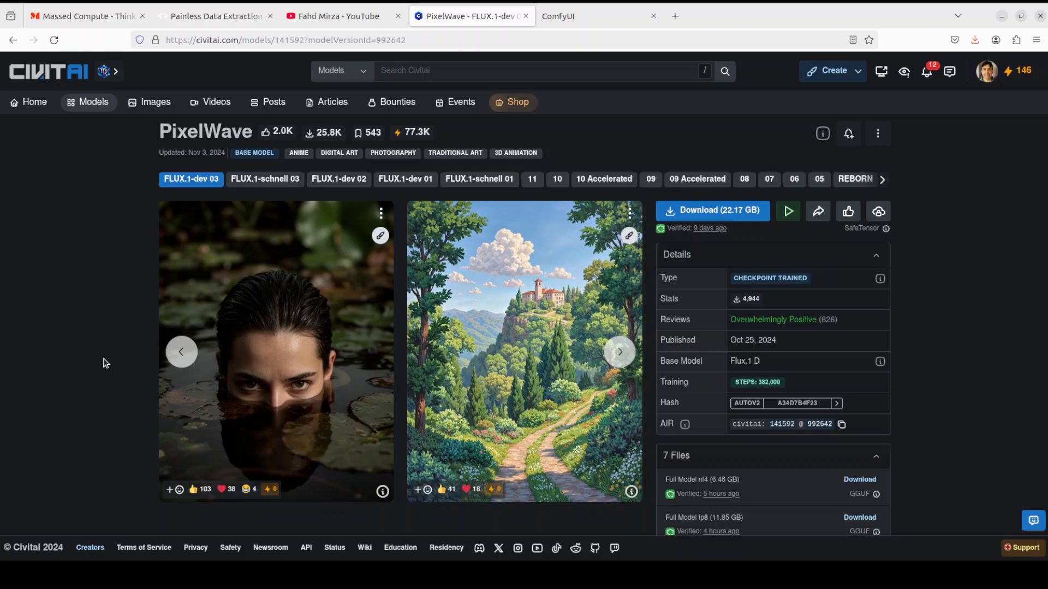
mouse_move(150, 231)
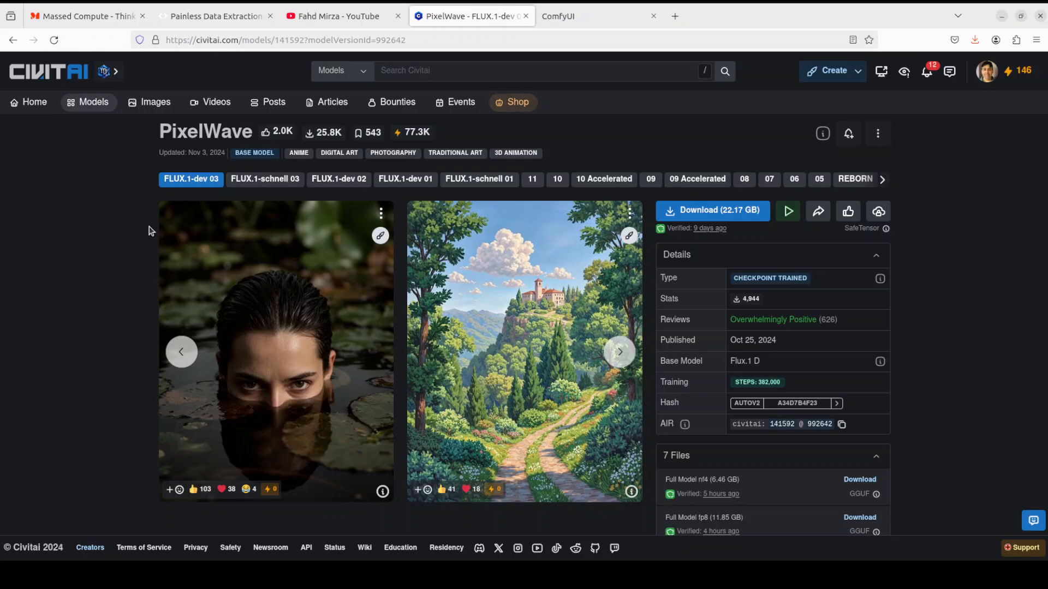
View the channel's flux.1 dev video results and scroll further down the list.
left_click(334, 17)
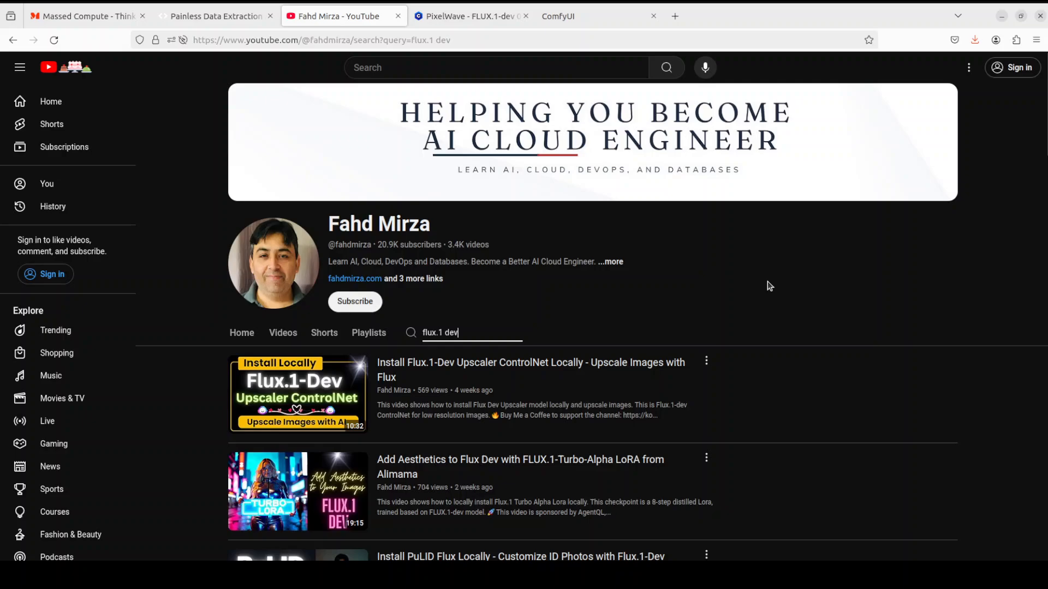
mouse_move(1040, 105)
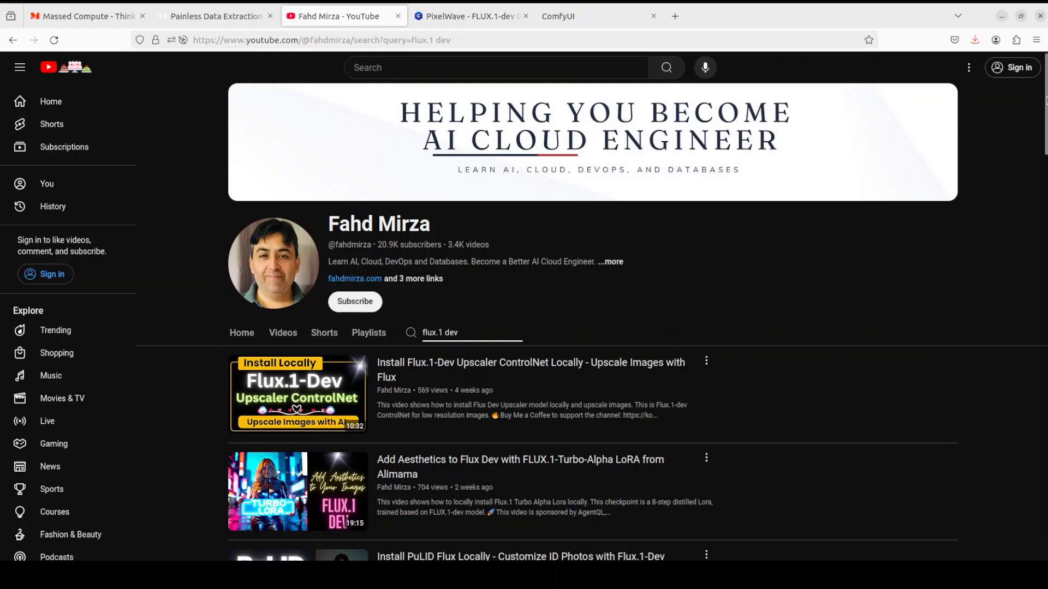
mouse_move(686, 281)
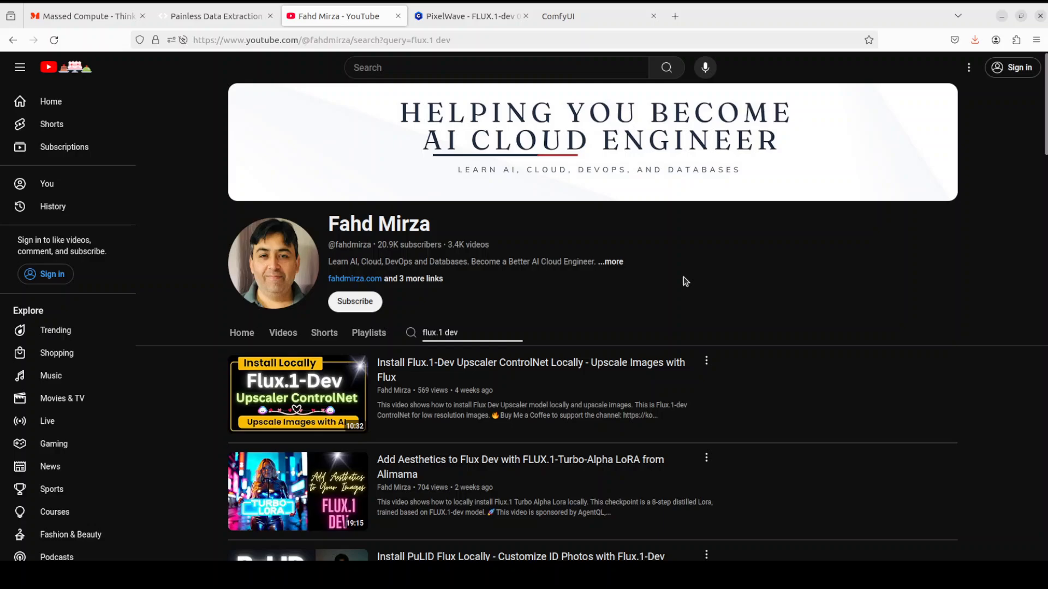
scroll("down", 3)
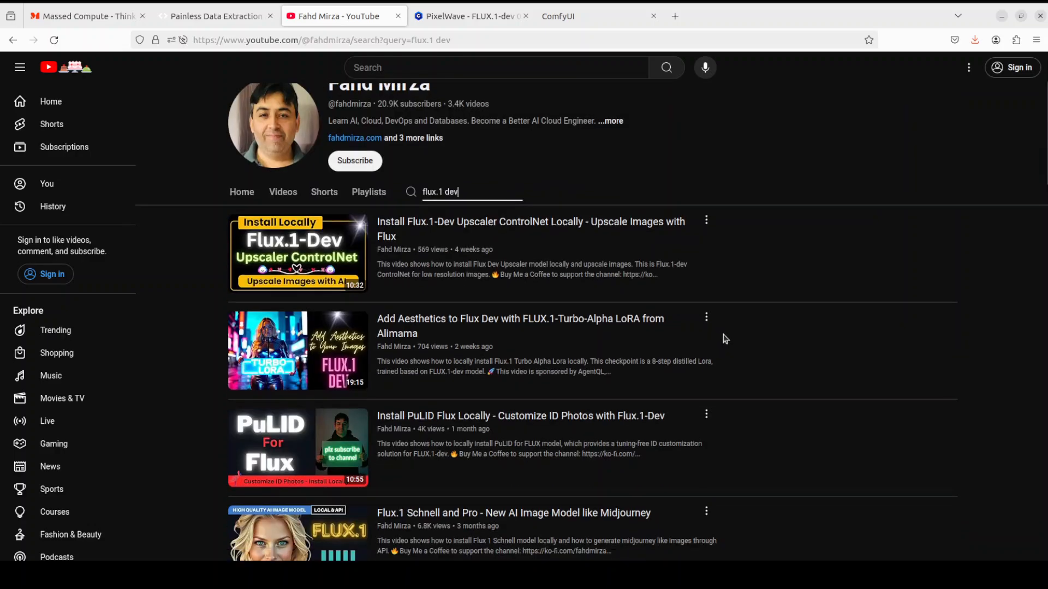
scroll("down", 3)
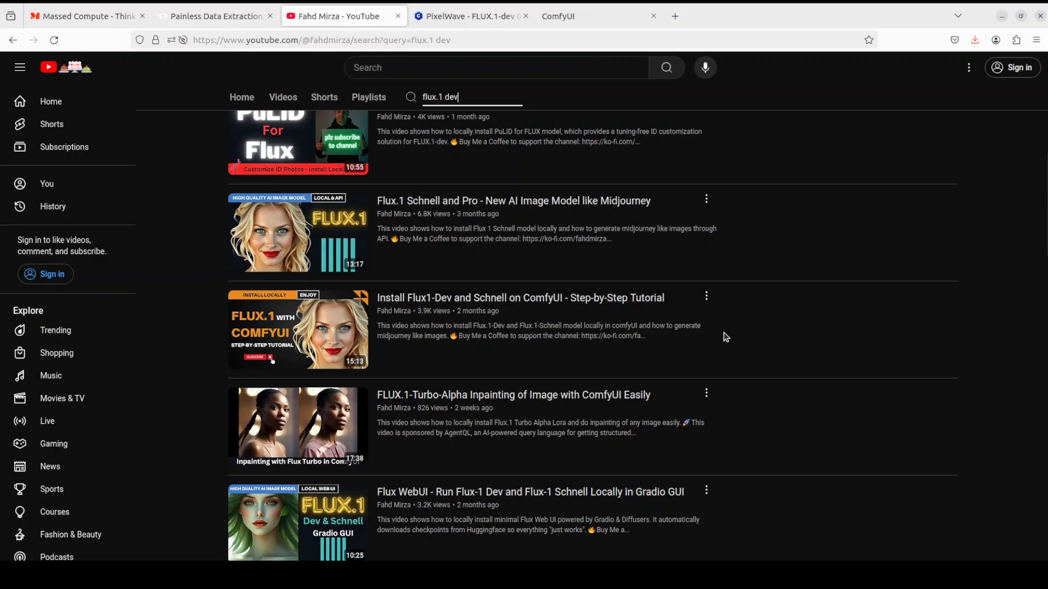
mouse_move(770, 343)
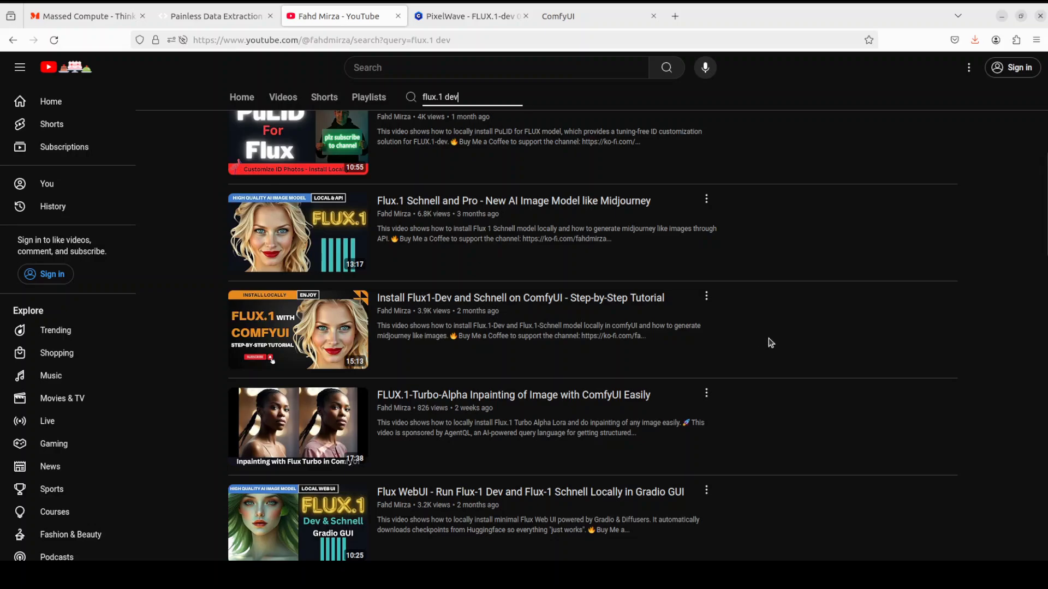
mouse_move(525, 46)
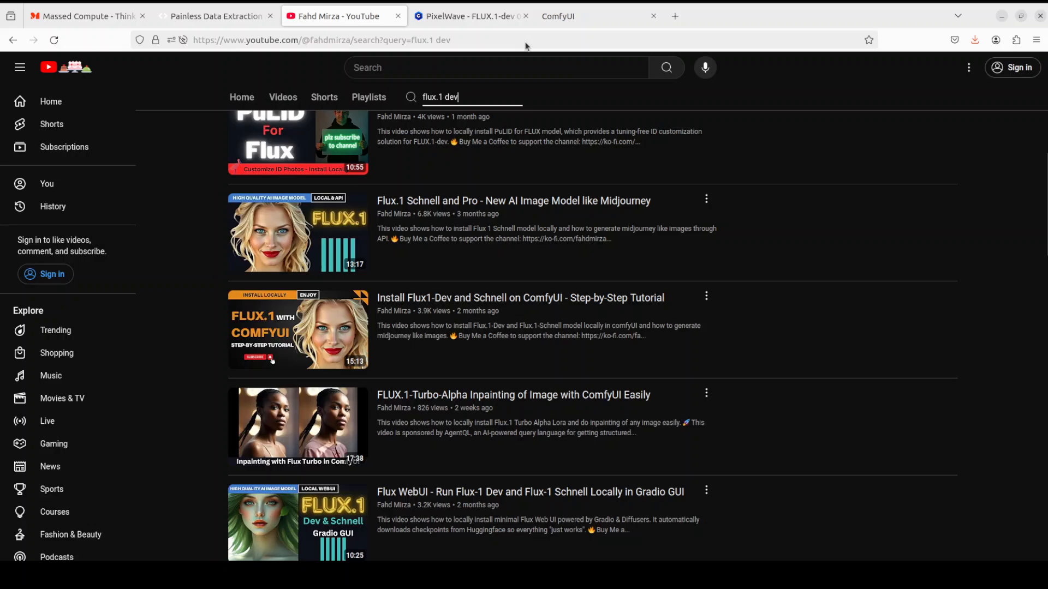
Return to the PixelWave FLUX.1-dev model page on Civitai.
left_click(468, 17)
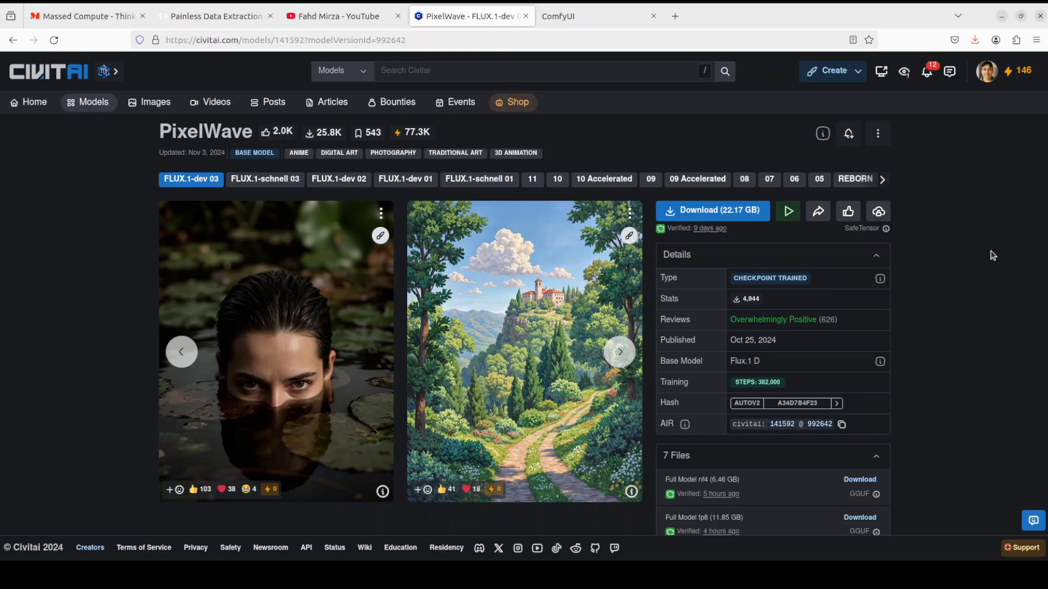
mouse_move(210, 144)
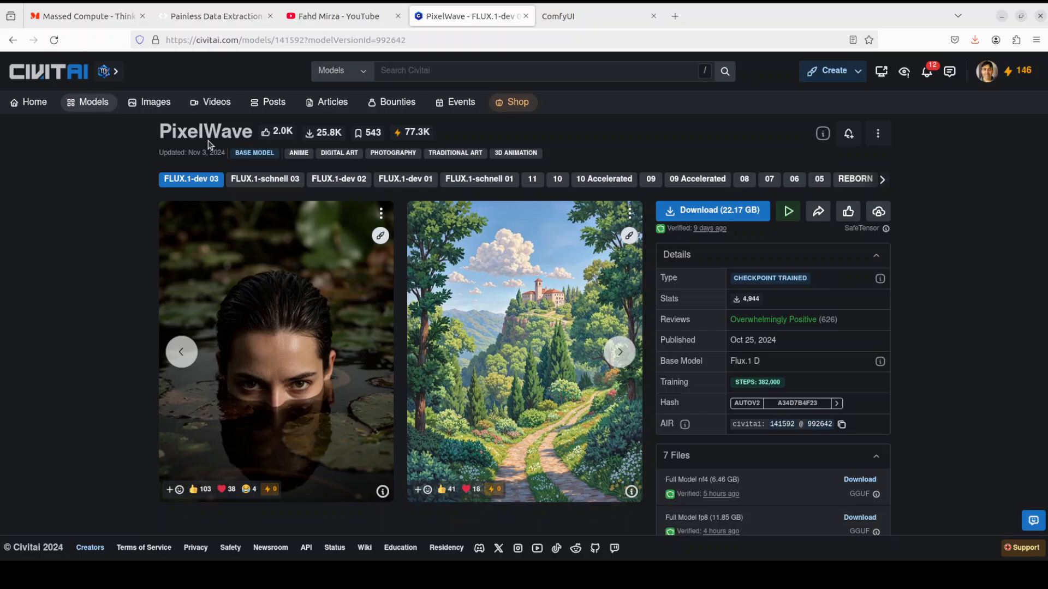
mouse_move(100, 284)
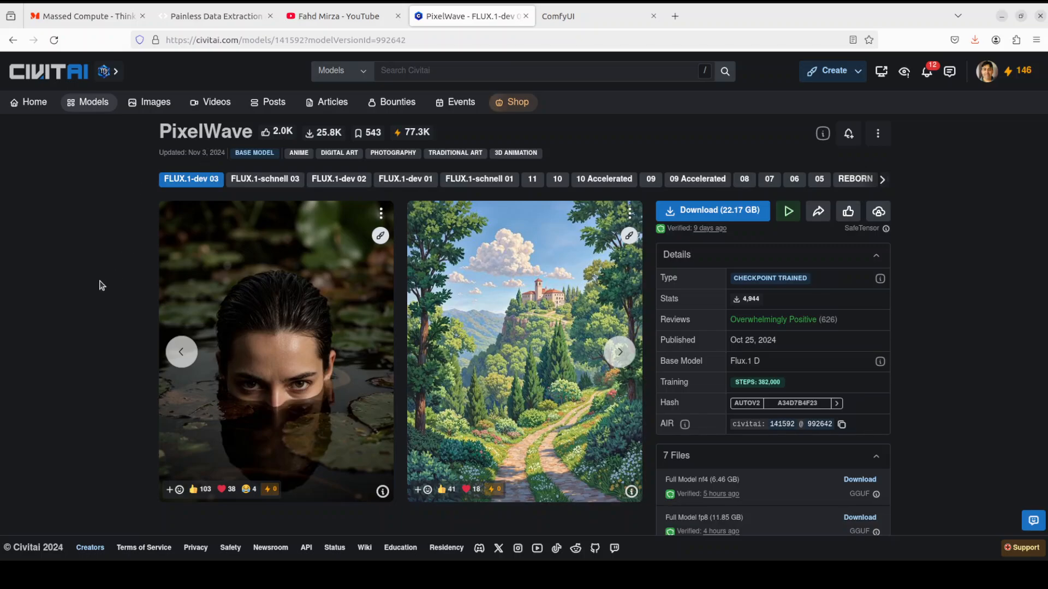
mouse_move(95, 336)
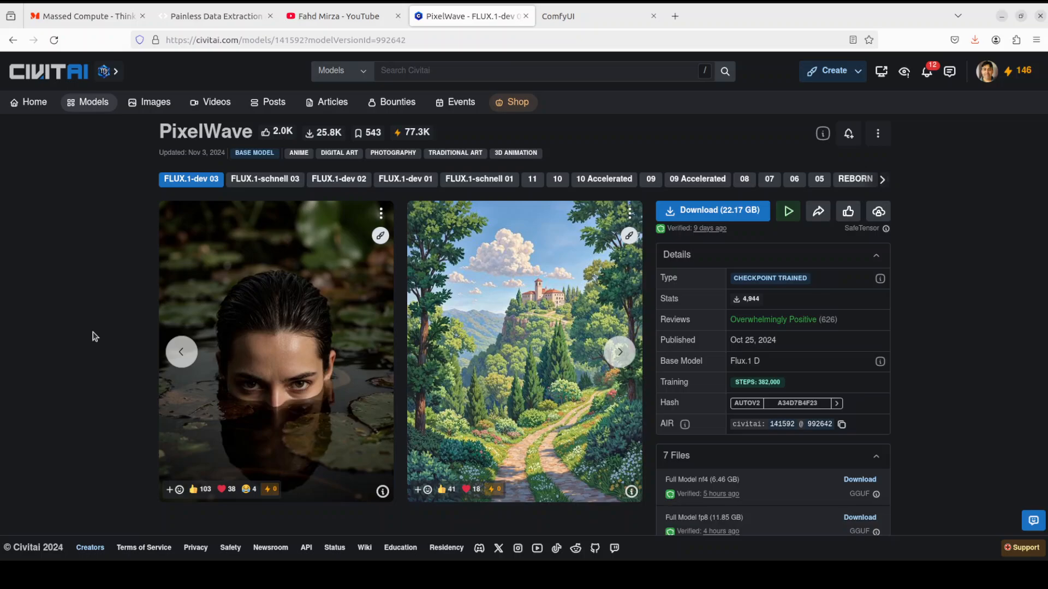
mouse_move(290, 378)
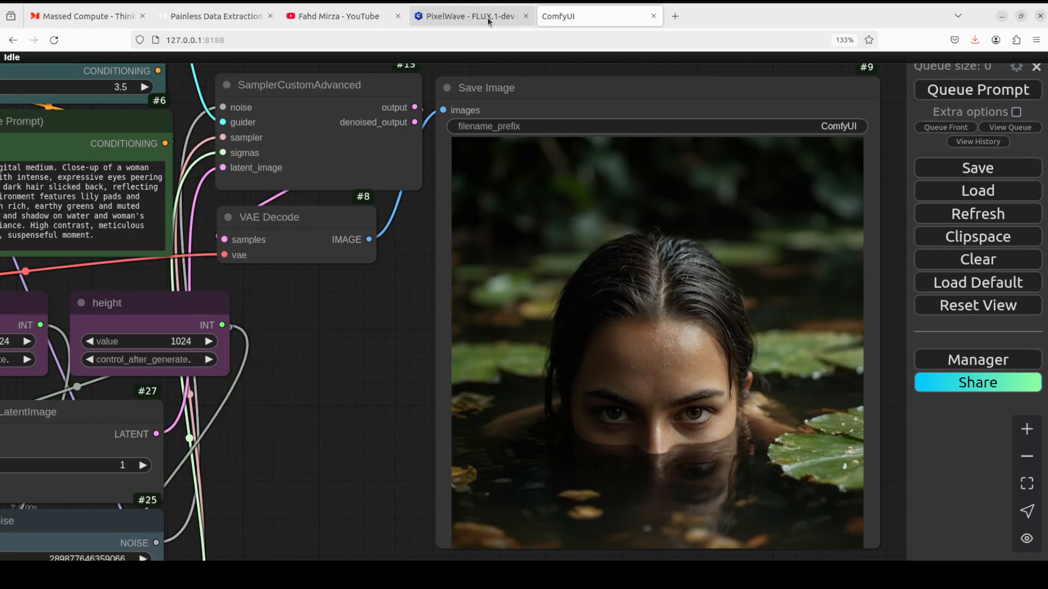
mouse_move(472, 16)
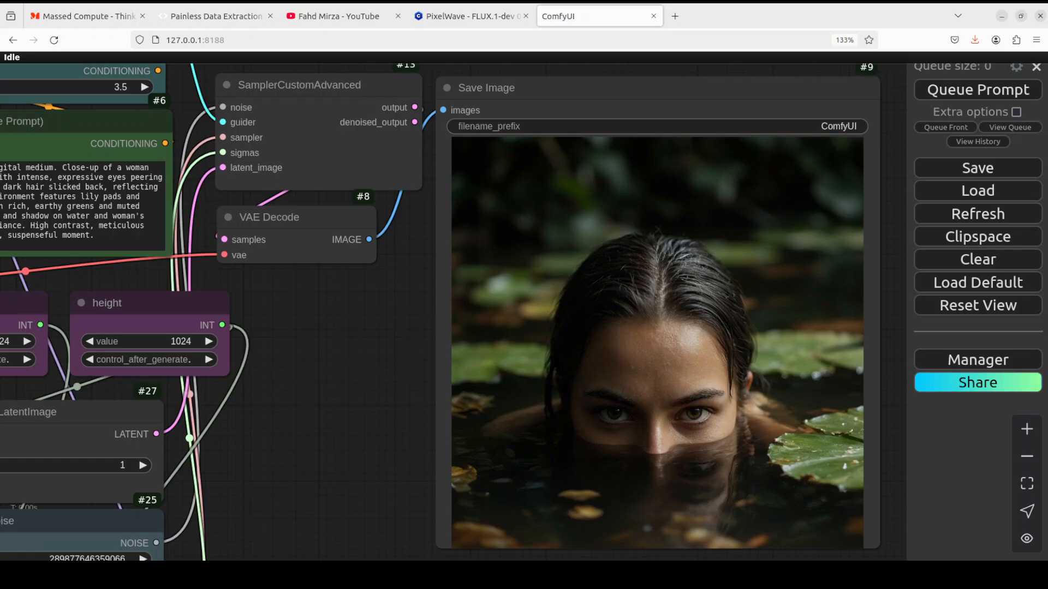
mouse_move(16, 335)
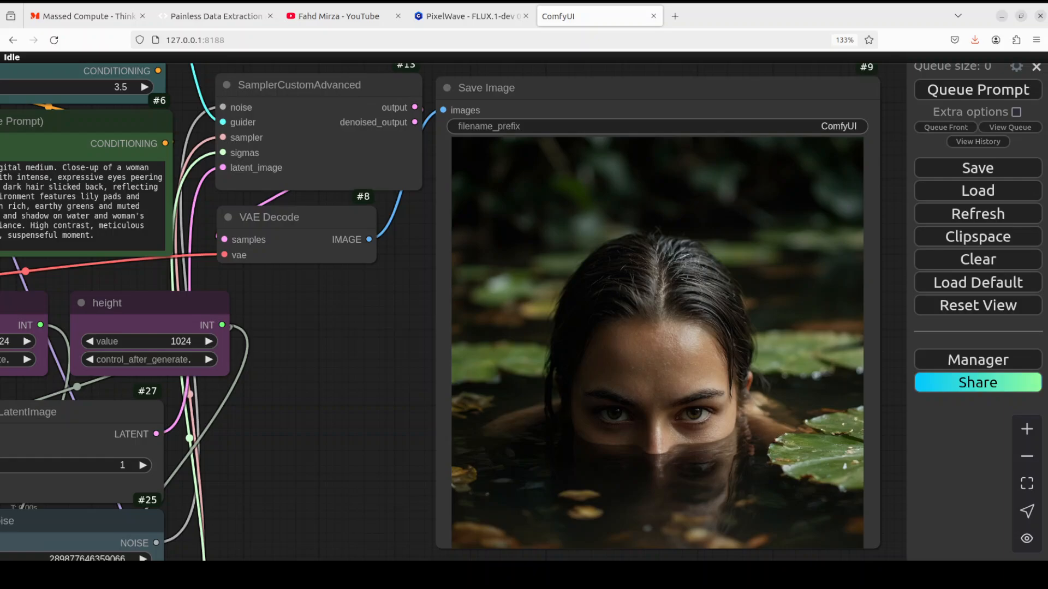
Bring up the AgentQL data extraction website.
left_click(215, 16)
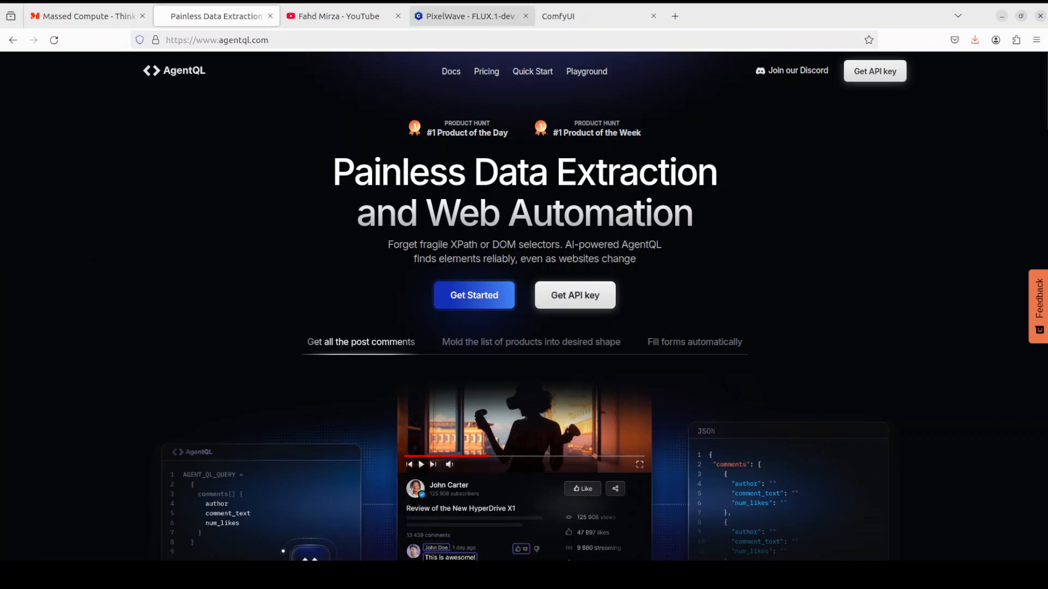
Pass through the PixelWave model page and land back on the ComfyUI workflow.
left_click(471, 15)
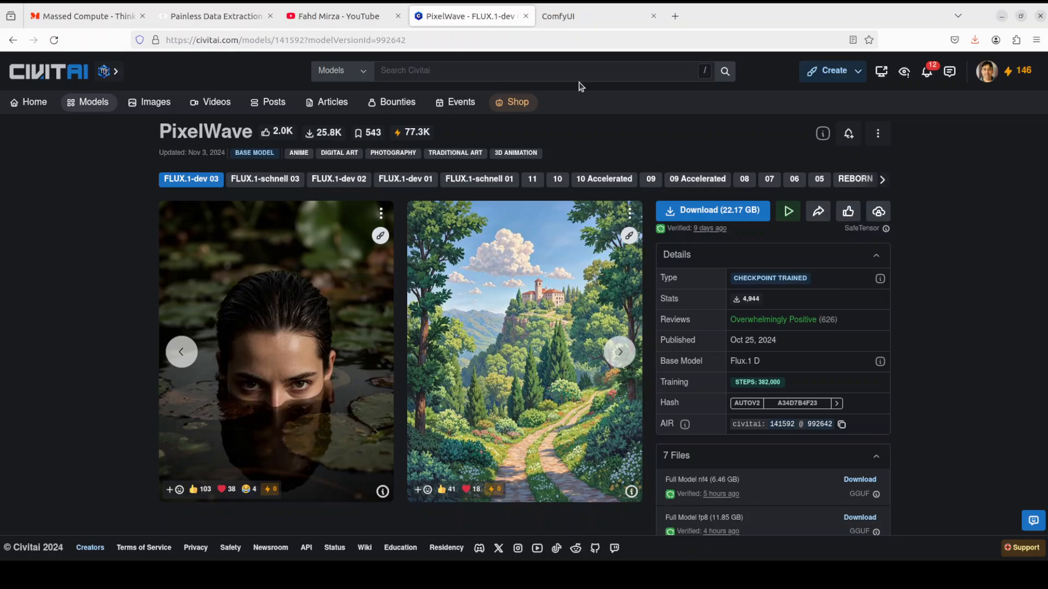
mouse_move(588, 16)
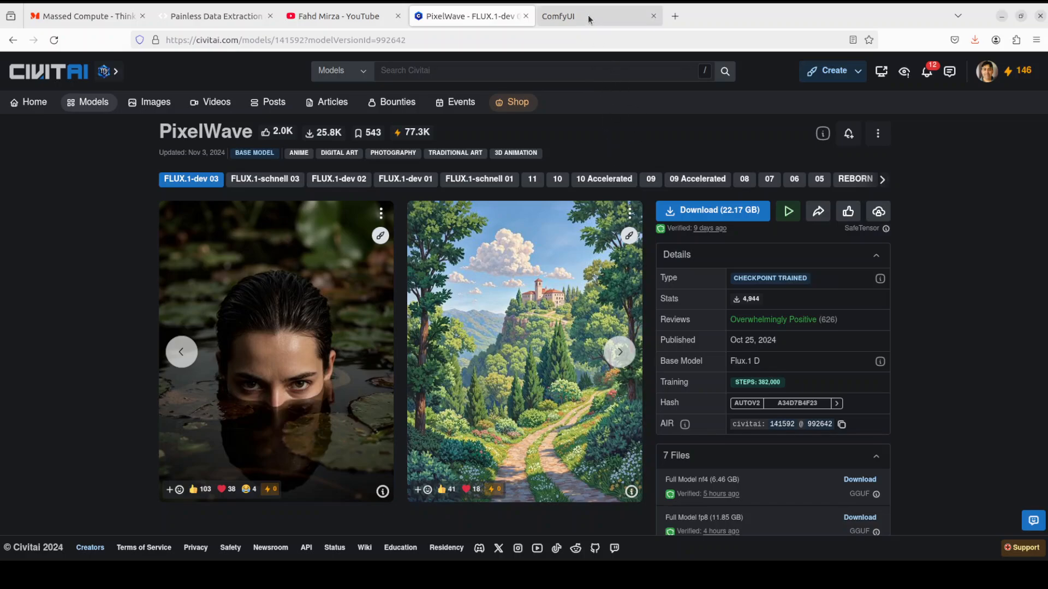
left_click(556, 15)
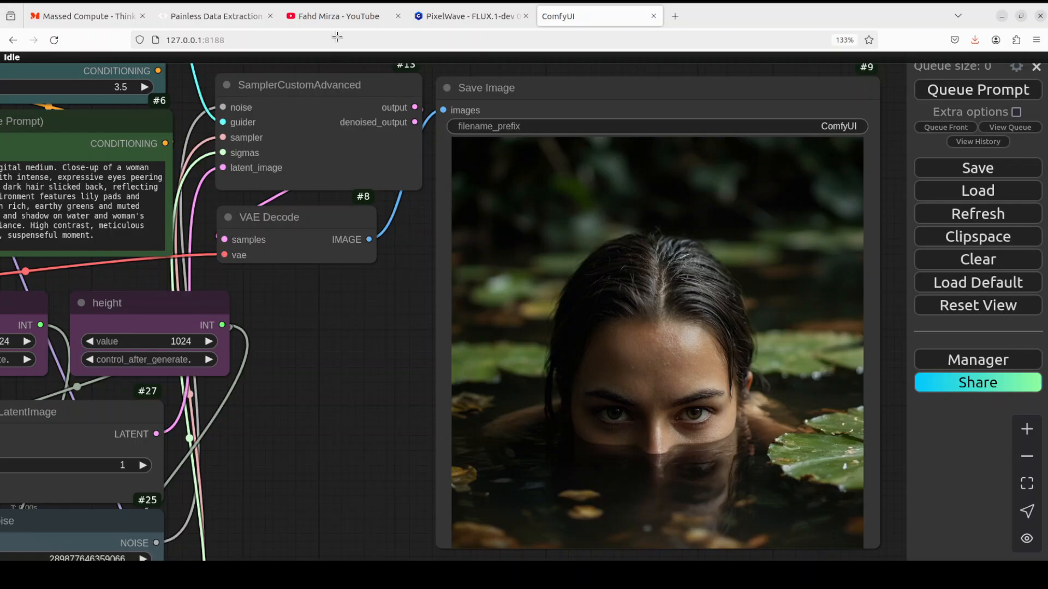
Search the YouTube channel for 'comfyui' and browse its ComfyUI tutorial results.
left_click(337, 16)
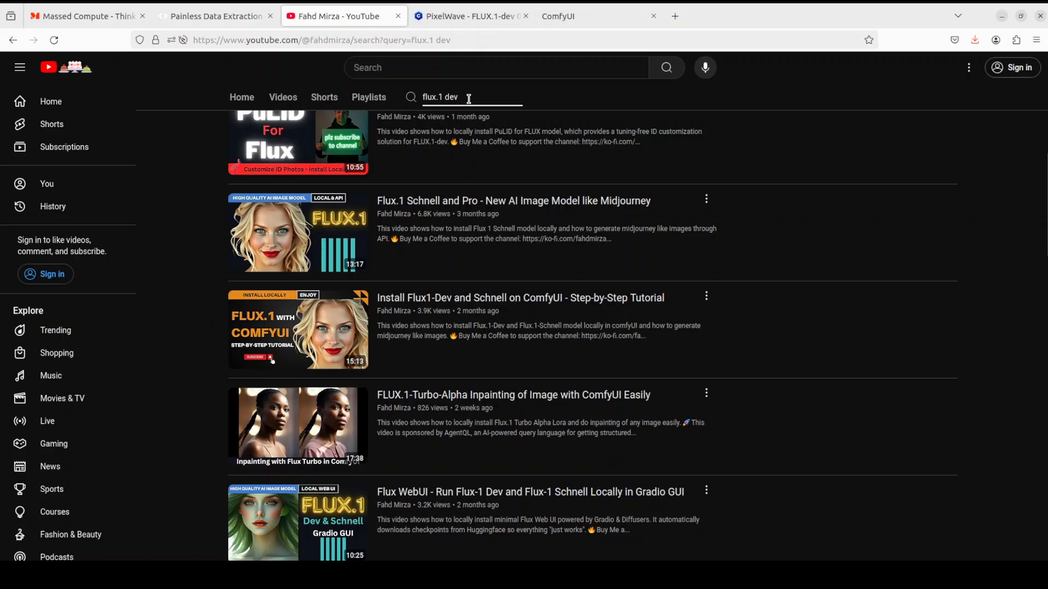
scroll("up", 3)
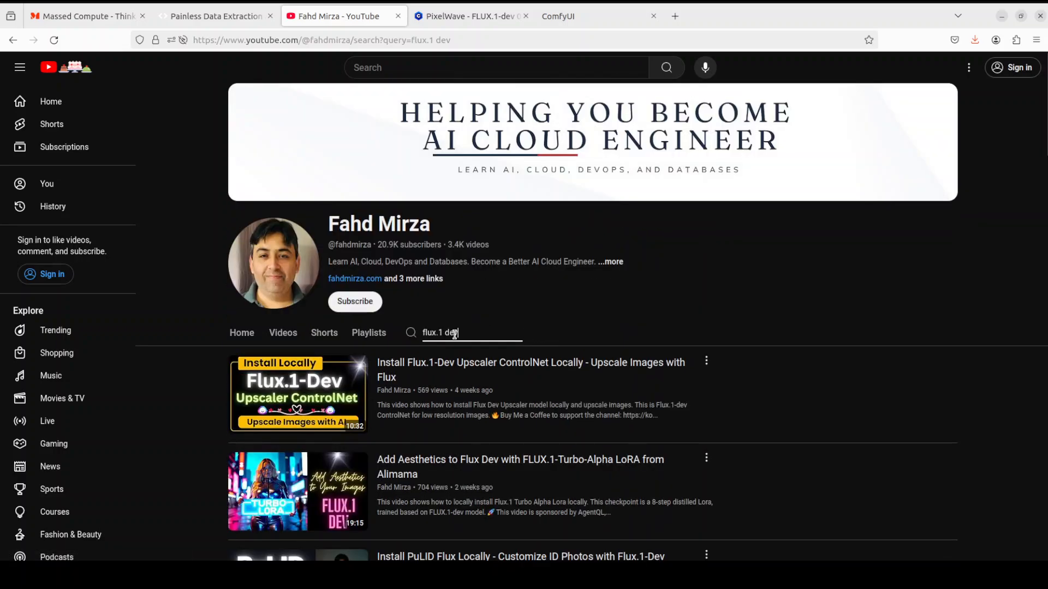
type("comfyui")
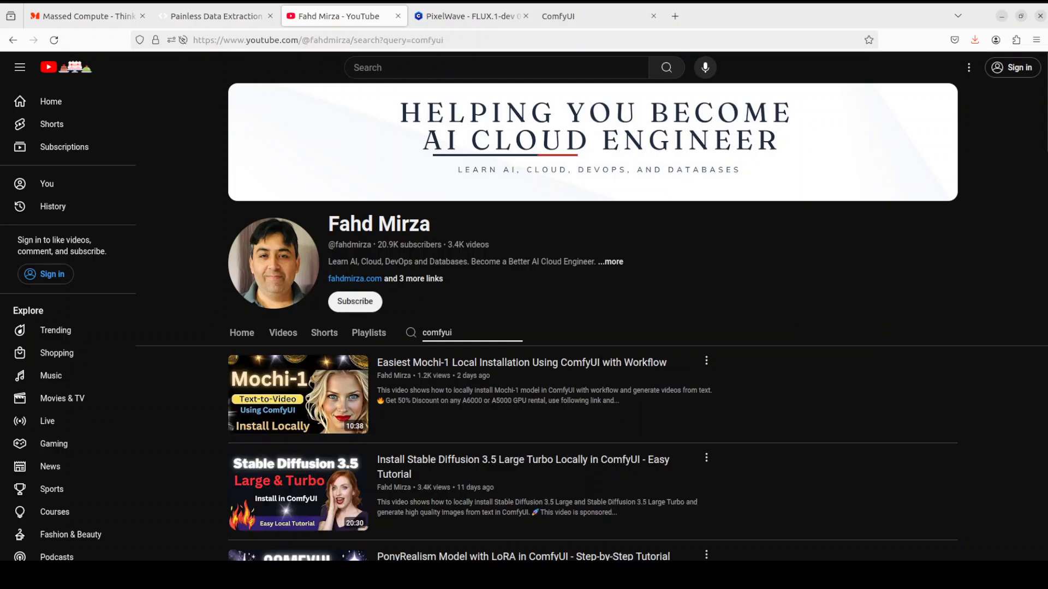
scroll("down", 3)
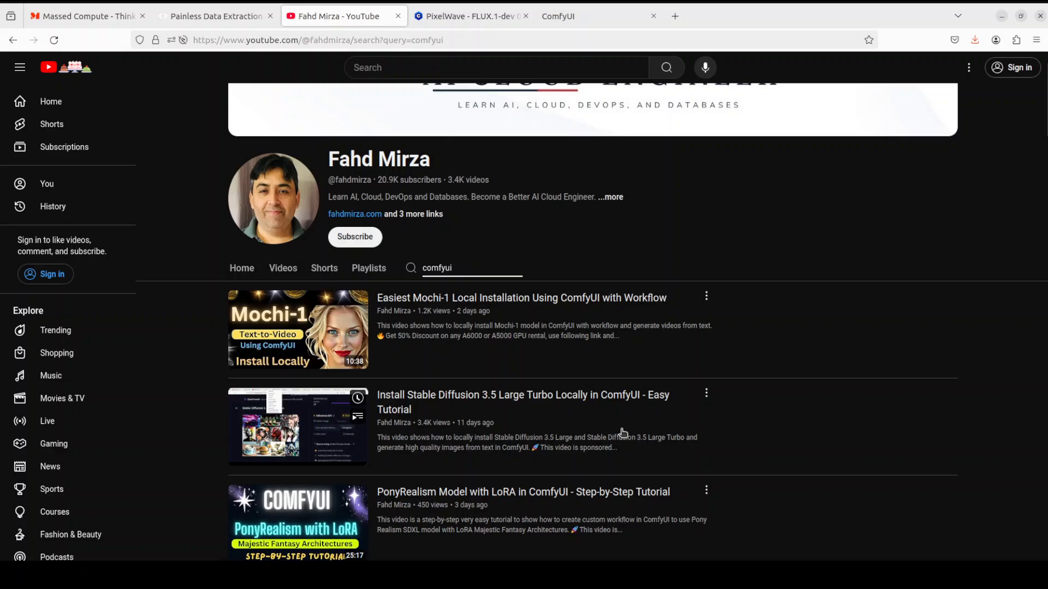
scroll("down", 3)
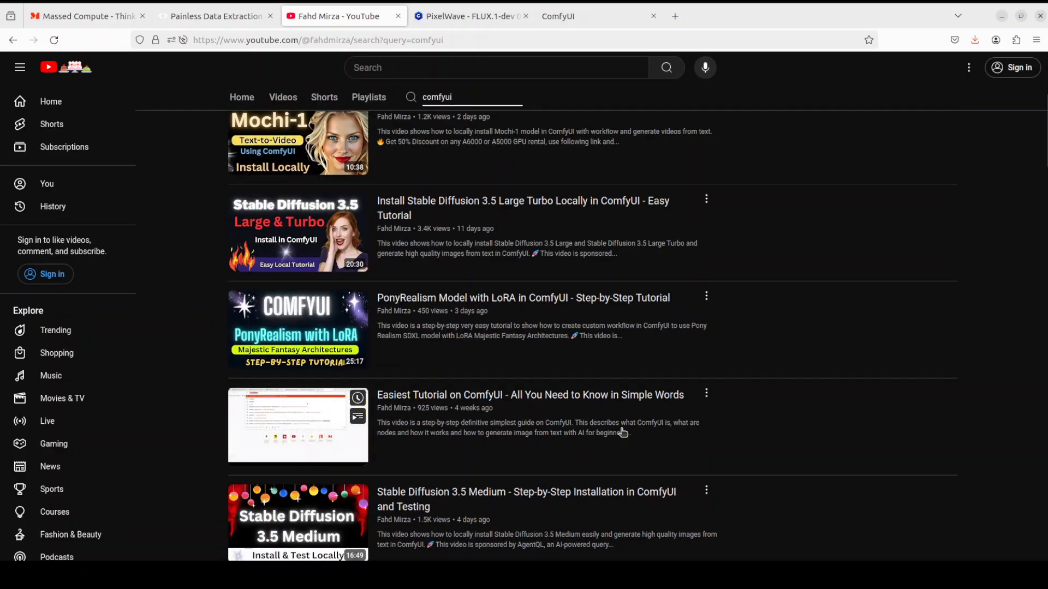
scroll("up", 3)
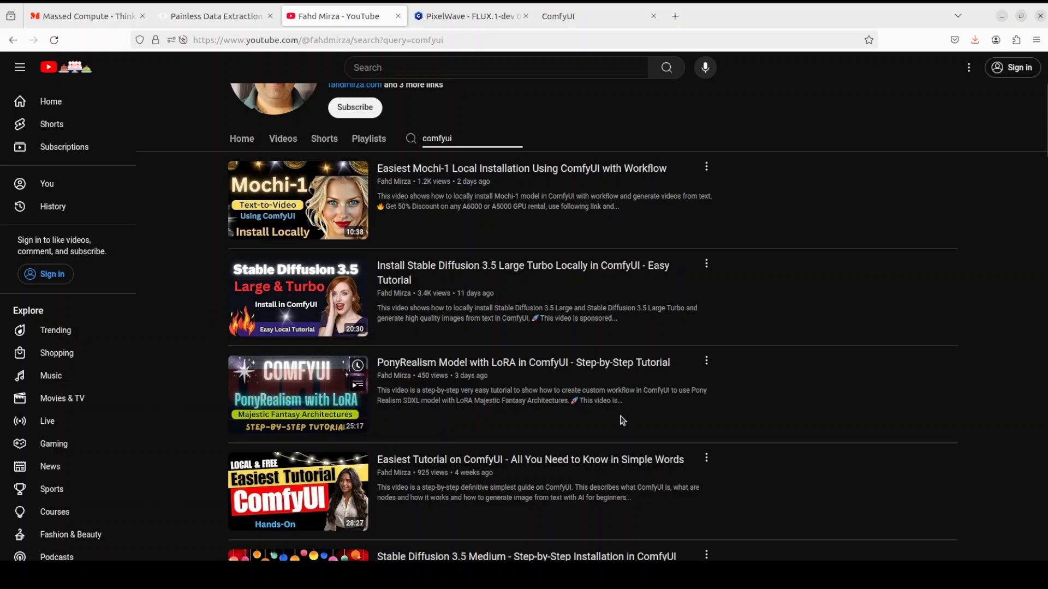
mouse_move(692, 468)
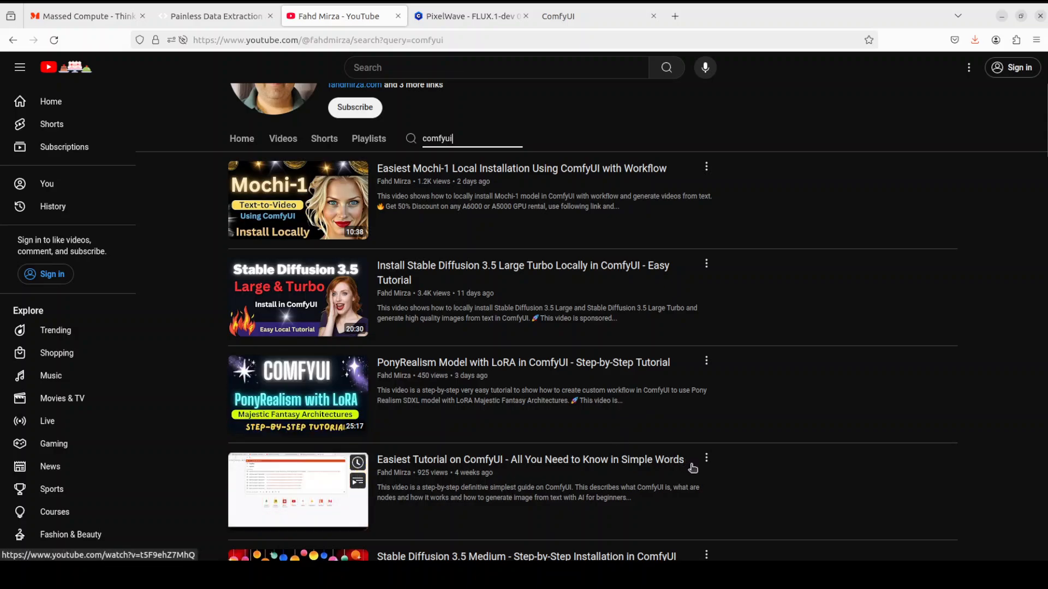
mouse_move(697, 467)
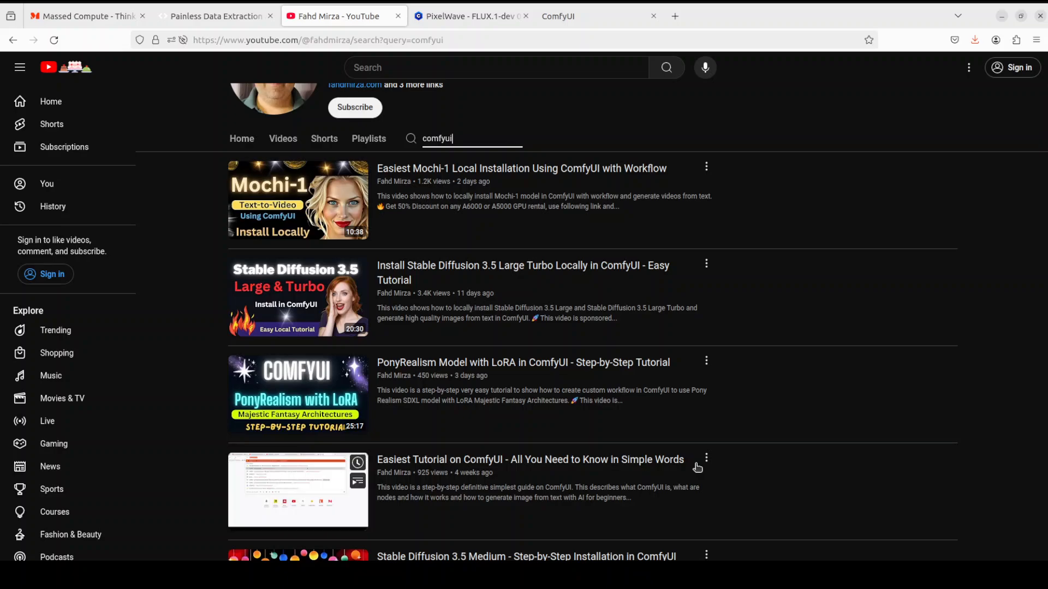
mouse_move(840, 485)
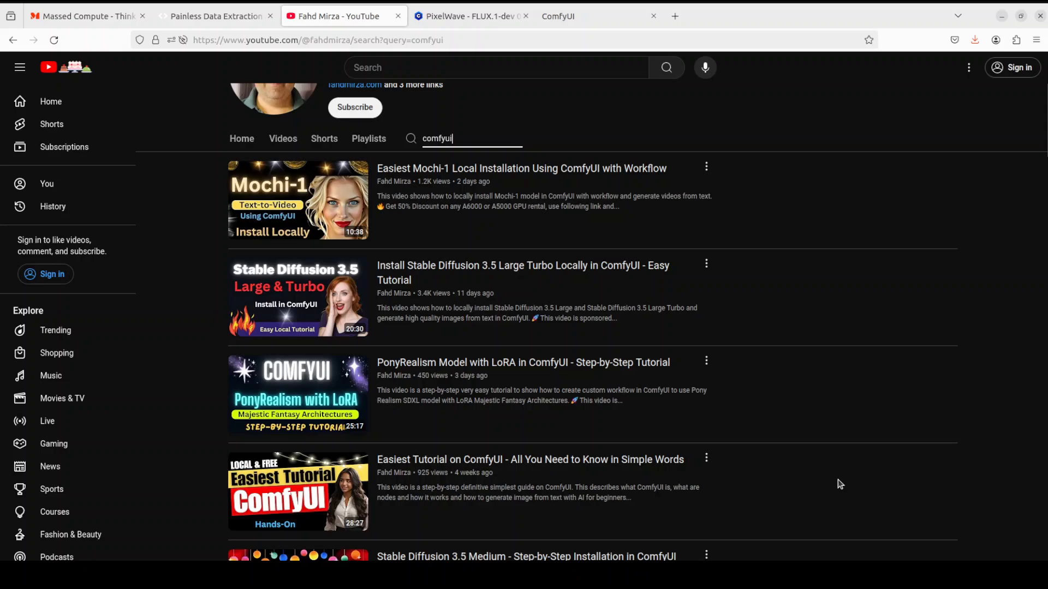
mouse_move(572, 224)
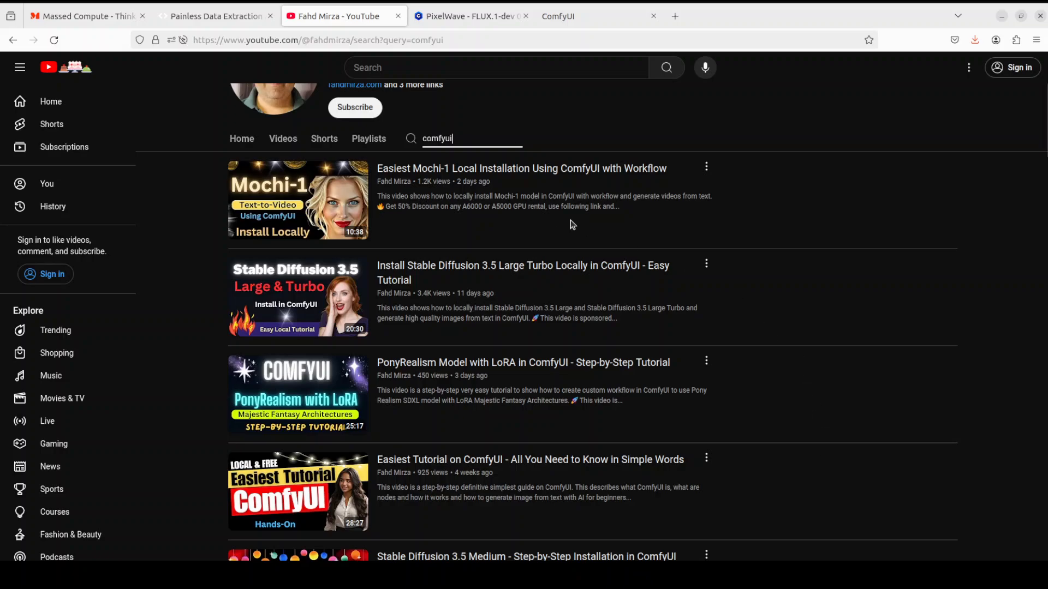
mouse_move(842, 295)
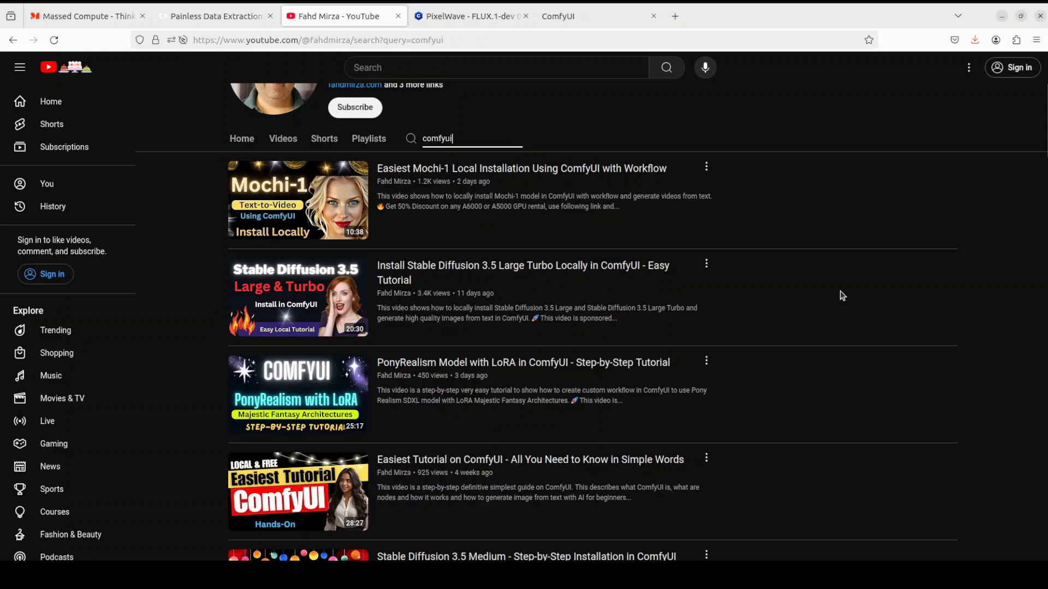
Switch to the PixelWave FLUX.1-dev 03 model page on Civitai.
left_click(468, 16)
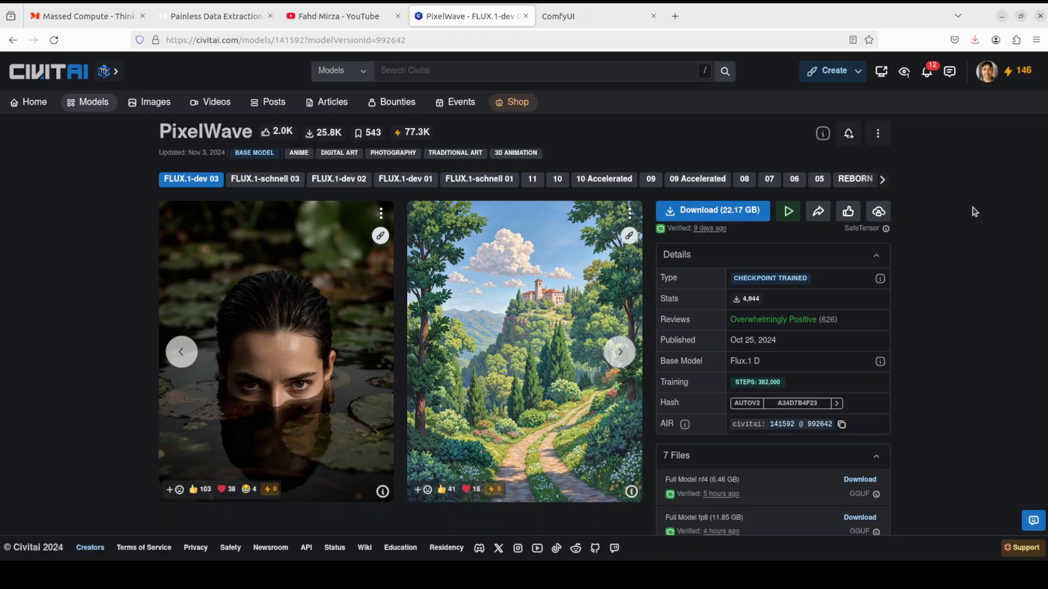
mouse_move(398, 138)
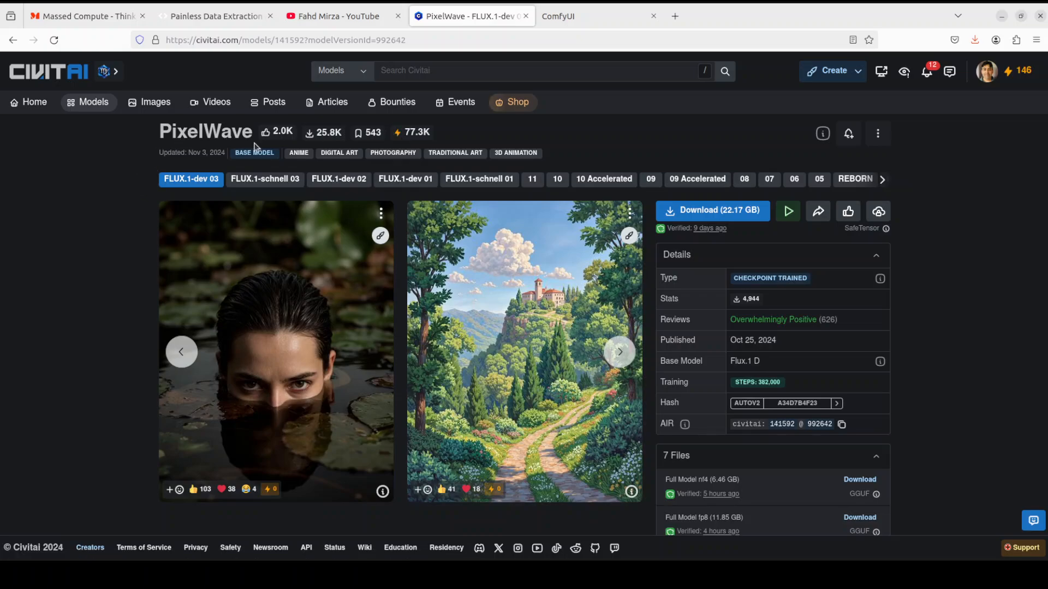
mouse_move(1009, 316)
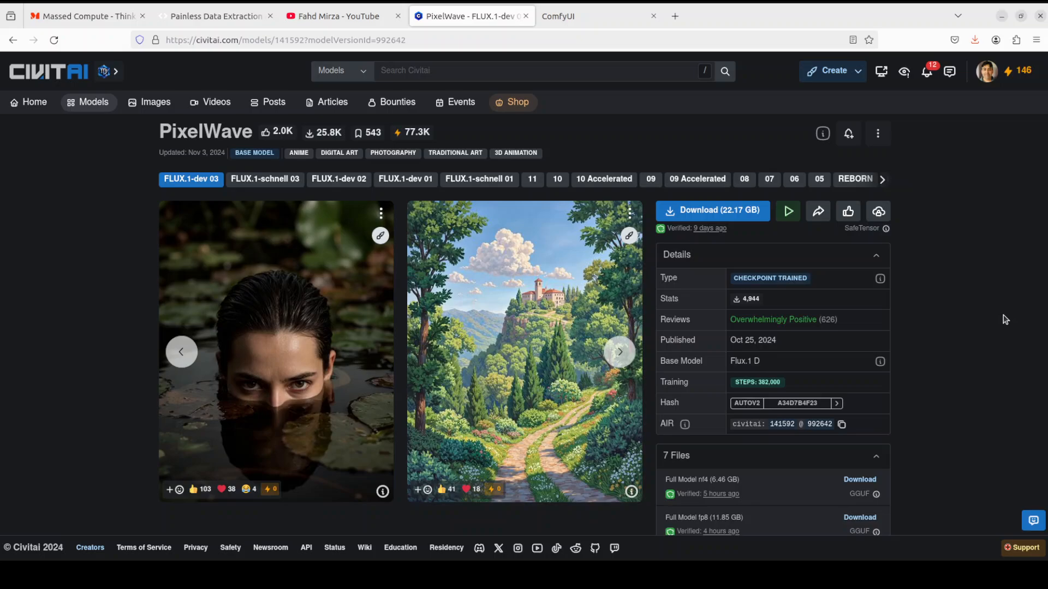
mouse_move(712, 211)
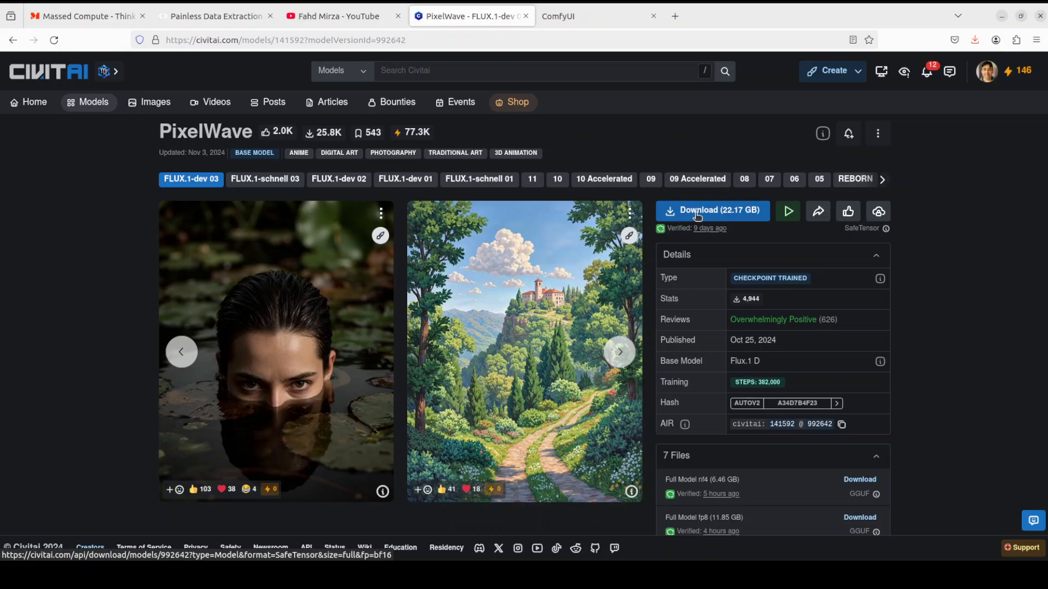
mouse_move(936, 241)
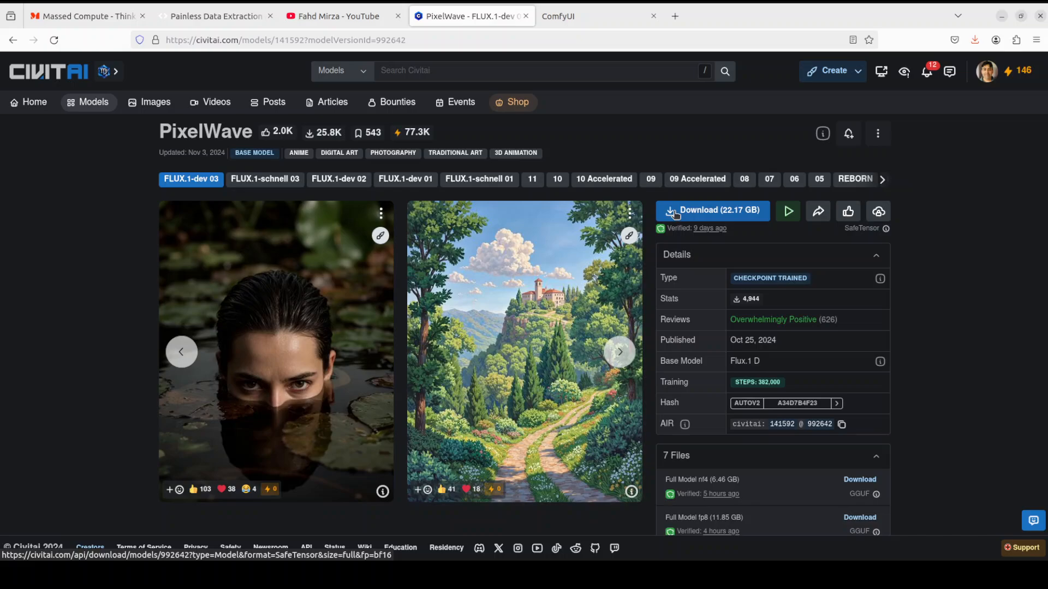
mouse_move(945, 296)
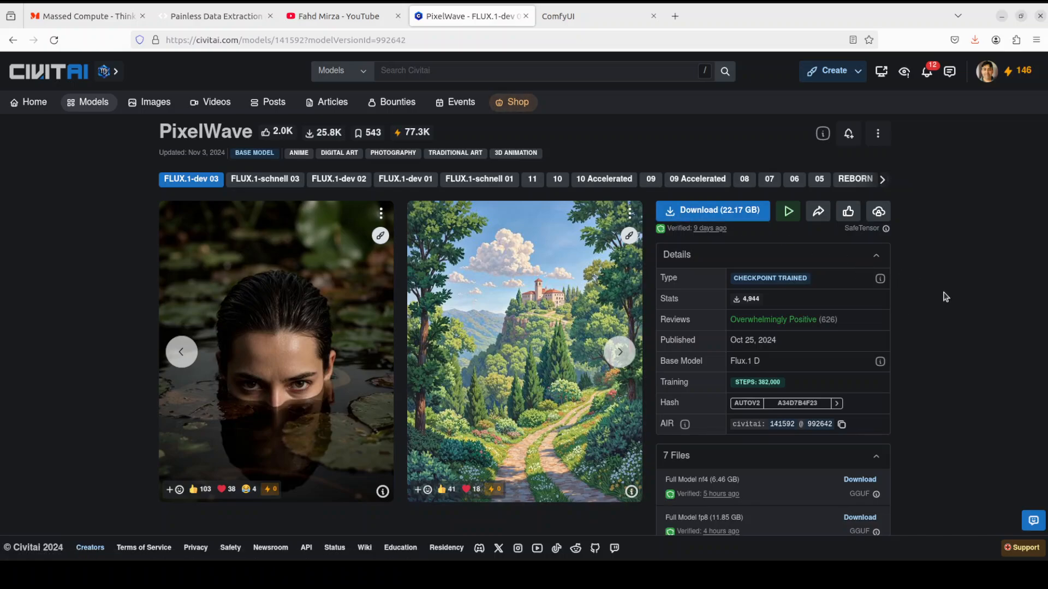
scroll("down", 3)
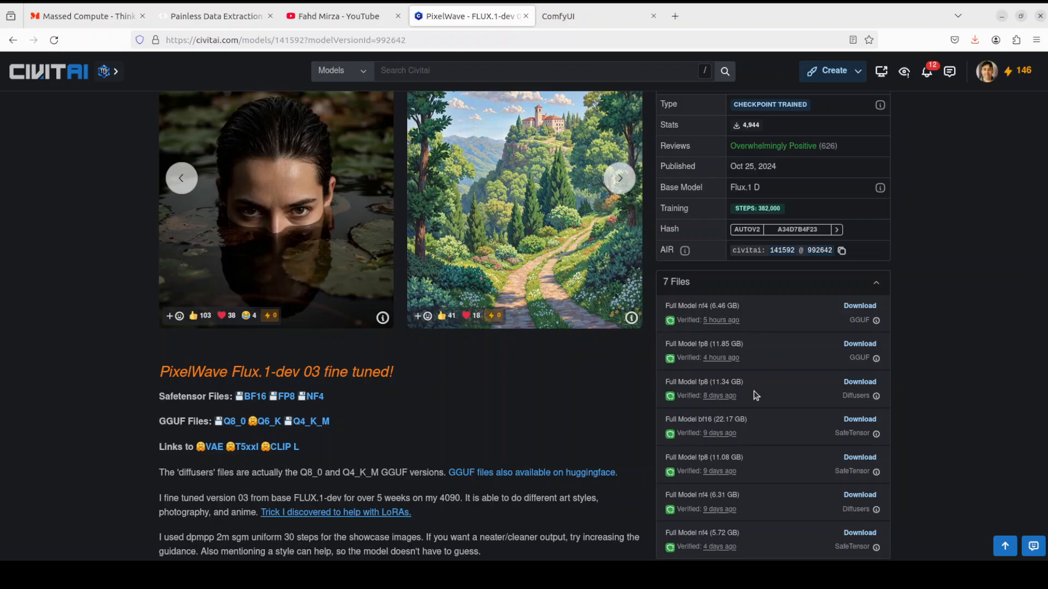
mouse_move(988, 396)
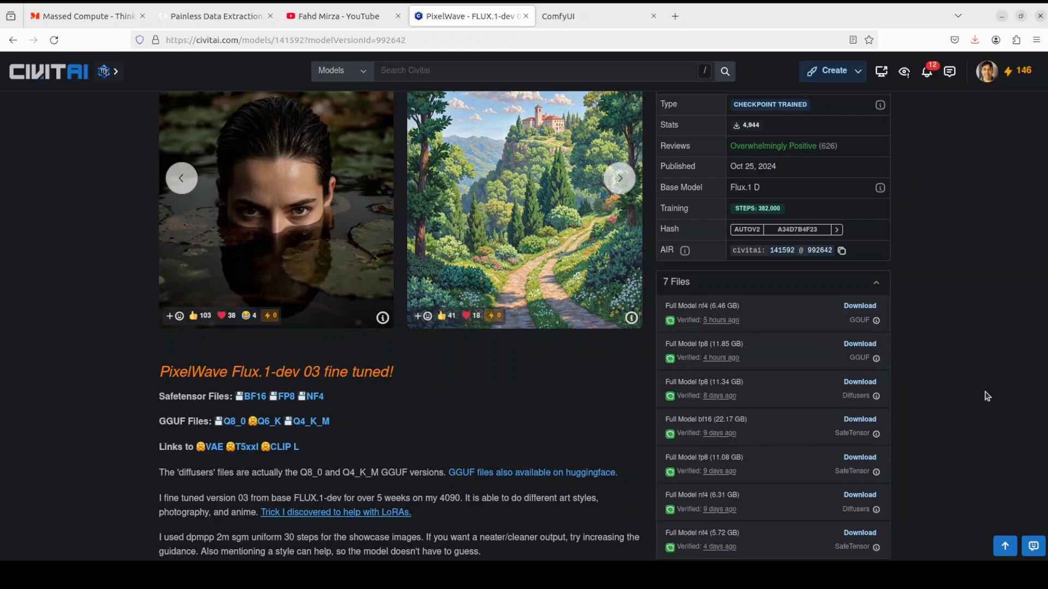
scroll("down", 3)
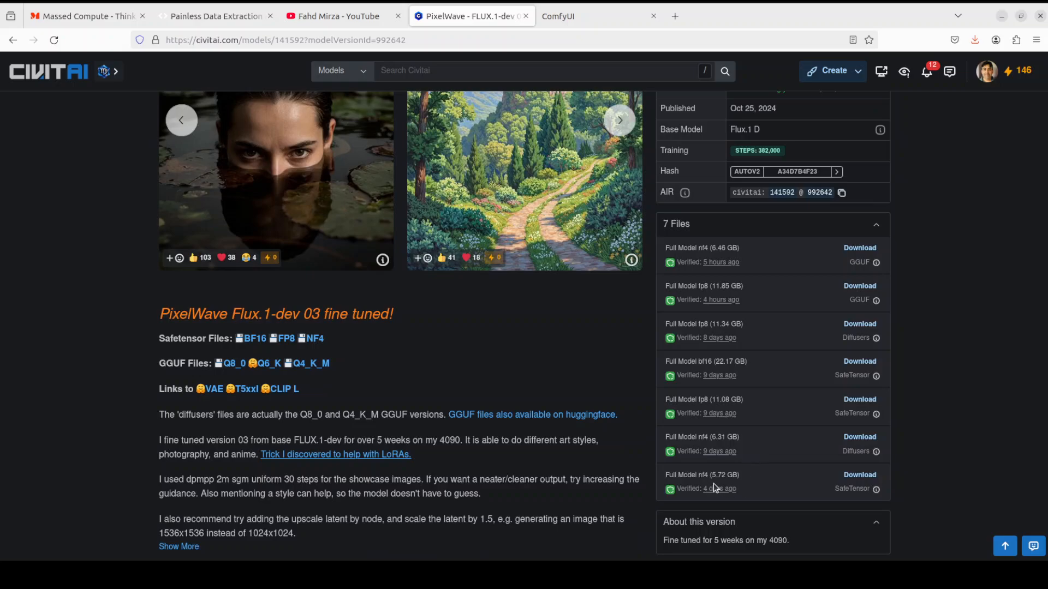
mouse_move(739, 486)
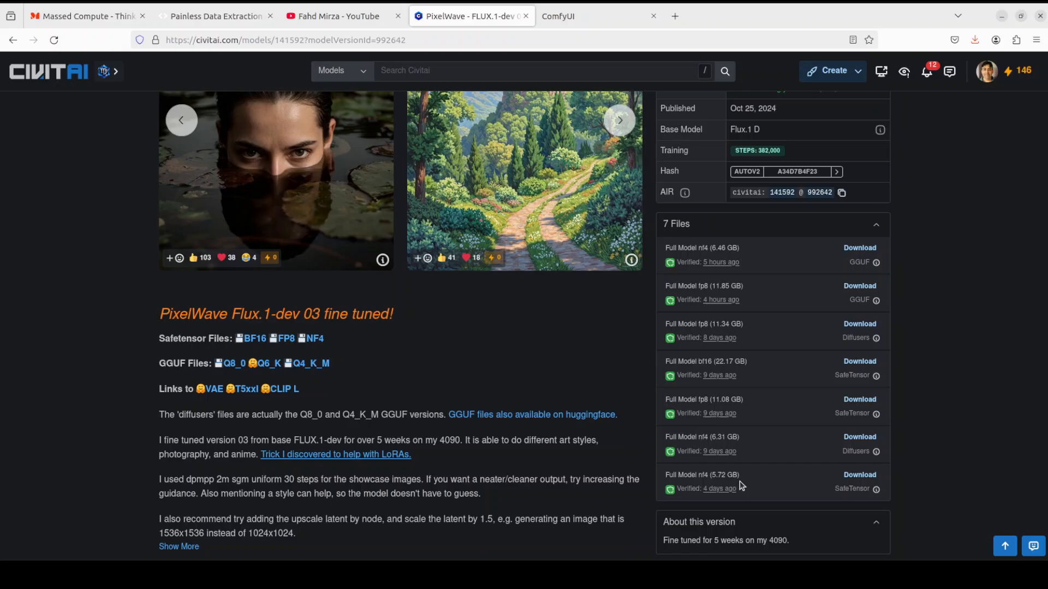
mouse_move(709, 478)
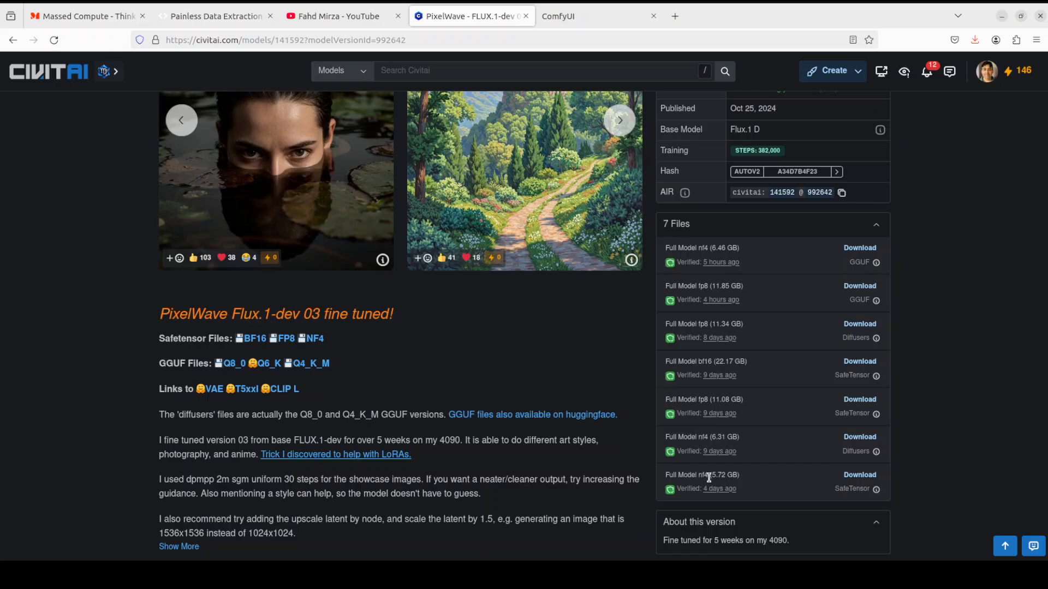
mouse_move(945, 447)
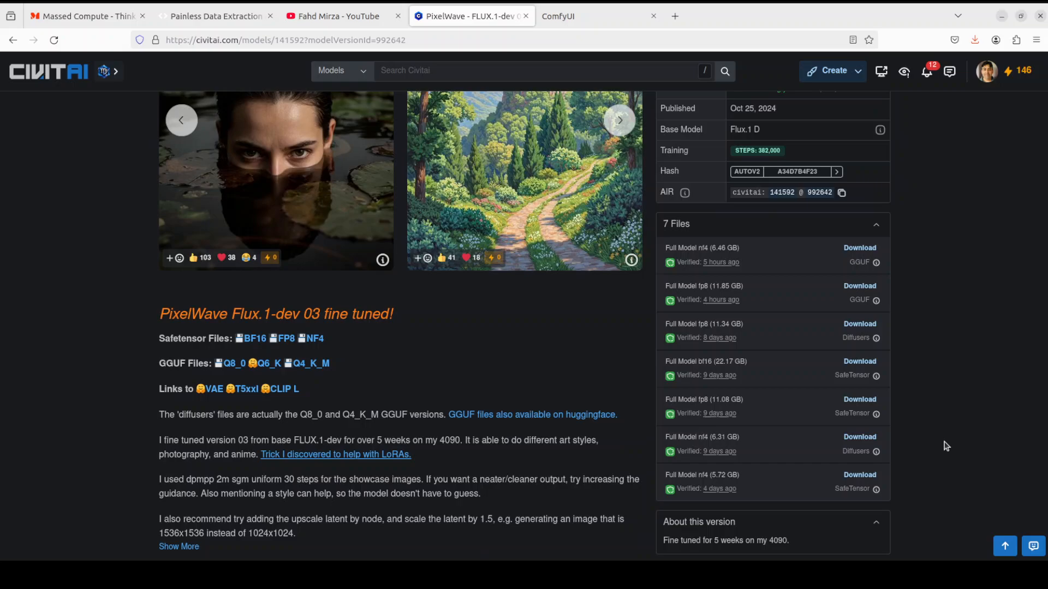
mouse_move(742, 492)
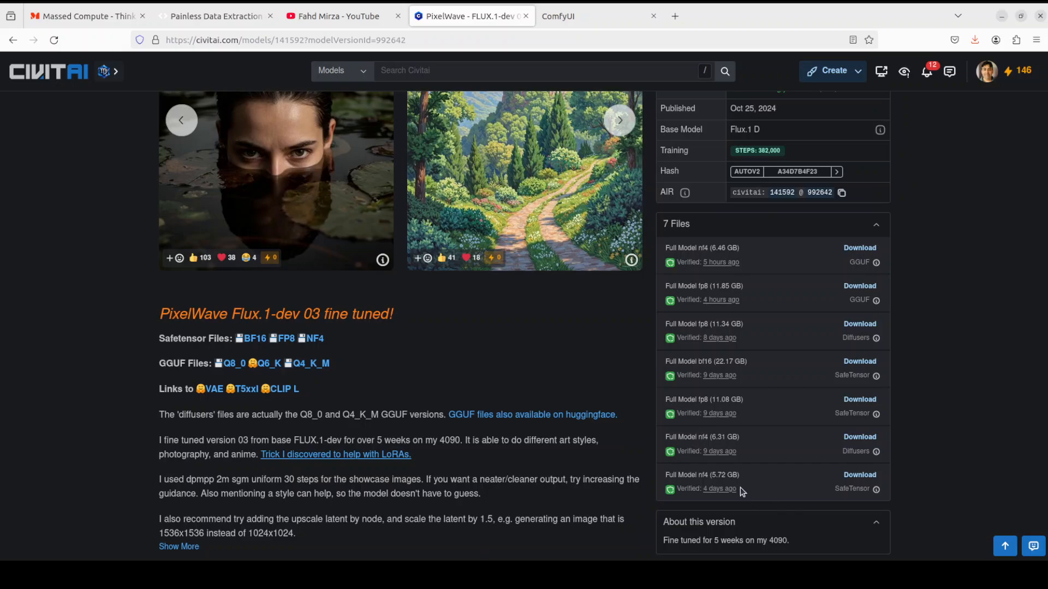
scroll("up", 3)
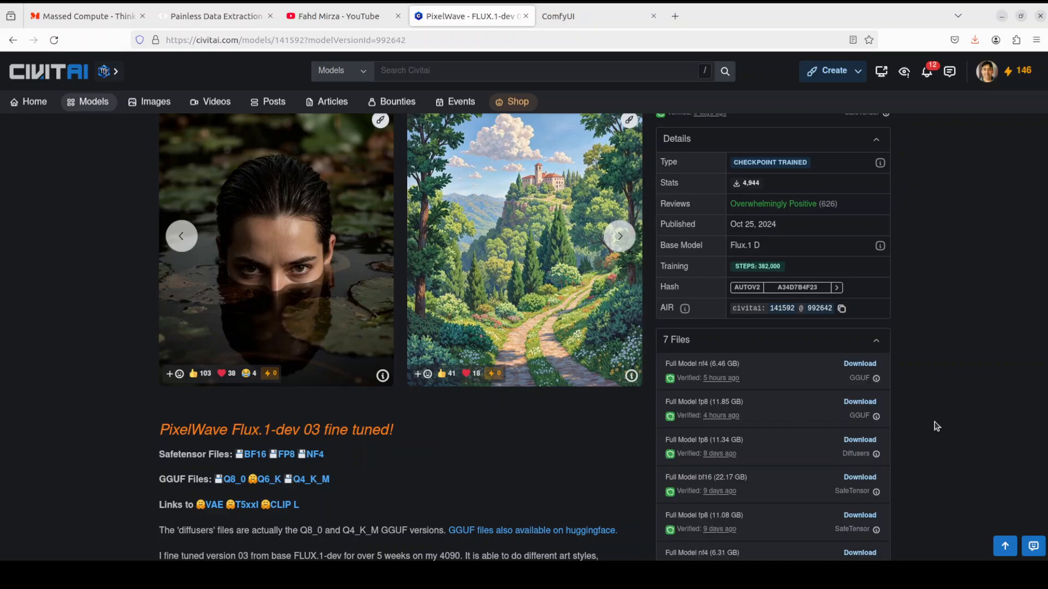
scroll("up", 3)
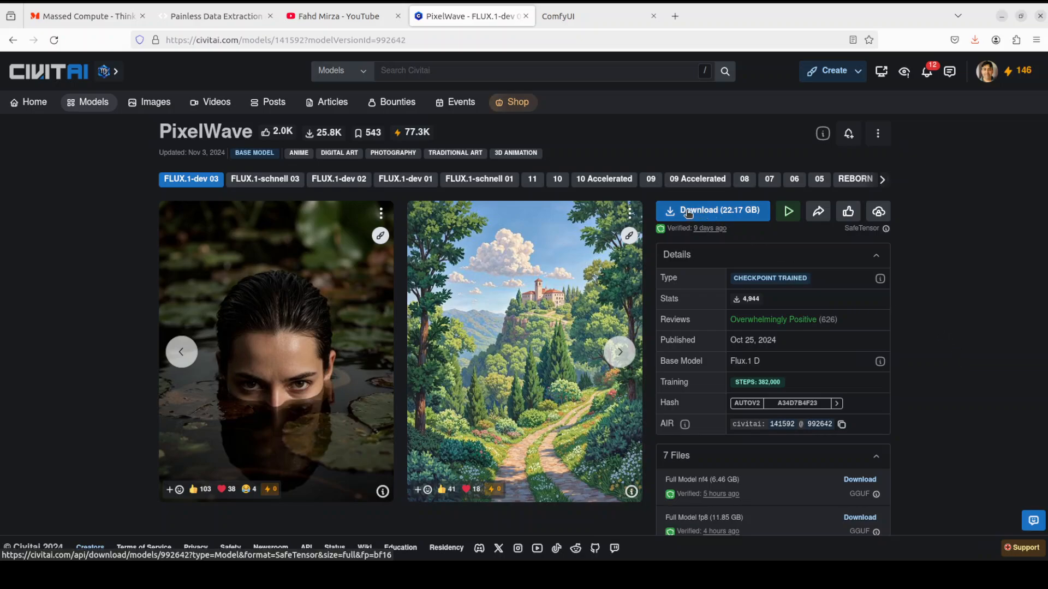
Save the 22.17 GB PixelWave bf16 download into ComfyUI's models/diffusion_models folder.
right_click(711, 211)
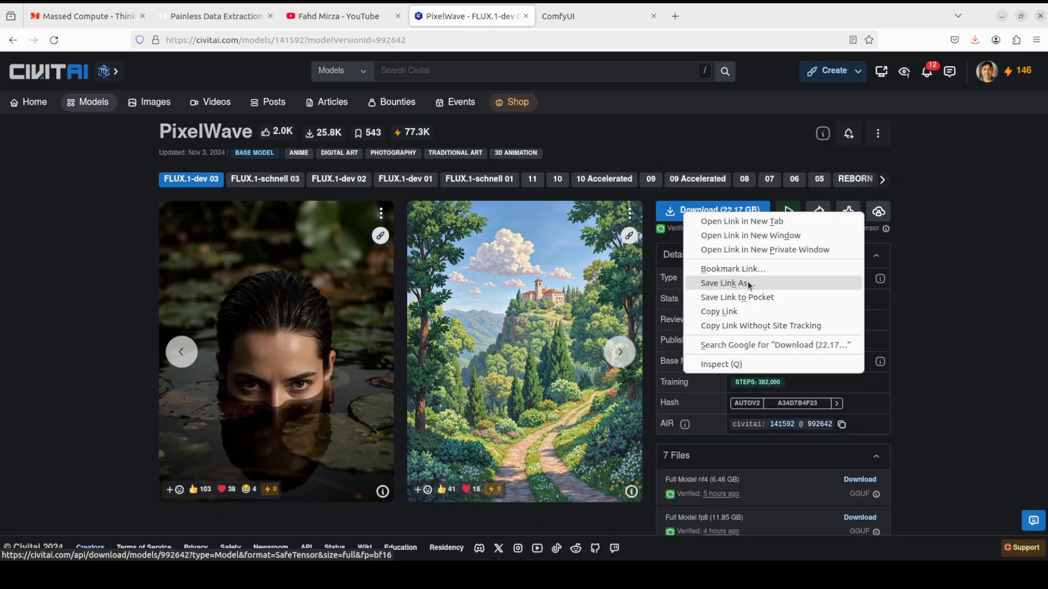
left_click(725, 283)
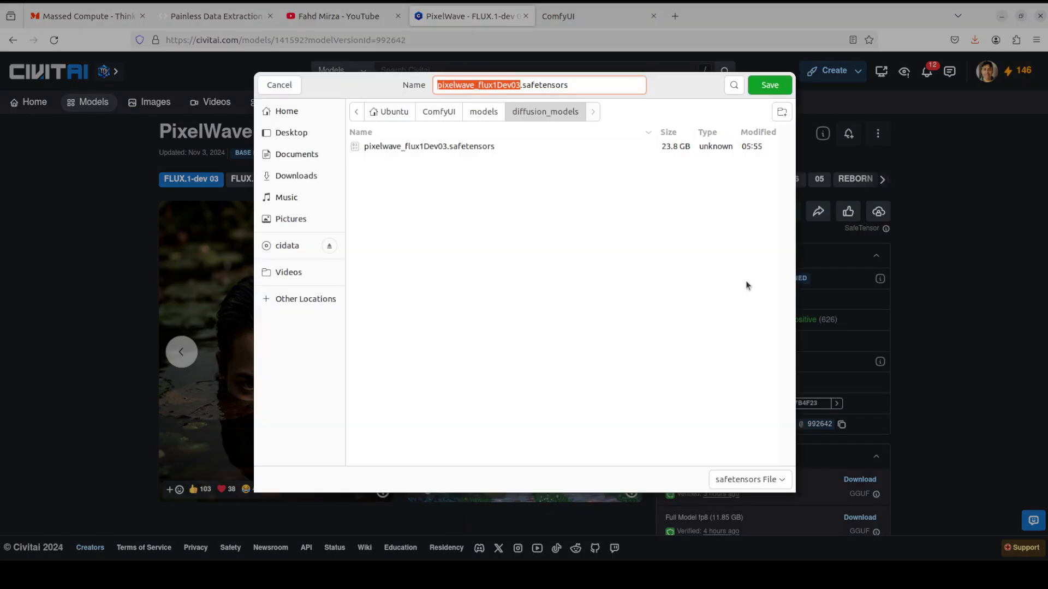
left_click(439, 111)
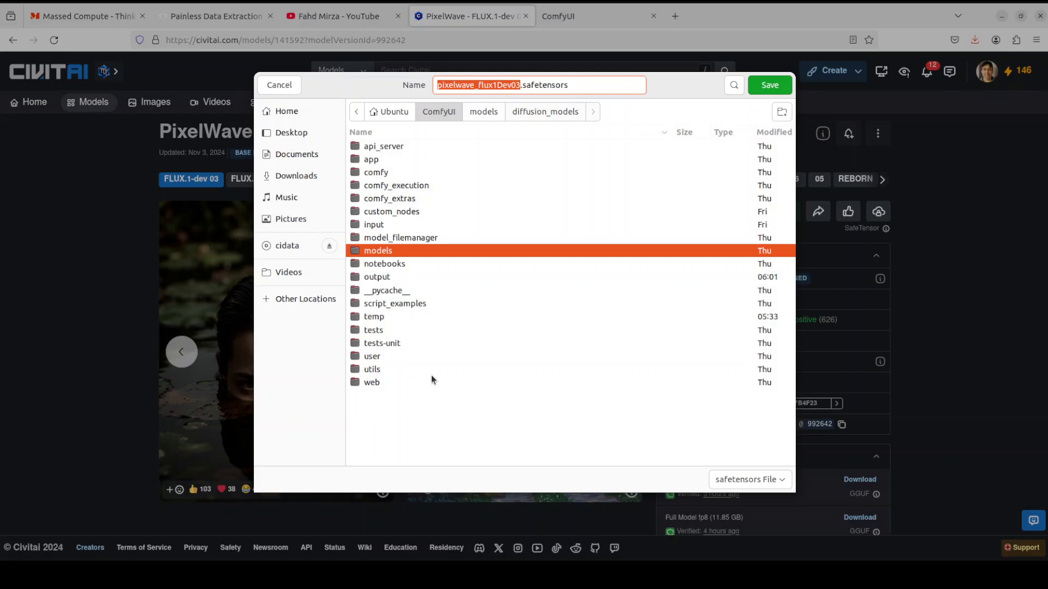
mouse_move(379, 255)
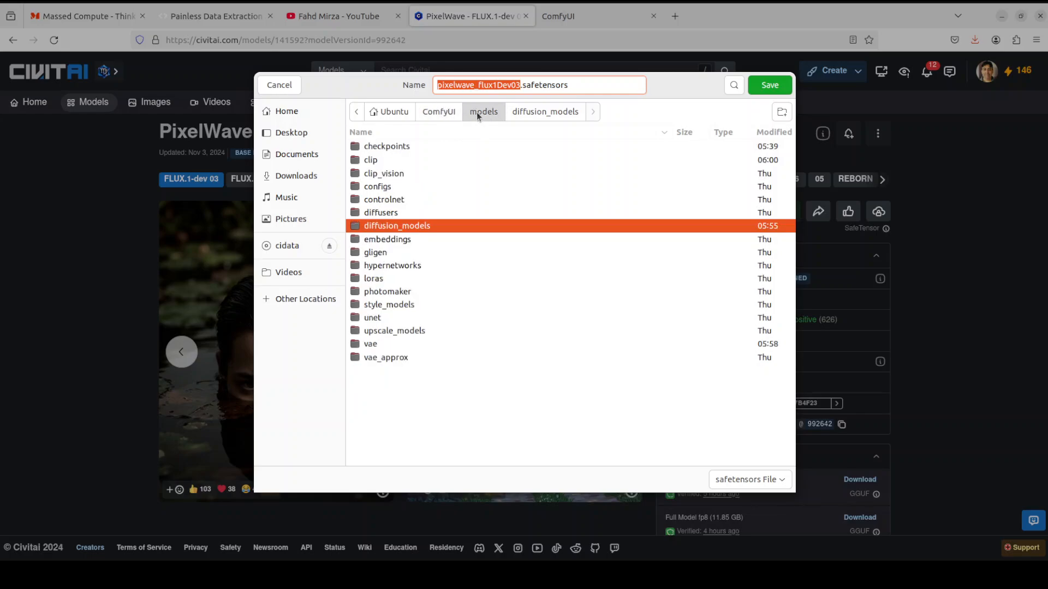
double_click(397, 224)
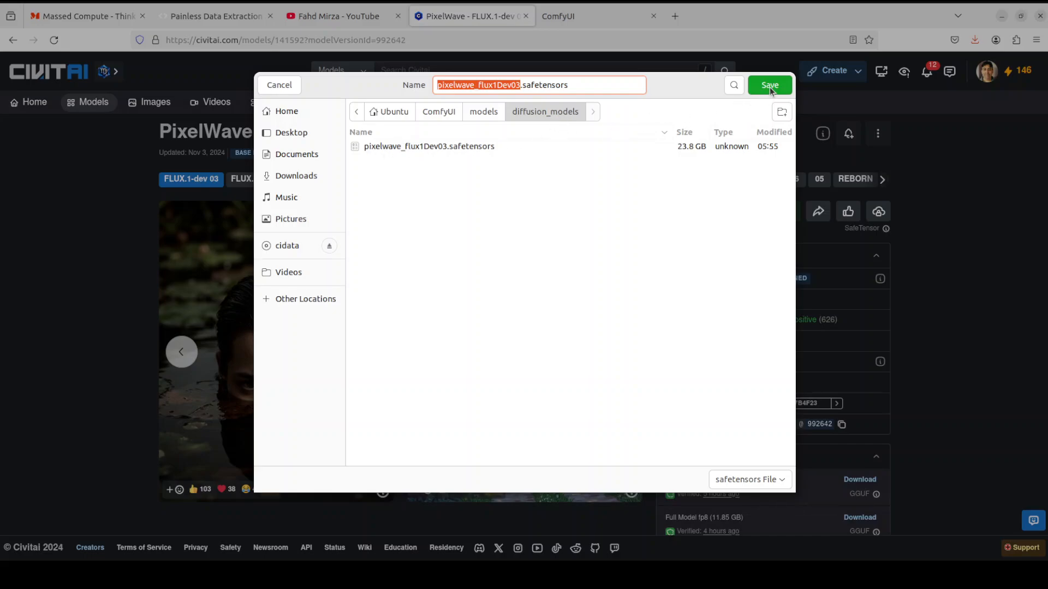
mouse_move(448, 165)
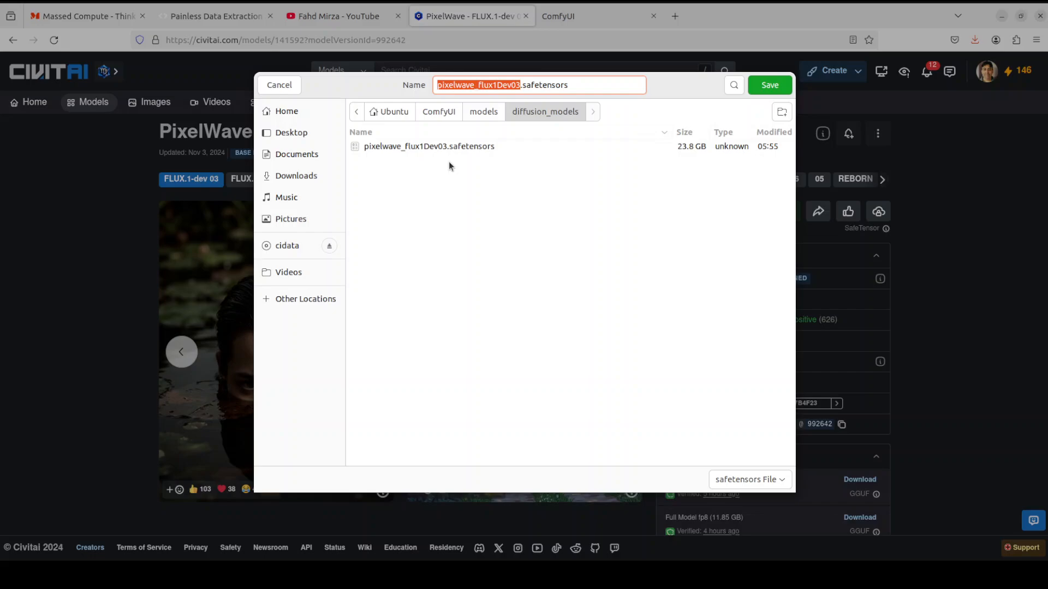
mouse_move(685, 157)
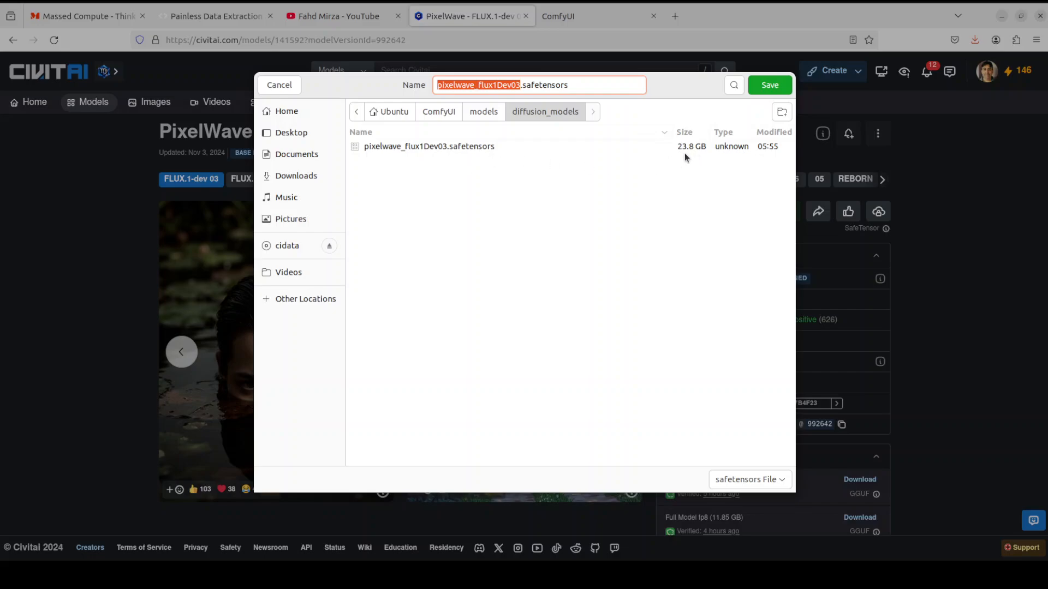
mouse_move(753, 154)
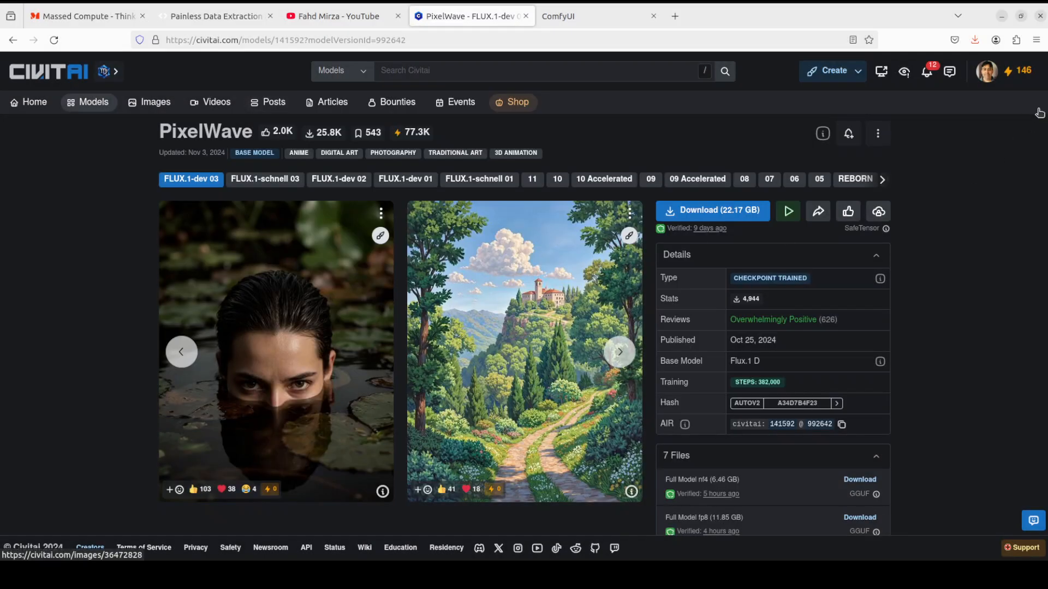
Scroll to the PixelWave 03 description, search the channel for 'latent', then return to Civitai.
scroll("down", 3)
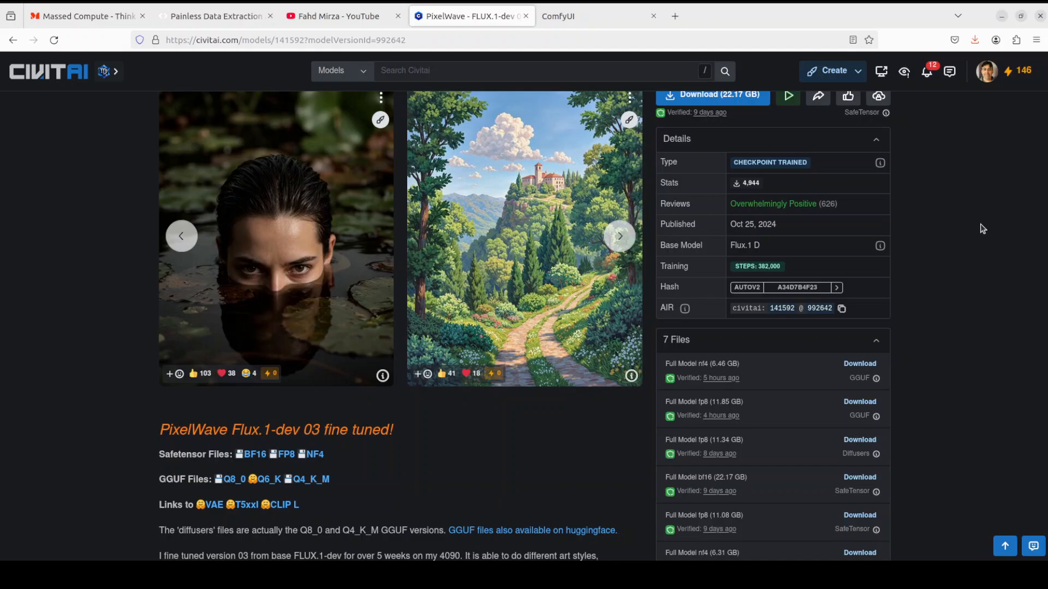
scroll("down", 3)
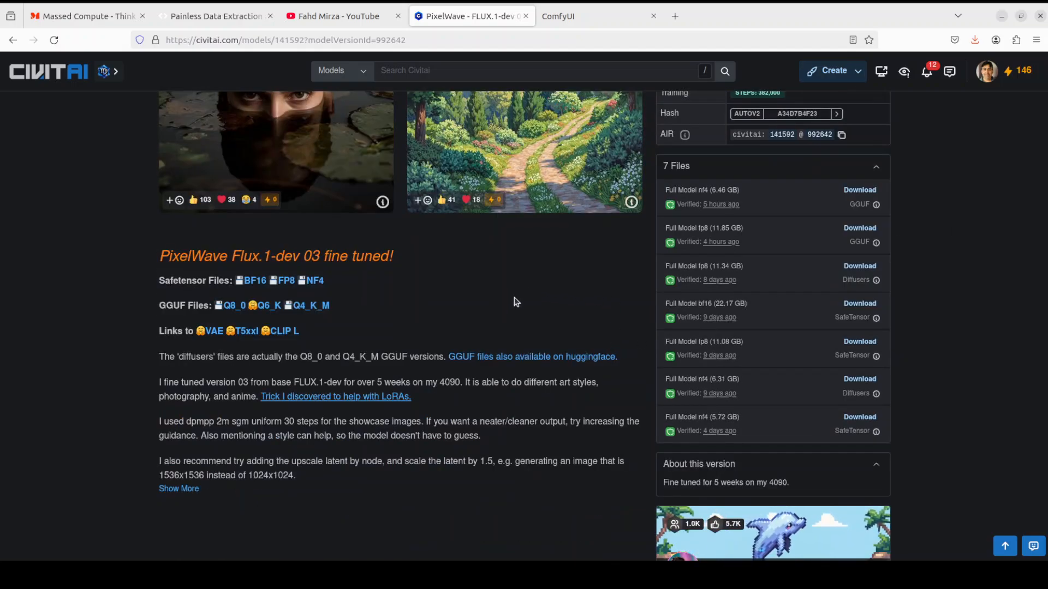
mouse_move(211, 346)
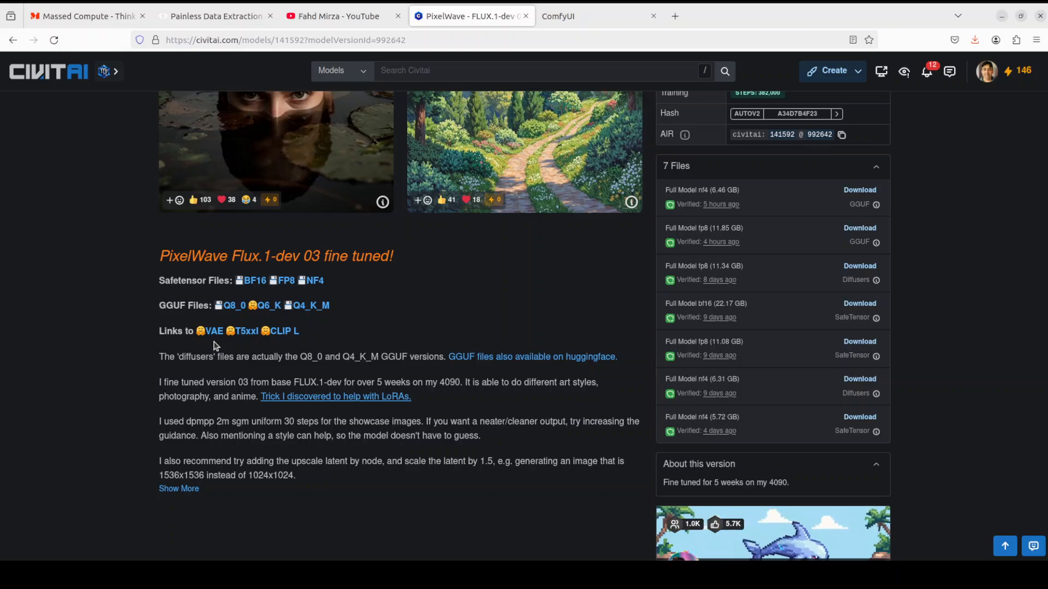
mouse_move(123, 356)
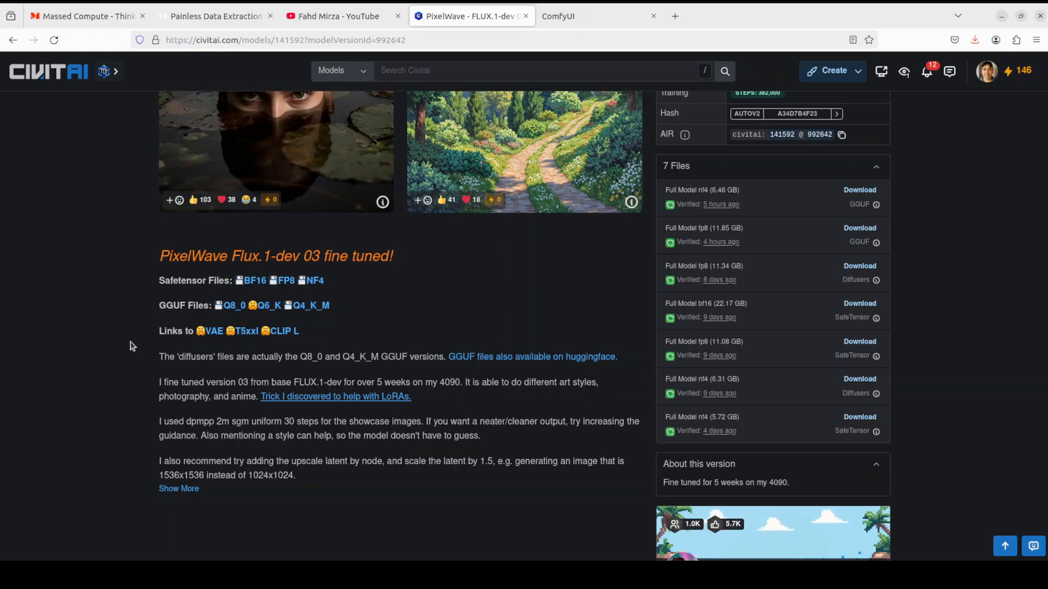
left_click(337, 17)
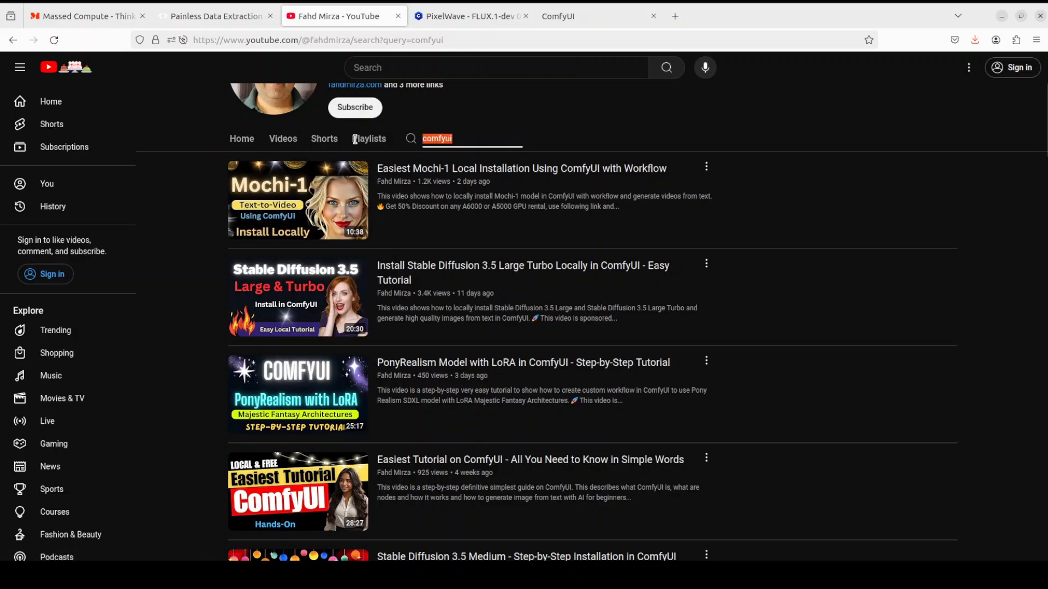
type("latent")
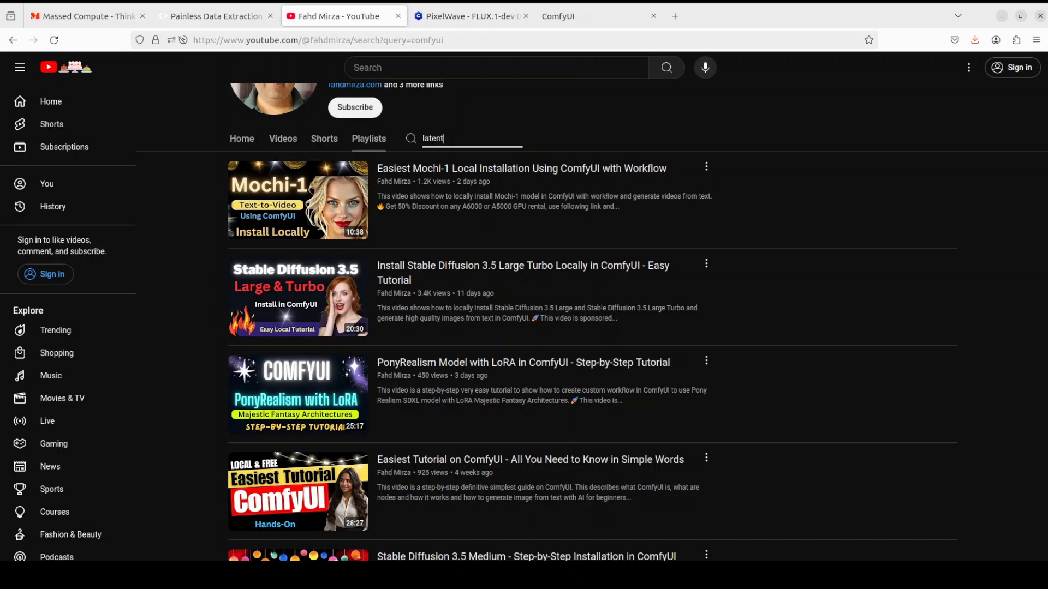
type("sp")
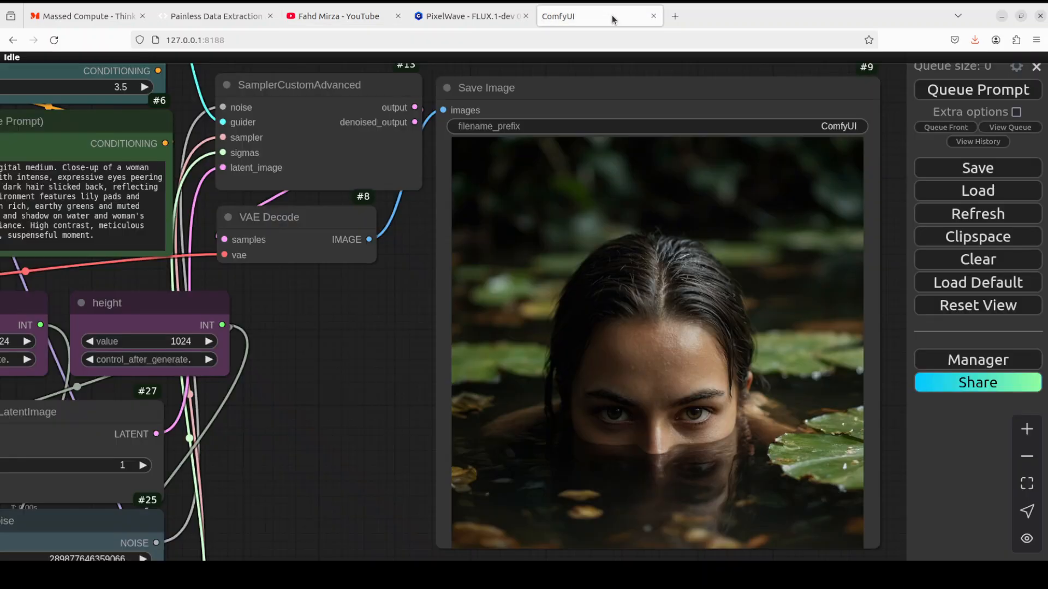
left_click(468, 15)
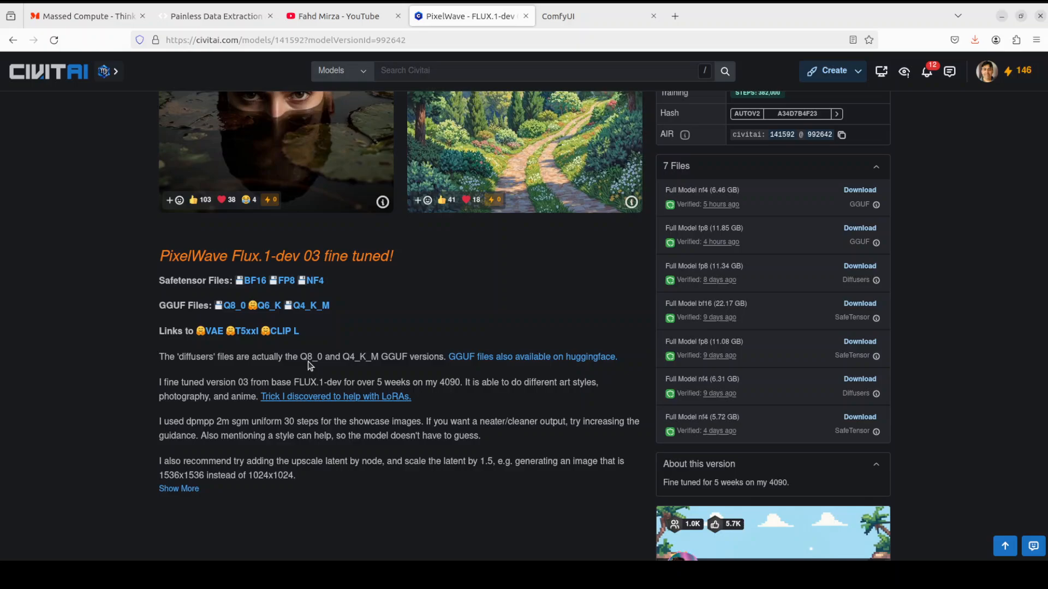
mouse_move(479, 292)
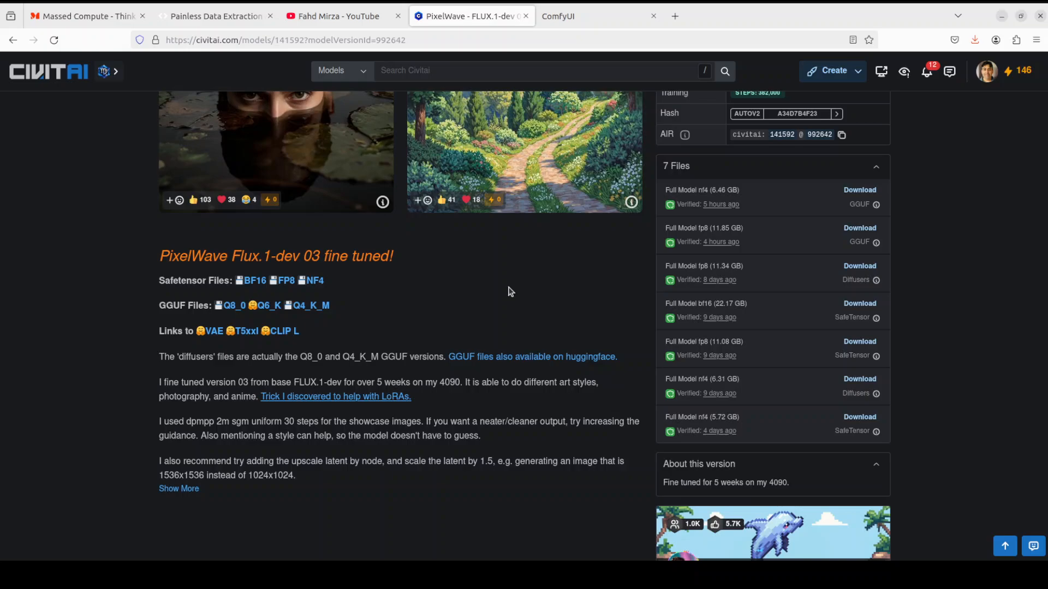
mouse_move(309, 354)
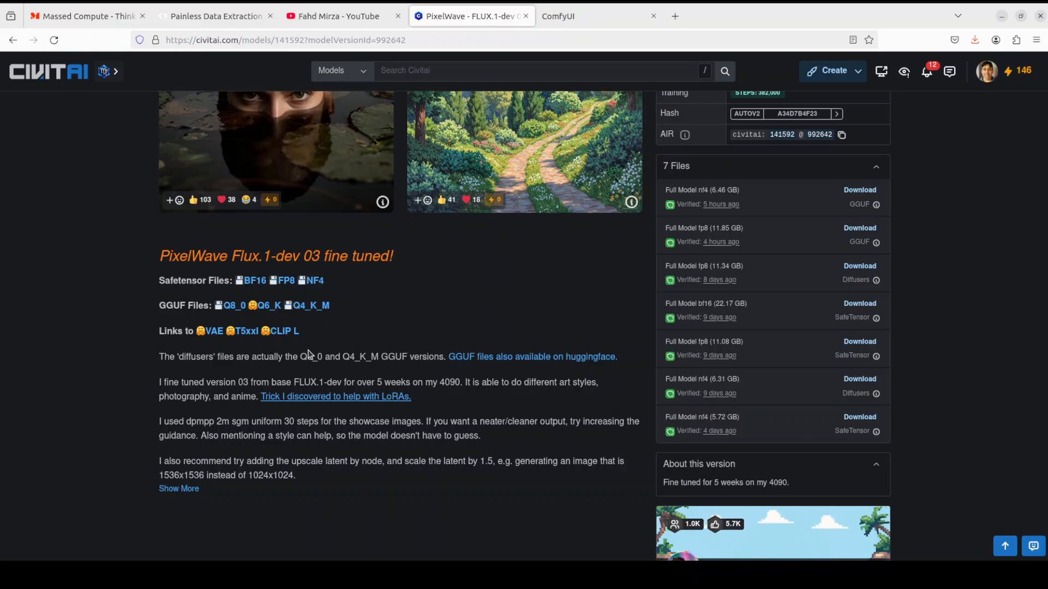
mouse_move(211, 330)
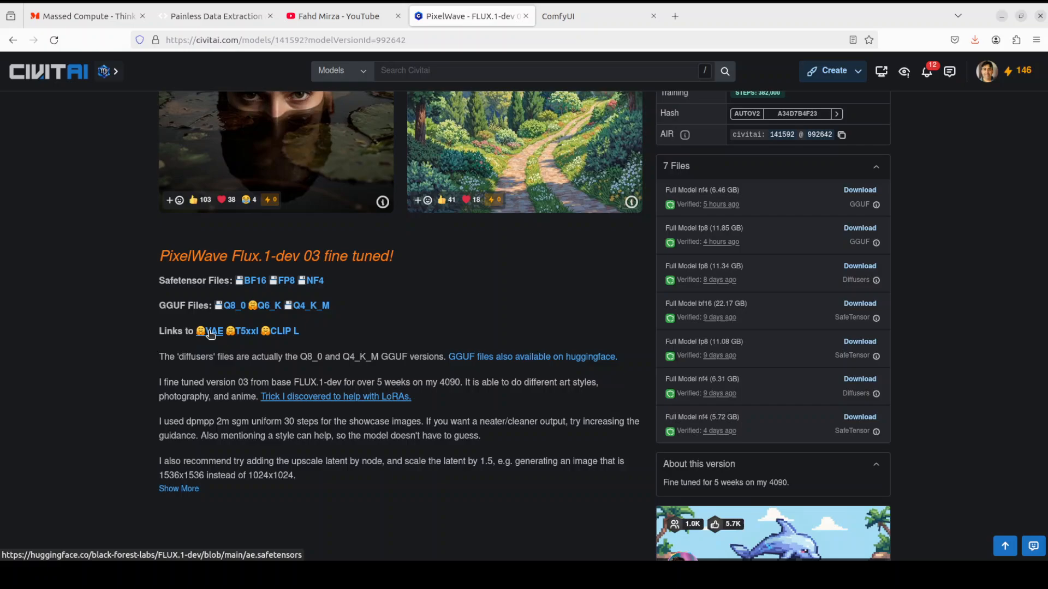
Open the FLUX.1-dev ae.safetensors VAE page on Hugging Face in a new tab.
right_click(211, 331)
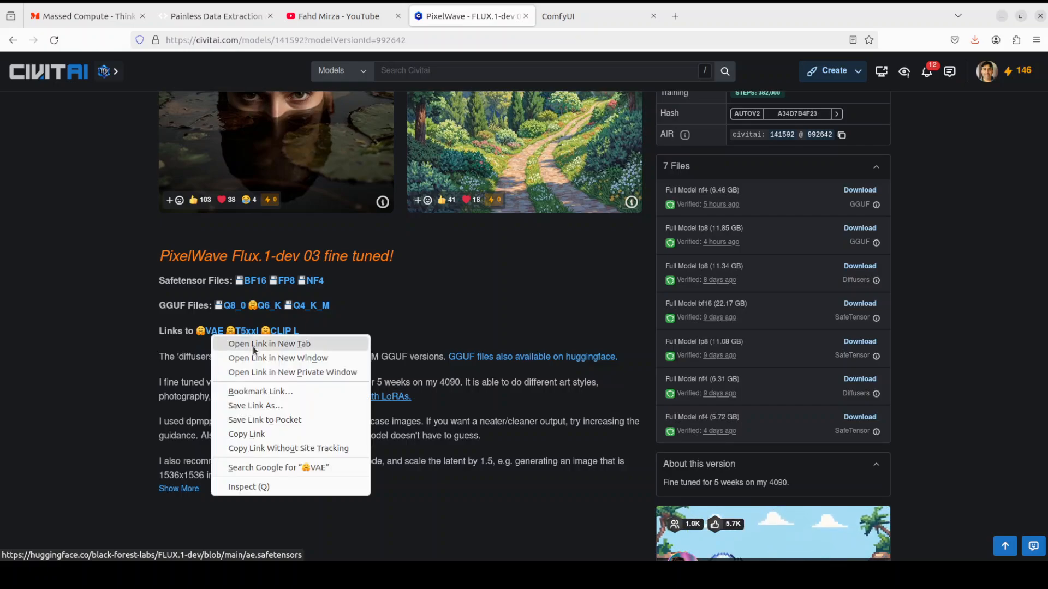
left_click(268, 344)
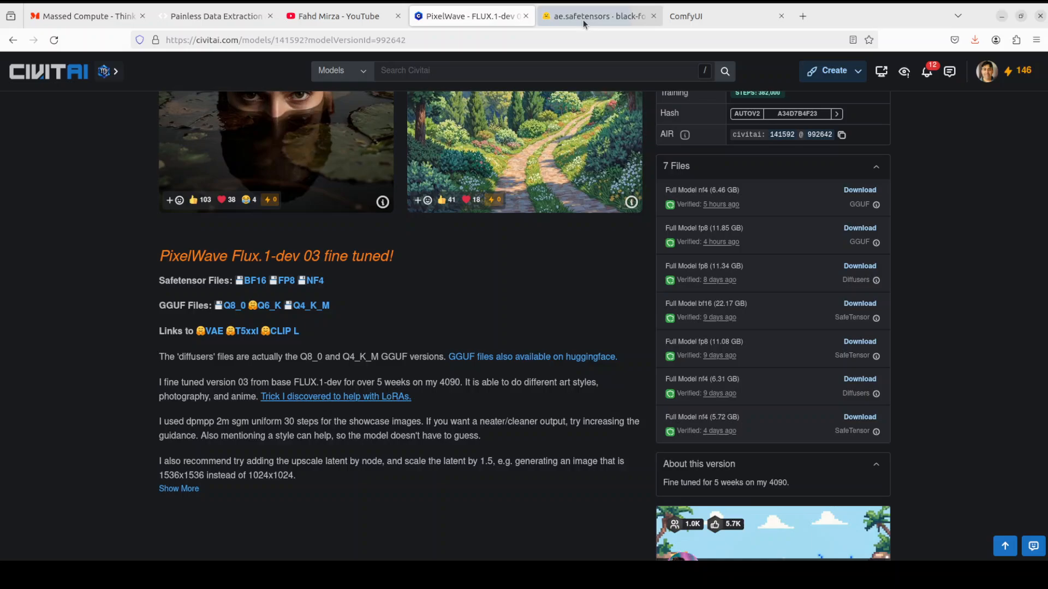
left_click(595, 16)
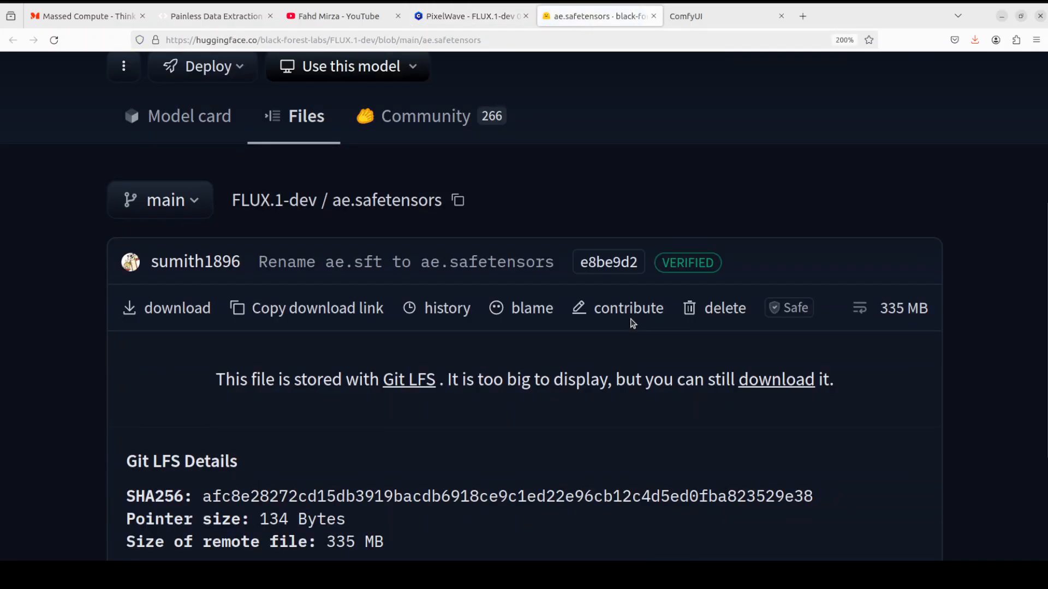
Start saving the VAE file and browse to ComfyUI's models/vae folder to check it exists.
right_click(177, 308)
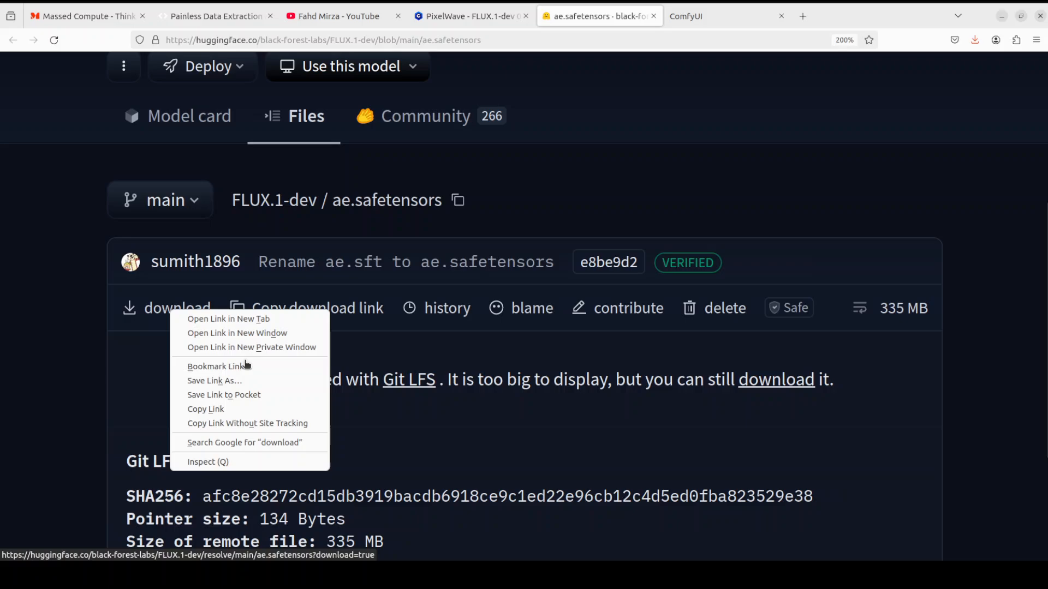
left_click(214, 380)
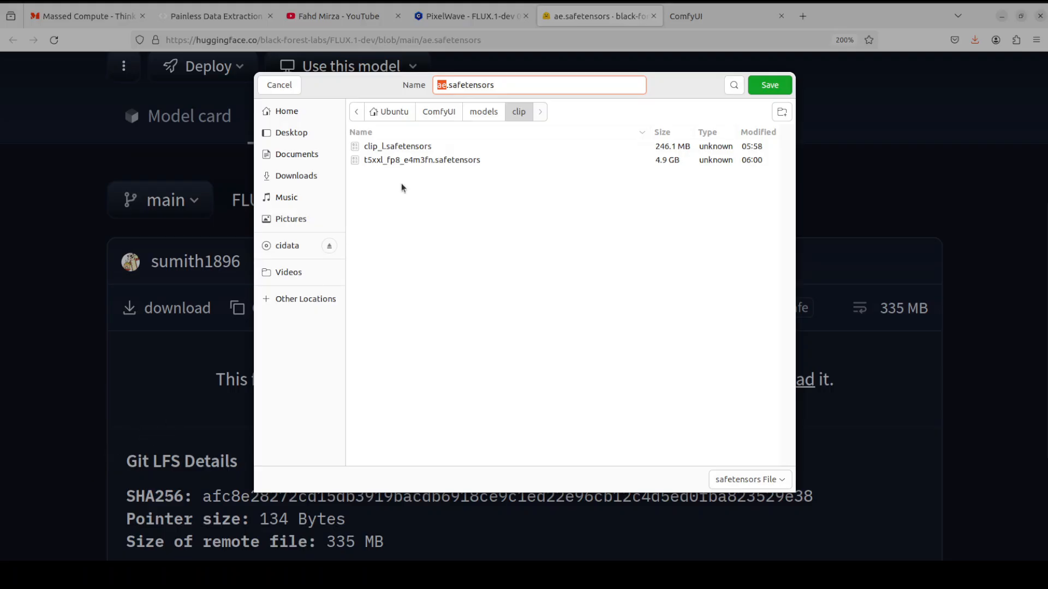
left_click(483, 111)
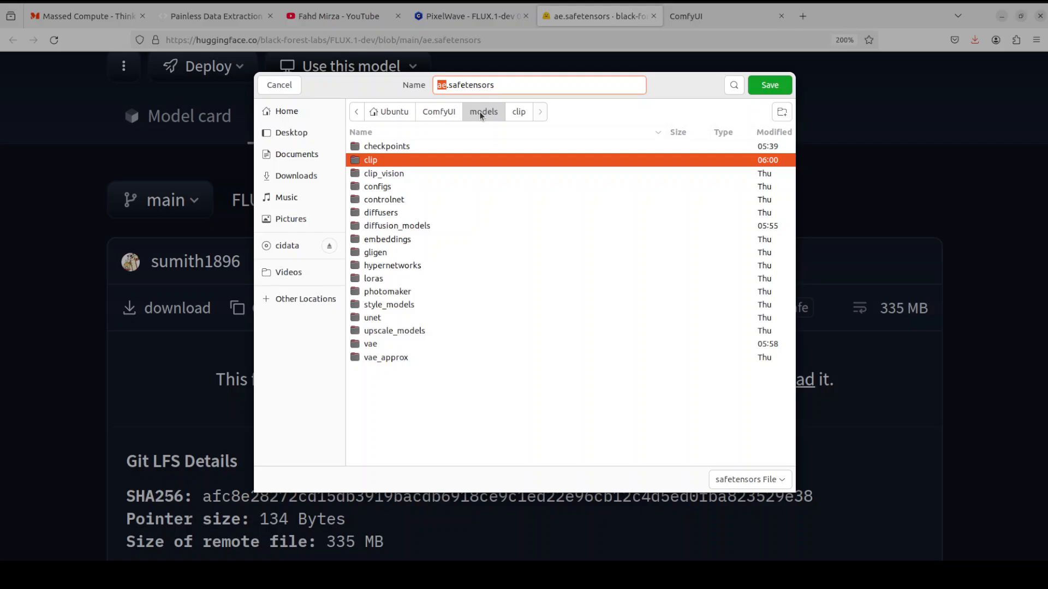
mouse_move(366, 350)
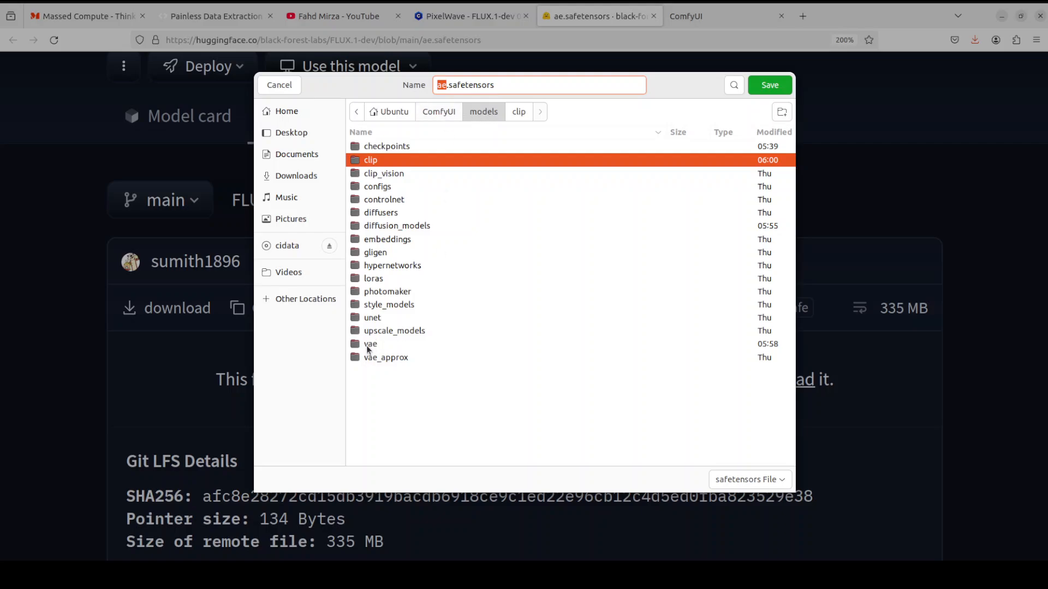
double_click(370, 343)
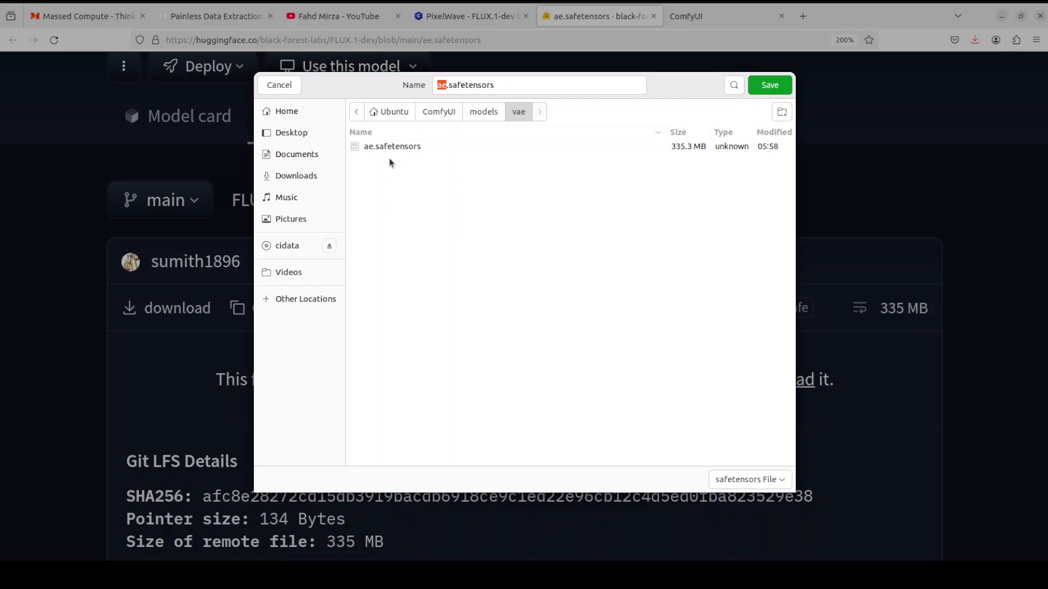
mouse_move(656, 186)
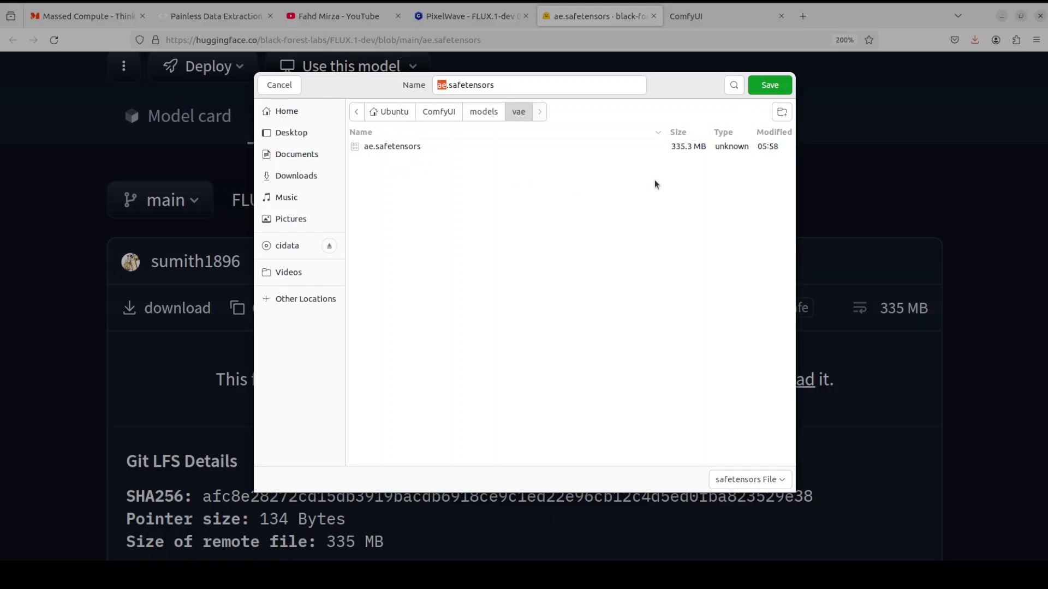
mouse_move(708, 162)
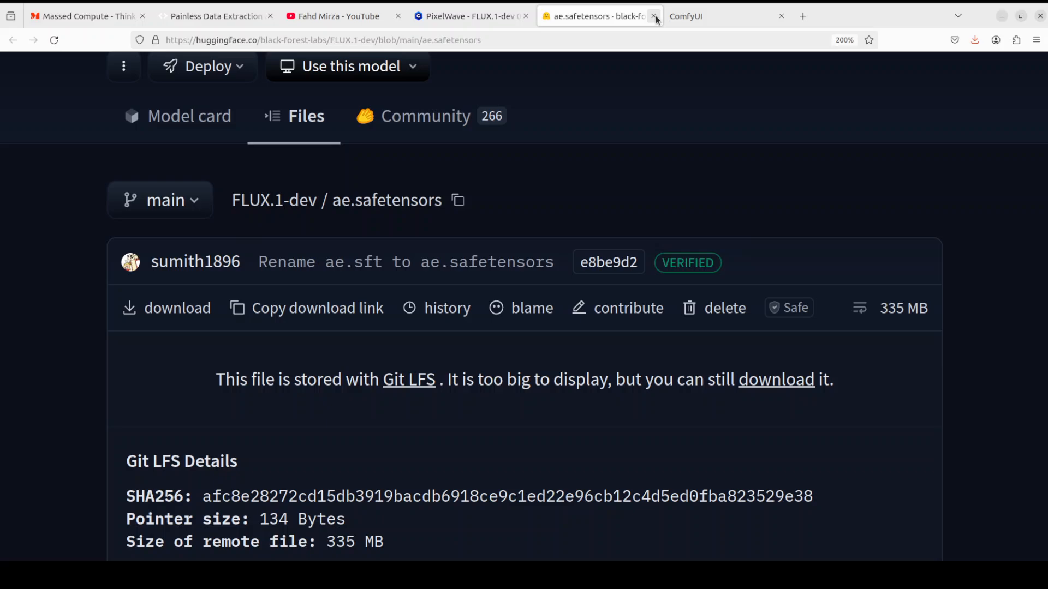
Close the Hugging Face ae.safetensors VAE page, returning to Civitai's PixelWave description.
left_click(653, 16)
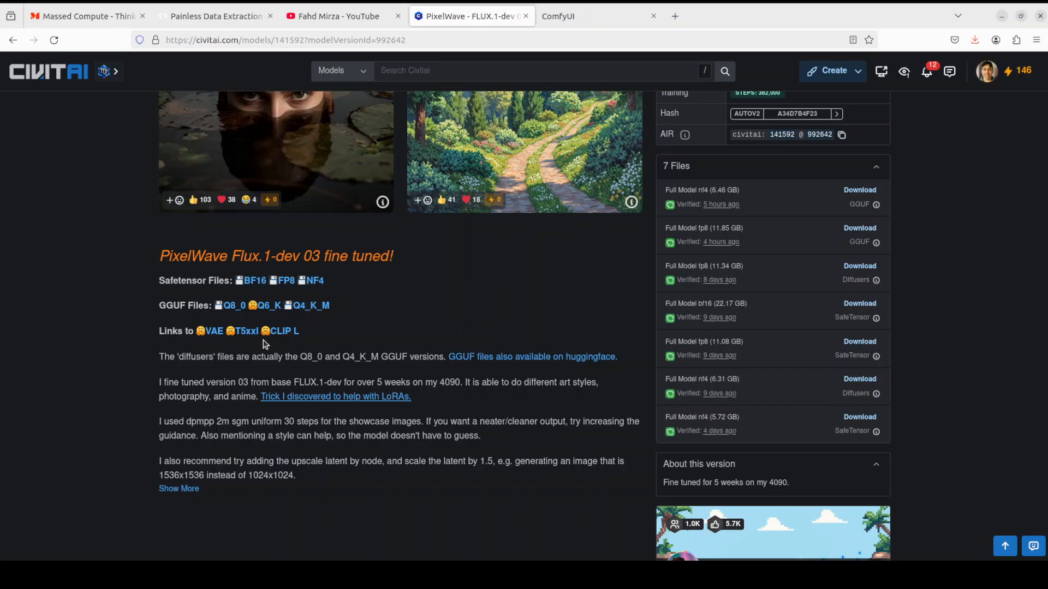
mouse_move(301, 346)
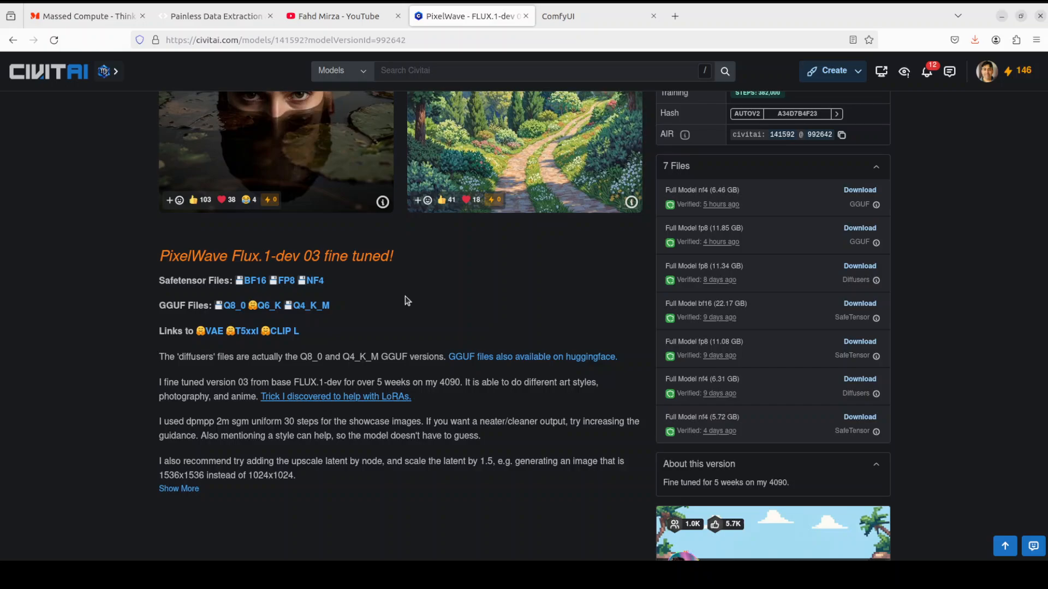
mouse_move(246, 338)
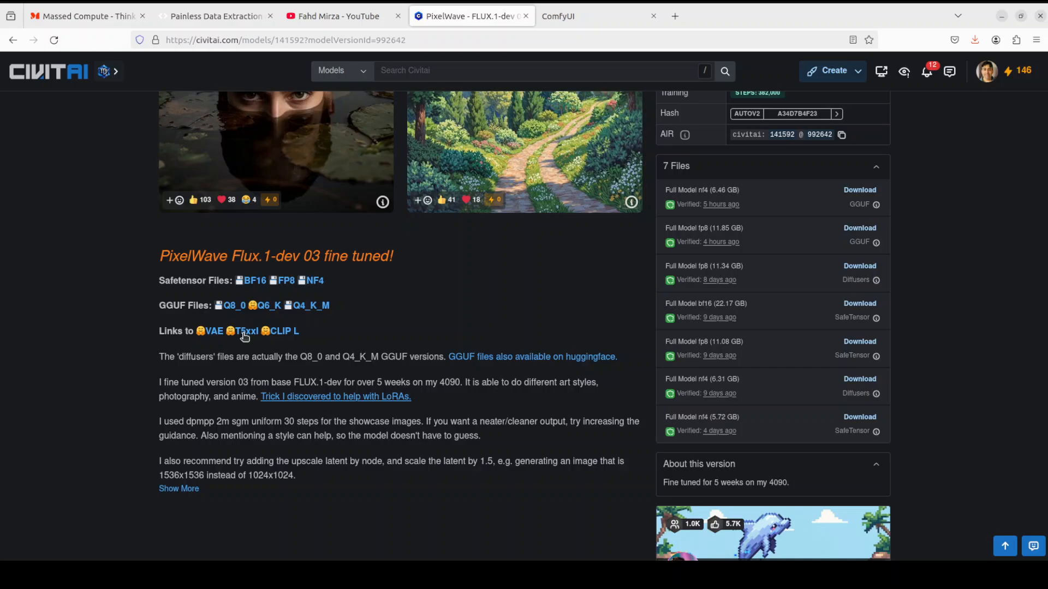
Open the T5xxl and CLIP L encoder pages from Civitai and view the t5xxl_fp8 file page.
left_click(246, 331)
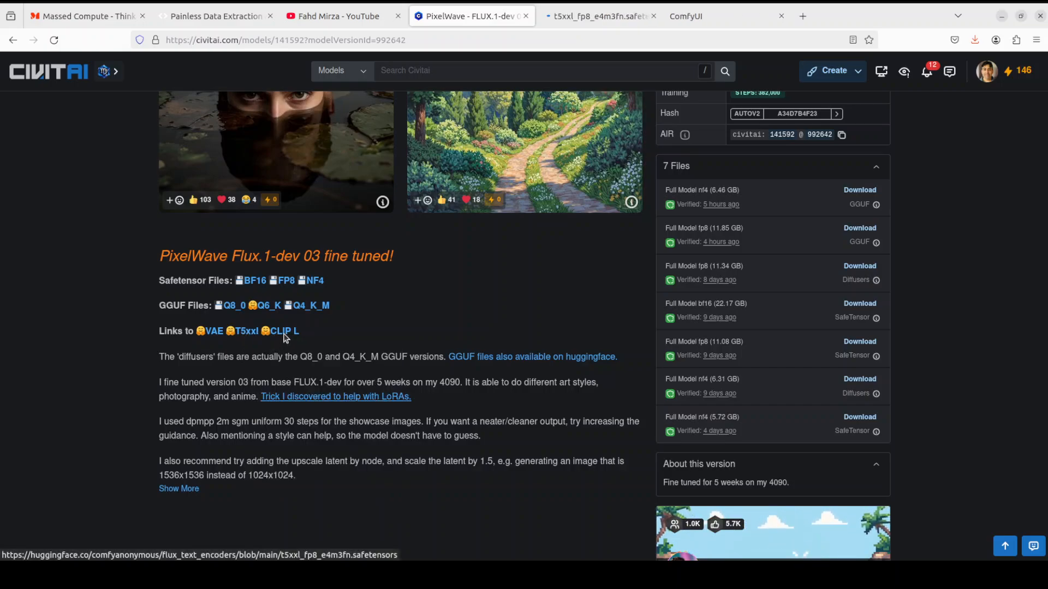
left_click(291, 330)
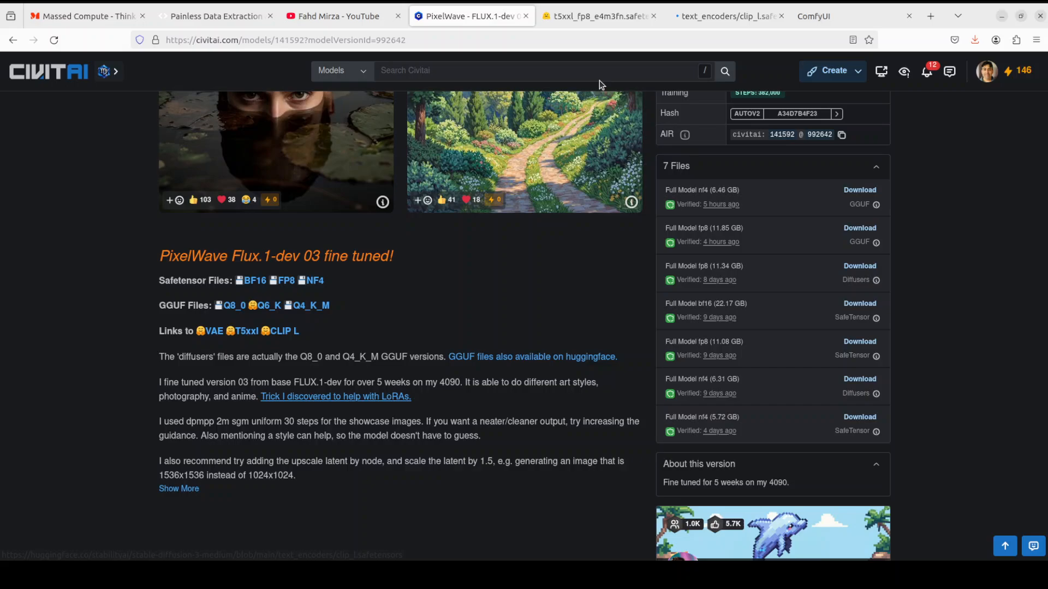
left_click(597, 16)
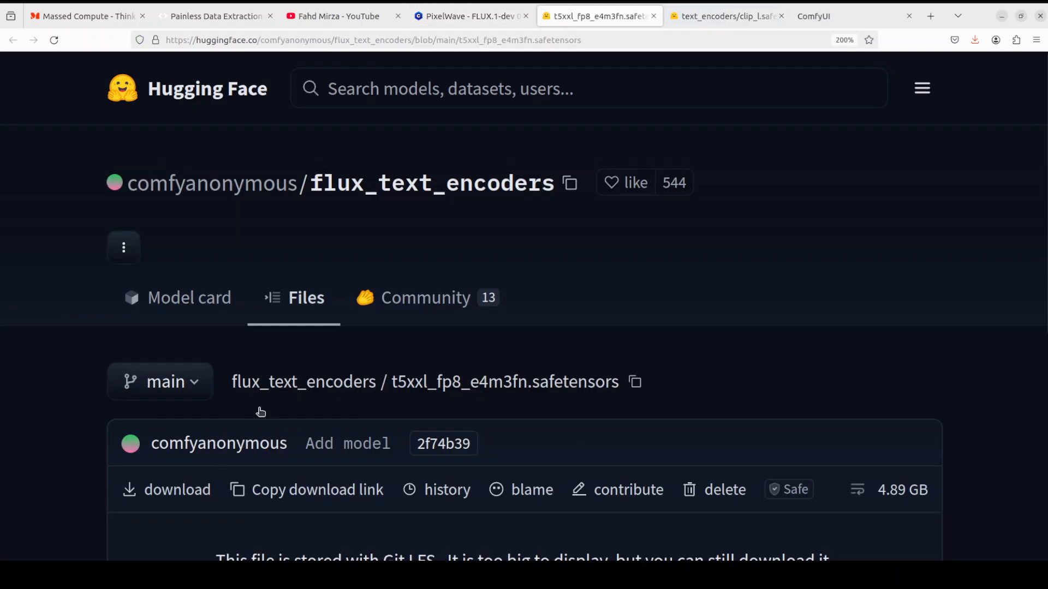
scroll("down", 3)
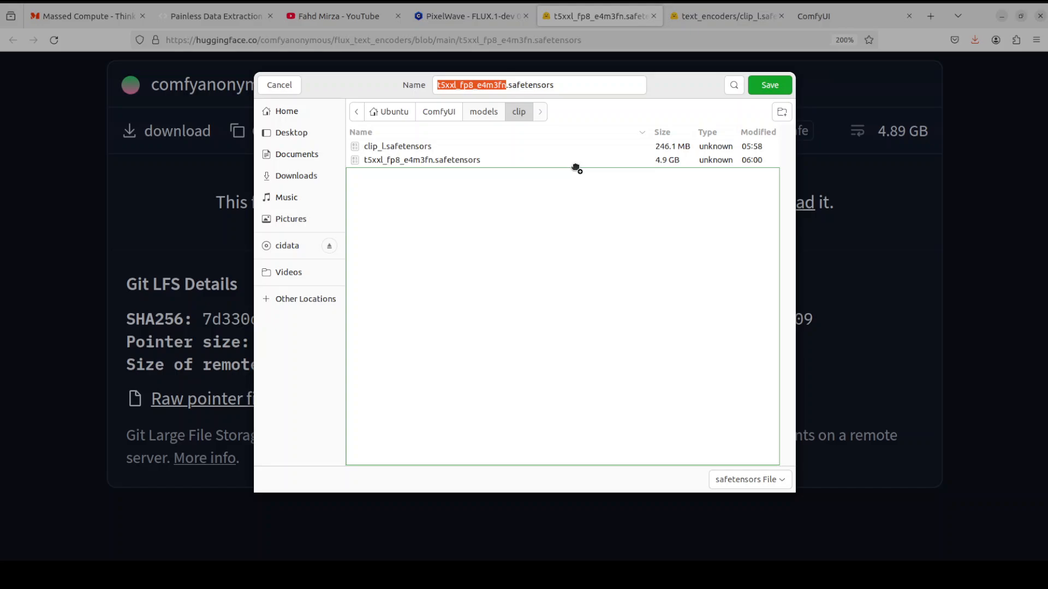
Check ComfyUI's models/clip folder already holds the encoder, cancel saving, and close the T5xxl page.
left_click(483, 111)
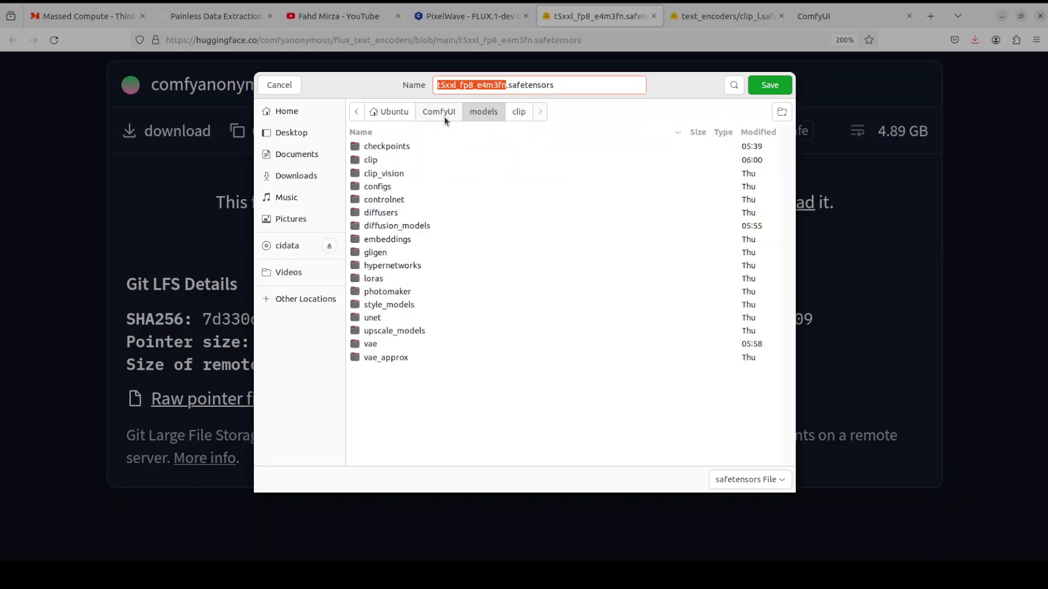
mouse_move(373, 163)
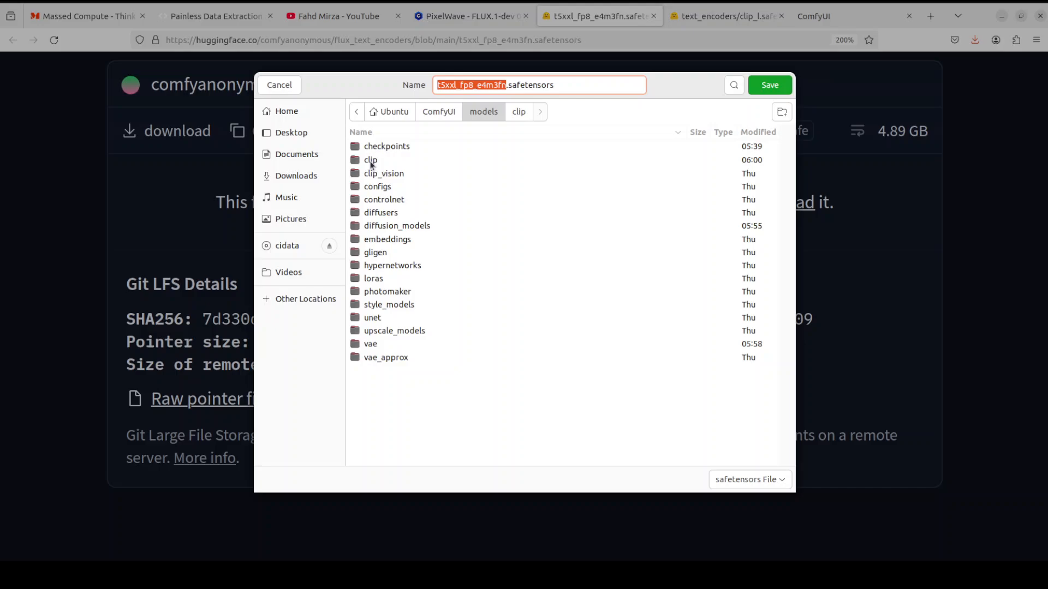
double_click(369, 160)
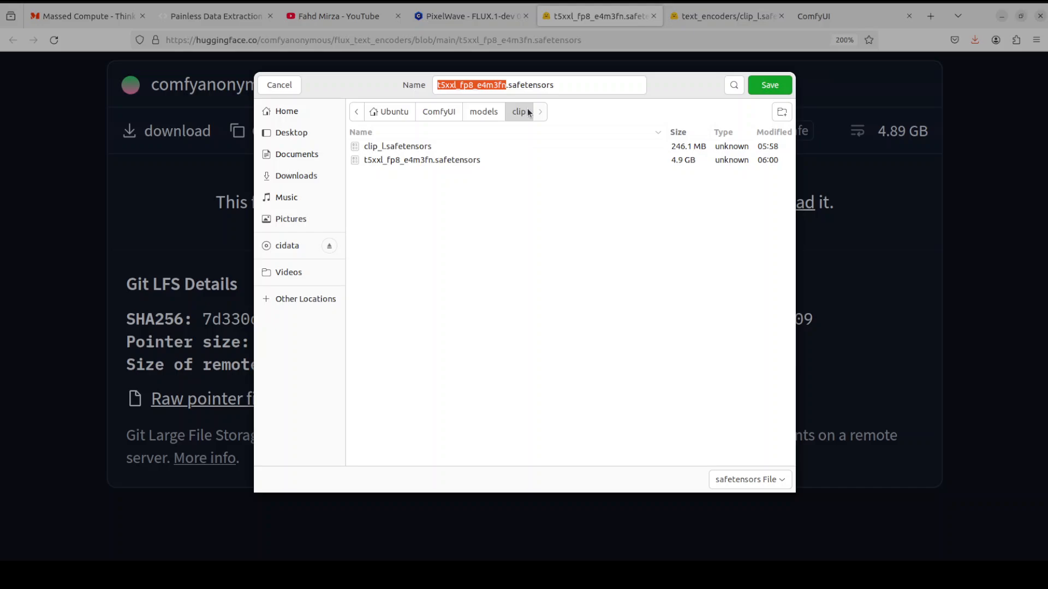
left_click(278, 85)
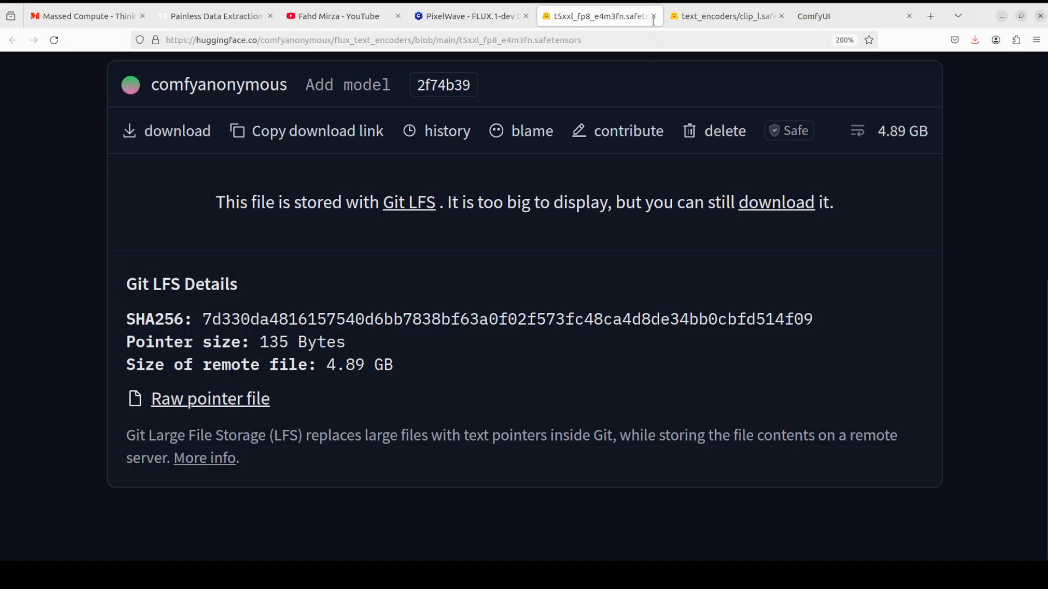
left_click(653, 16)
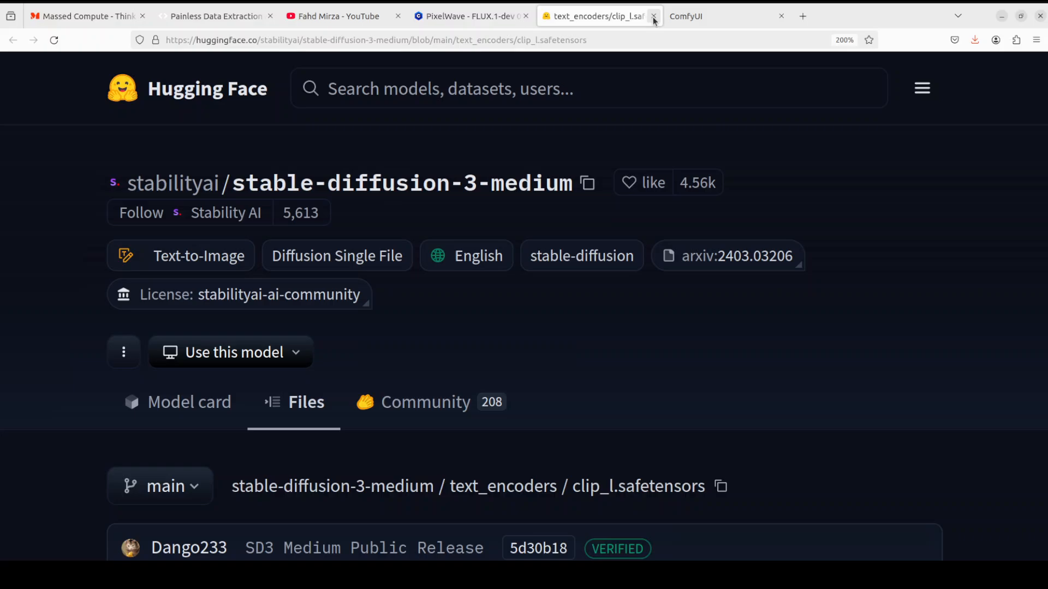
Close the clip_l encoder page and switch back to the ComfyUI FLUX workflow.
left_click(653, 16)
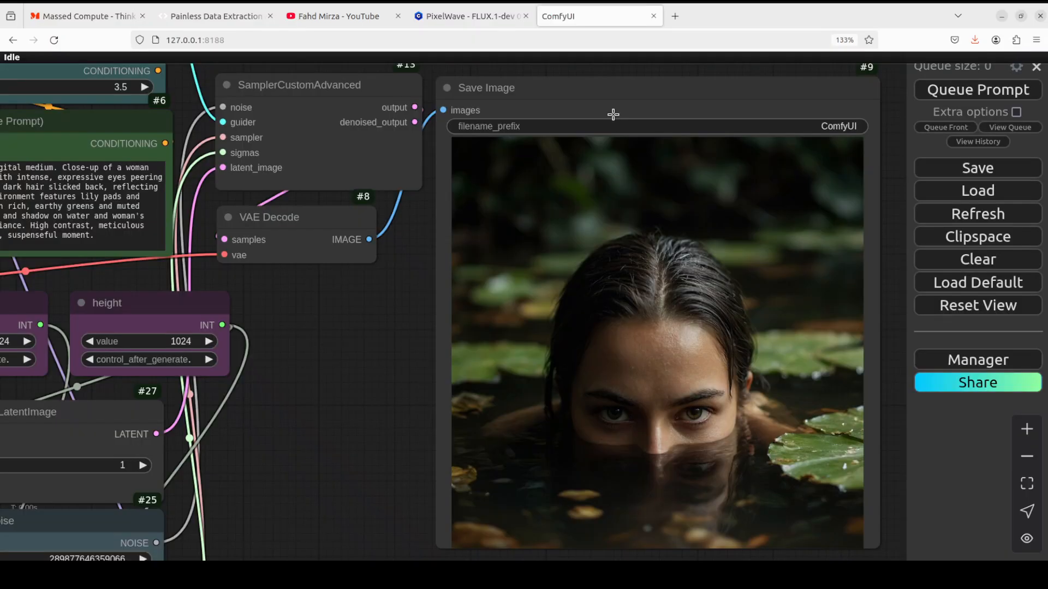
left_click(468, 16)
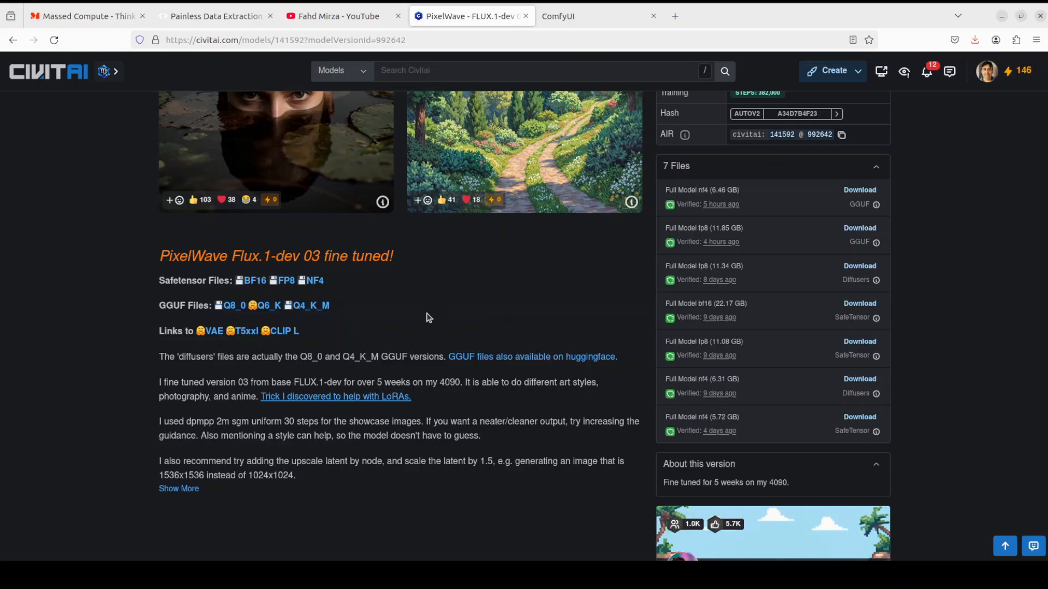
mouse_move(215, 347)
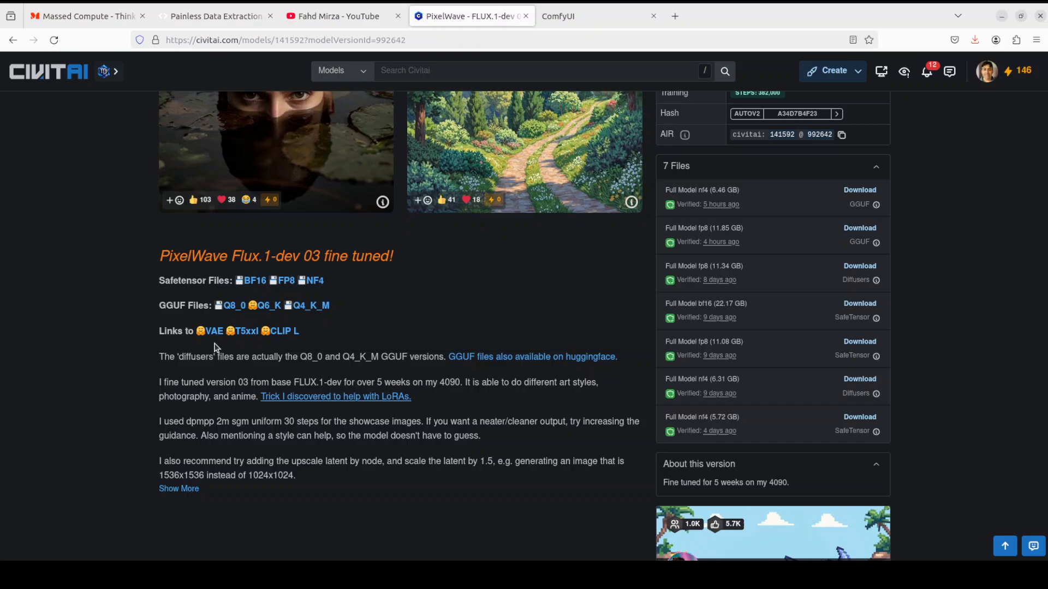
mouse_move(337, 342)
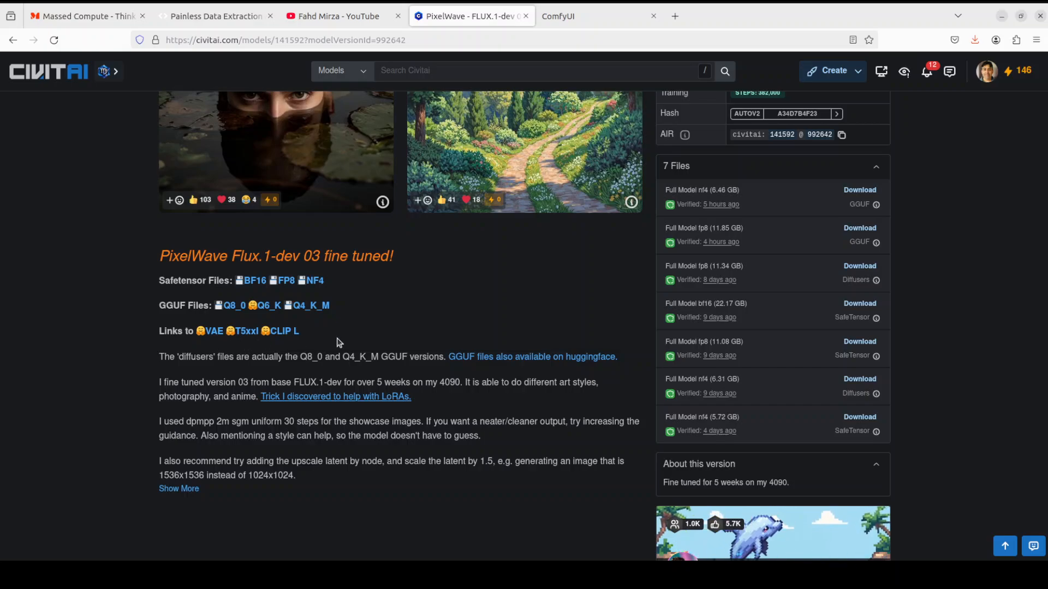
mouse_move(541, 152)
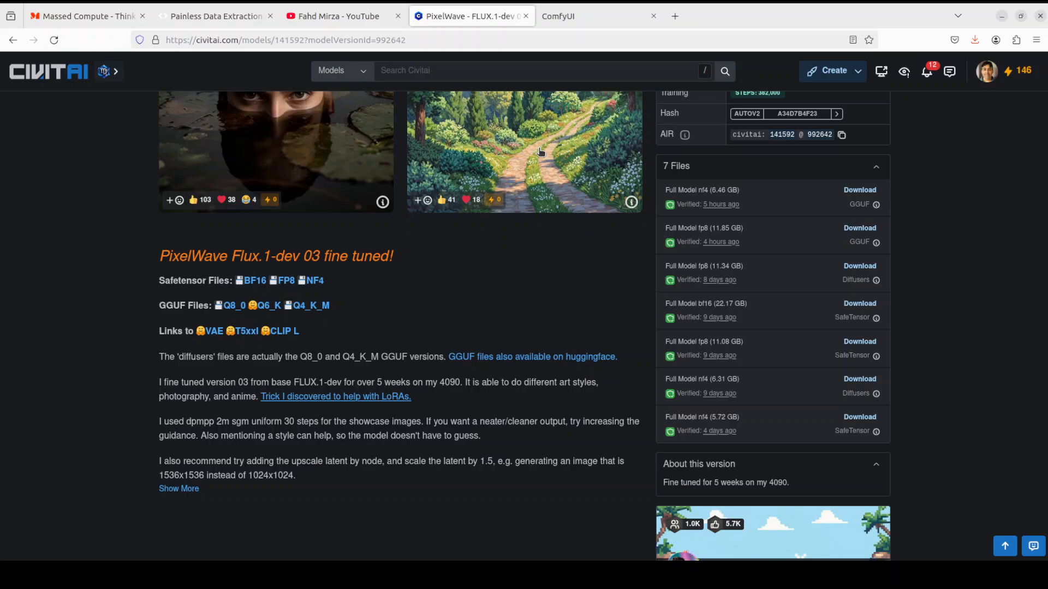
left_click(569, 17)
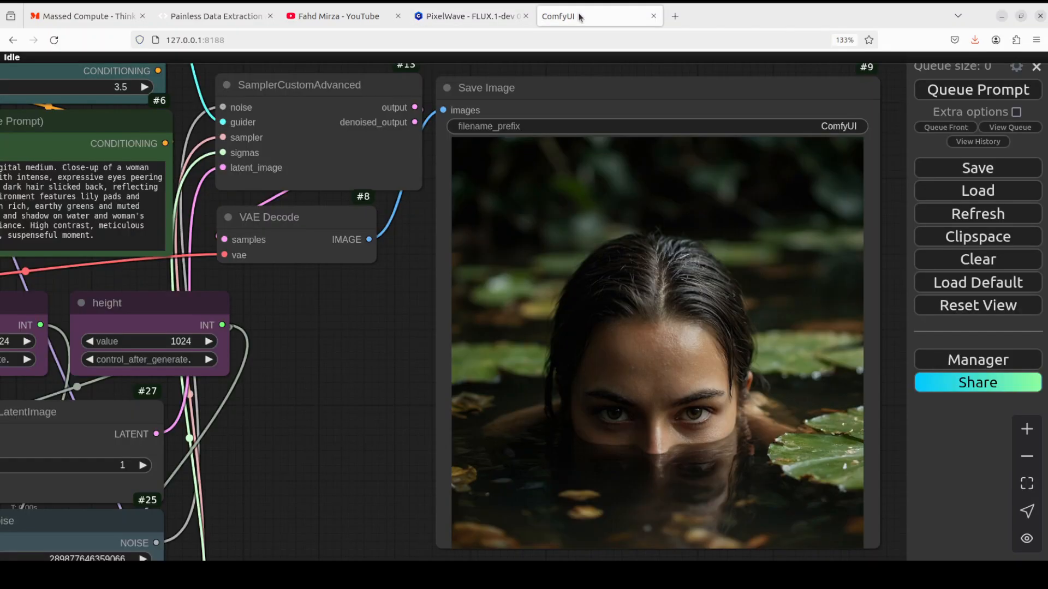
mouse_move(290, 348)
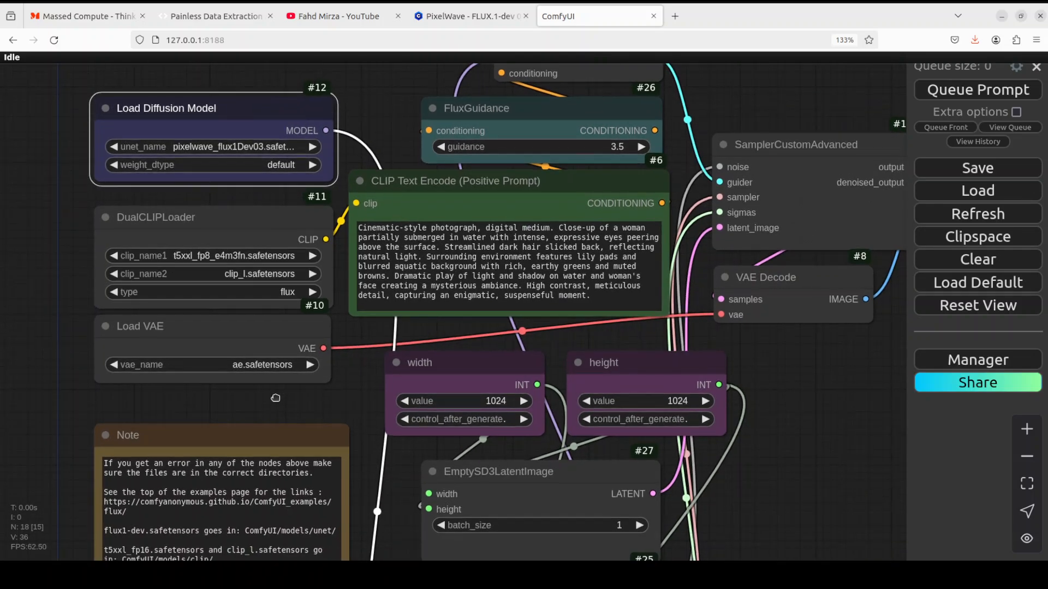
mouse_move(620, 404)
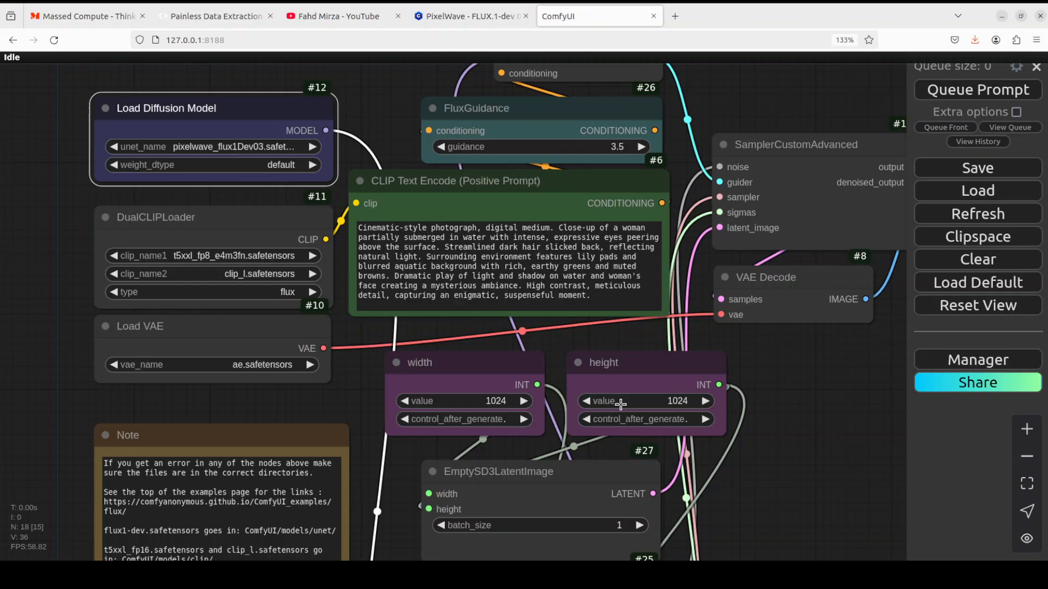
mouse_move(761, 381)
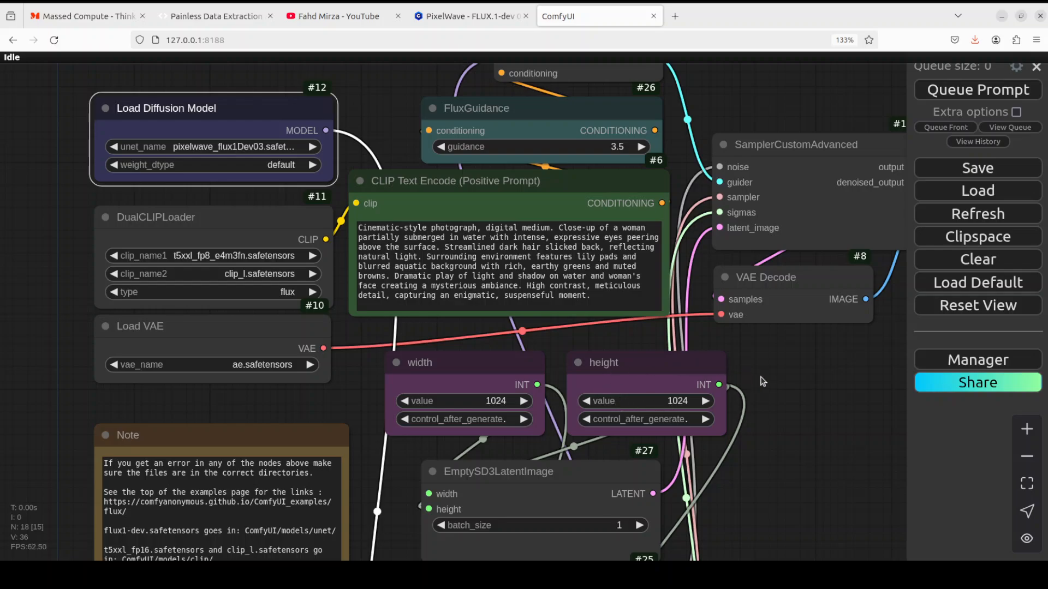
mouse_move(758, 384)
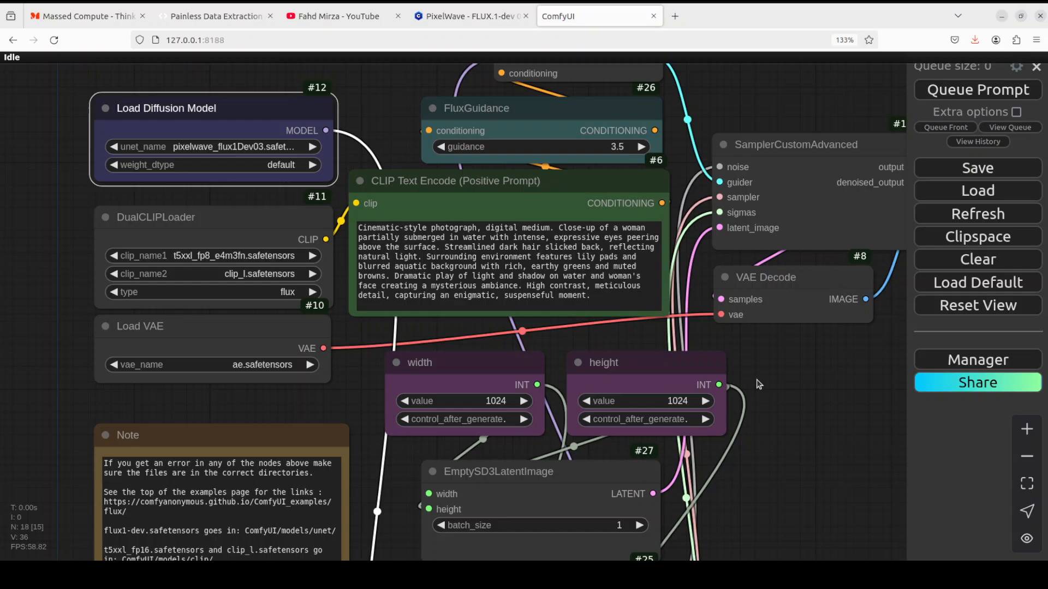
mouse_move(824, 389)
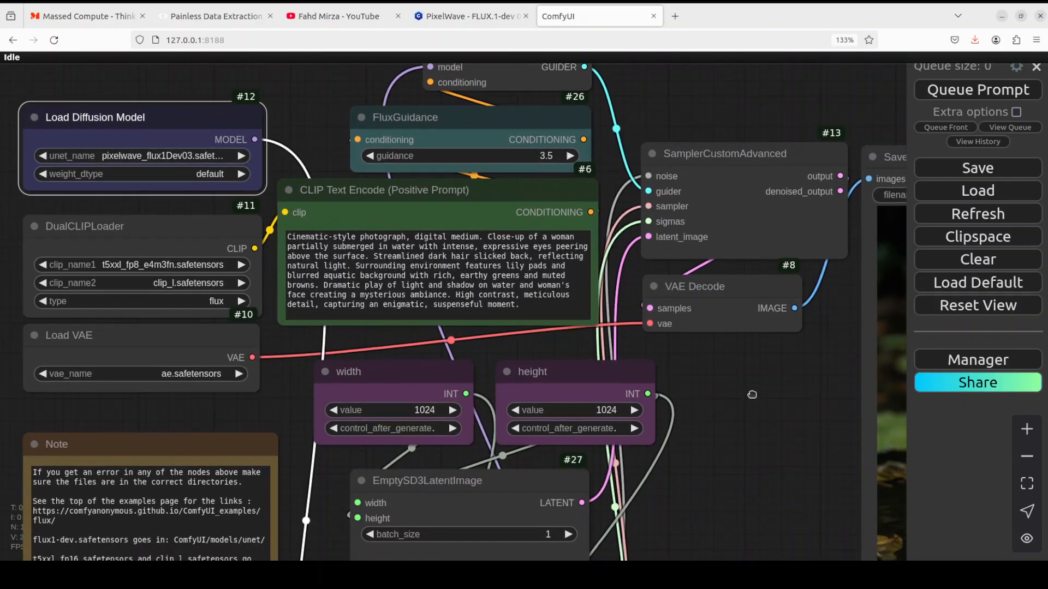
mouse_move(754, 398)
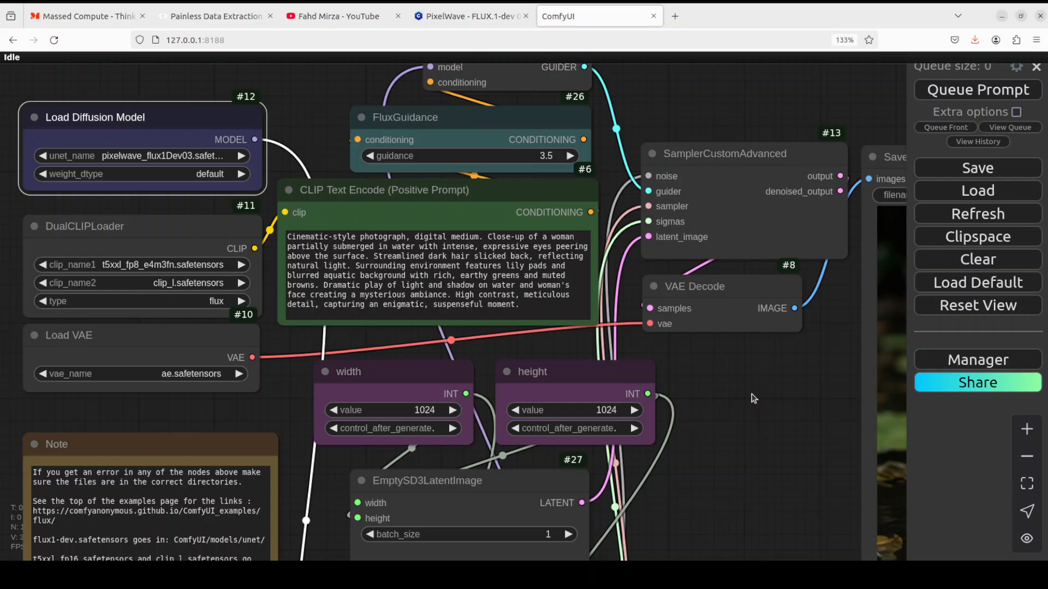
mouse_move(1002, 194)
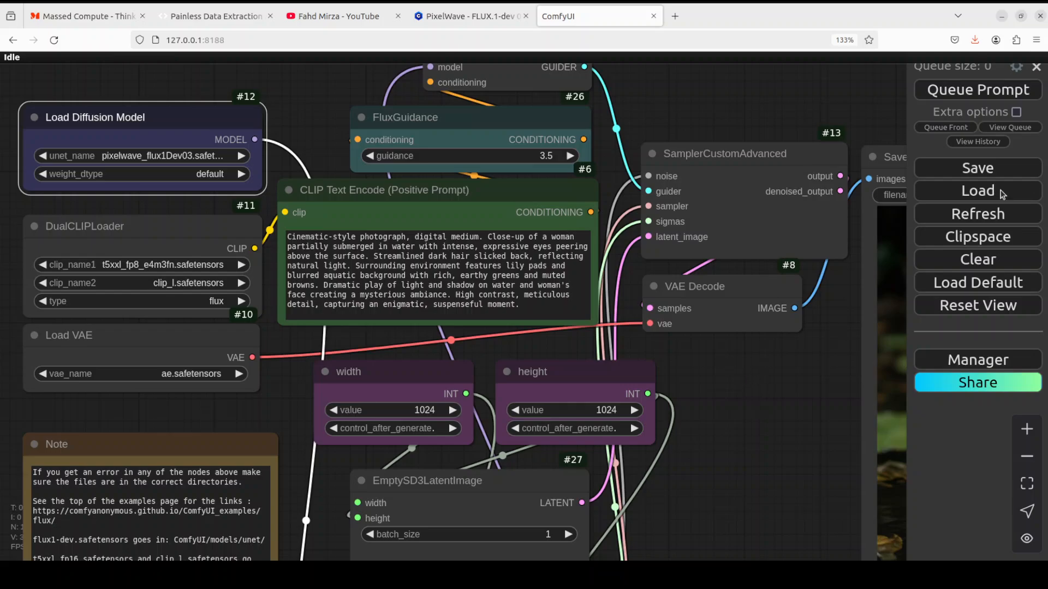
Load Flux-Dev-ComfyUI-Workflow.json from Downloads and check the unet, clip and vae model names.
left_click(976, 190)
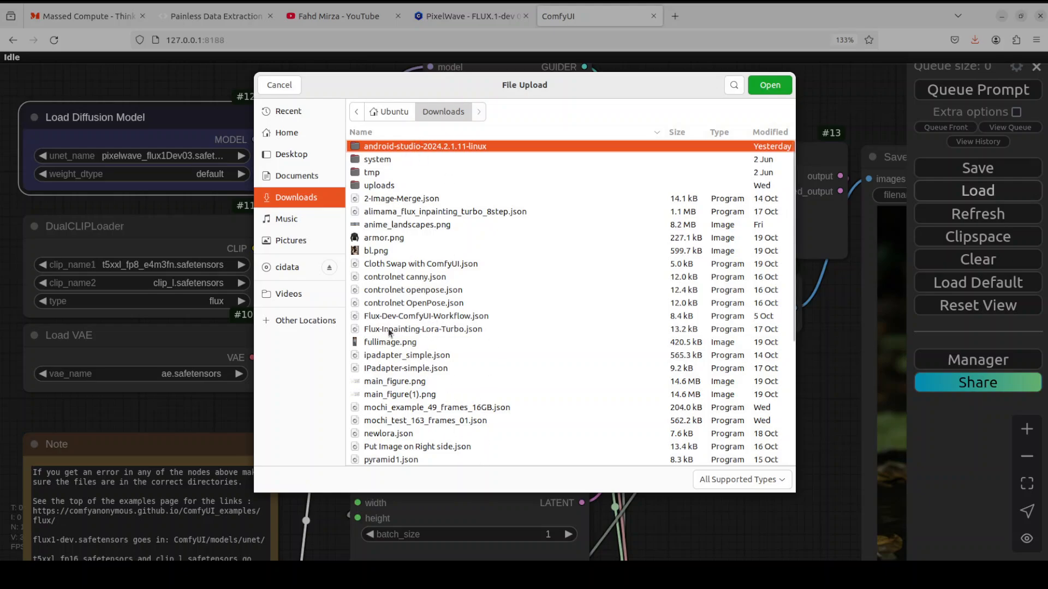
left_click(426, 315)
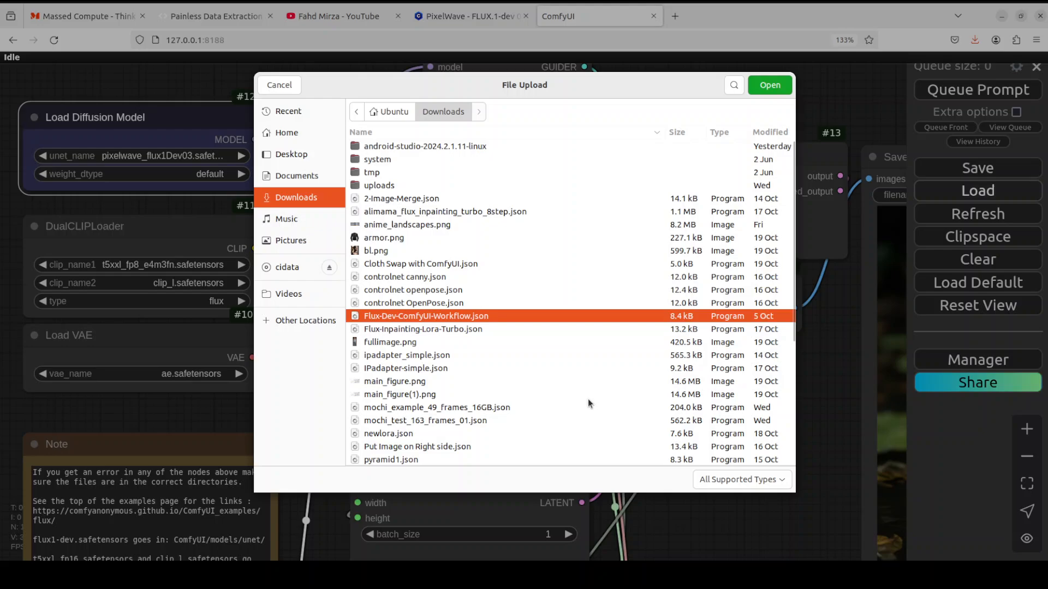
left_click(769, 85)
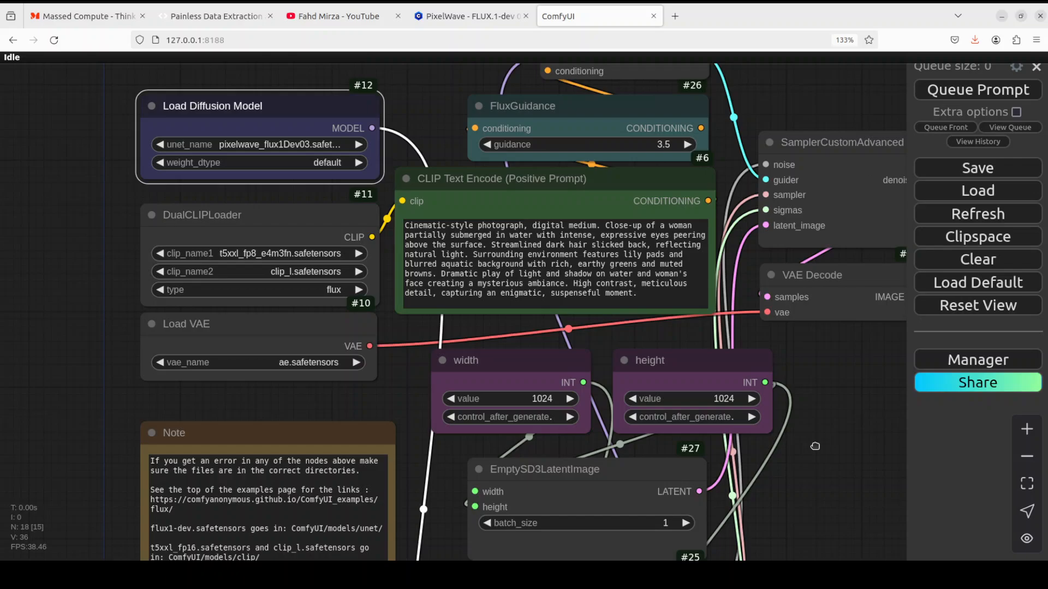
mouse_move(264, 149)
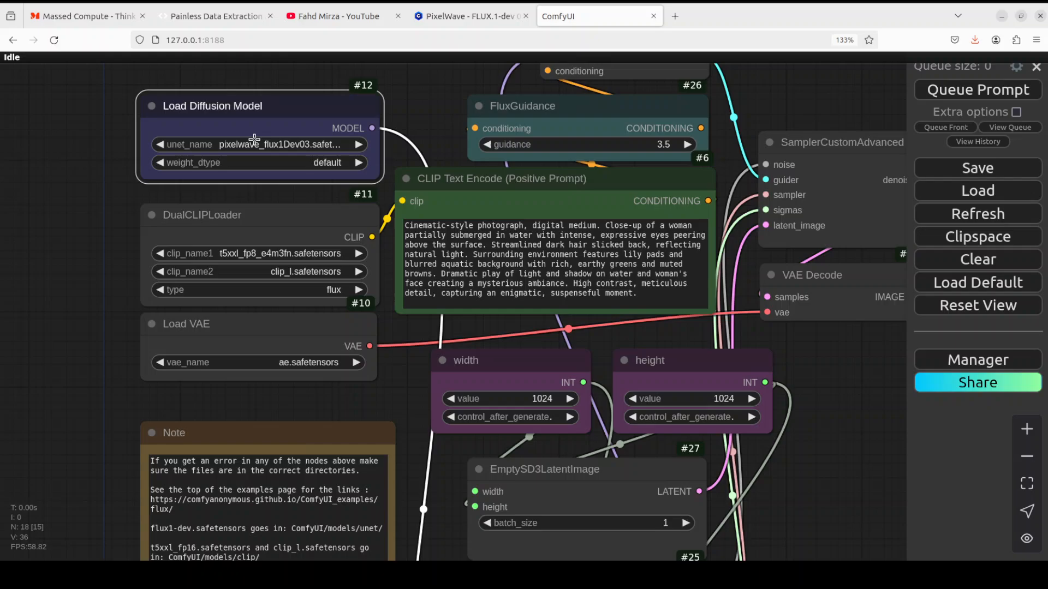
mouse_move(280, 144)
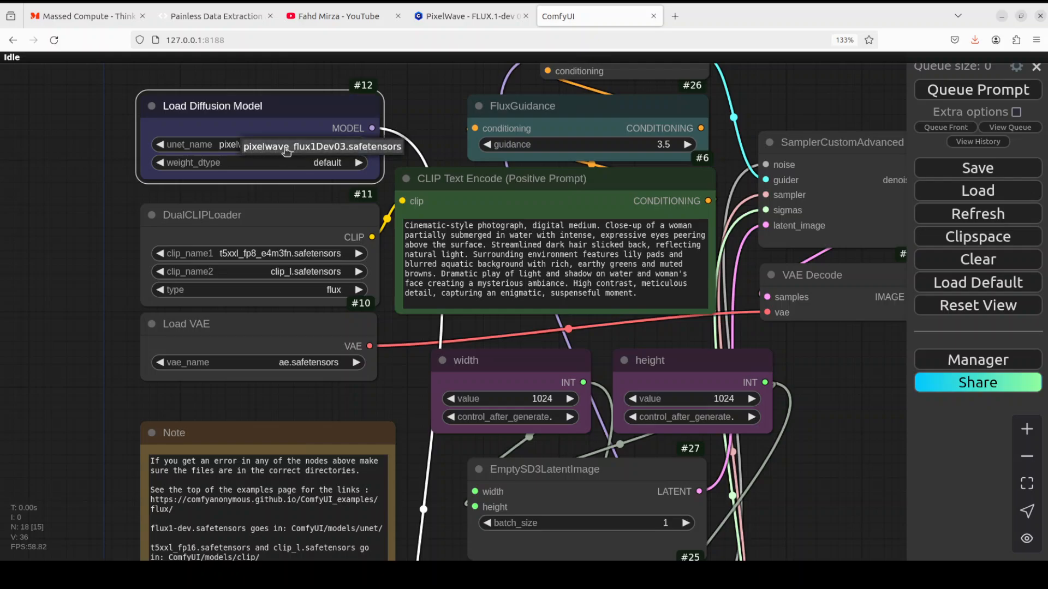
mouse_move(228, 231)
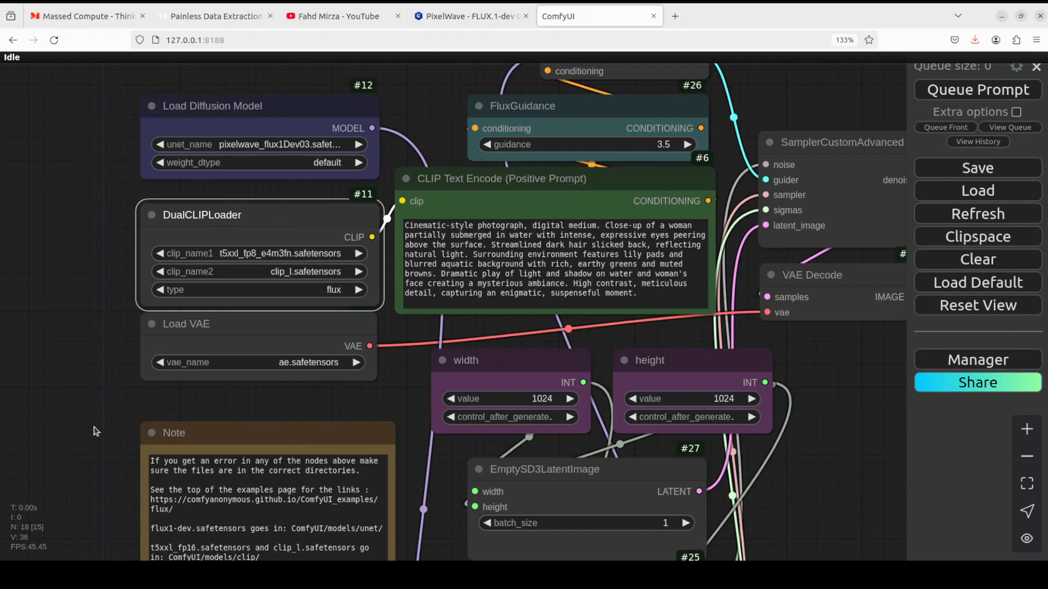
scroll("down", 3)
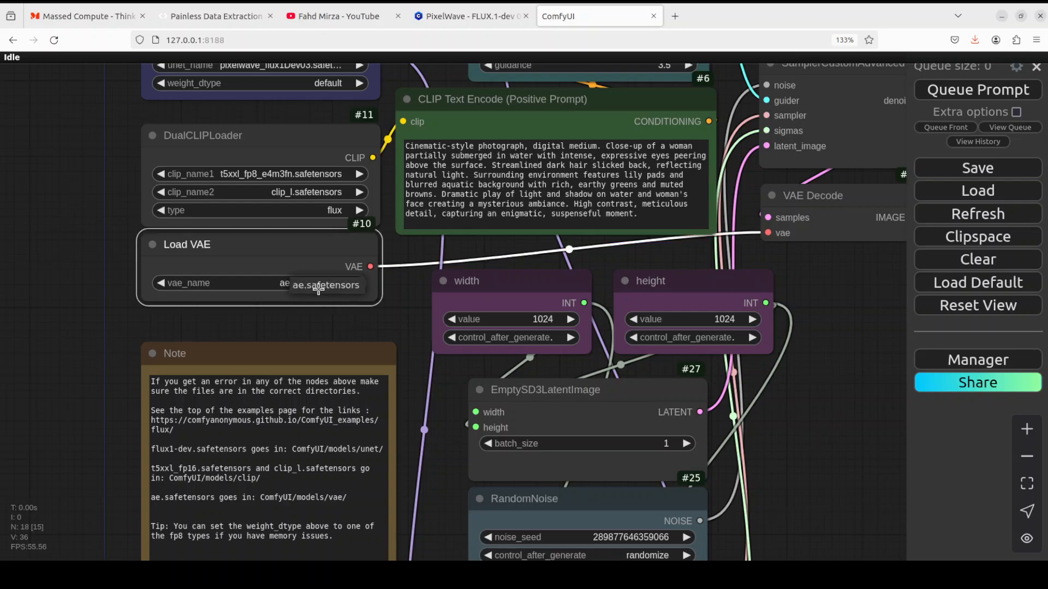
mouse_move(394, 313)
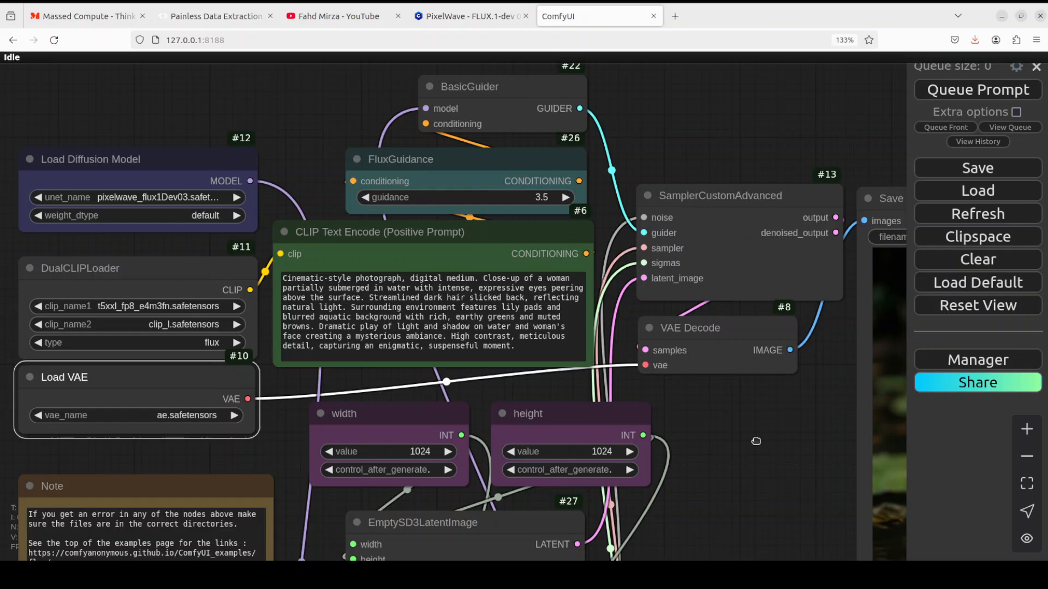
Open Civitai's woman-in-water sample image and expand its full generation prompt.
left_click(472, 15)
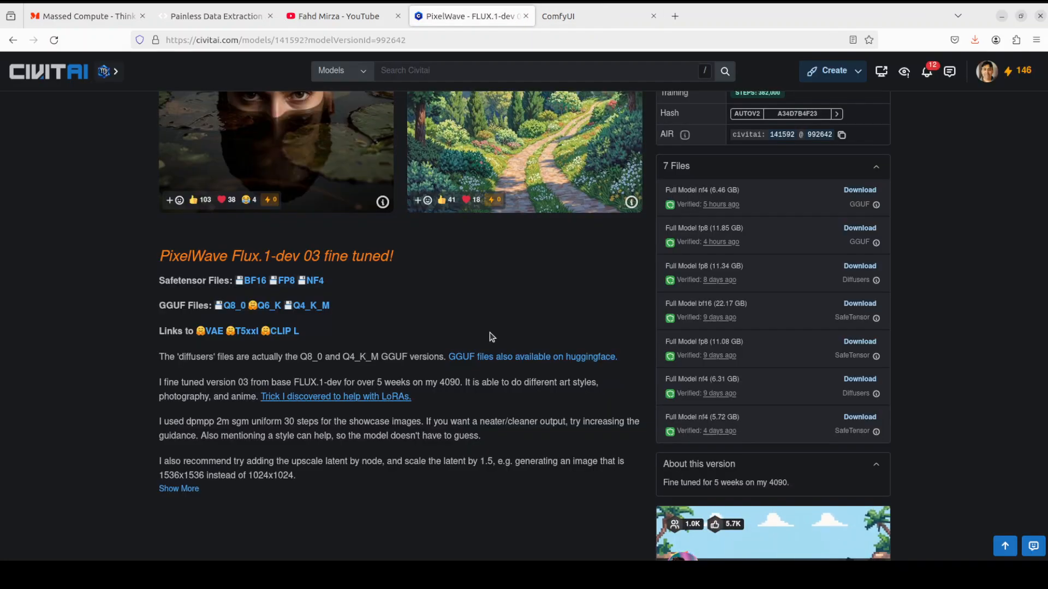
scroll("up", 3)
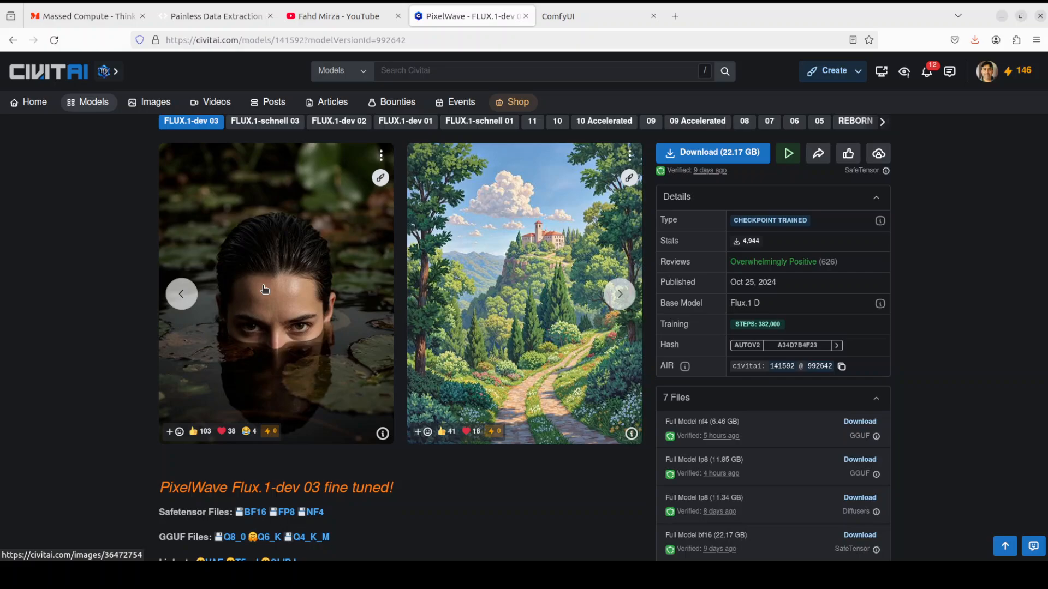
left_click(276, 294)
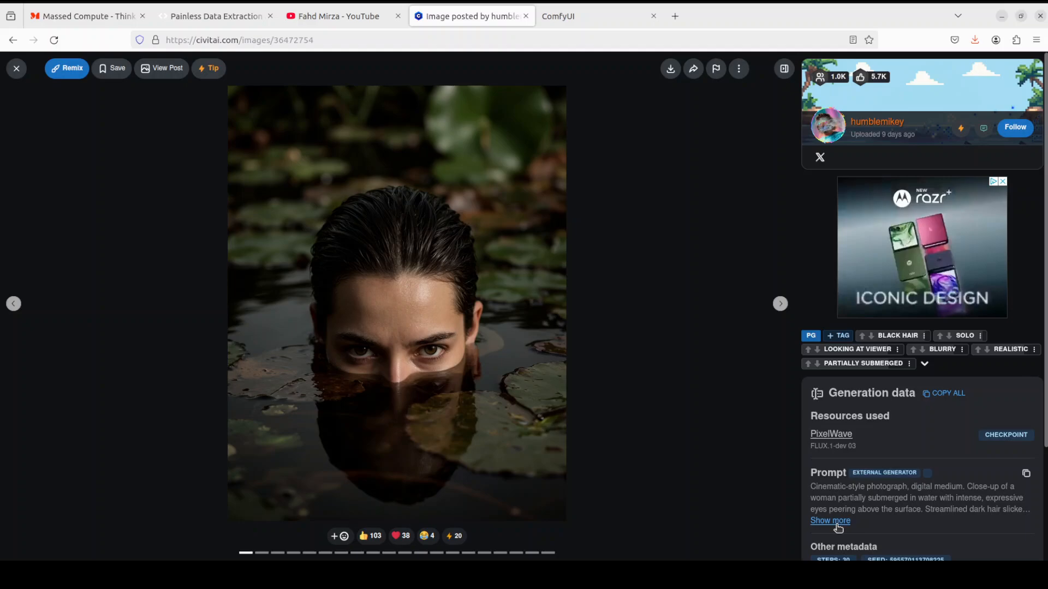
left_click(830, 521)
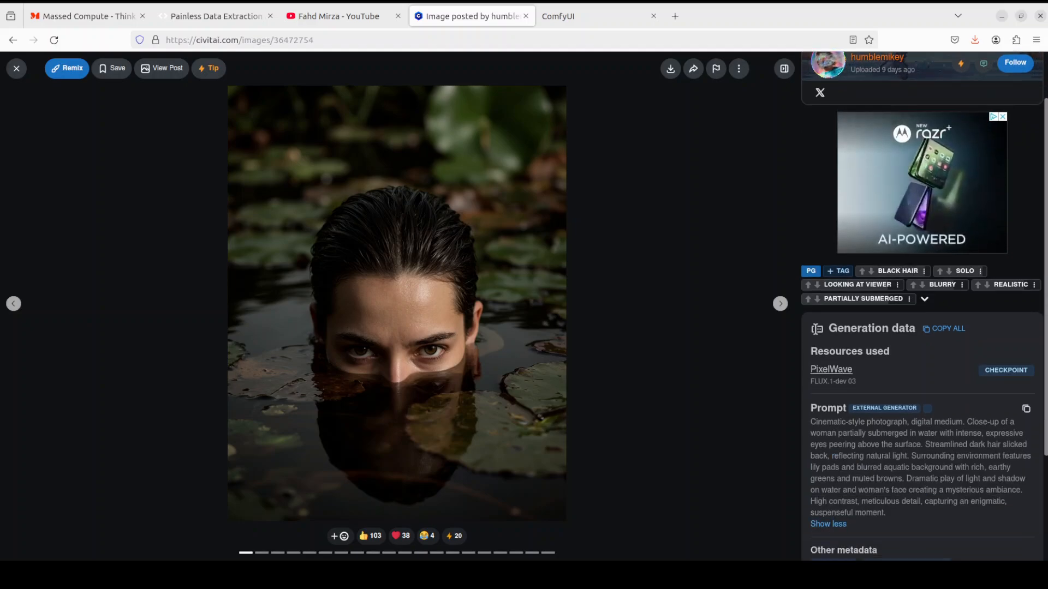
scroll("down", 3)
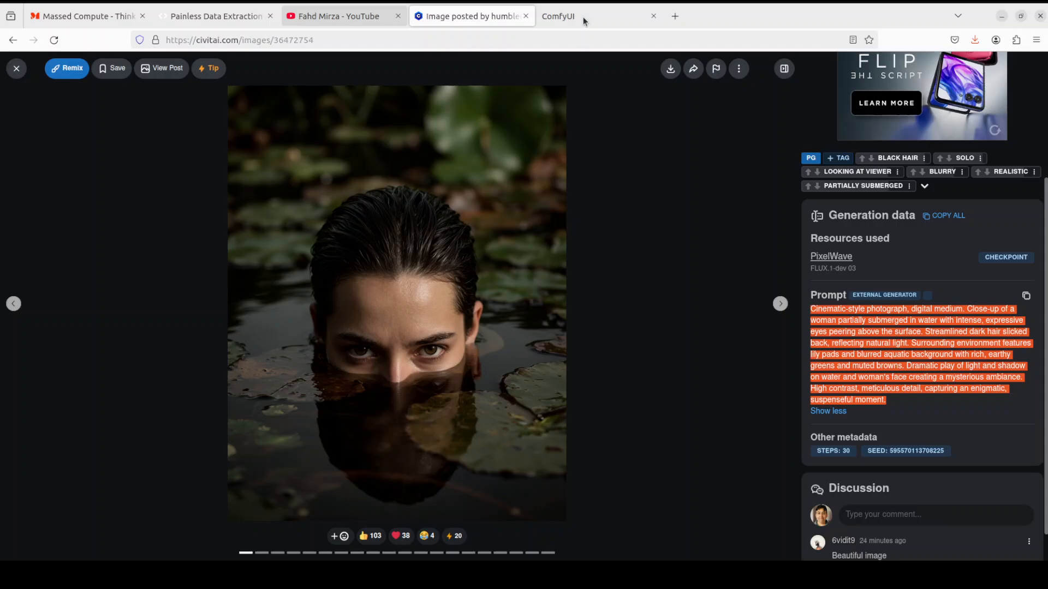
Return to ComfyUI and select the whole positive prompt text for replacement.
left_click(588, 15)
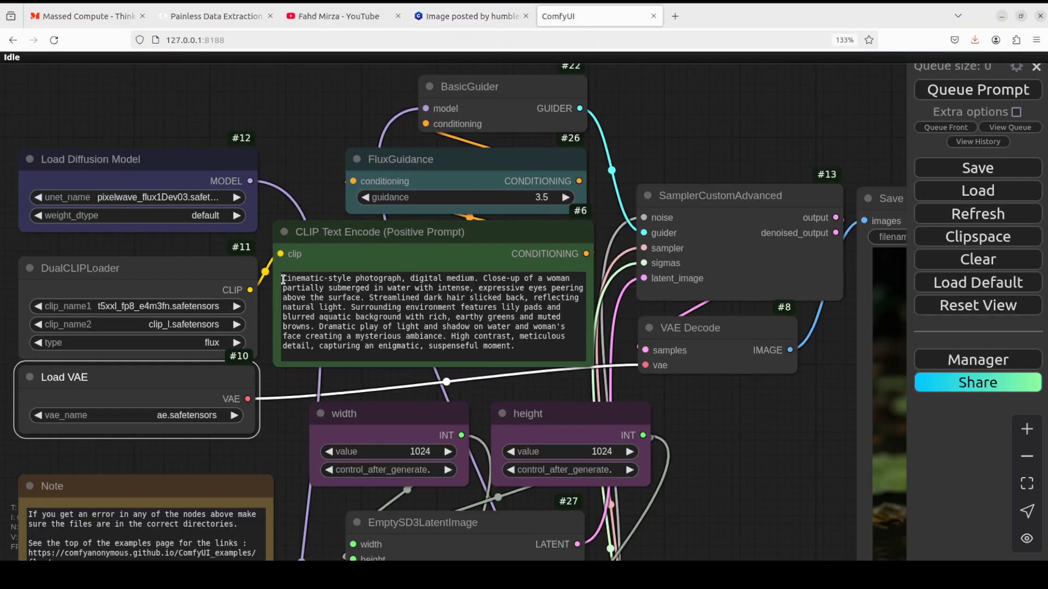
triple_click(427, 311)
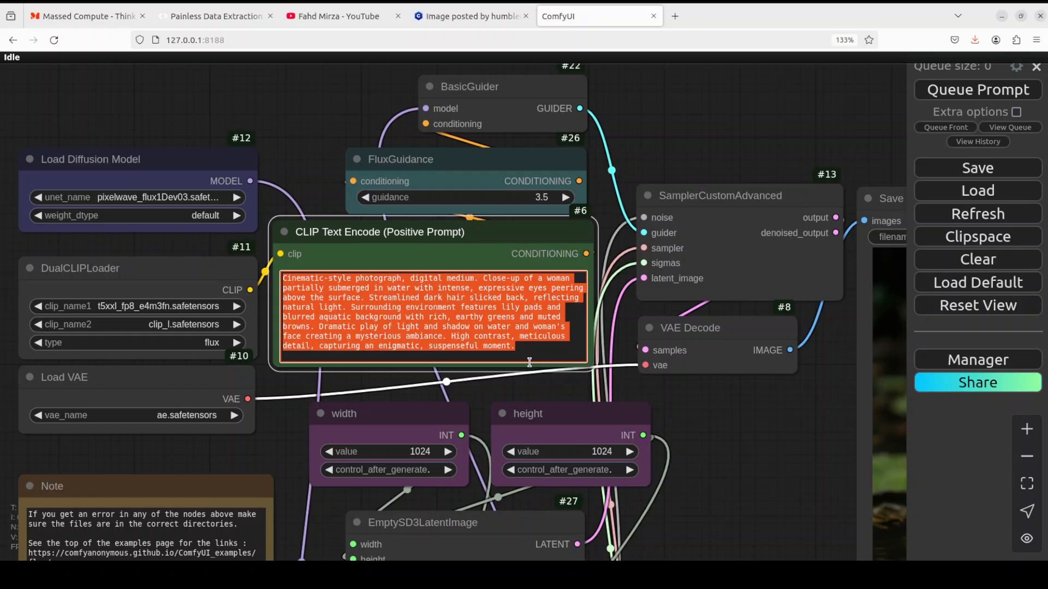
mouse_move(471, 16)
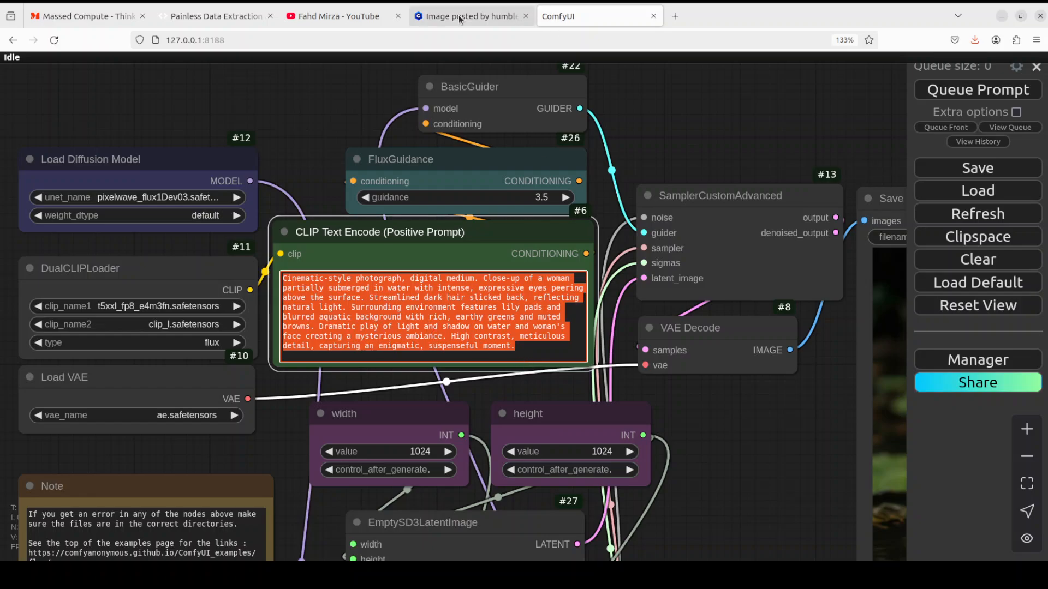
left_click(471, 16)
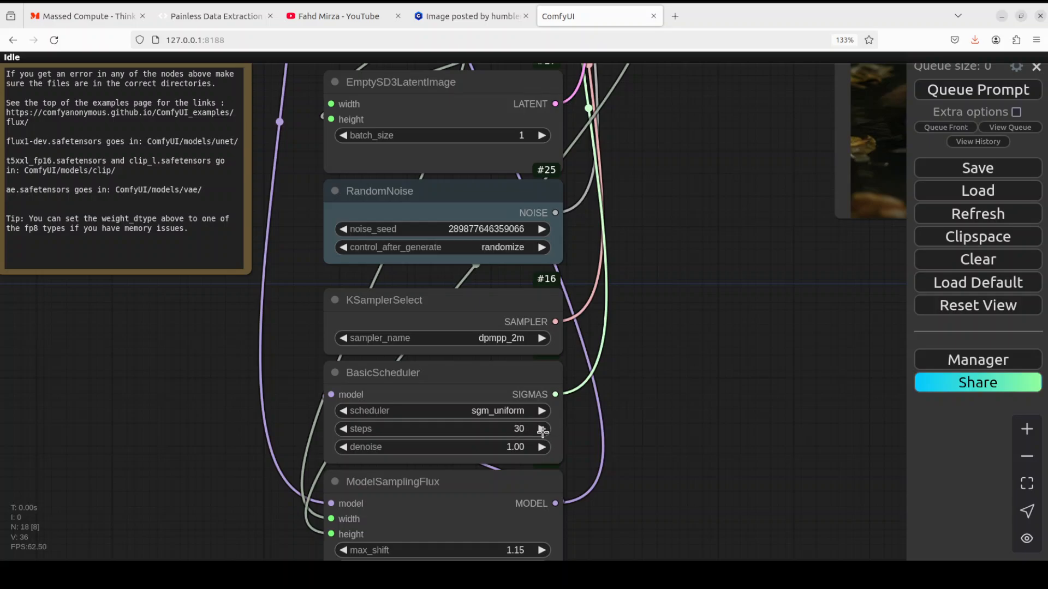
left_click(471, 16)
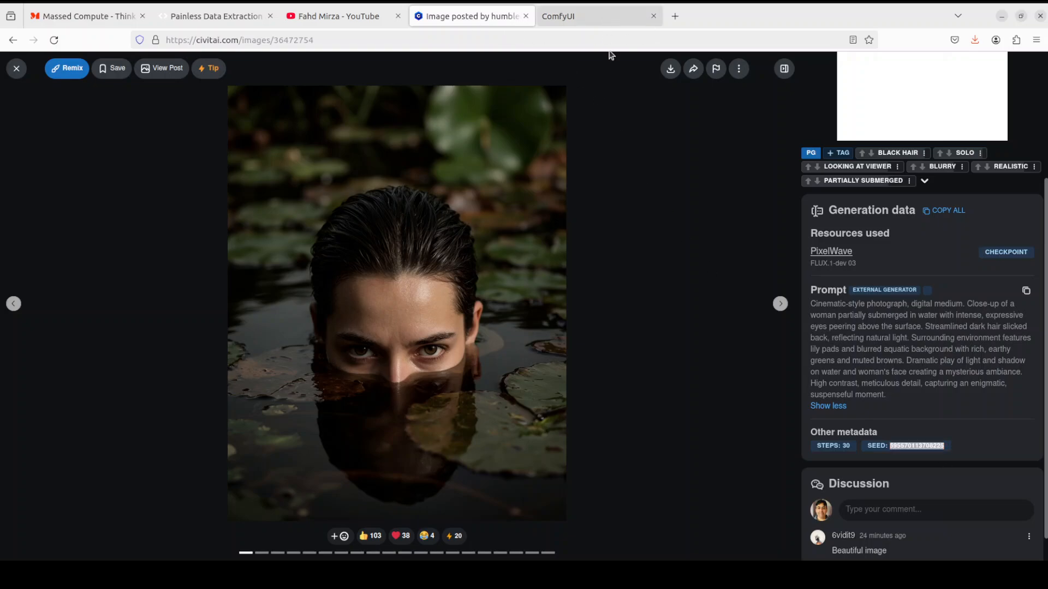
left_click(597, 16)
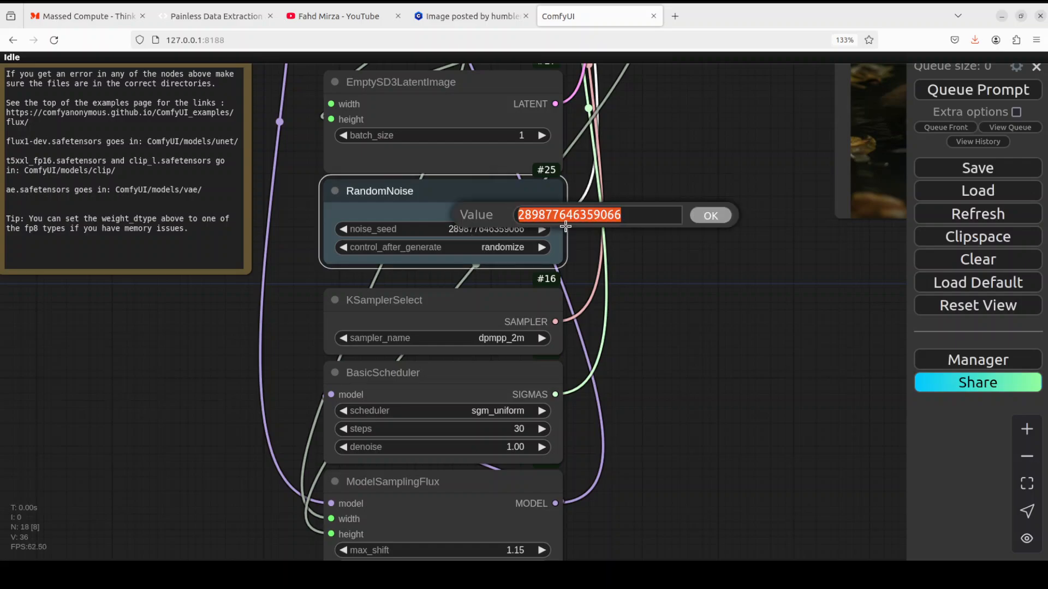
mouse_move(711, 215)
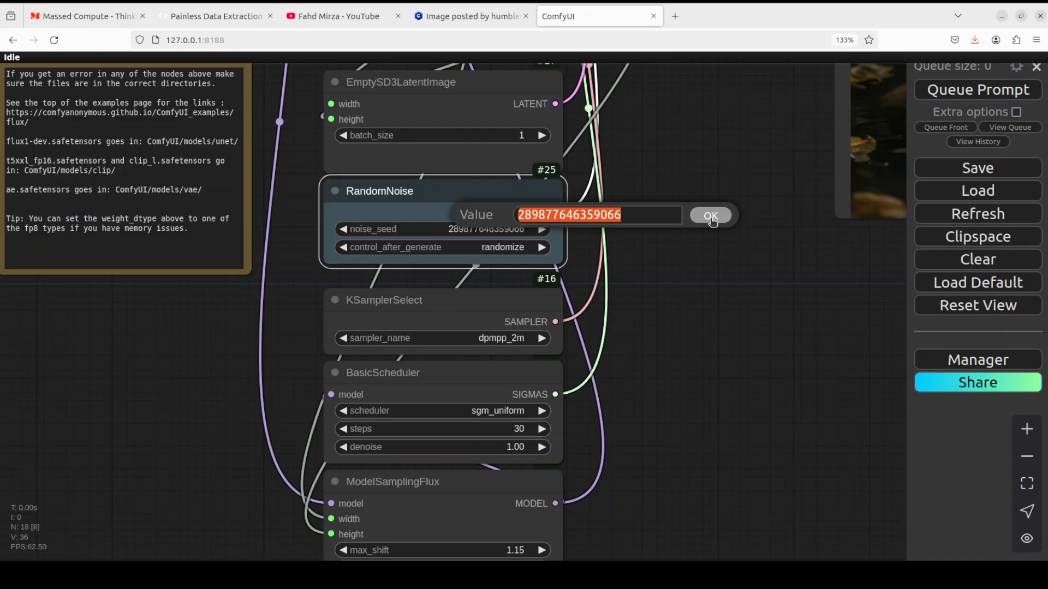
left_click(709, 215)
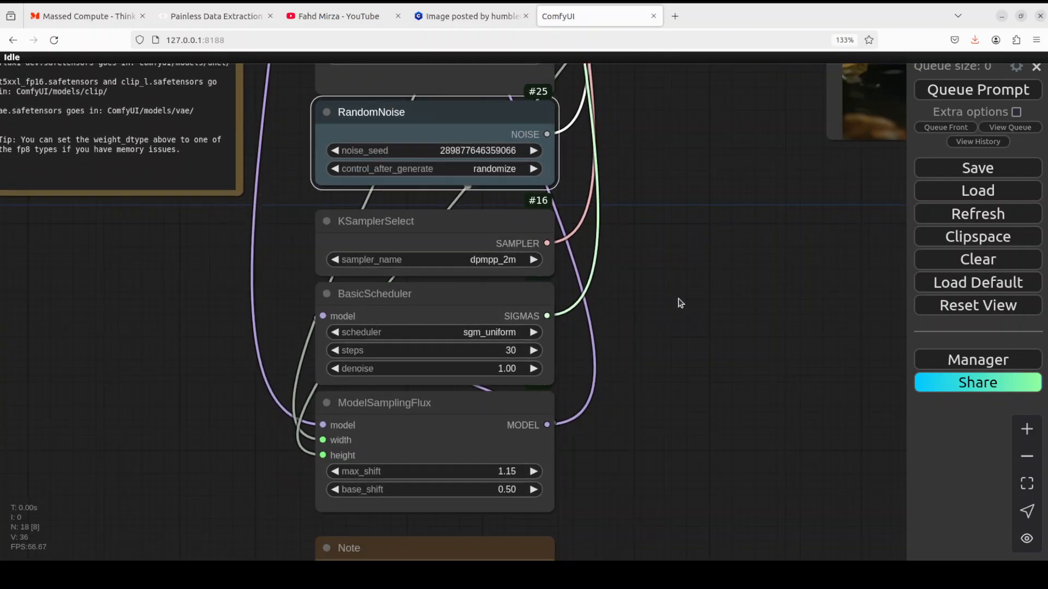
mouse_move(407, 165)
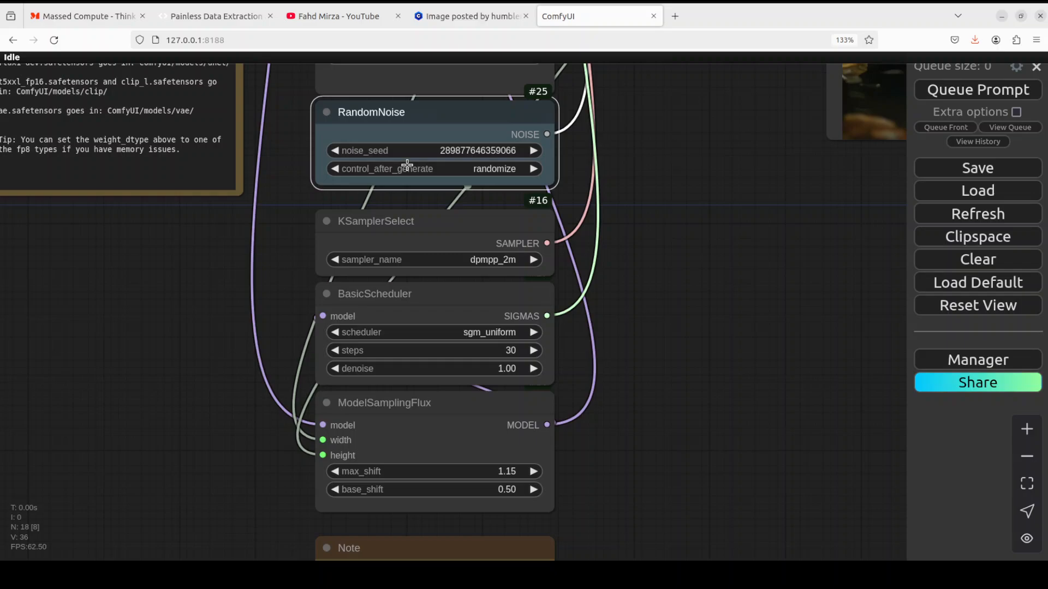
mouse_move(392, 358)
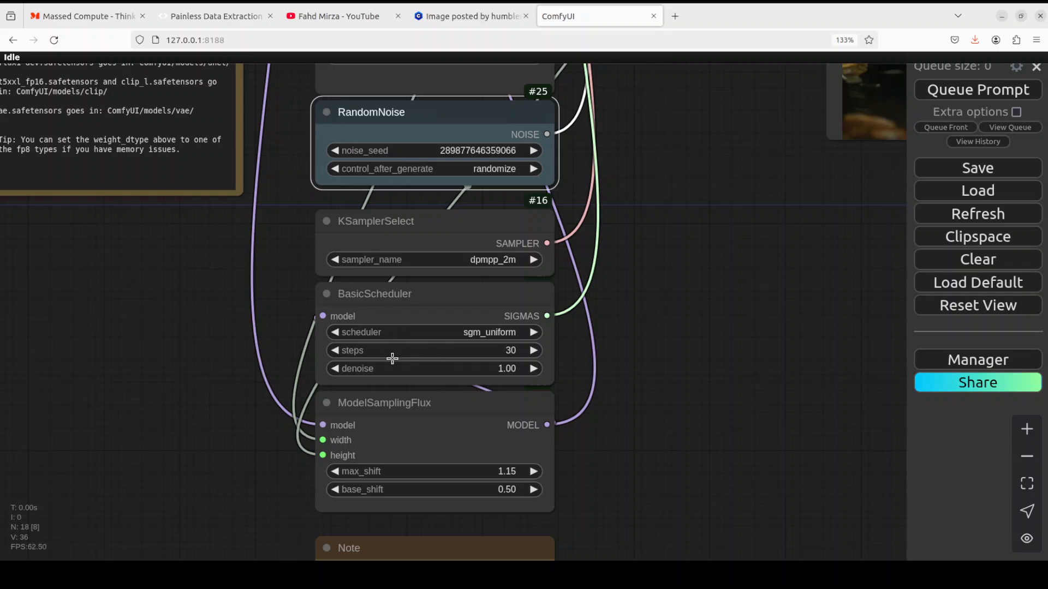
mouse_move(413, 392)
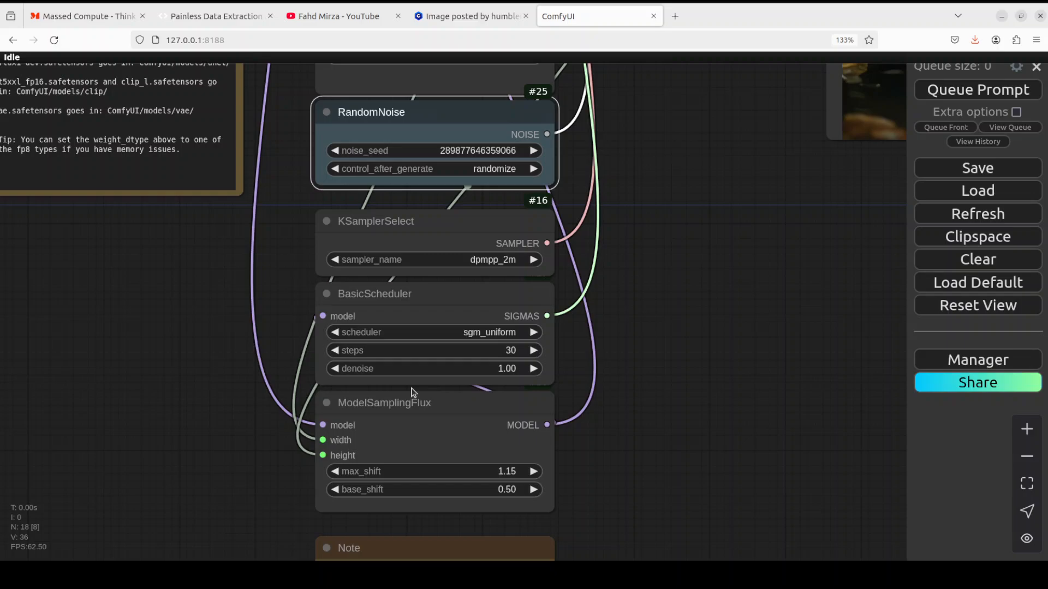
mouse_move(638, 337)
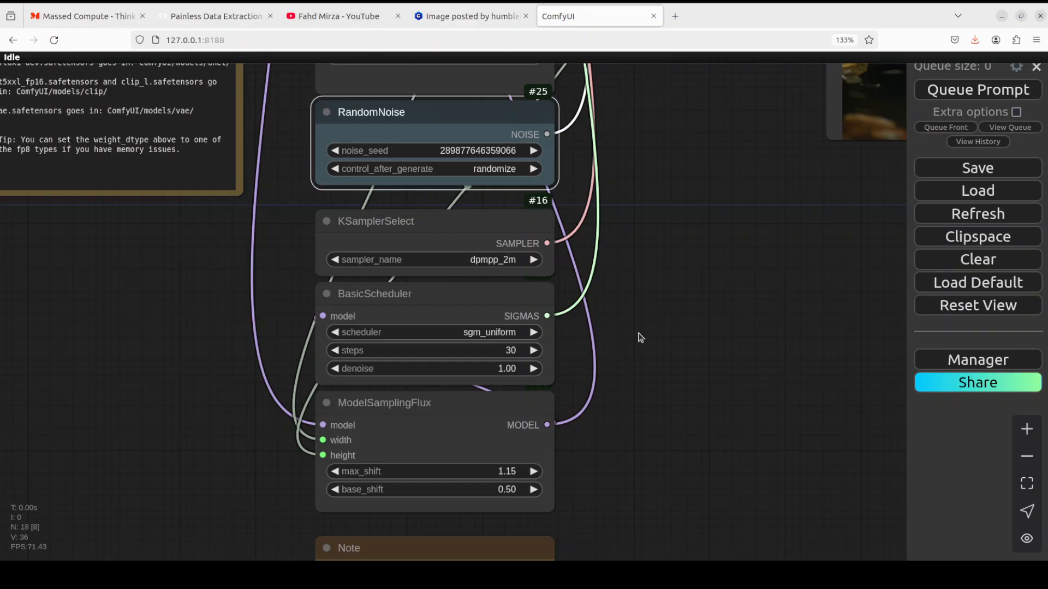
mouse_move(631, 328)
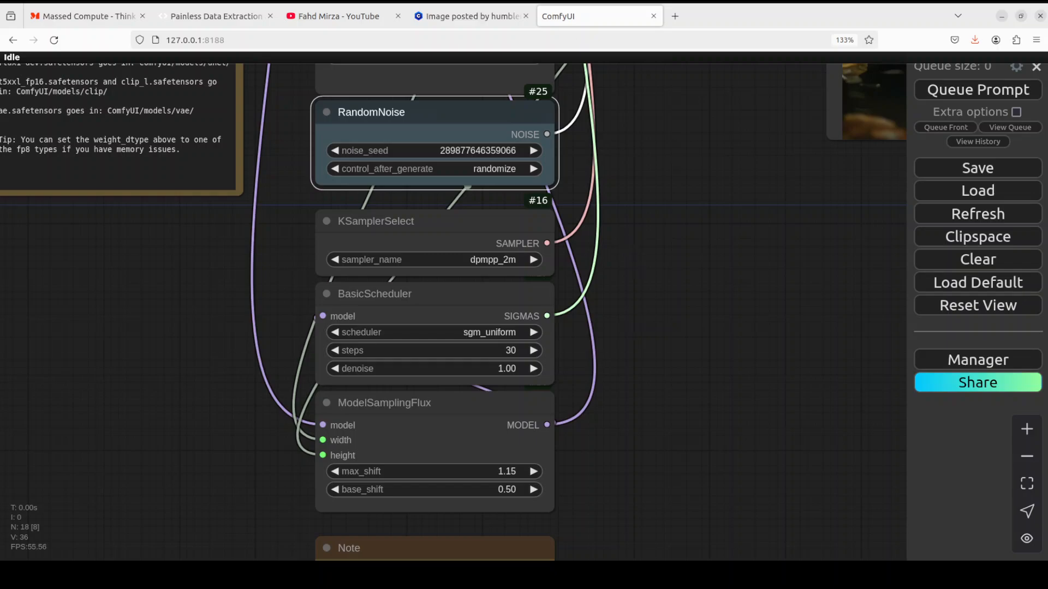
Check Civitai's recommended dpmpp 2m sampler, sgm uniform scheduler and 30 steps, then return to ComfyUI.
left_click(471, 16)
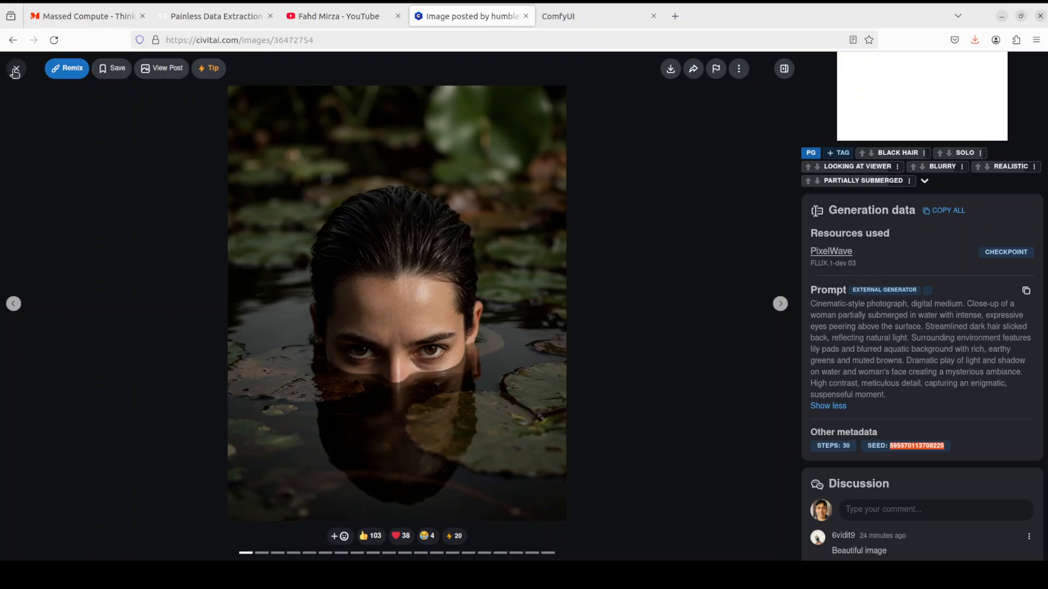
left_click(830, 251)
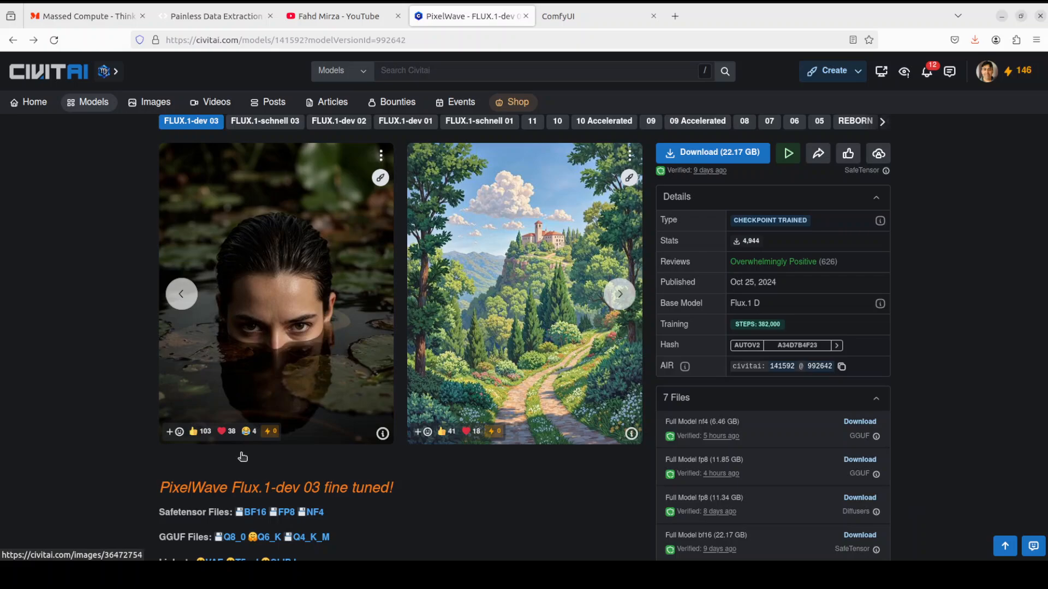
scroll("down", 3)
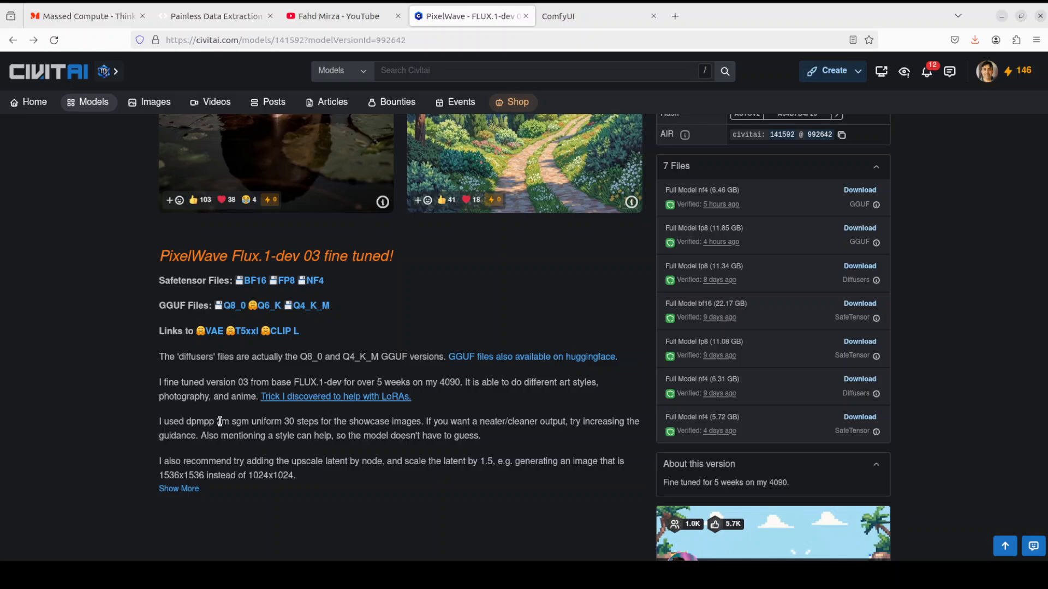
double_click(198, 421)
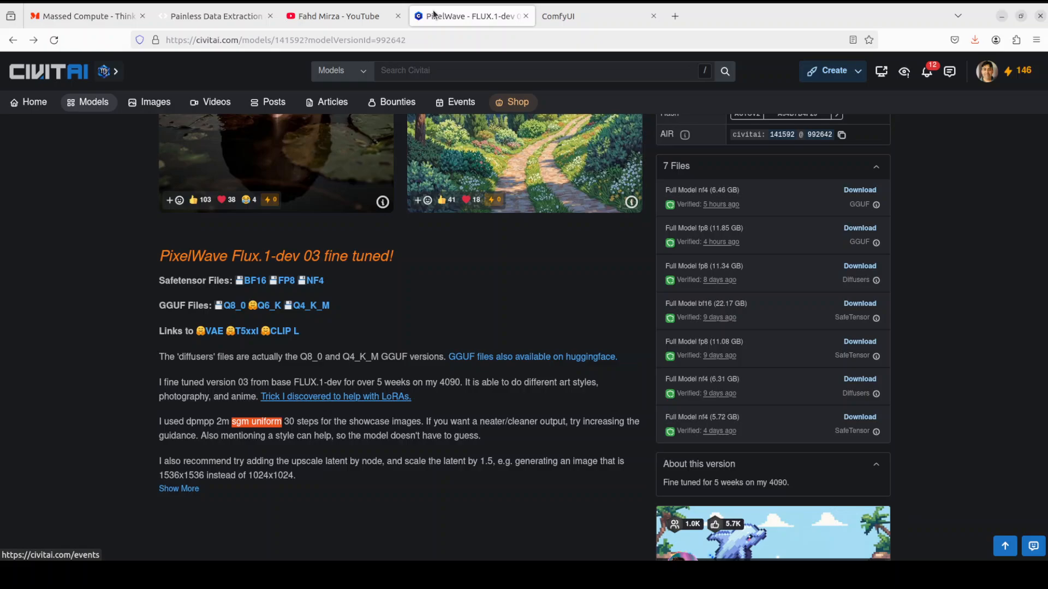
mouse_move(466, 75)
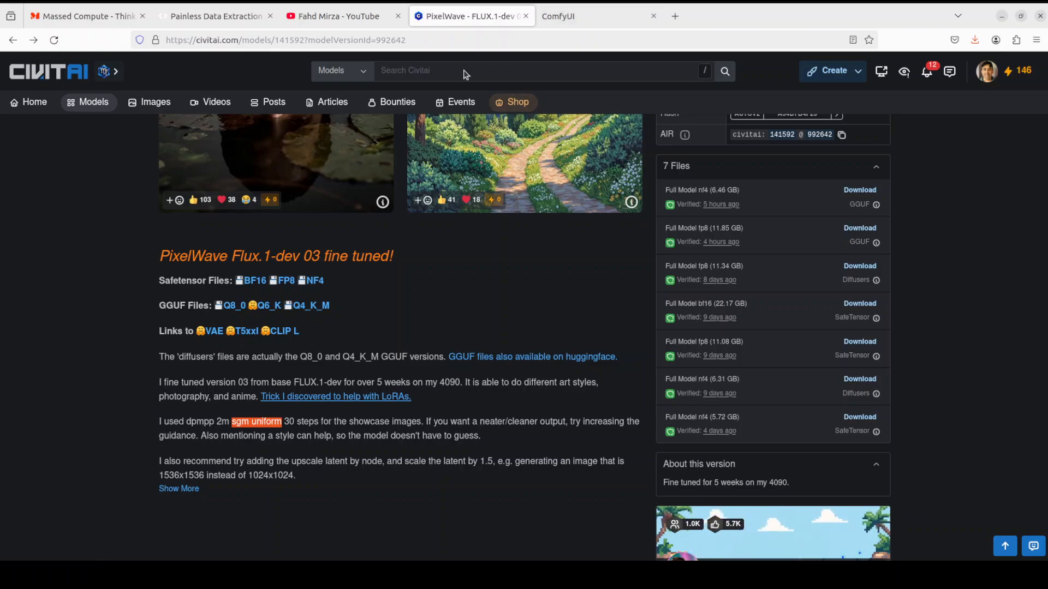
mouse_move(575, 17)
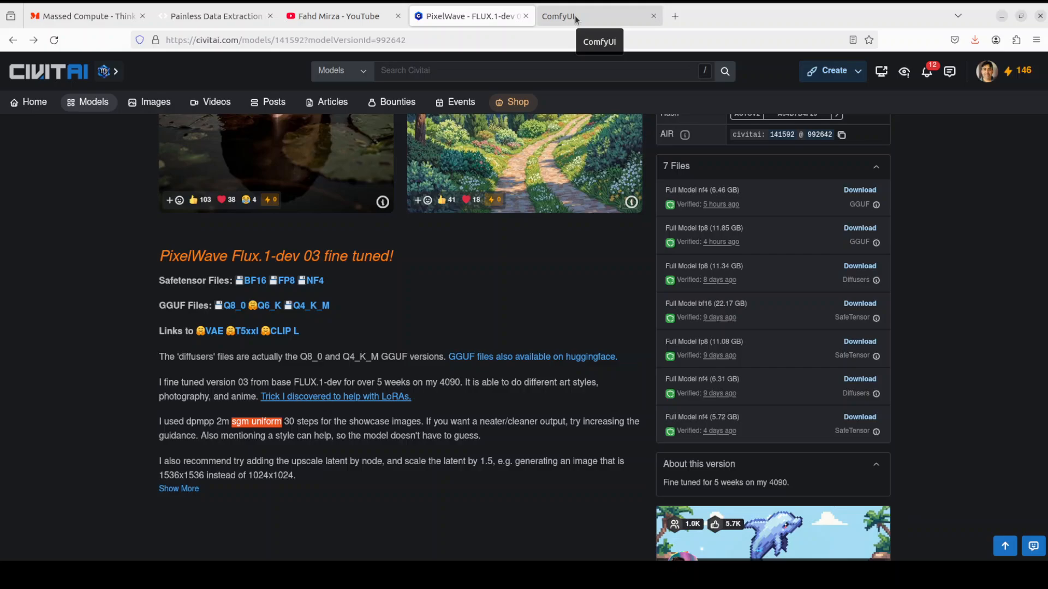
left_click(597, 16)
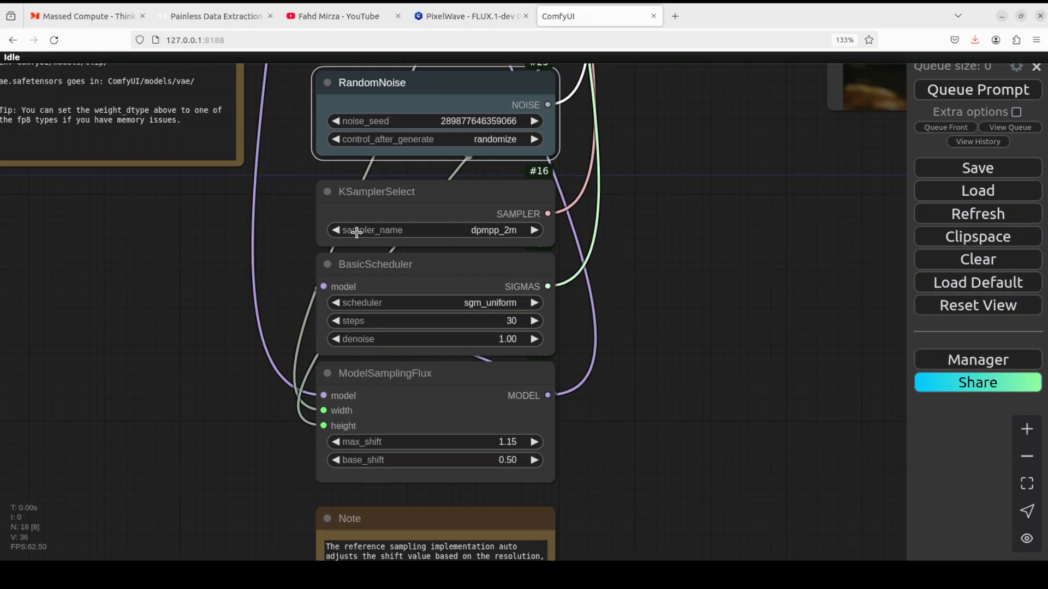
mouse_move(533, 231)
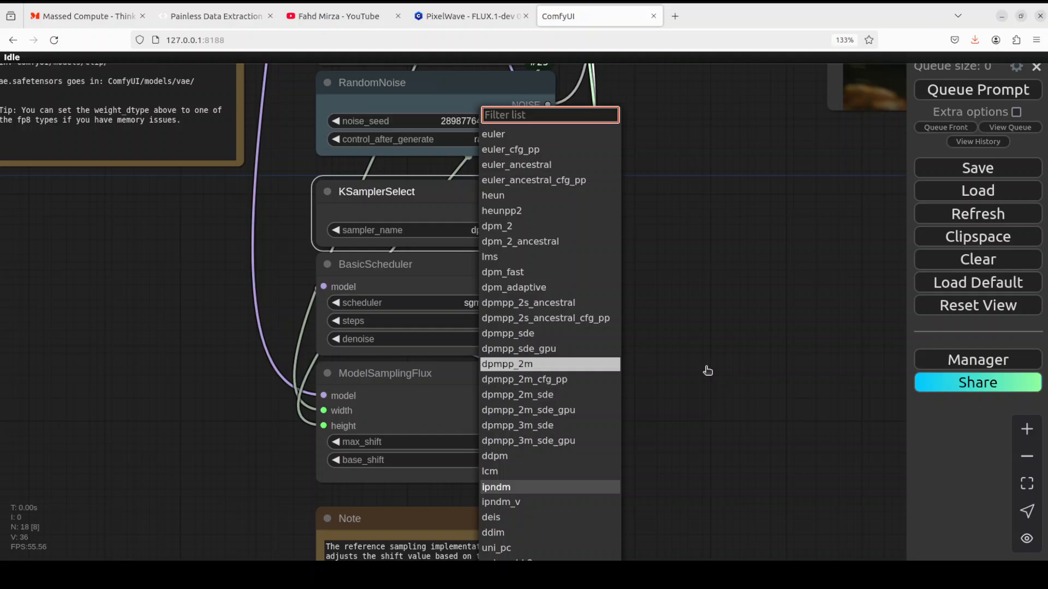
left_click(506, 364)
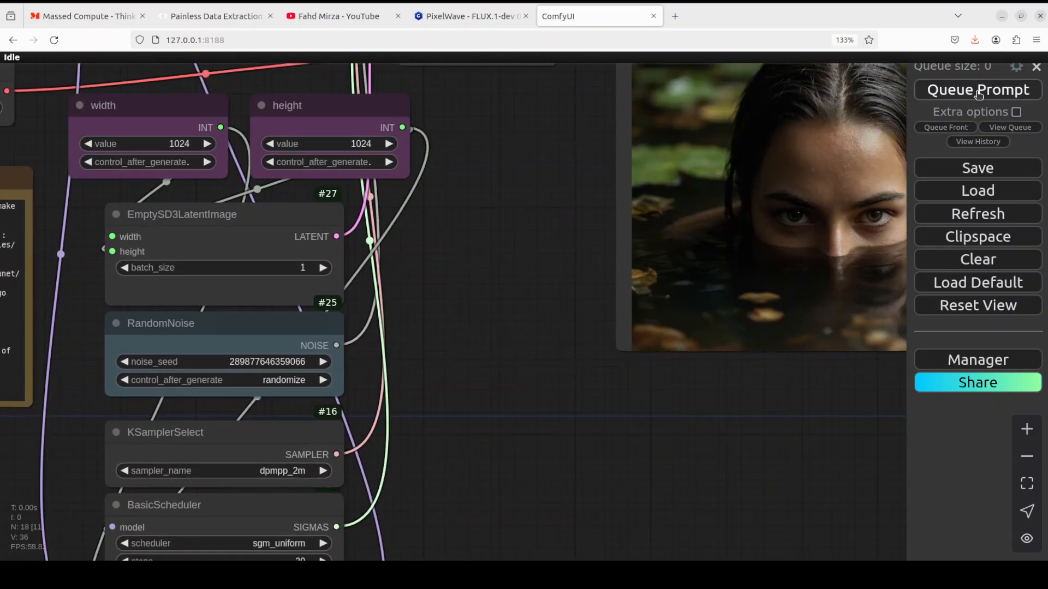
Queue the prompt to generate a new woman-among-lily-pads portrait.
left_click(976, 88)
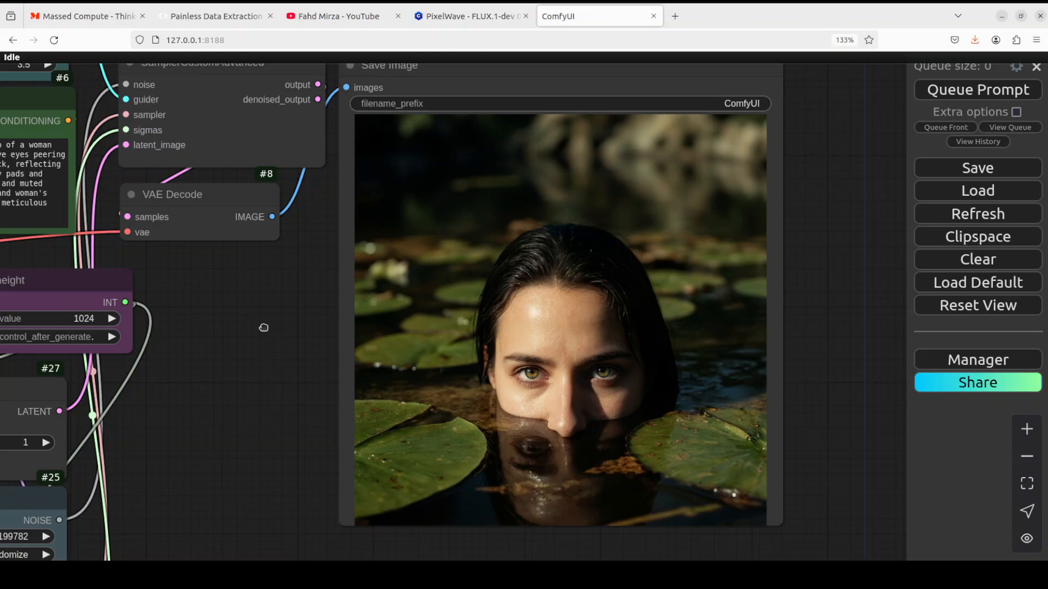
mouse_move(617, 495)
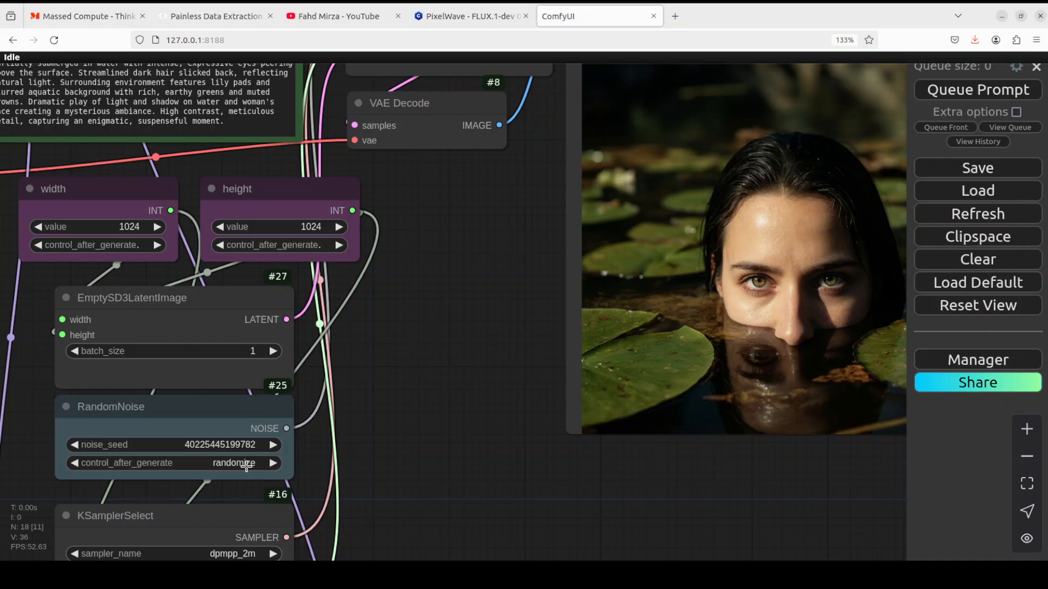
mouse_move(248, 462)
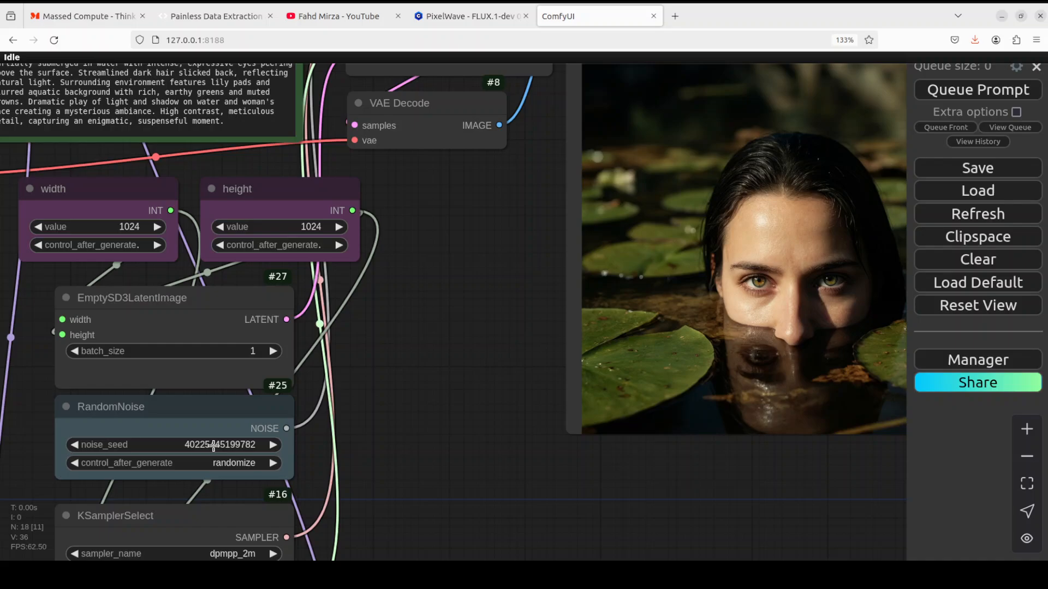
mouse_move(453, 18)
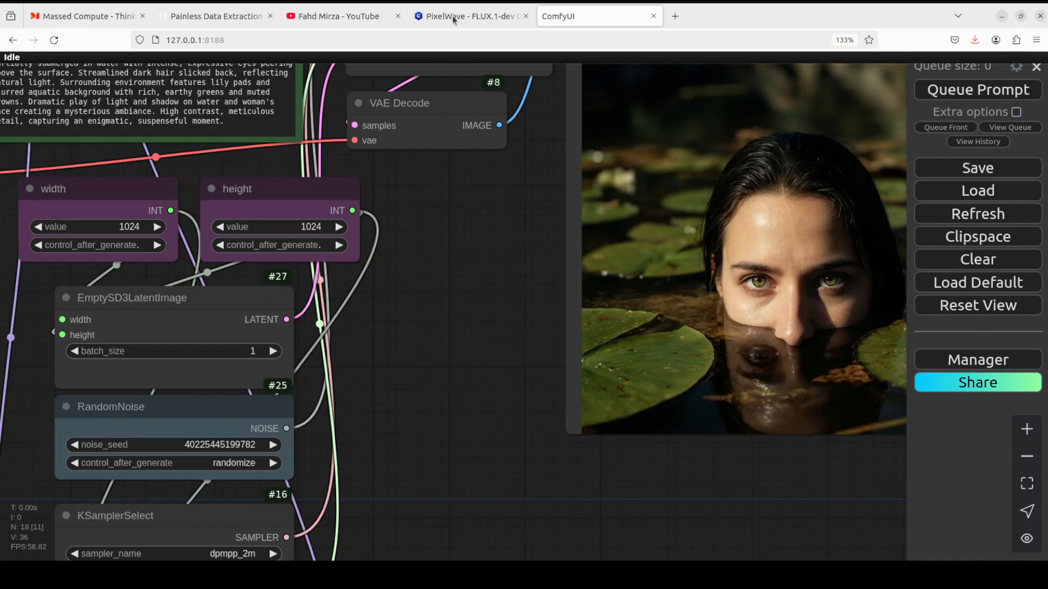
left_click(468, 16)
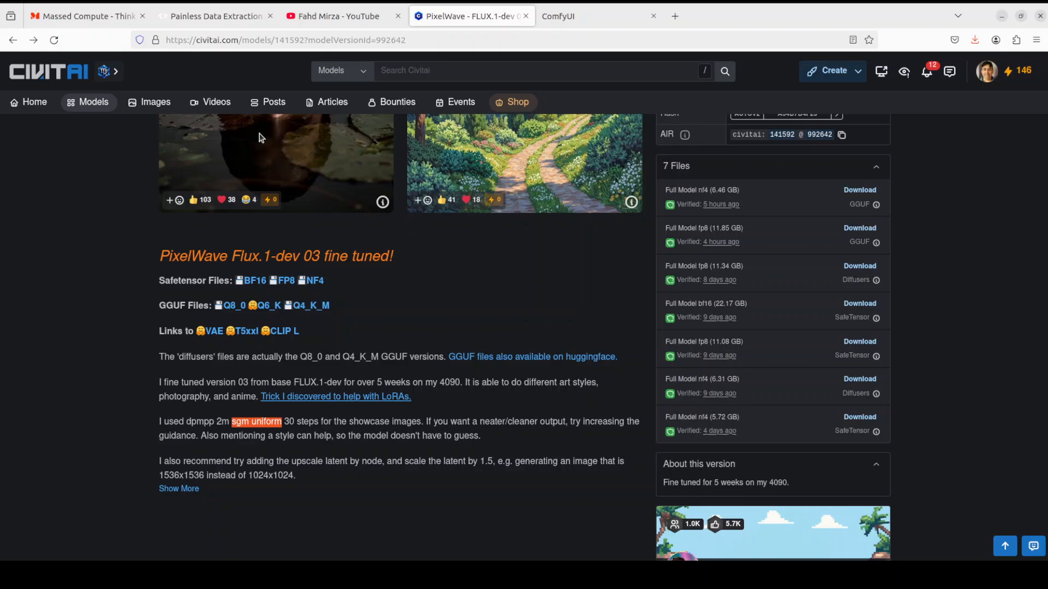
mouse_move(263, 165)
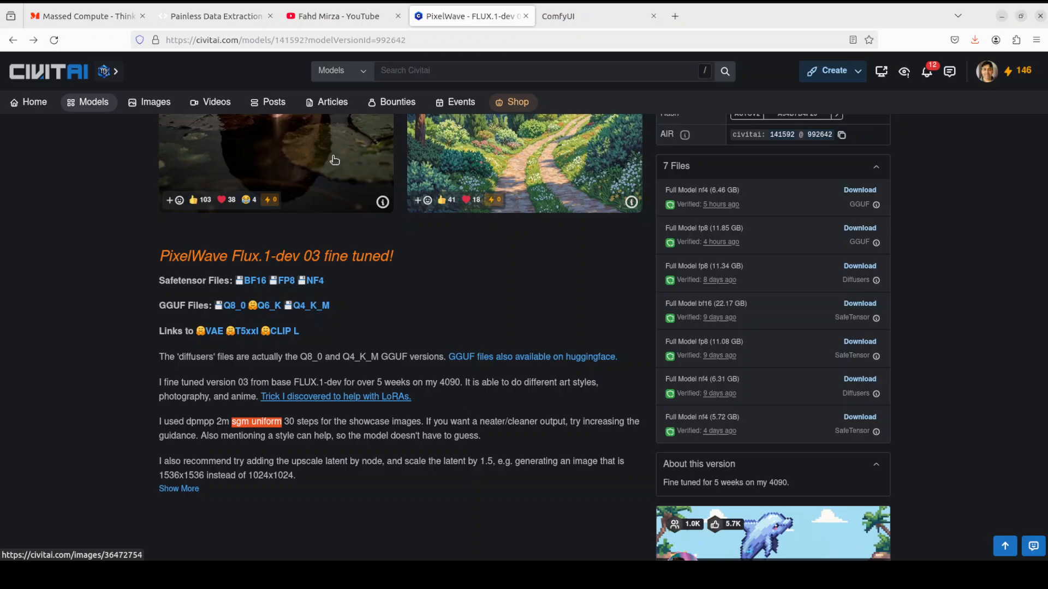
left_click(275, 160)
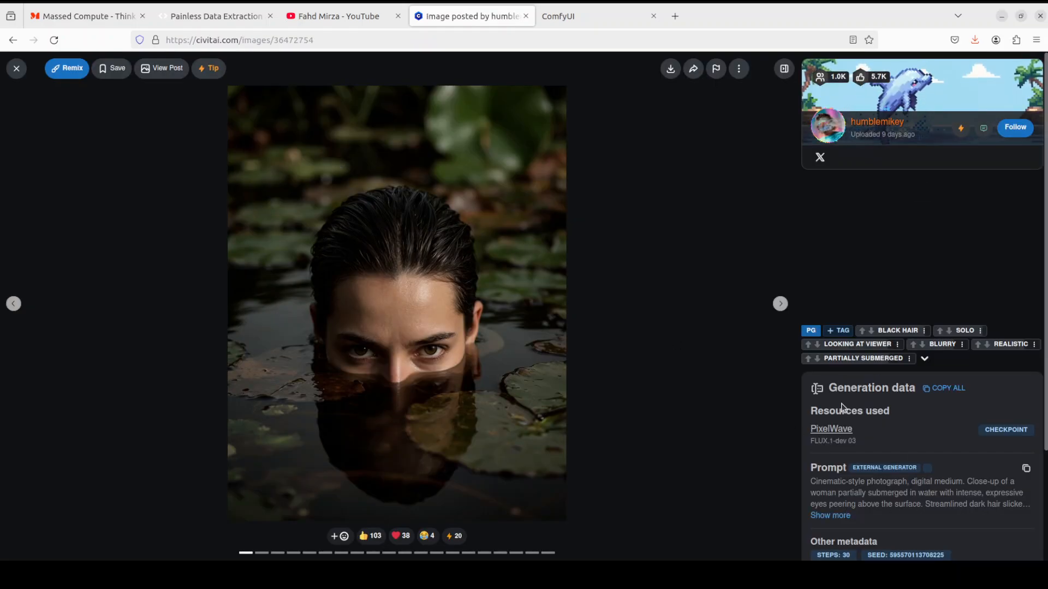
scroll("down", 3)
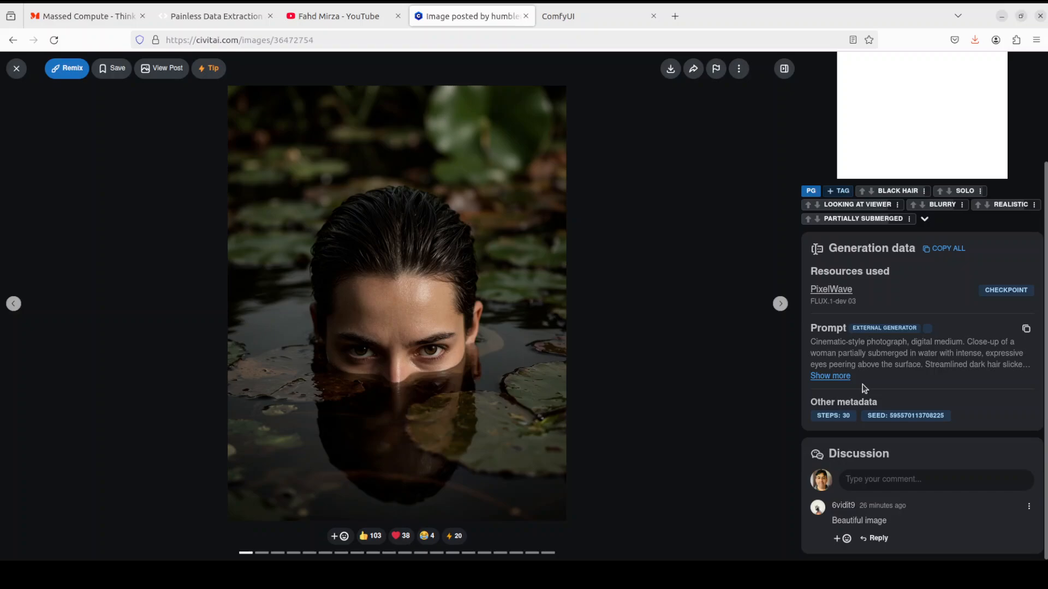
left_click(829, 376)
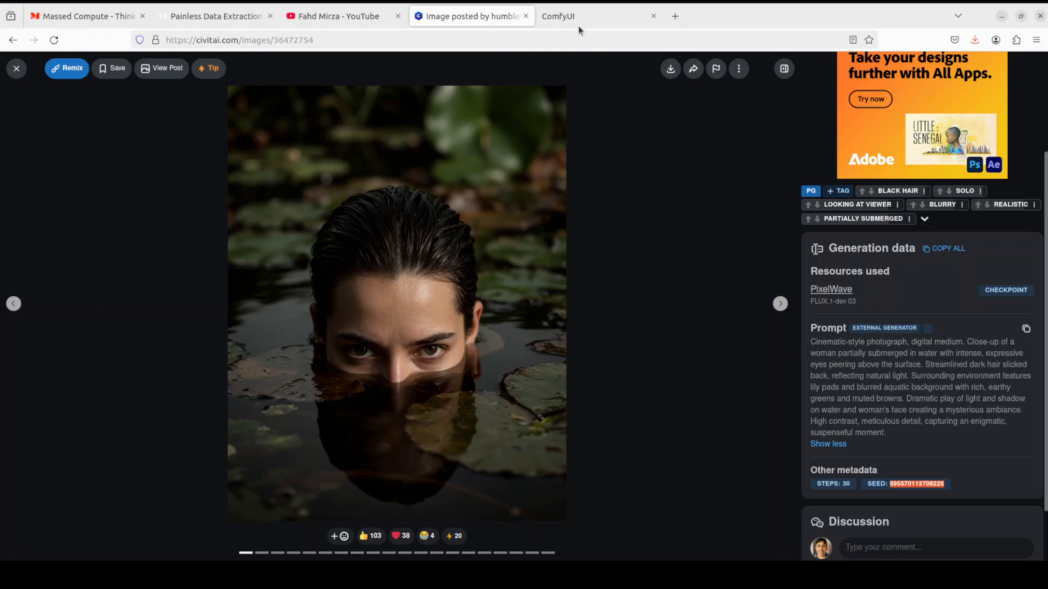
left_click(597, 16)
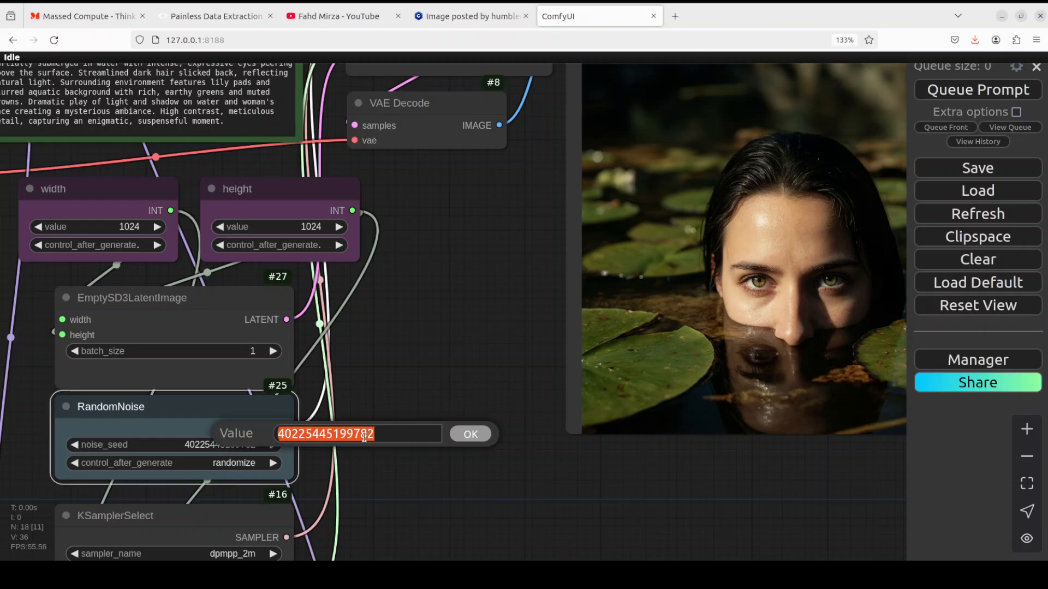
left_click(469, 433)
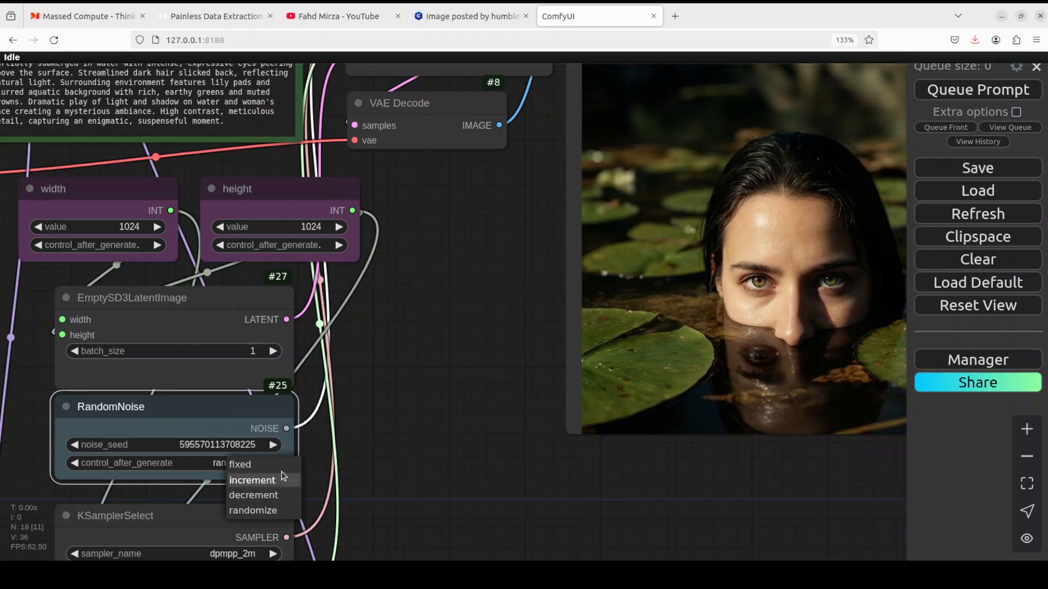
left_click(252, 510)
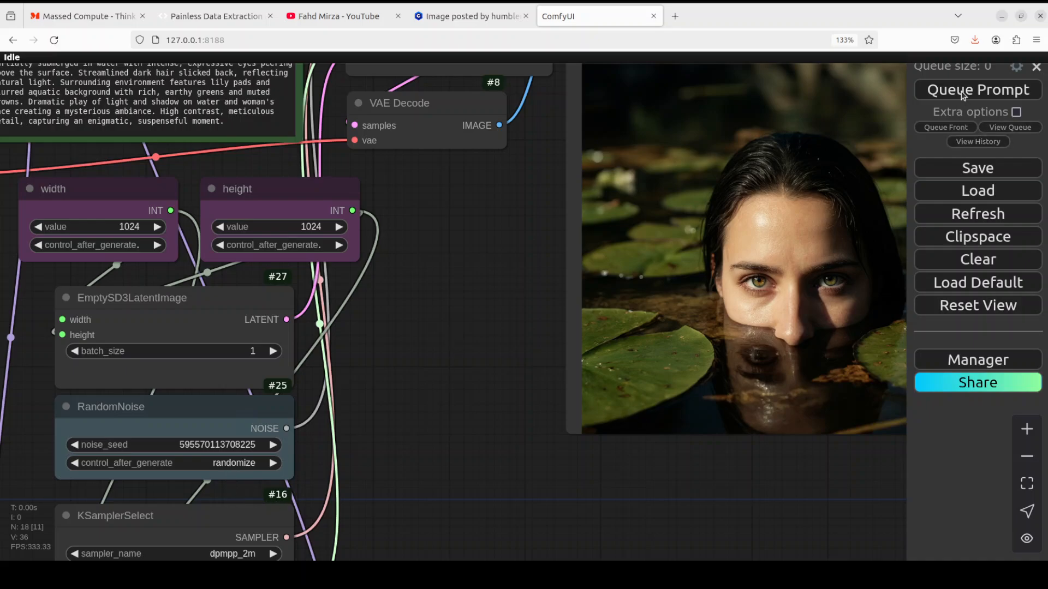
left_click(976, 88)
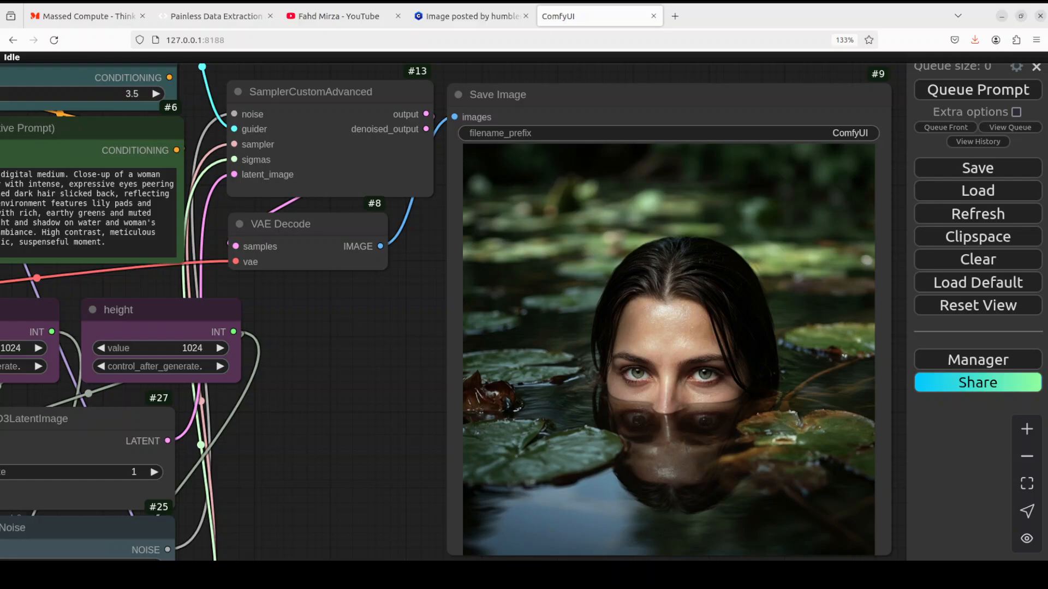
mouse_move(65, 141)
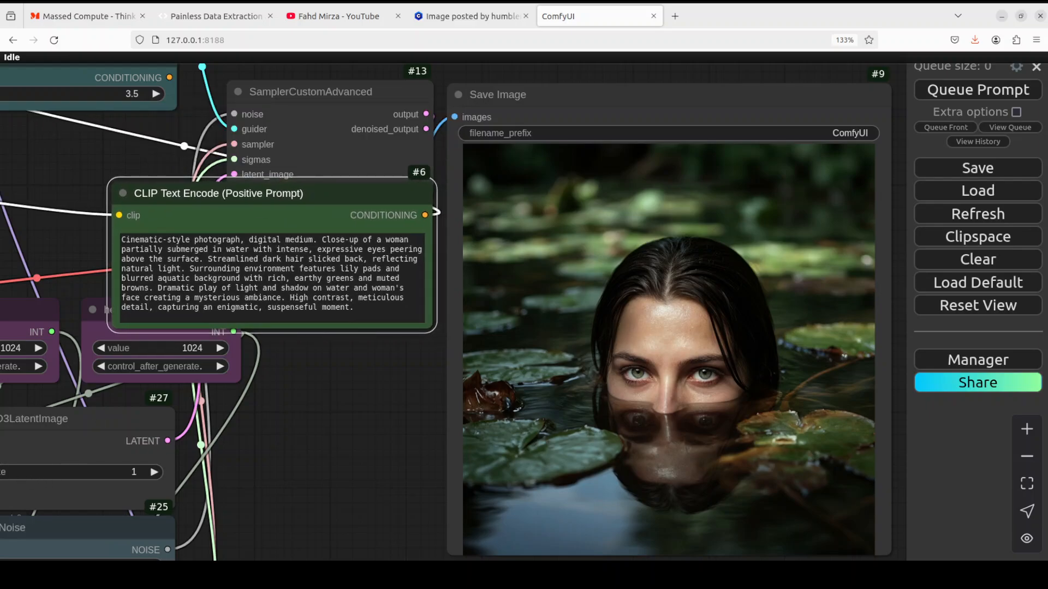
Run the white-rabbit-in-dry-grass prompt and check GPU usage with nvidia-smi while it renders.
left_click(975, 88)
type("nvidia-smi")
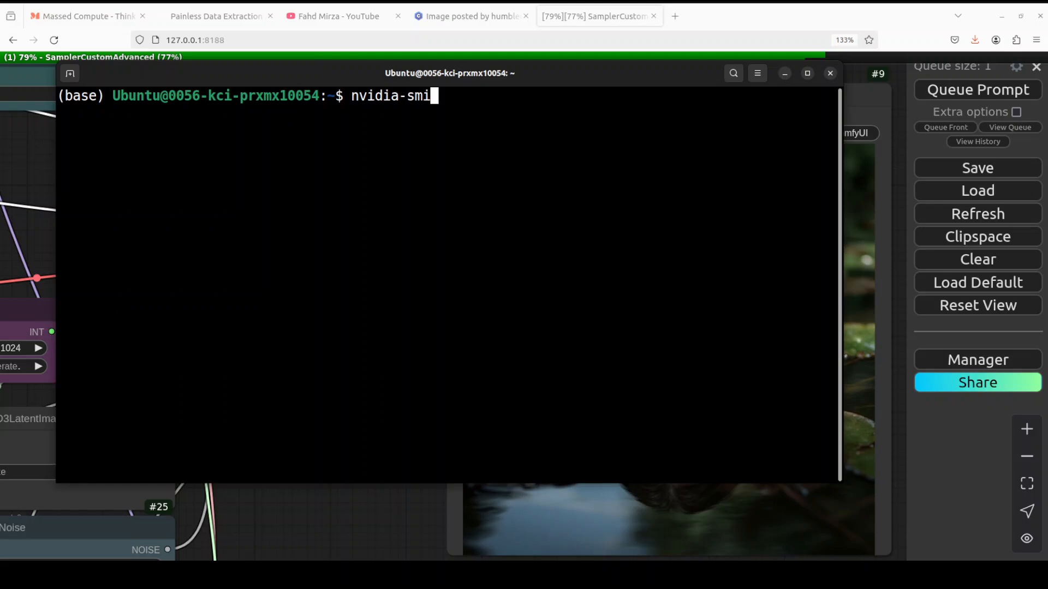
key("Return")
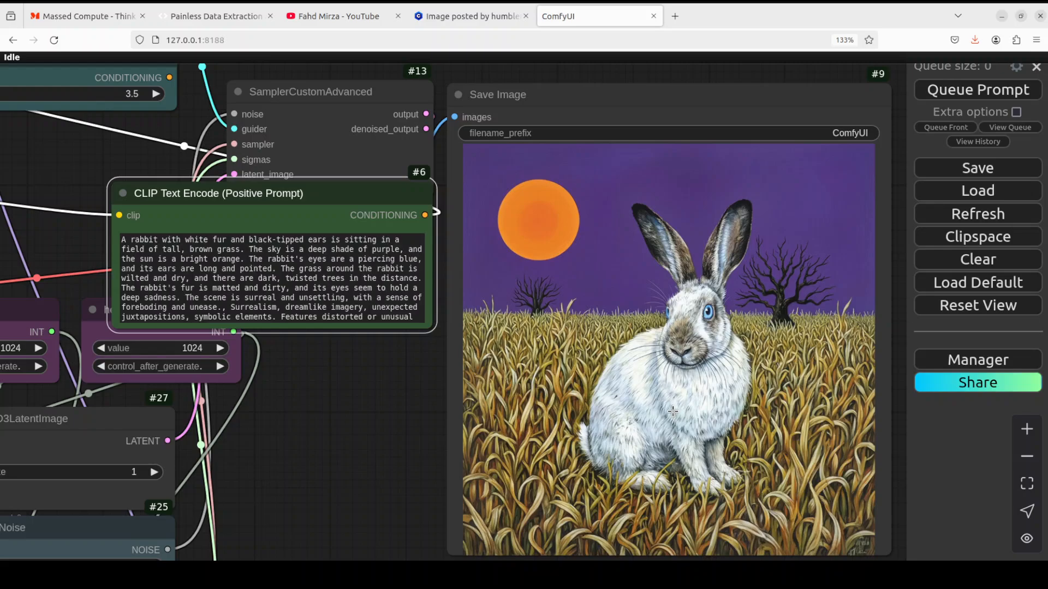
mouse_move(264, 271)
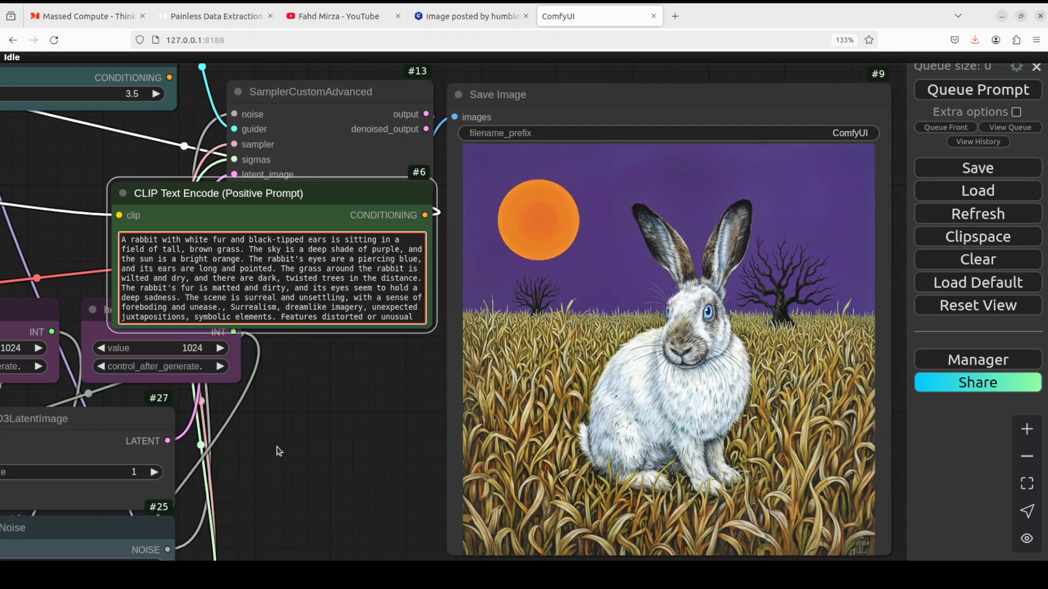
Swap the rabbit prompt for the anime rain scene and queue the young man in the downpour.
triple_click(267, 277)
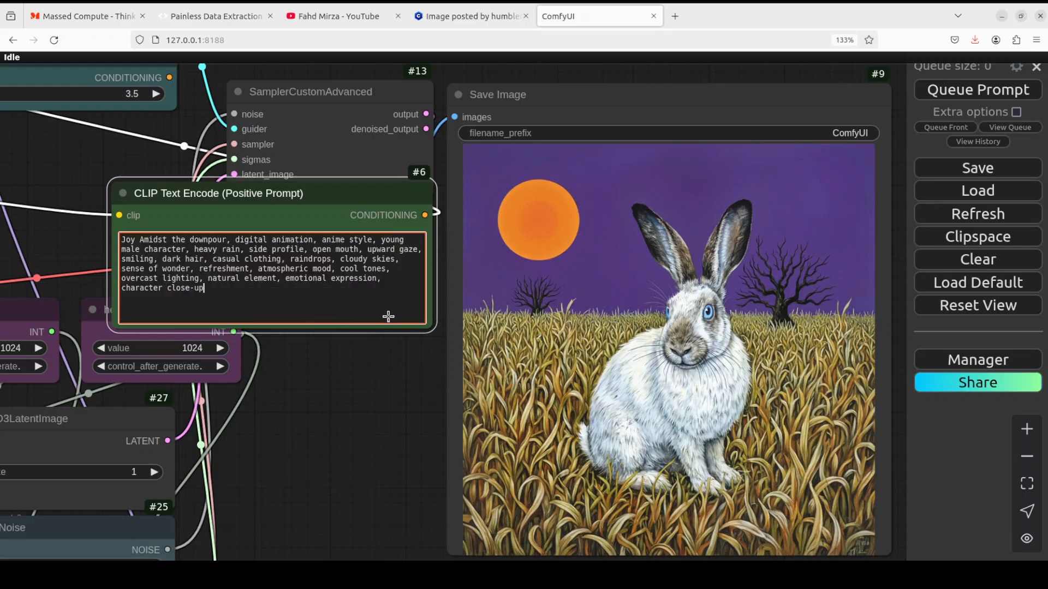
left_click(975, 88)
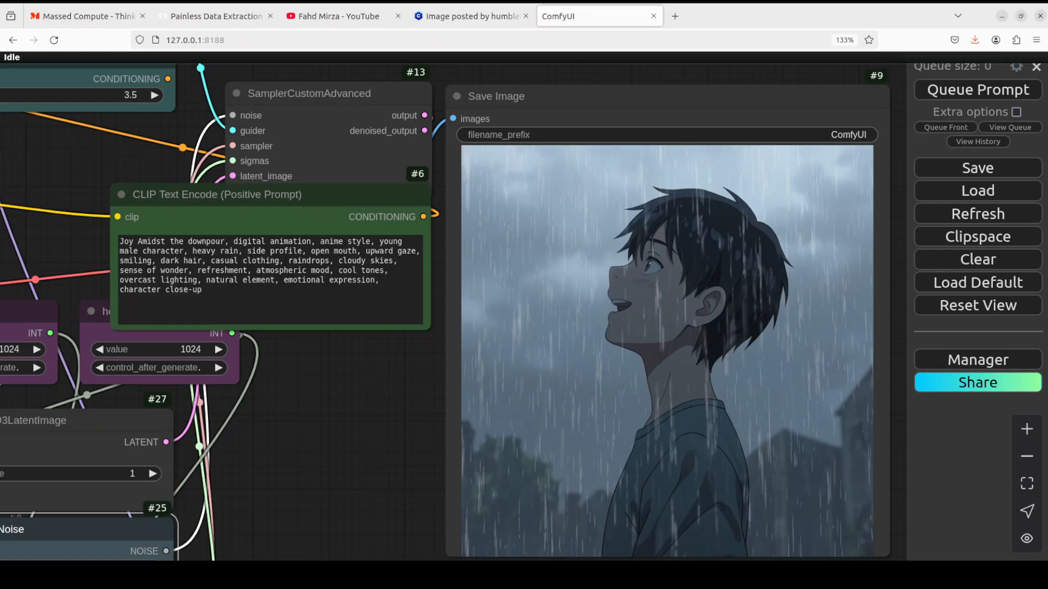
left_click(286, 298)
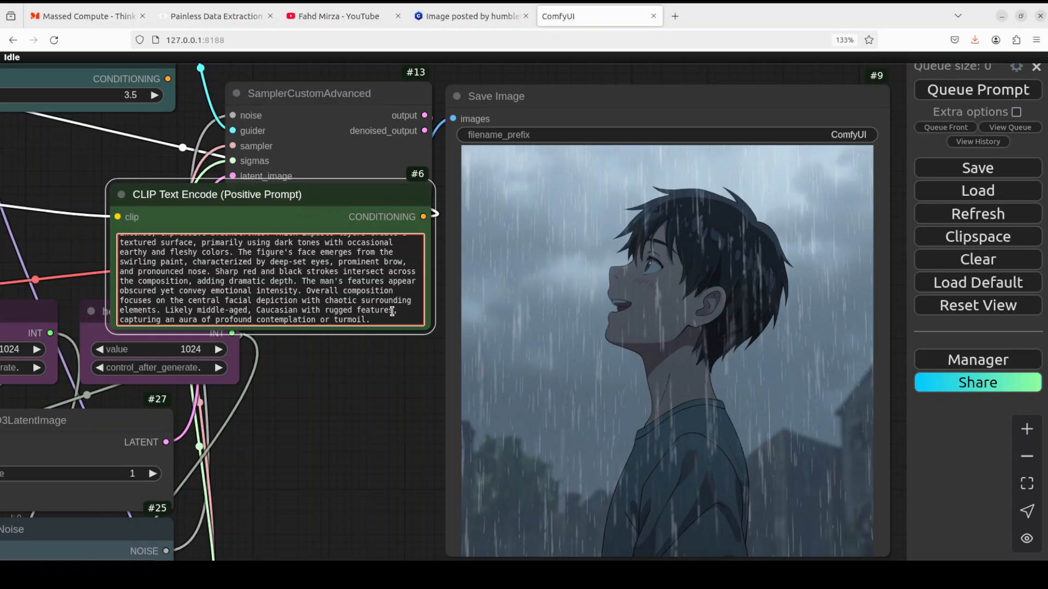
Queue the Leon Kossoff-style impasto portrait of a man from the new painterly prompt.
scroll("up", 3)
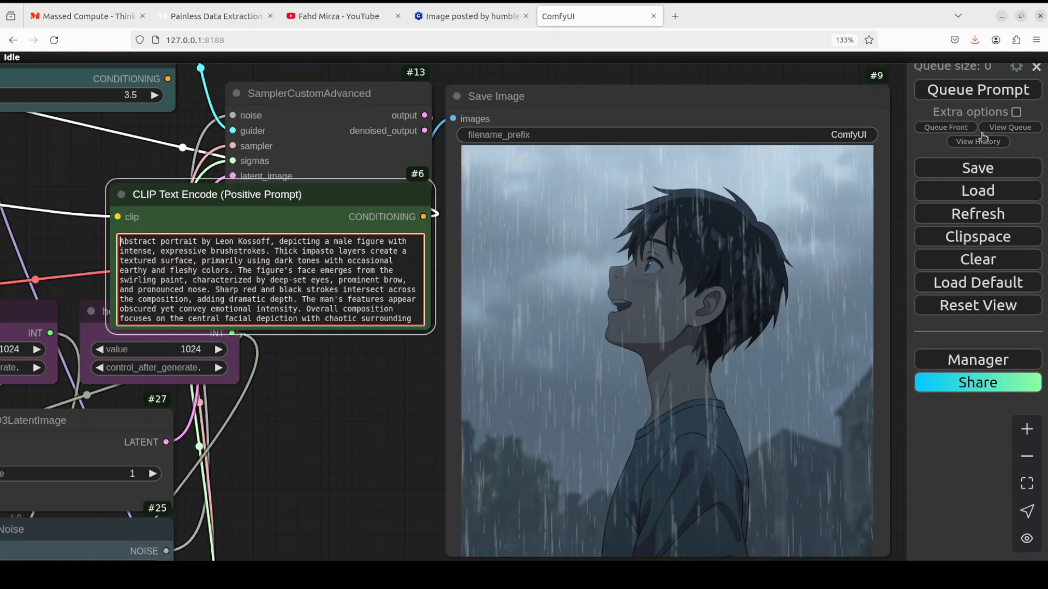
left_click(975, 89)
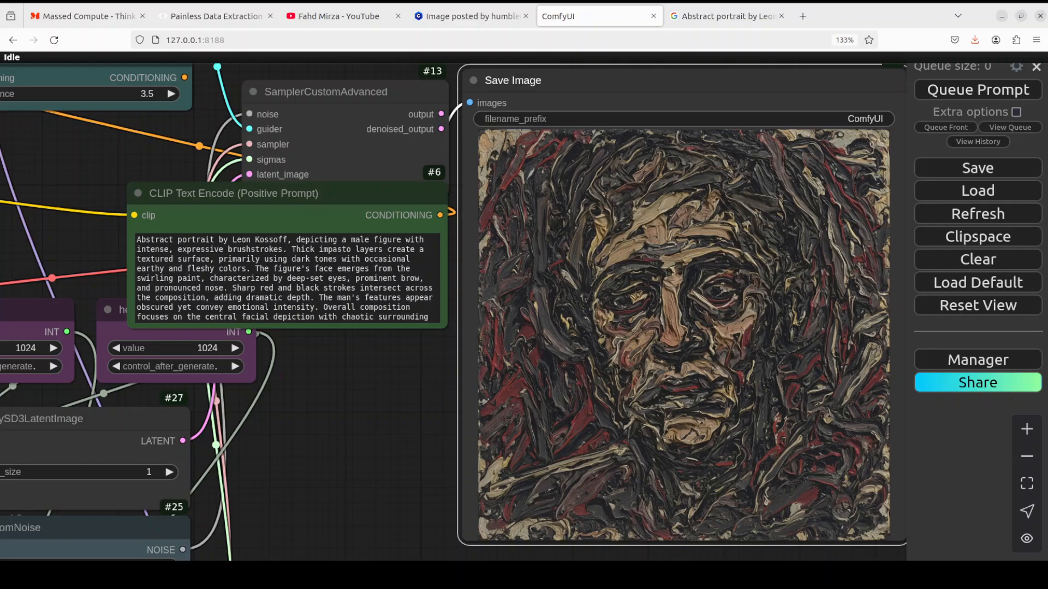
Compare Leon Kossoff image results in Google, then return to the ComfyUI workflow.
left_click(724, 16)
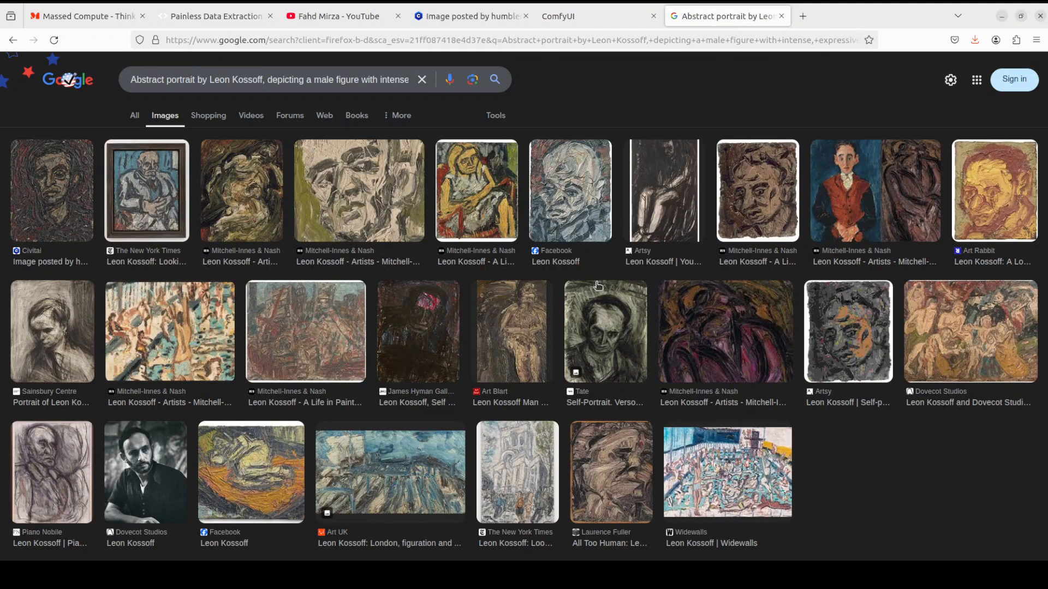
mouse_move(395, 368)
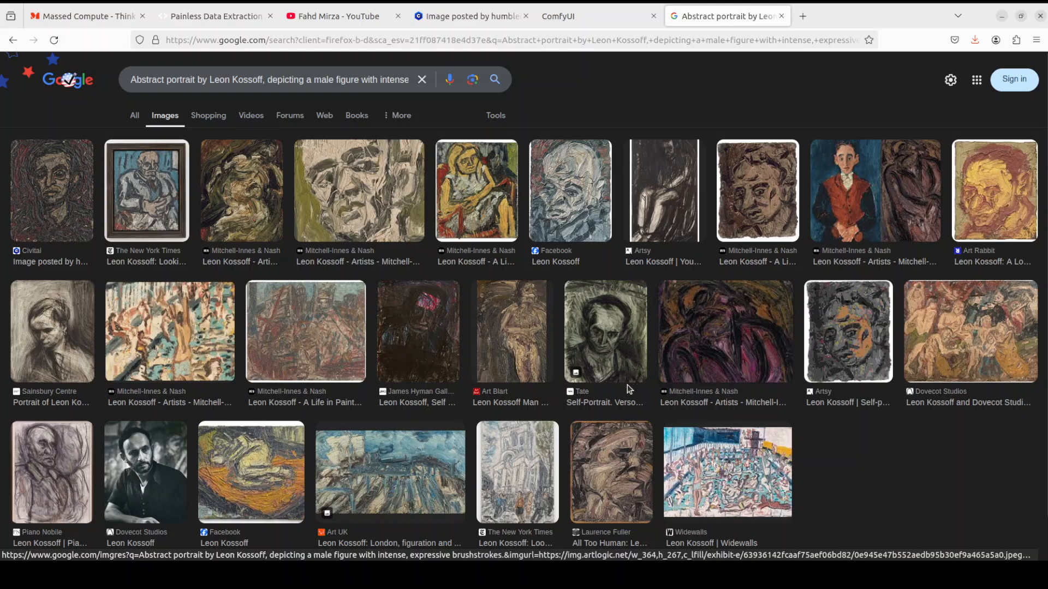
mouse_move(762, 351)
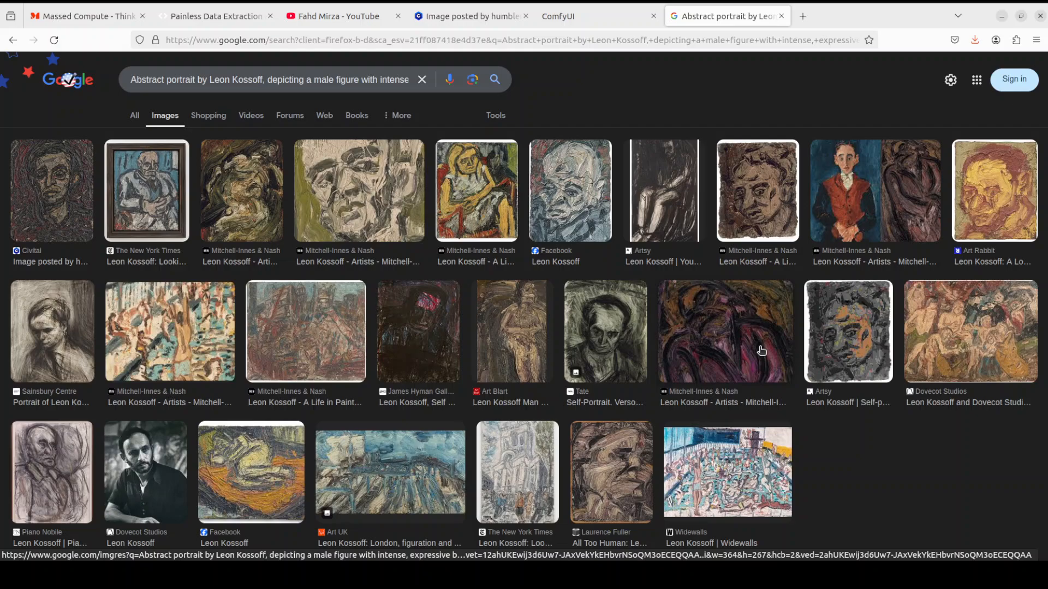
mouse_move(677, 96)
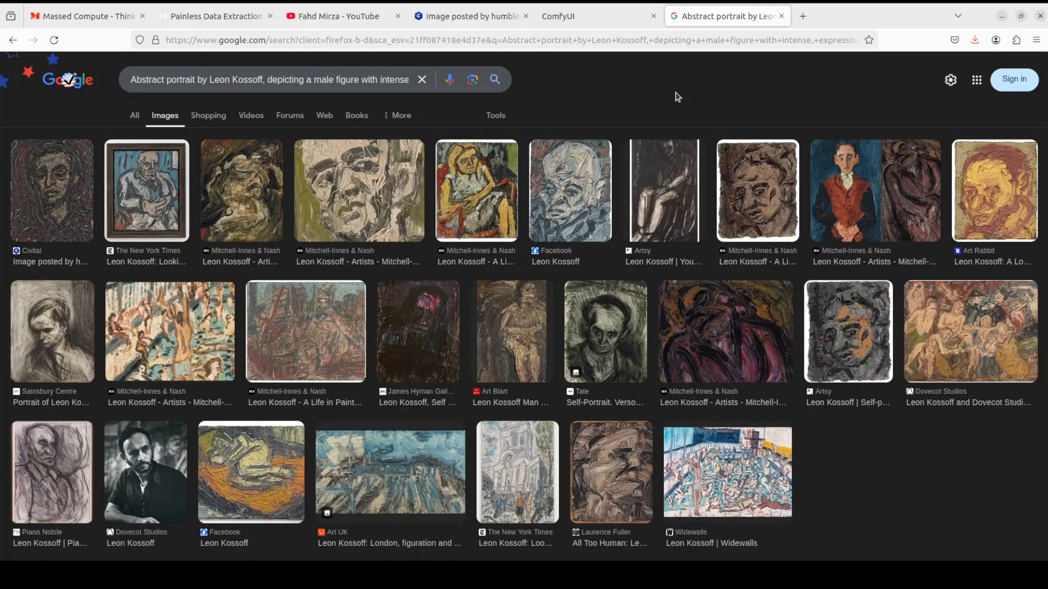
left_click(558, 15)
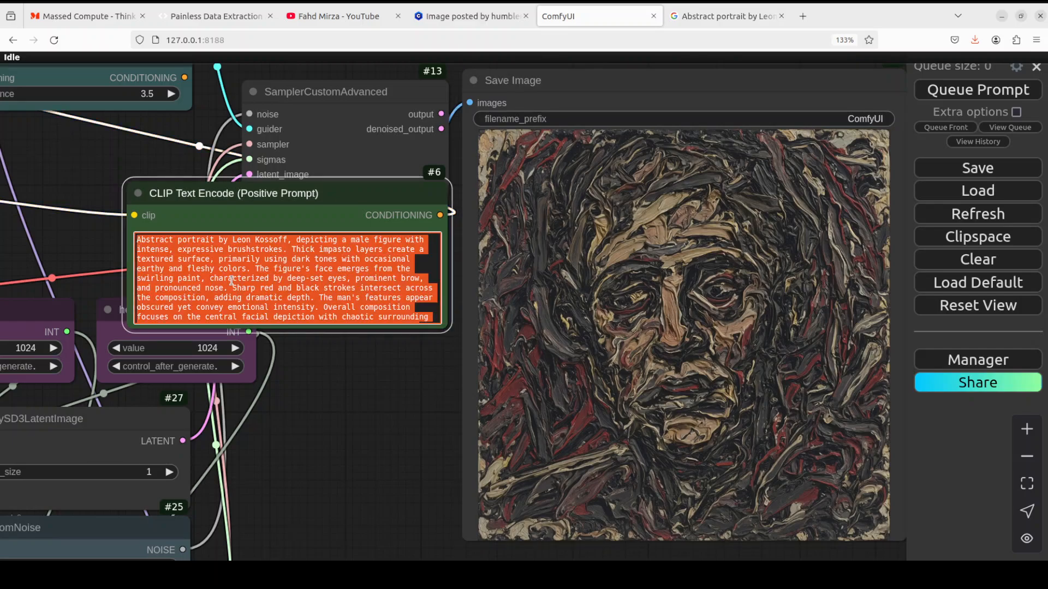
Enter the Van Gogh 'The Starry Night' recreation prompt, remove the stray quote, and queue it.
type("\"Recreation of Vincent van Gogh's iconic 'The Starry Night', with swirling, textured brushstrokes and vibrant blues and yellows, capturing the dynamic movement of the stars and village below.\"")
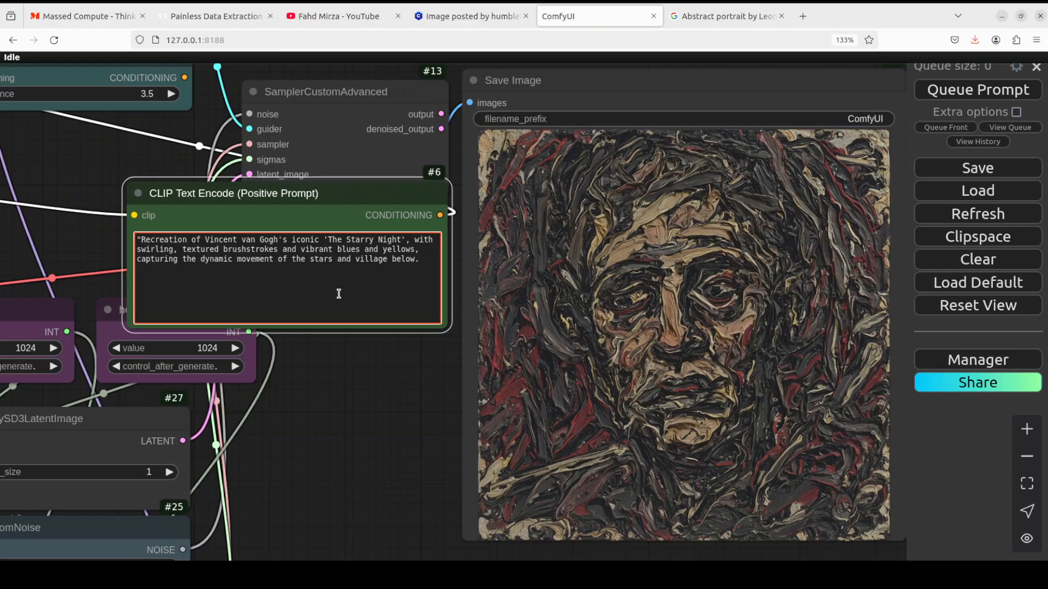
mouse_move(390, 290)
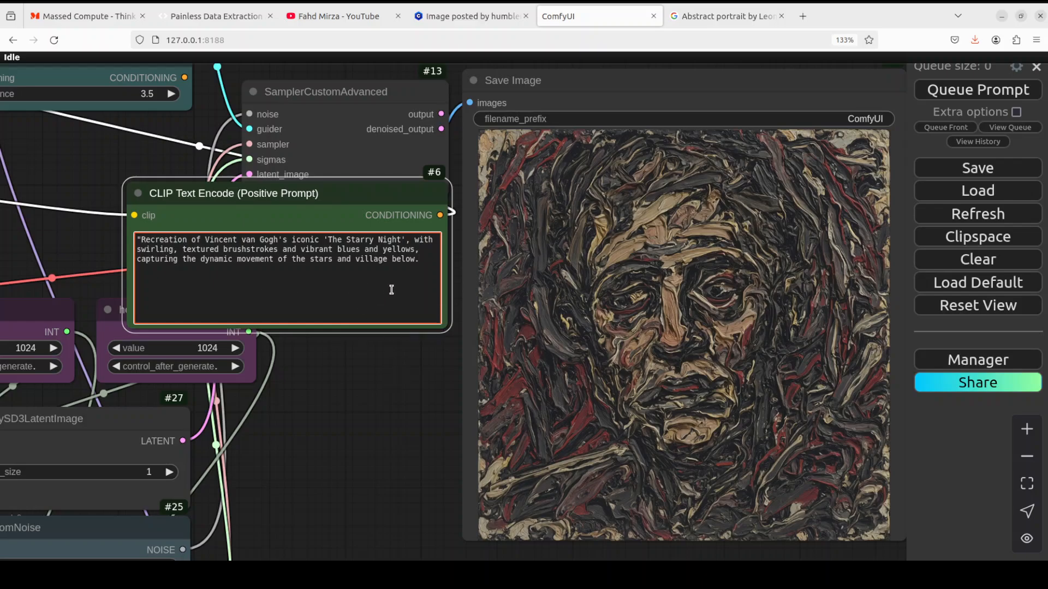
left_click(138, 239)
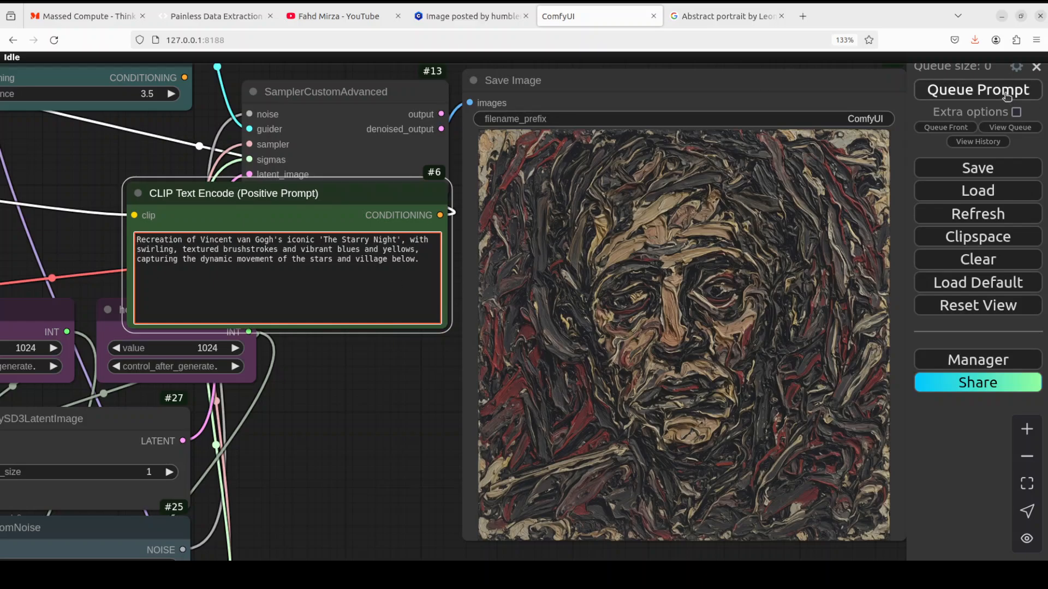
left_click(975, 89)
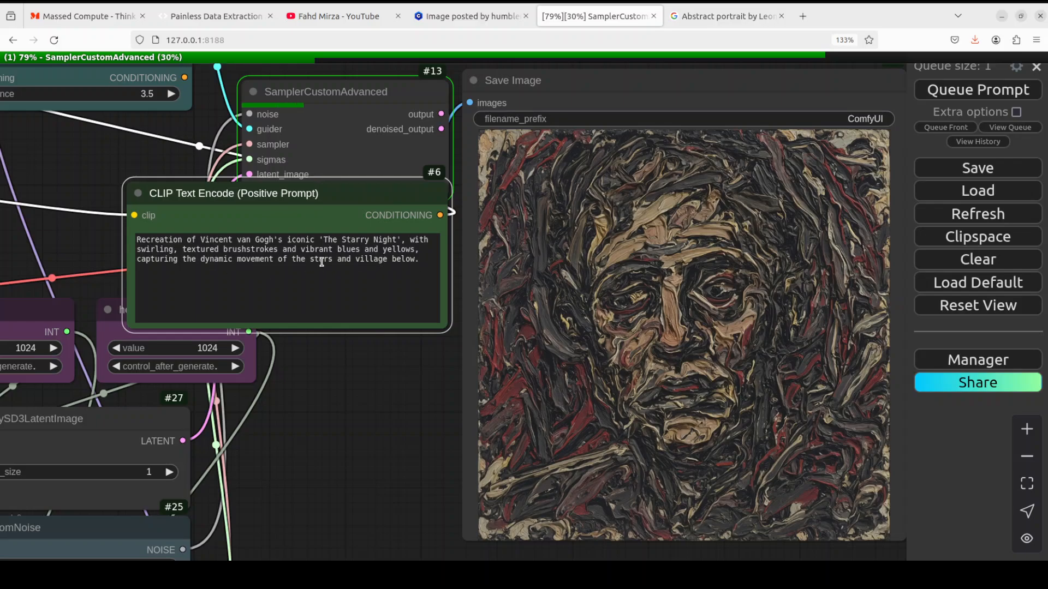
mouse_move(206, 278)
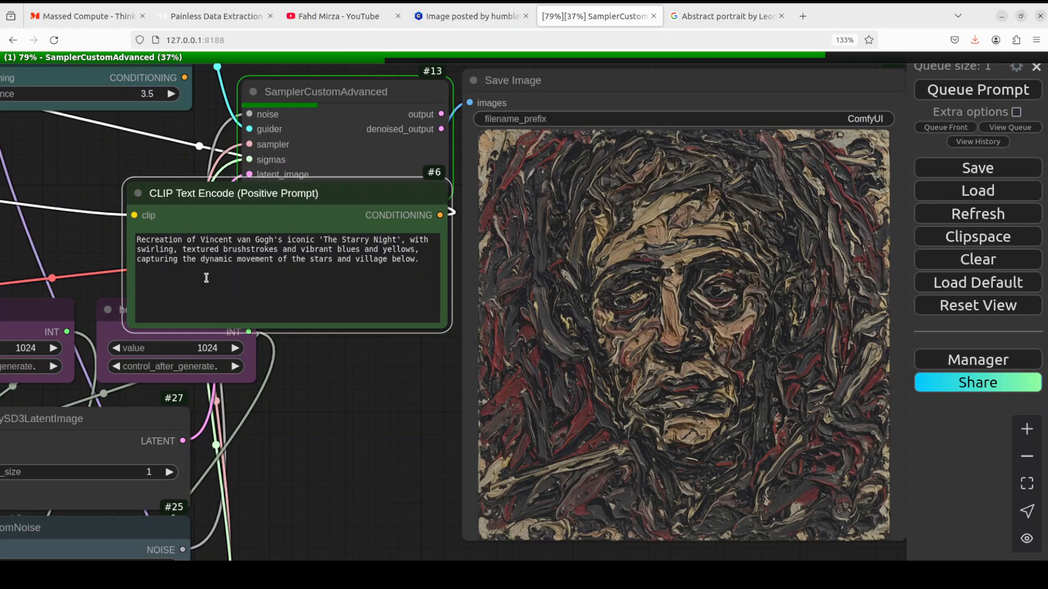
mouse_move(399, 276)
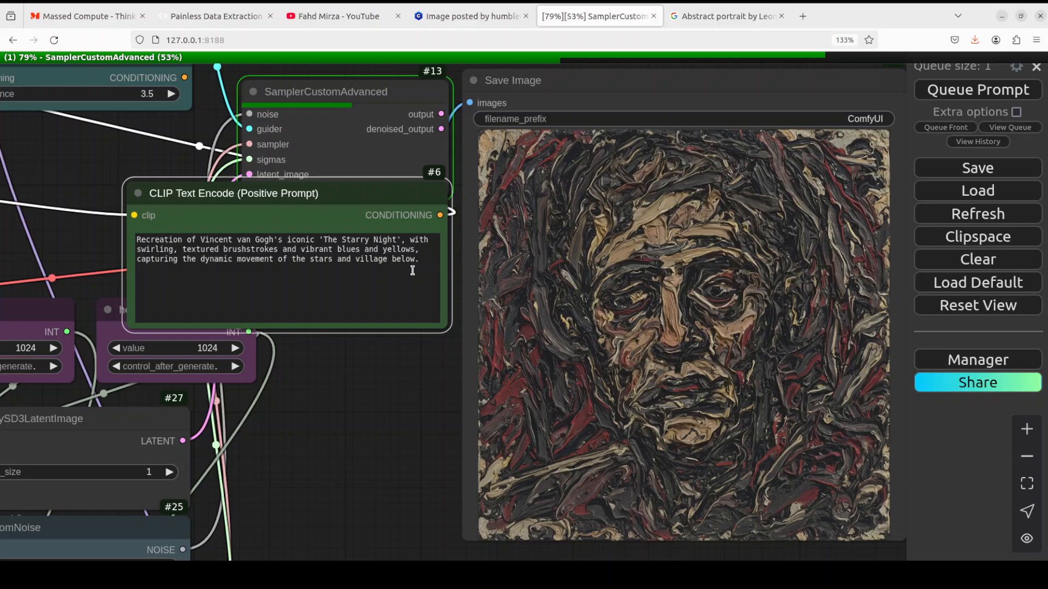
mouse_move(416, 274)
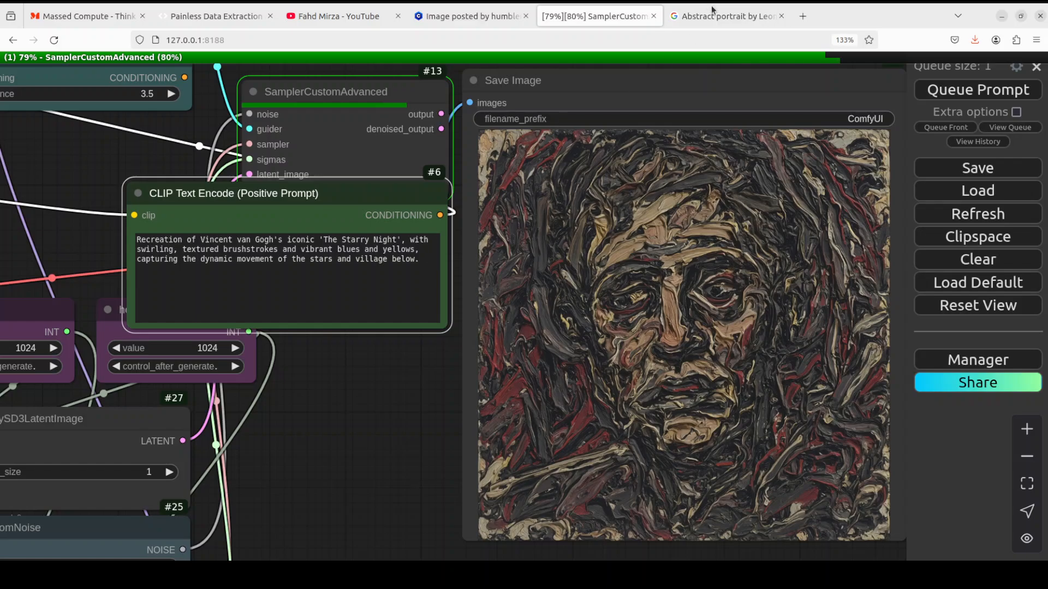
Search Google Images for 'starry night van gogh' while the generation runs.
left_click(725, 16)
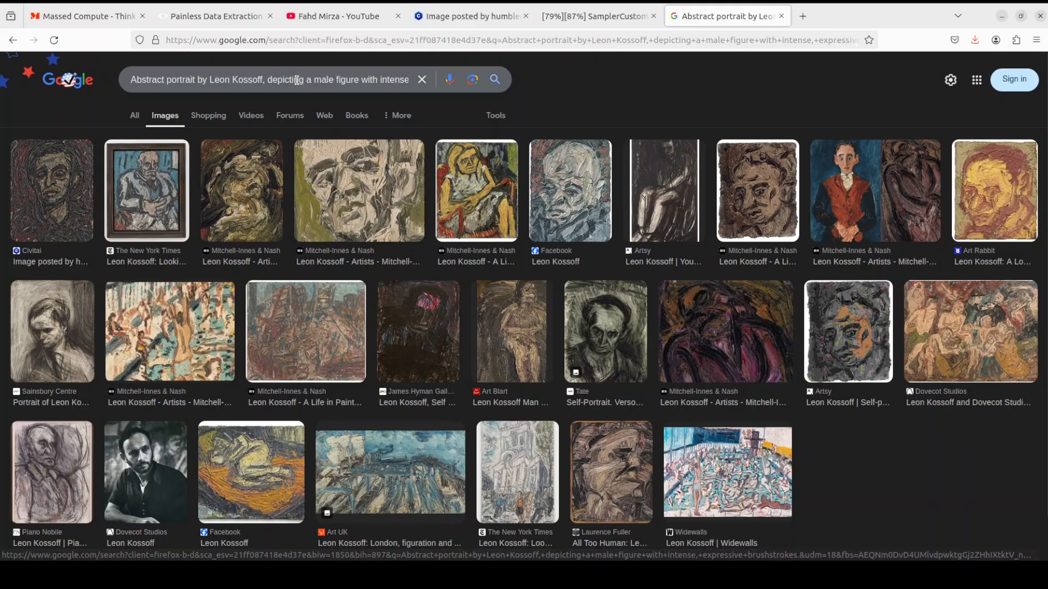
type("sta")
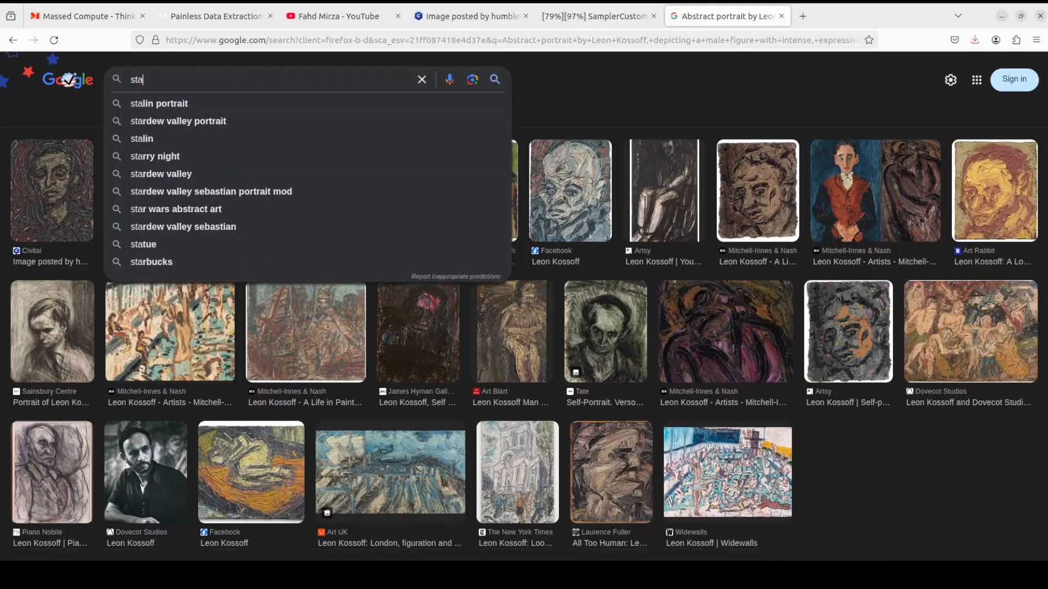
left_click(154, 156)
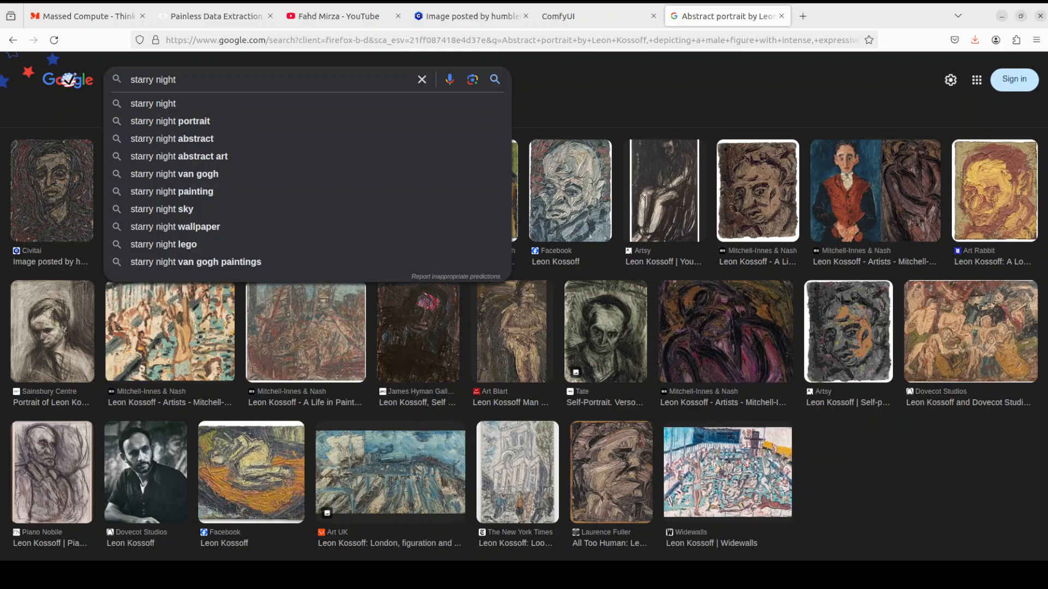
left_click(171, 139)
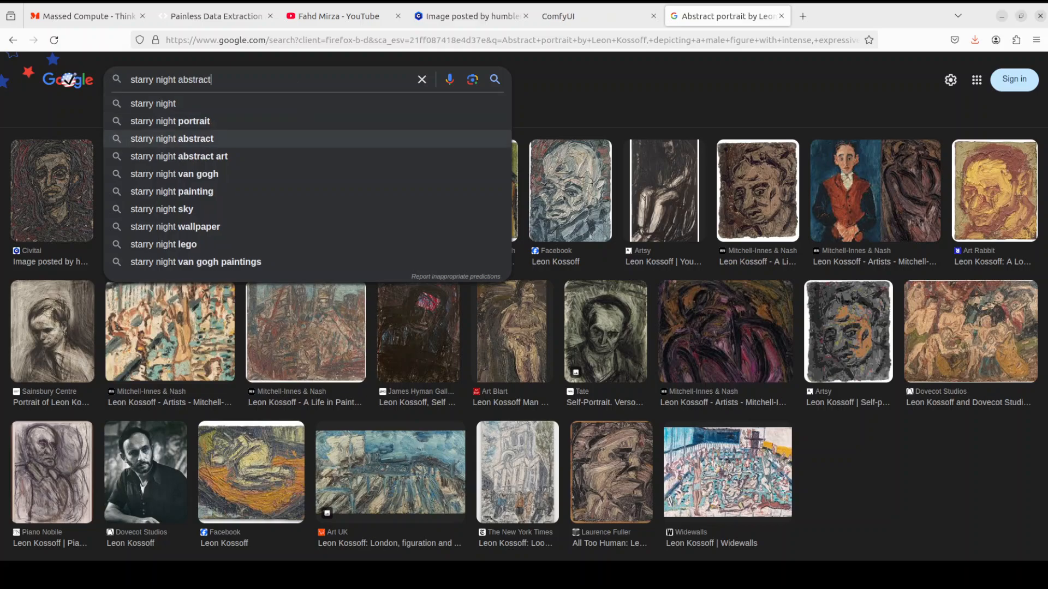
left_click(175, 174)
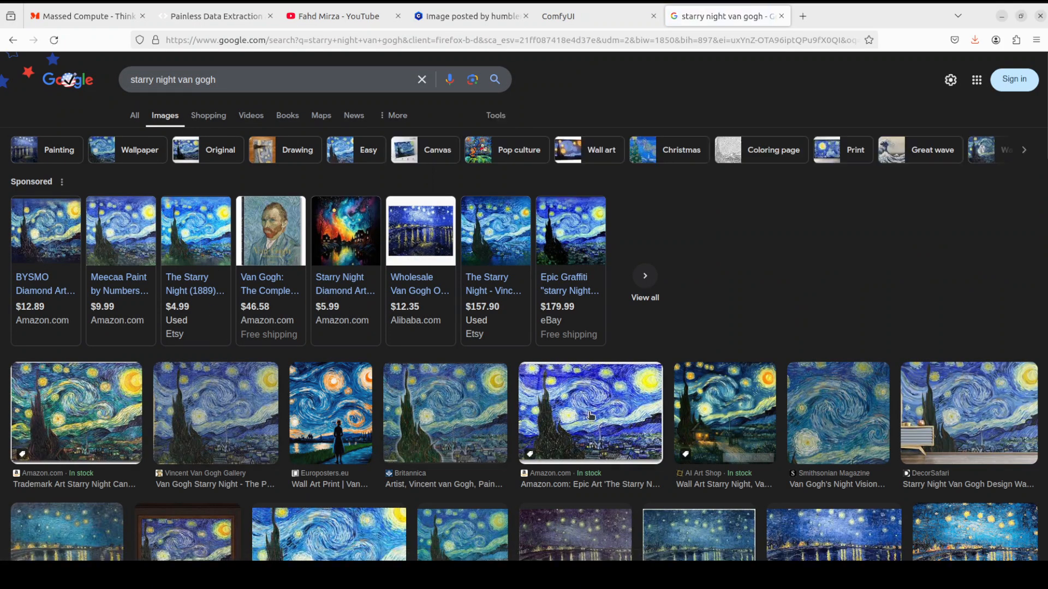
Return to ComfyUI to view the finished Starry Night recreation in Save Image.
left_click(555, 17)
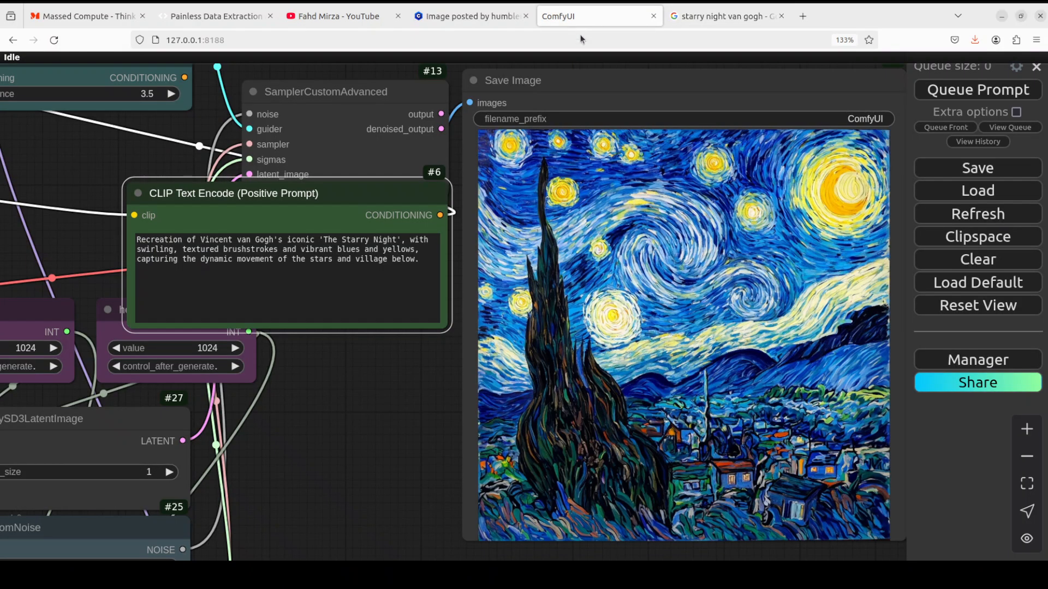
mouse_move(391, 398)
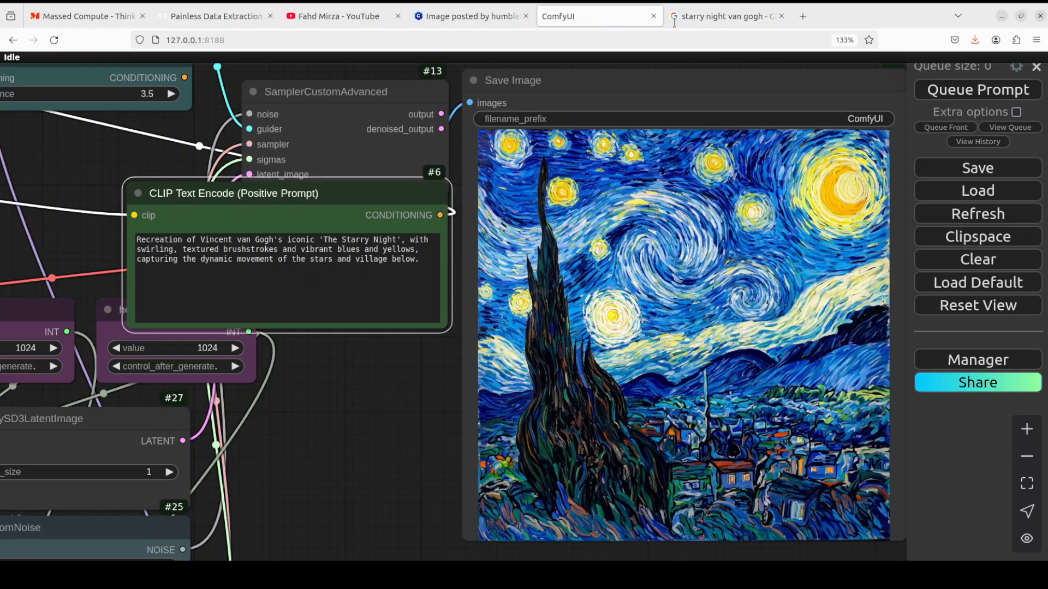
mouse_move(366, 460)
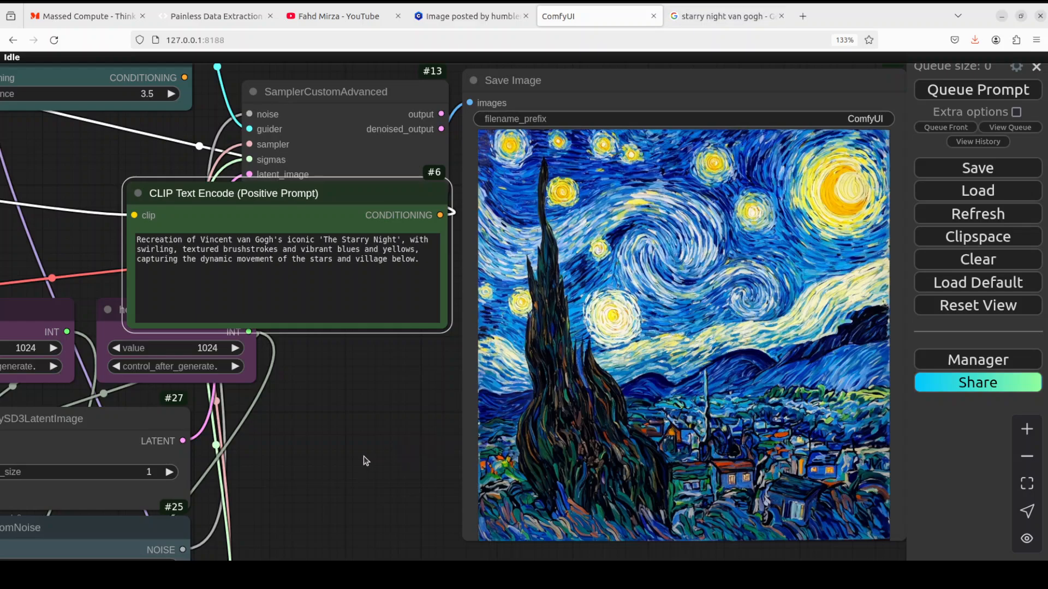
mouse_move(427, 385)
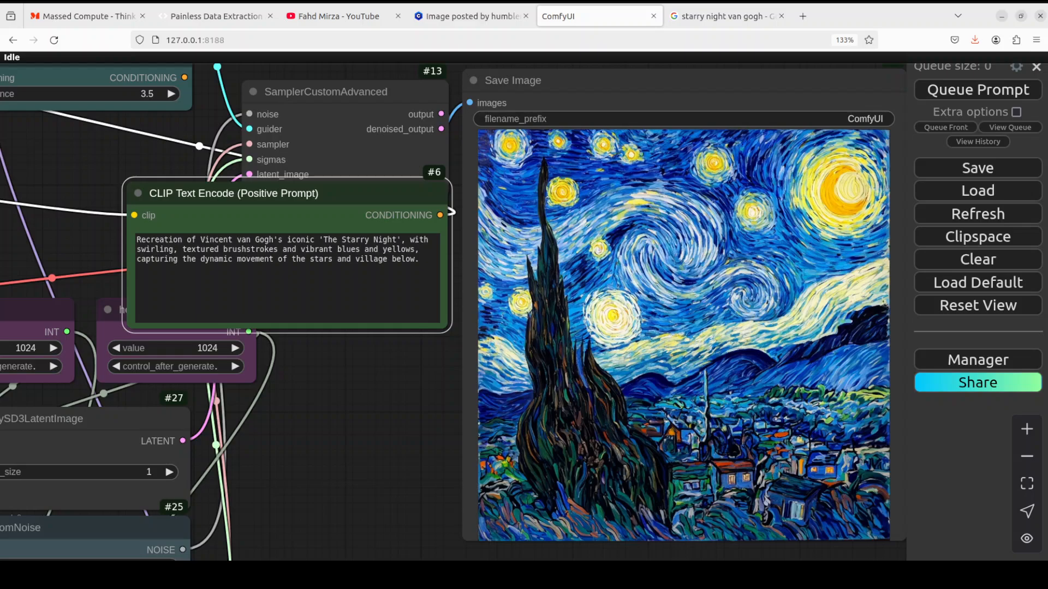
Replace the prompt with the Mona Lisa recreation description and queue the generation.
left_click(727, 16)
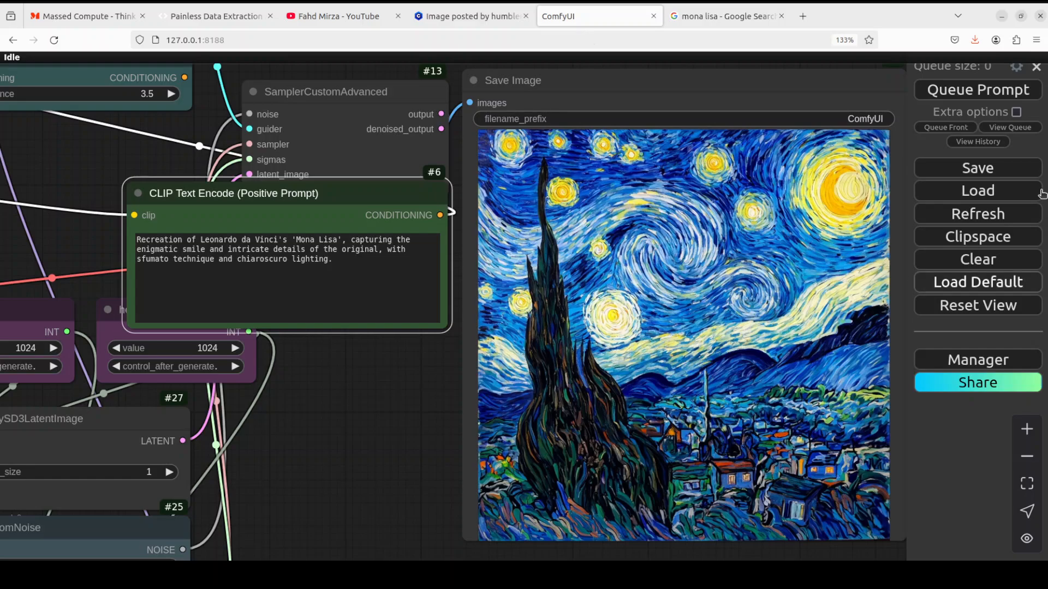
left_click(976, 88)
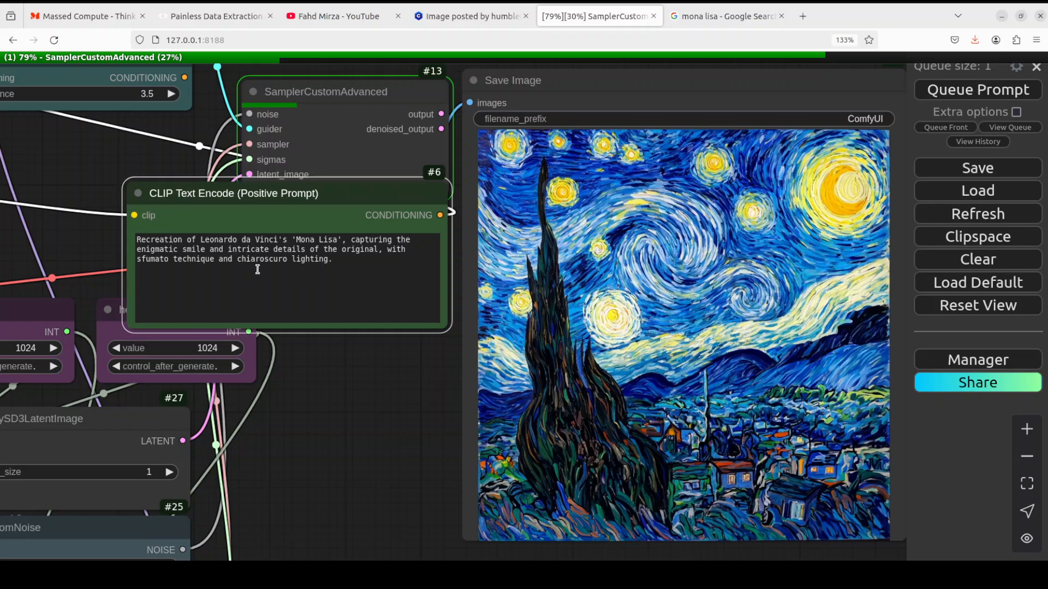
mouse_move(391, 258)
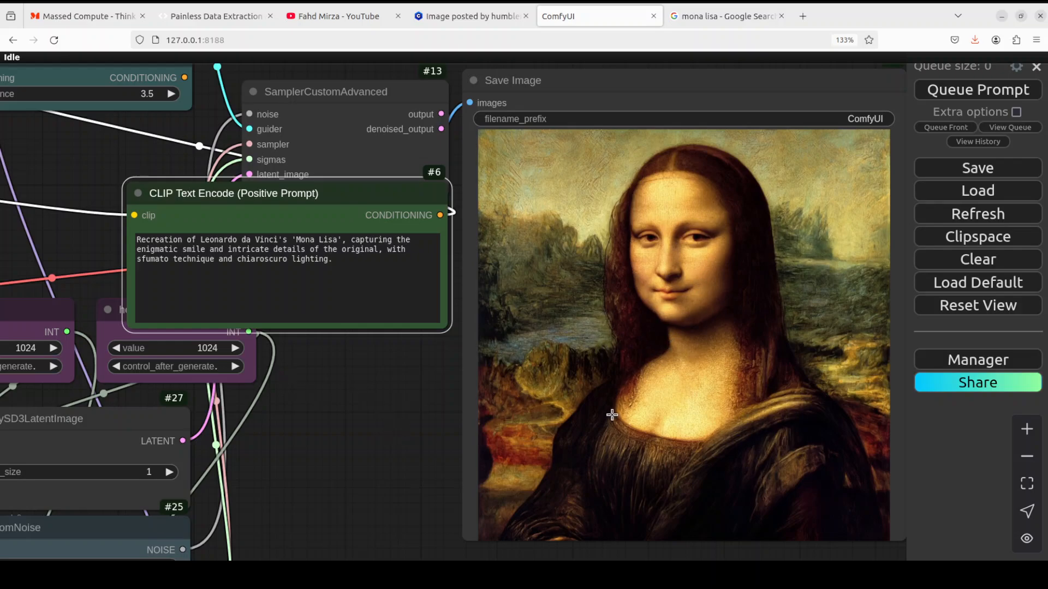
mouse_move(793, 462)
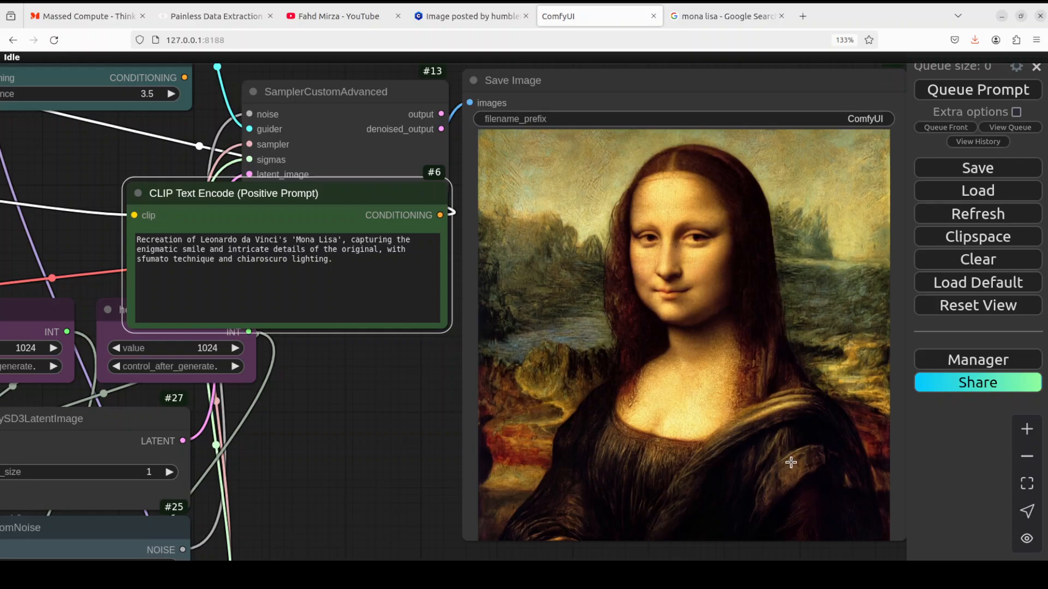
Check the Mona Lisa references, queue the next prompt, and show Creation of Adam images.
left_click(727, 17)
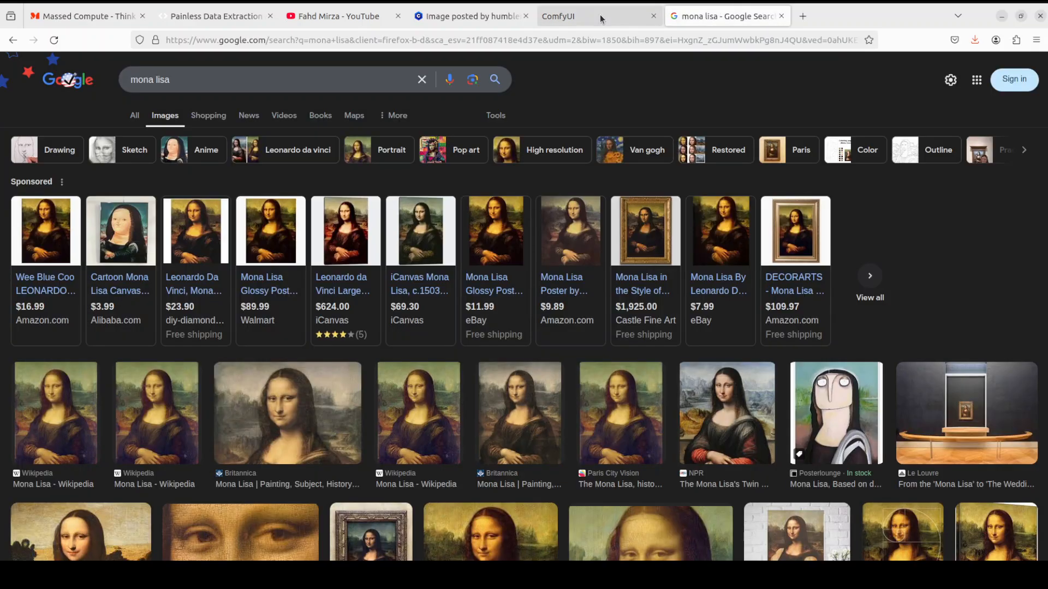
left_click(557, 16)
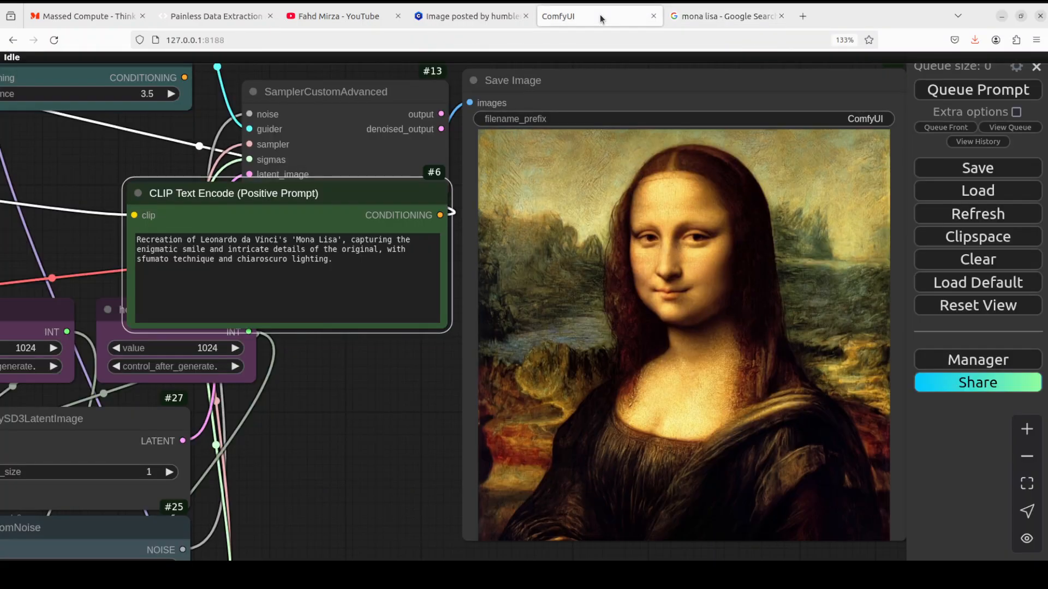
mouse_move(416, 399)
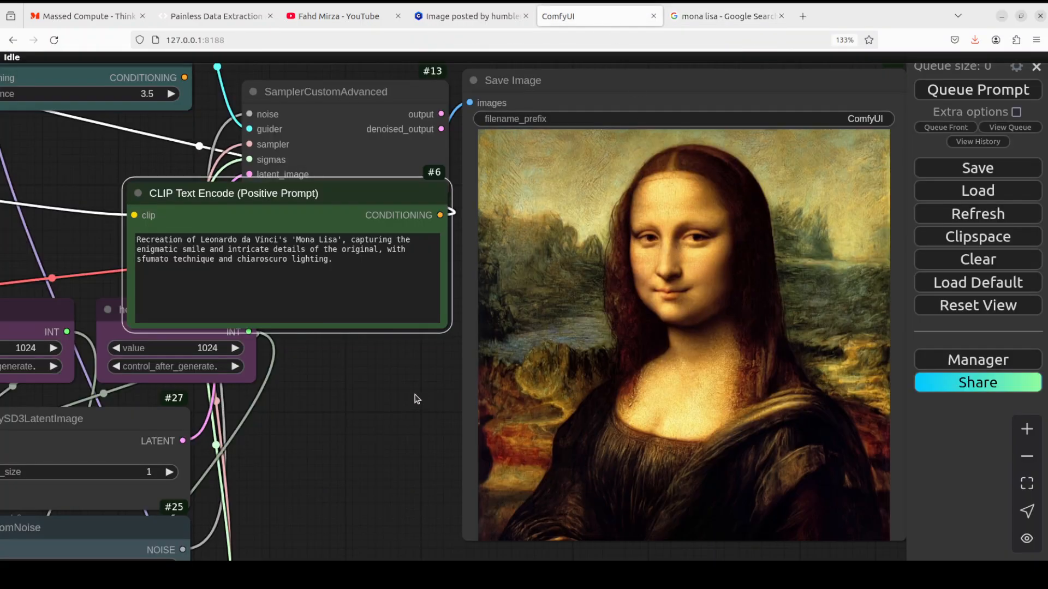
mouse_move(384, 454)
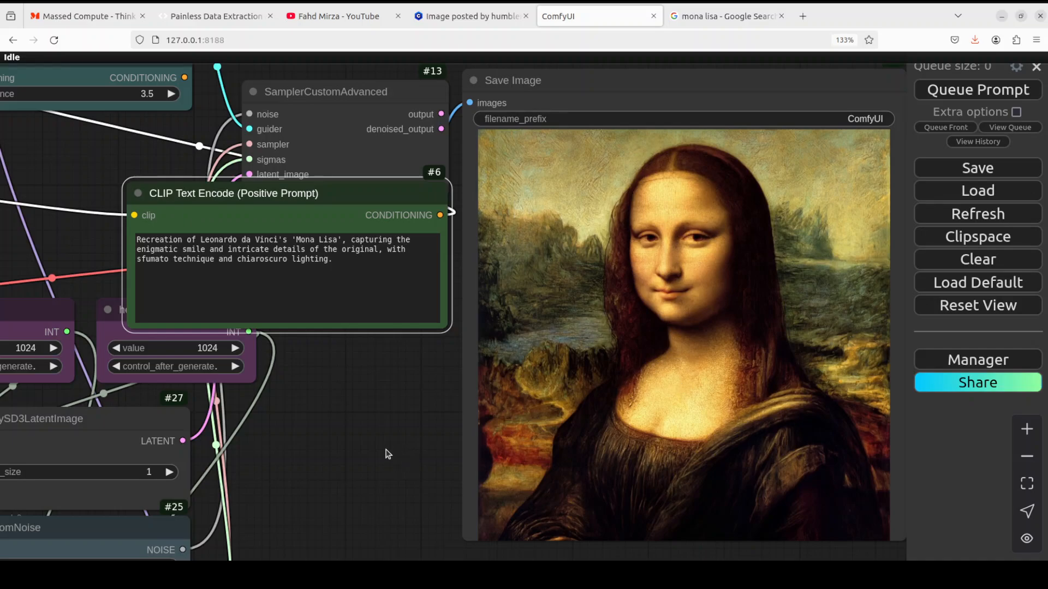
mouse_move(719, 274)
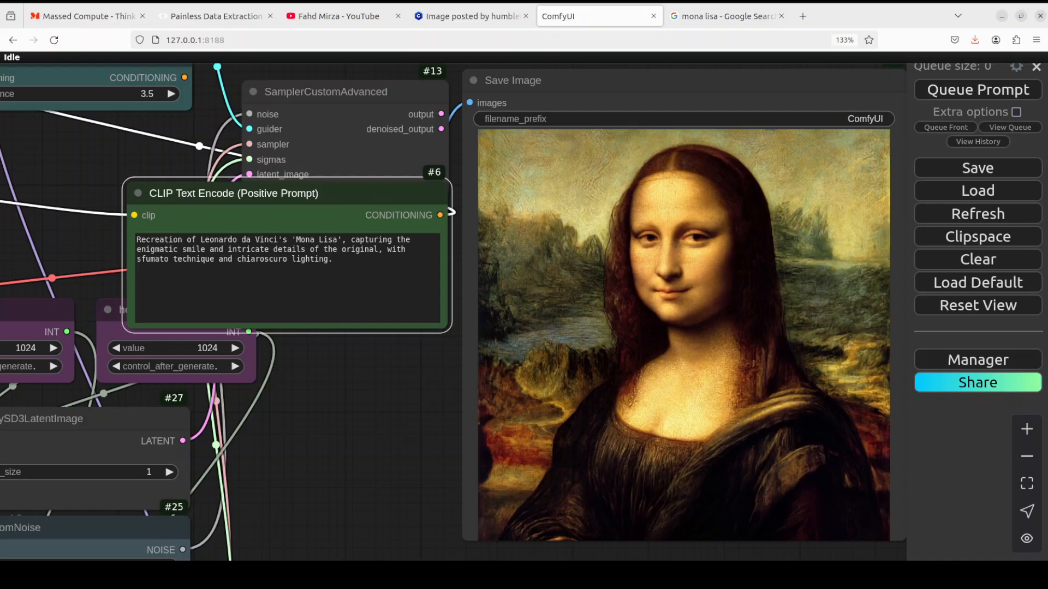
left_click(725, 16)
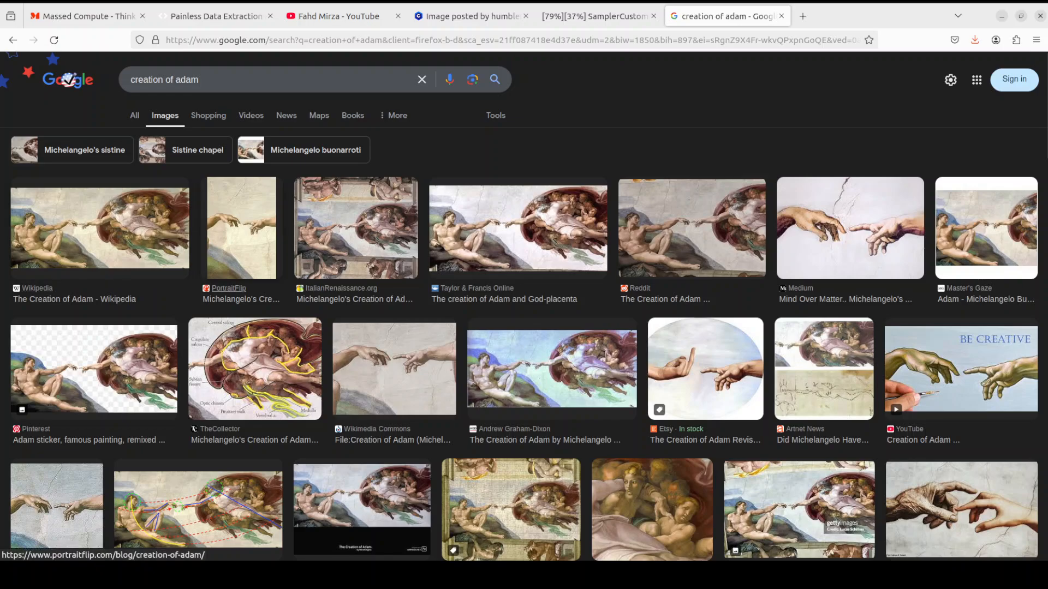
View the Creation of Adam result, then show Google images for 'pakistan truck art scene'.
left_click(595, 15)
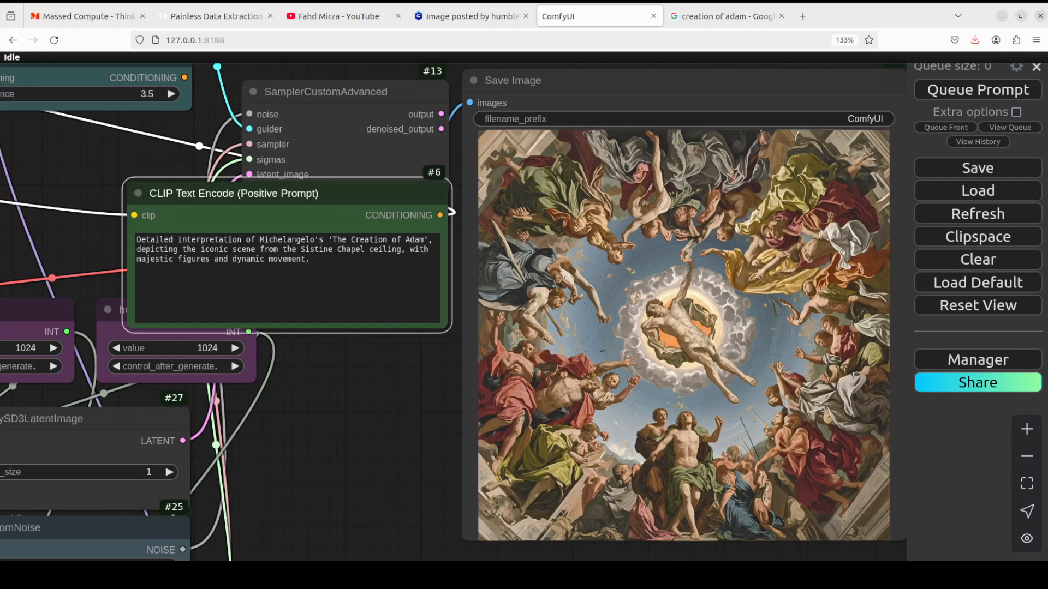
left_click(724, 17)
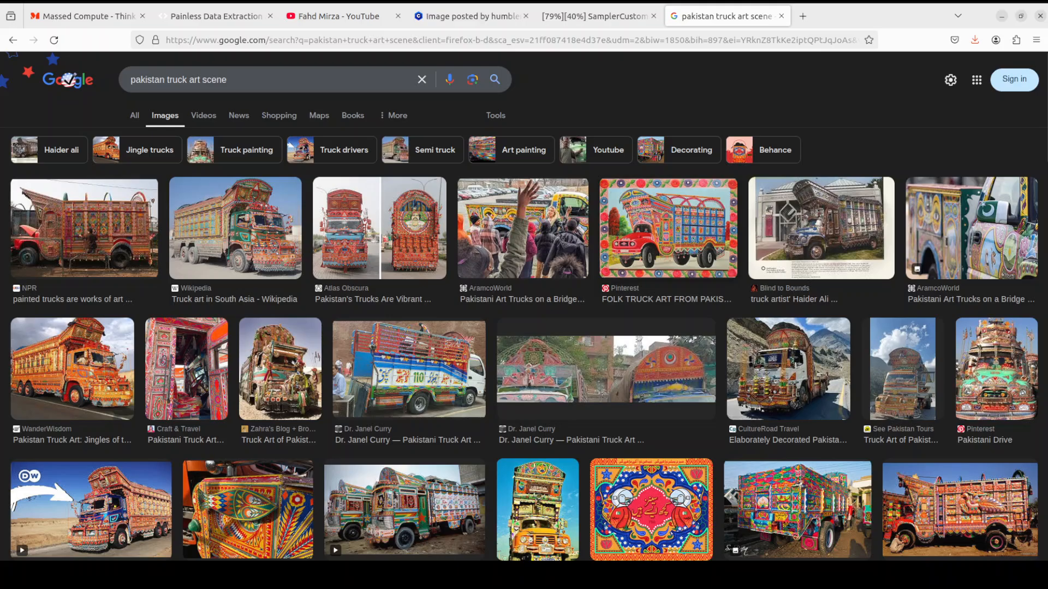
View the painted truck result, then show El-Salahi 'They Always Appear' reference images.
left_click(597, 16)
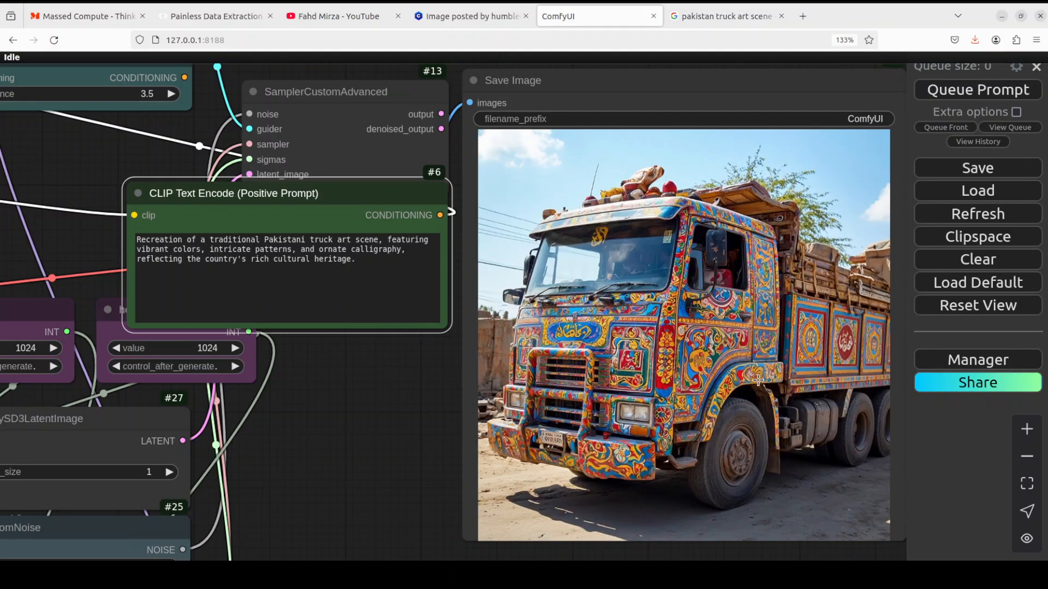
mouse_move(578, 435)
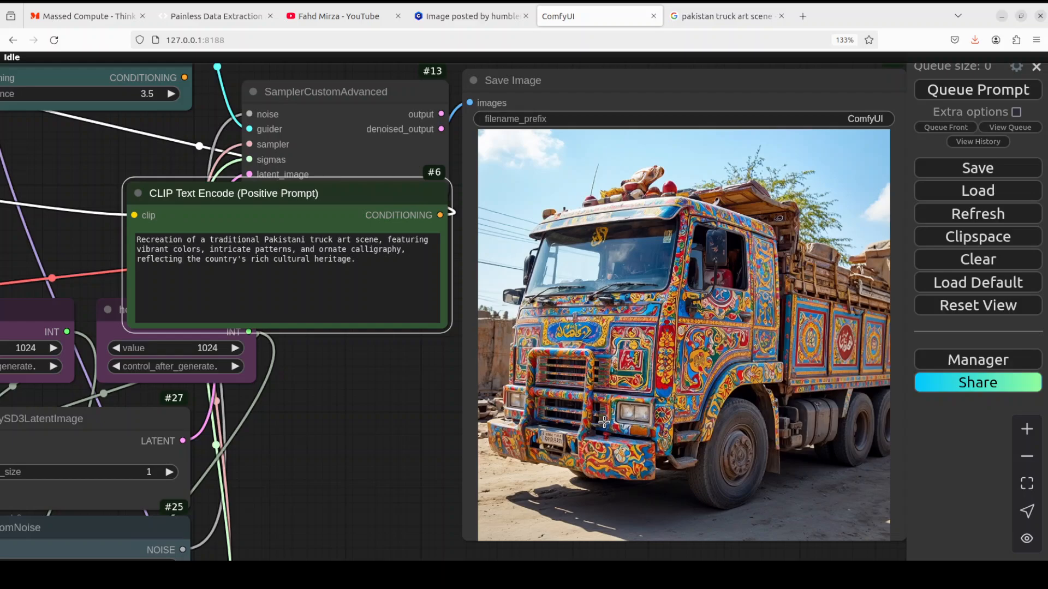
mouse_move(645, 362)
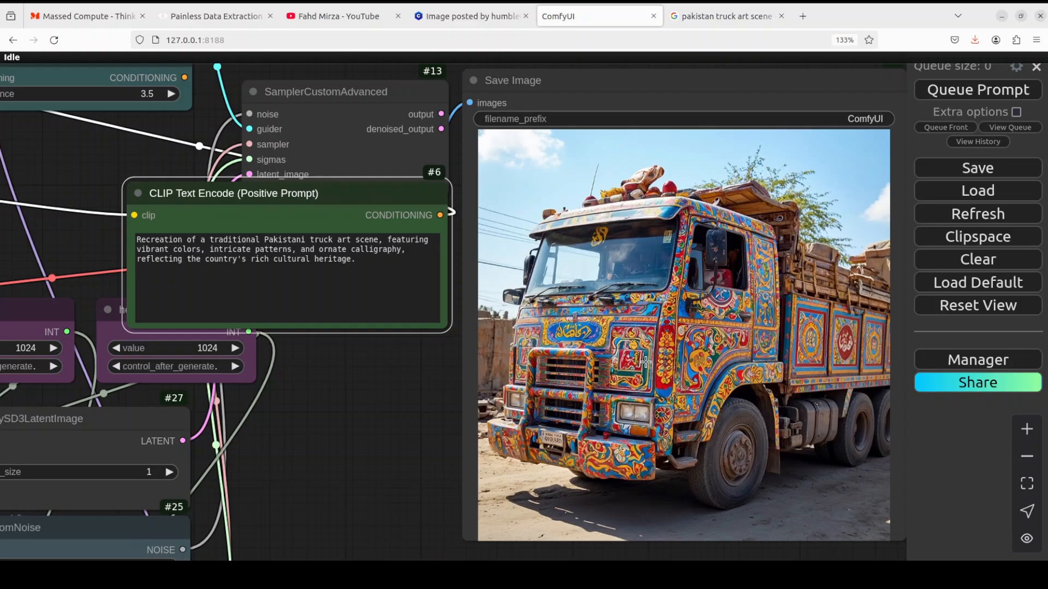
mouse_move(862, 488)
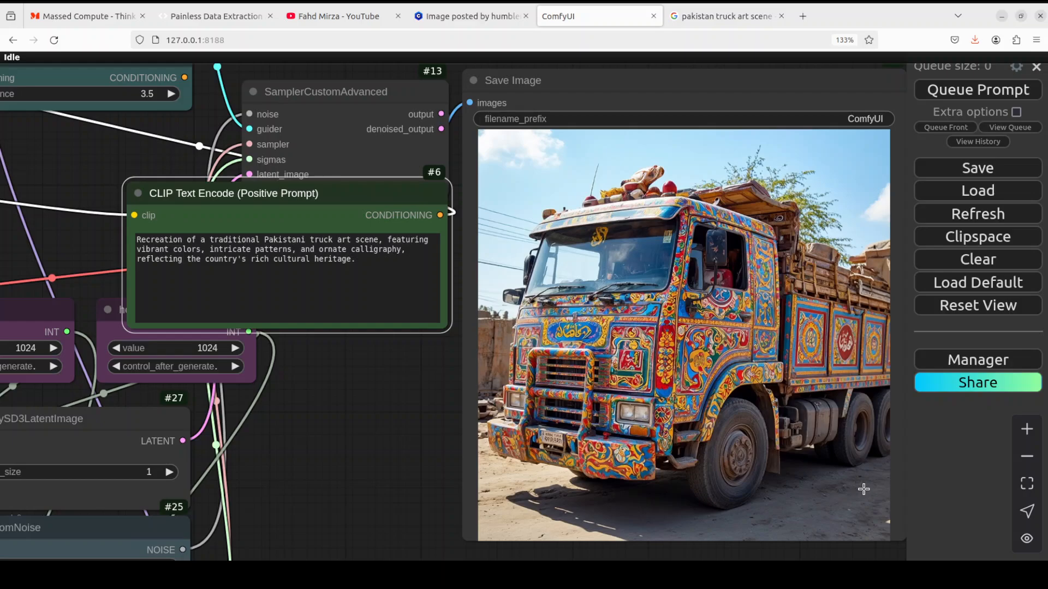
mouse_move(838, 464)
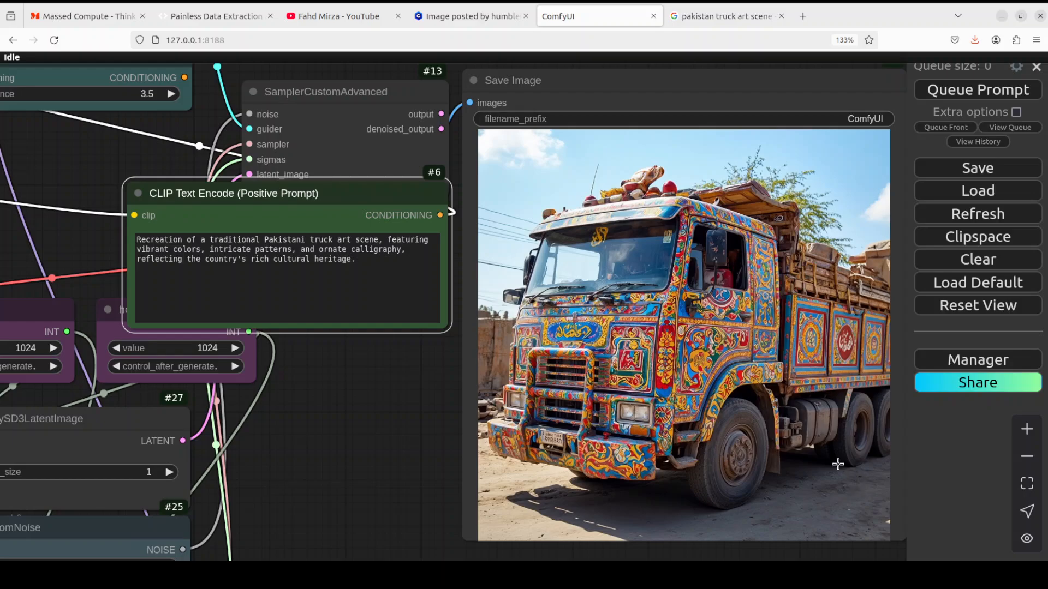
mouse_move(705, 407)
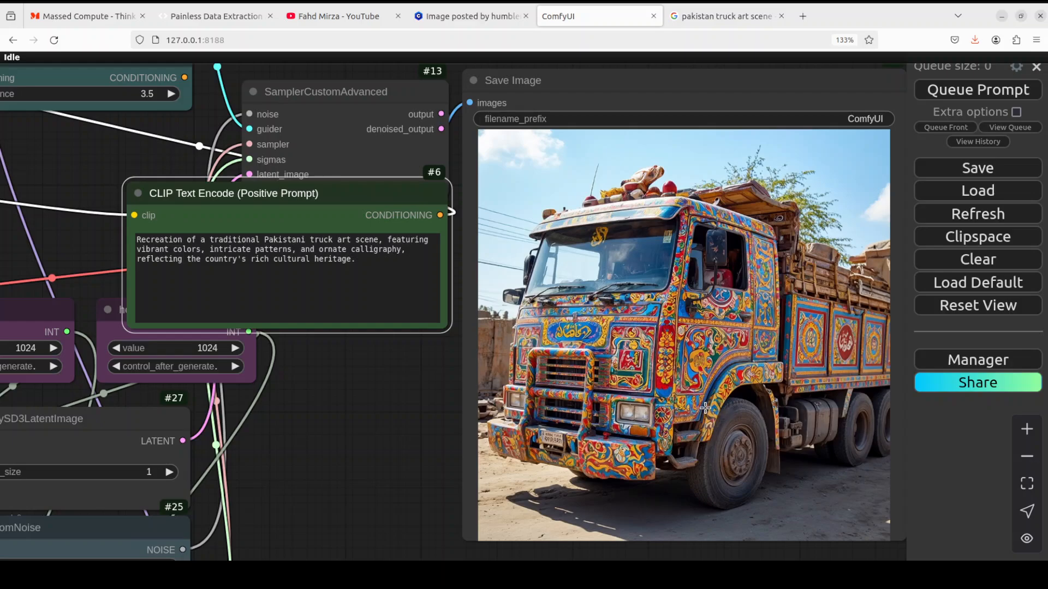
mouse_move(615, 457)
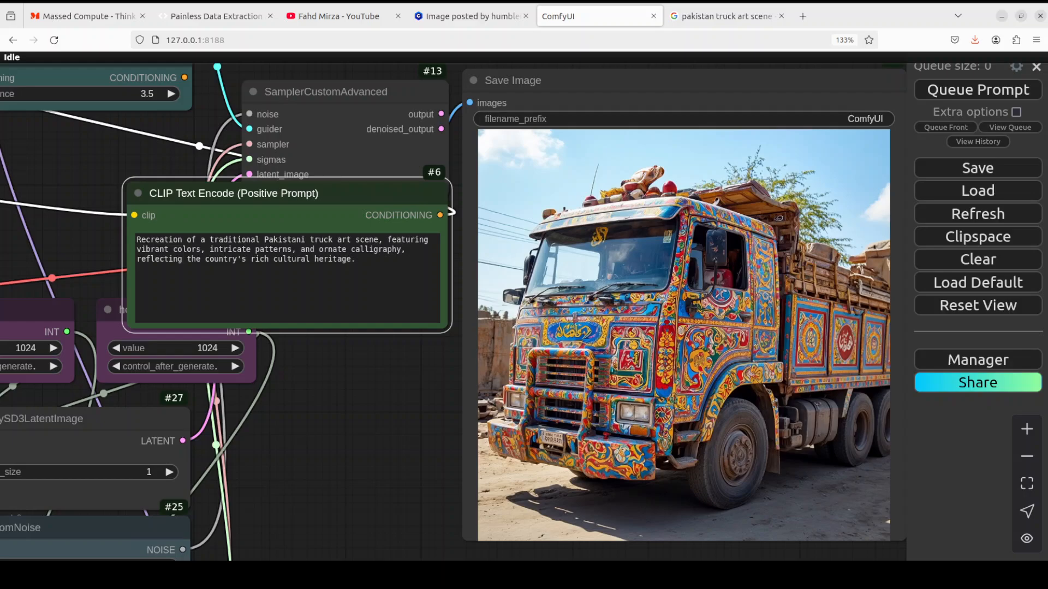
left_click(724, 15)
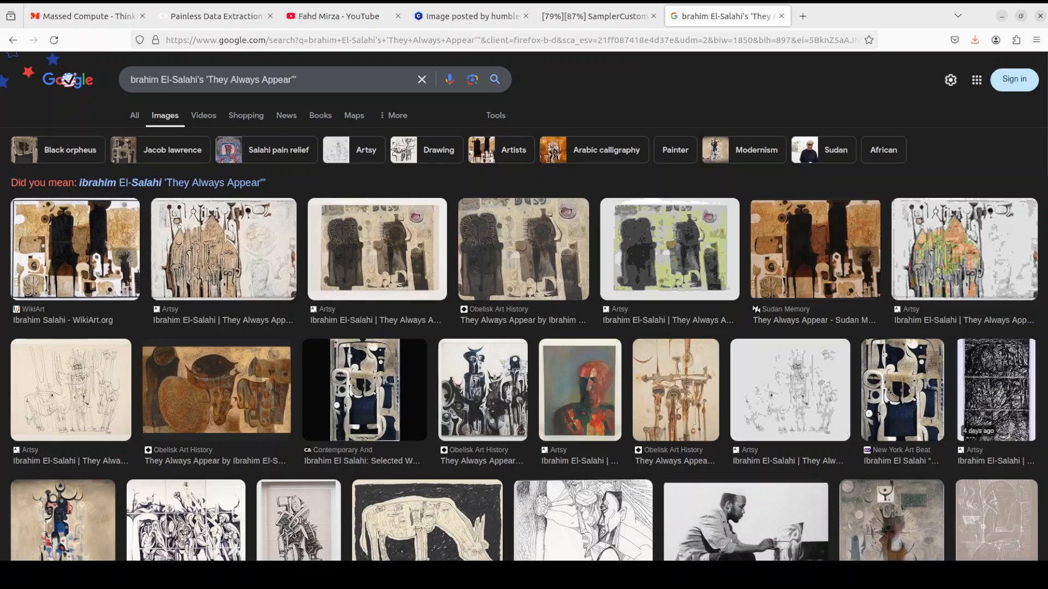
Return to the ComfyUI workflow to view the El-Salahi recreation result.
left_click(594, 15)
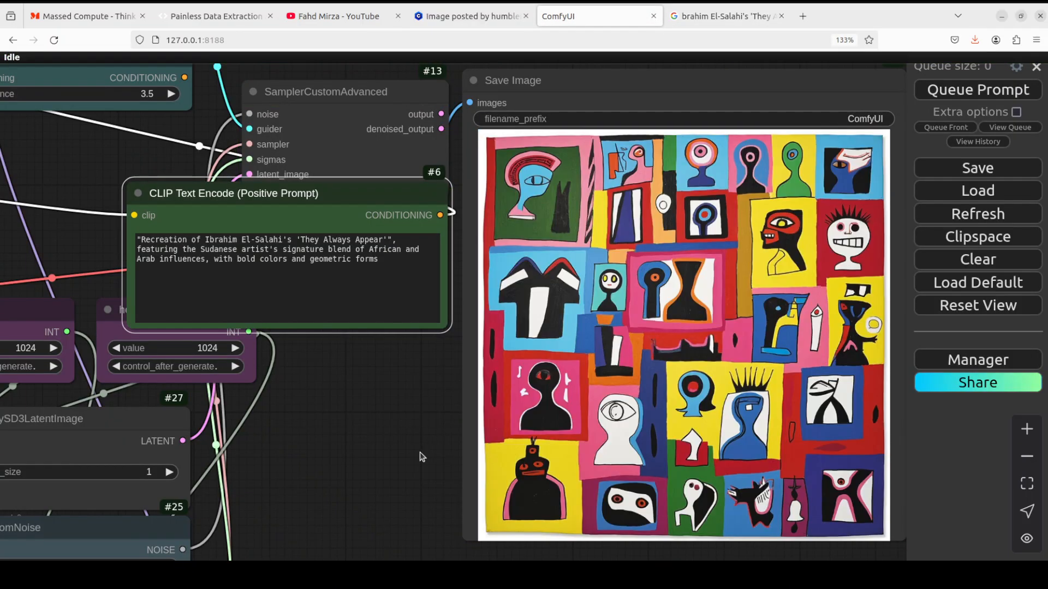
mouse_move(618, 392)
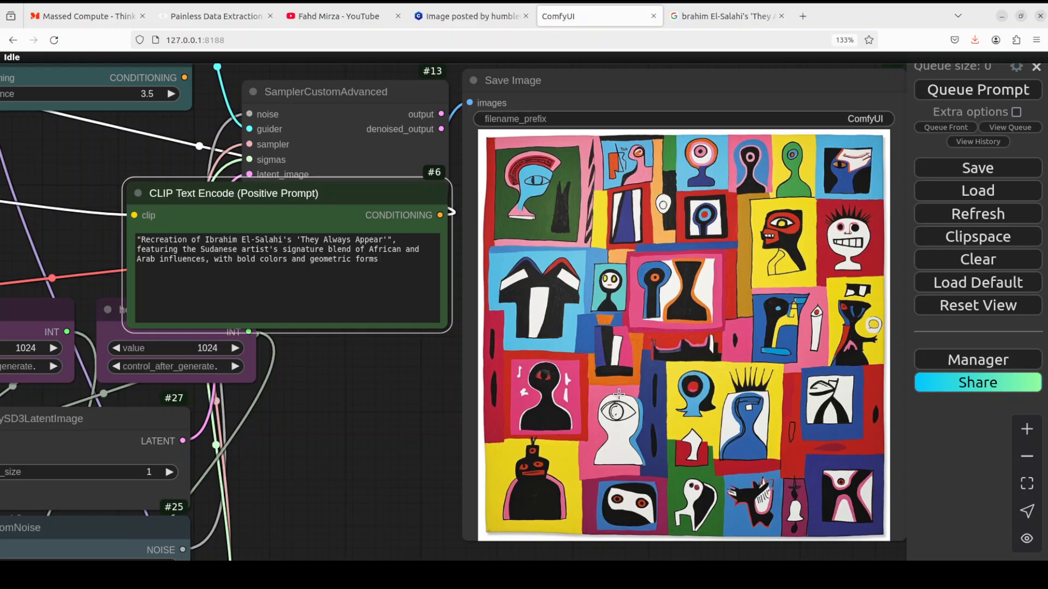
mouse_move(381, 261)
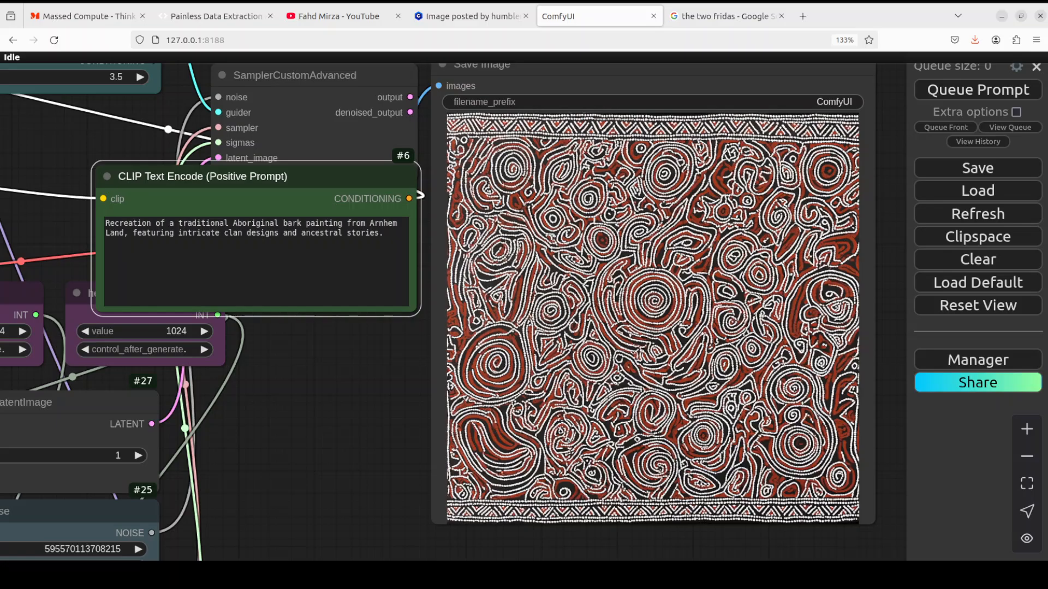
mouse_move(725, 15)
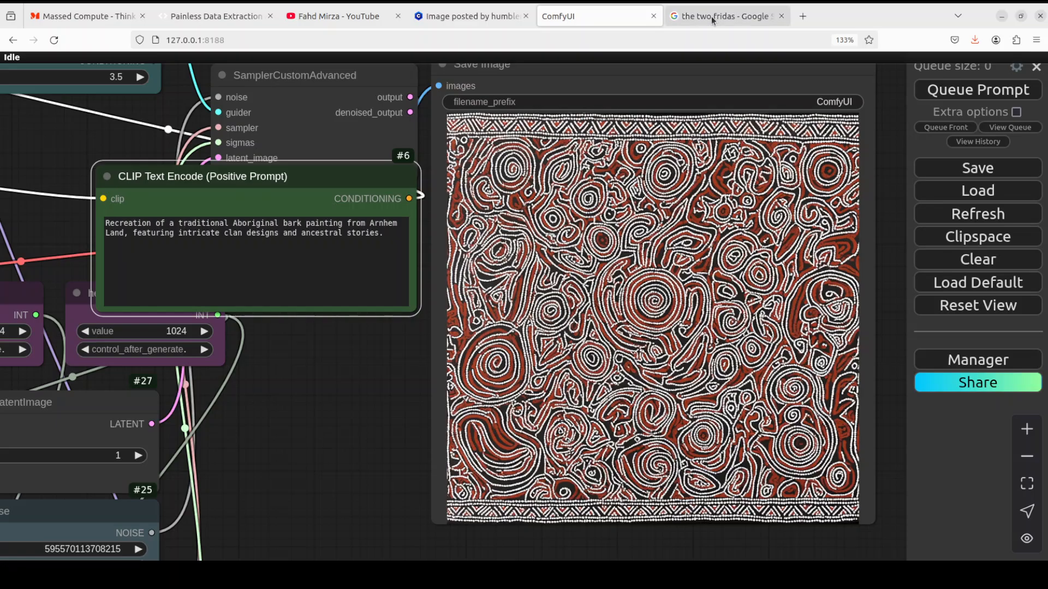
Replace the prompt with the 'The Two Fridas' recreation, queue it, and check the Frida Kahlo search results.
left_click(725, 16)
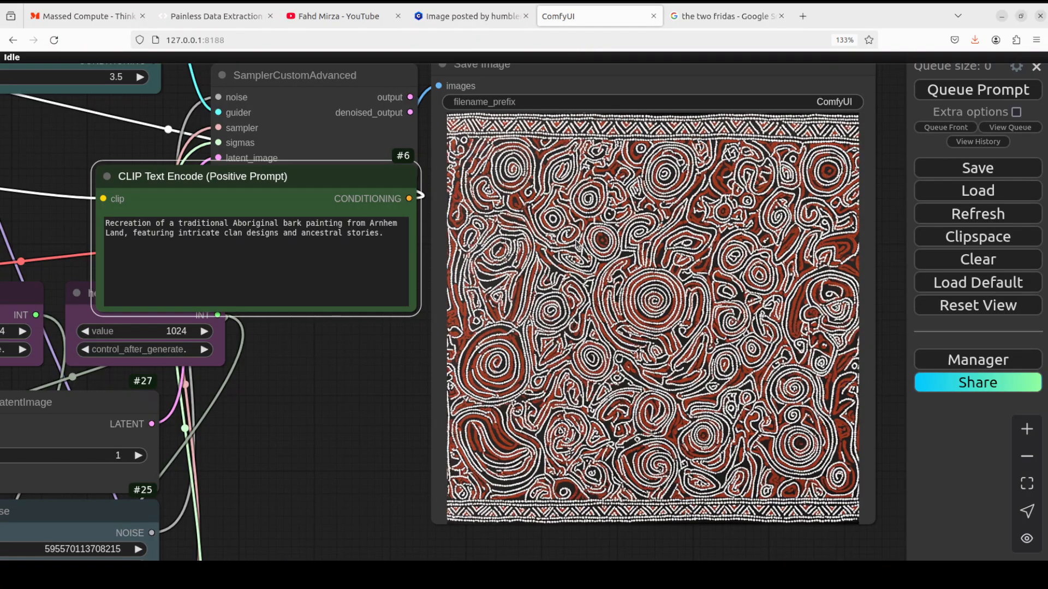
triple_click(251, 227)
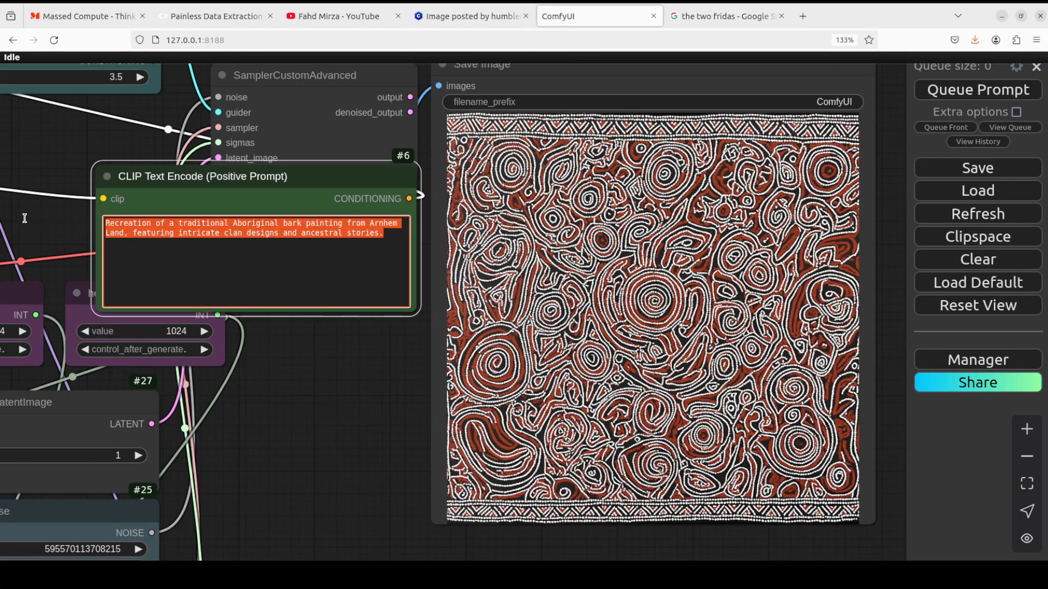
type("\"Recreation of Frida Kahlo's 'The Two Fridas', featuring vibrant colors and symbolic self-portraiture.\"")
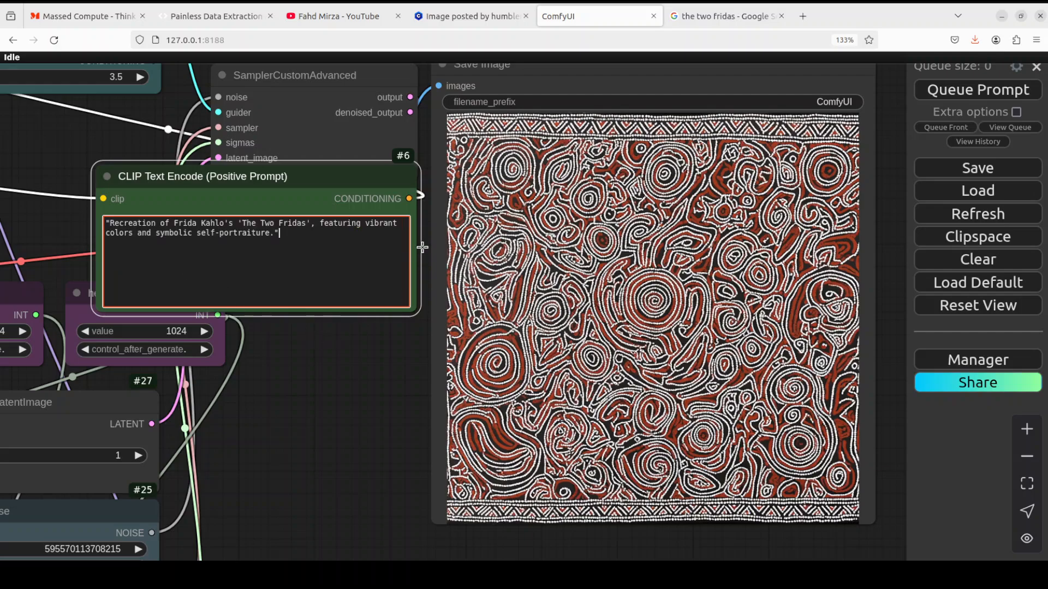
left_click(976, 89)
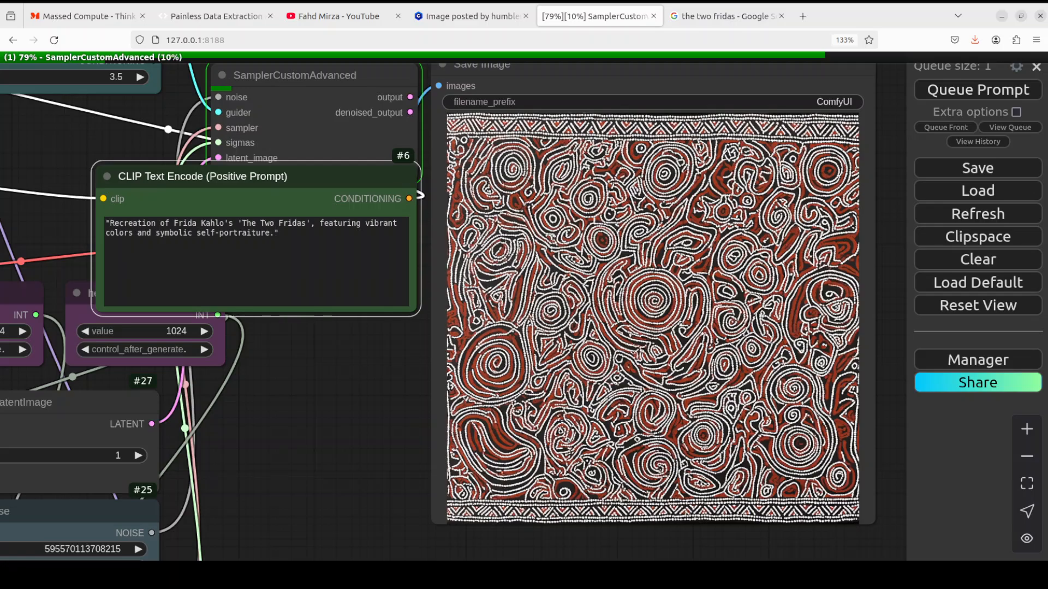
left_click(726, 16)
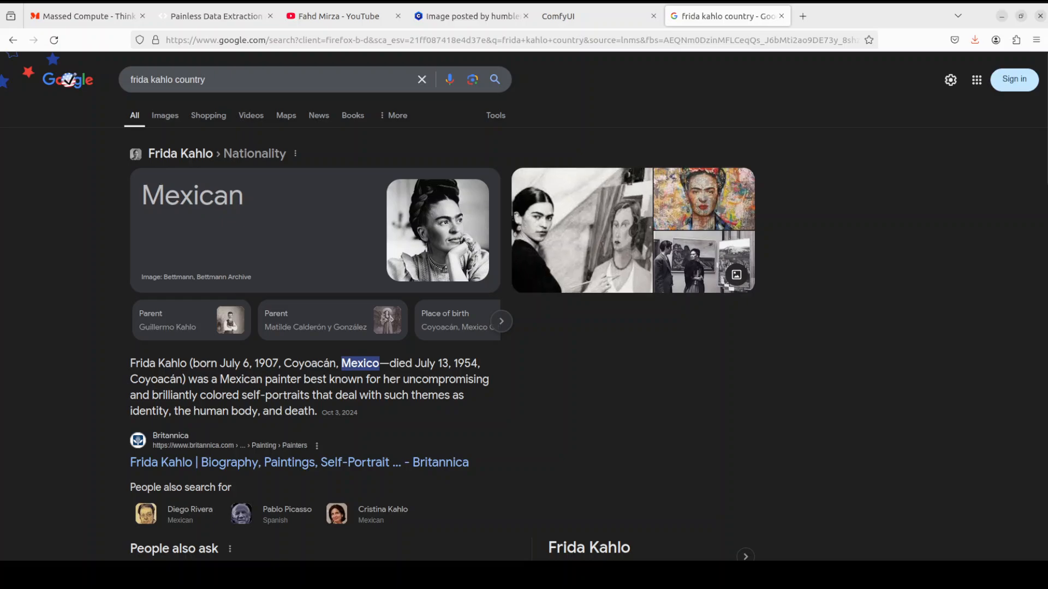
left_click(557, 15)
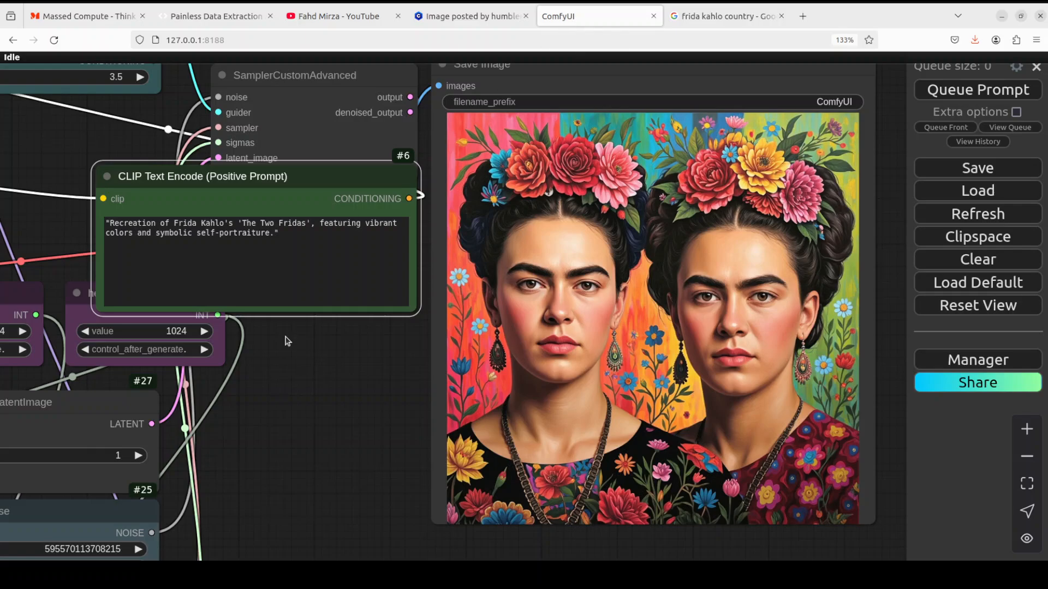
mouse_move(314, 250)
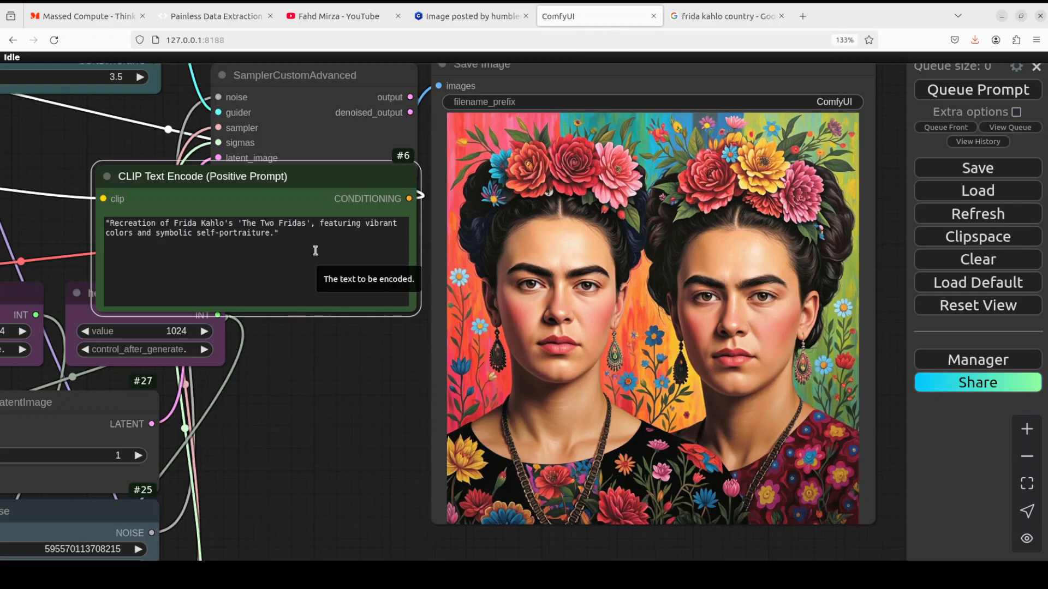
mouse_move(302, 239)
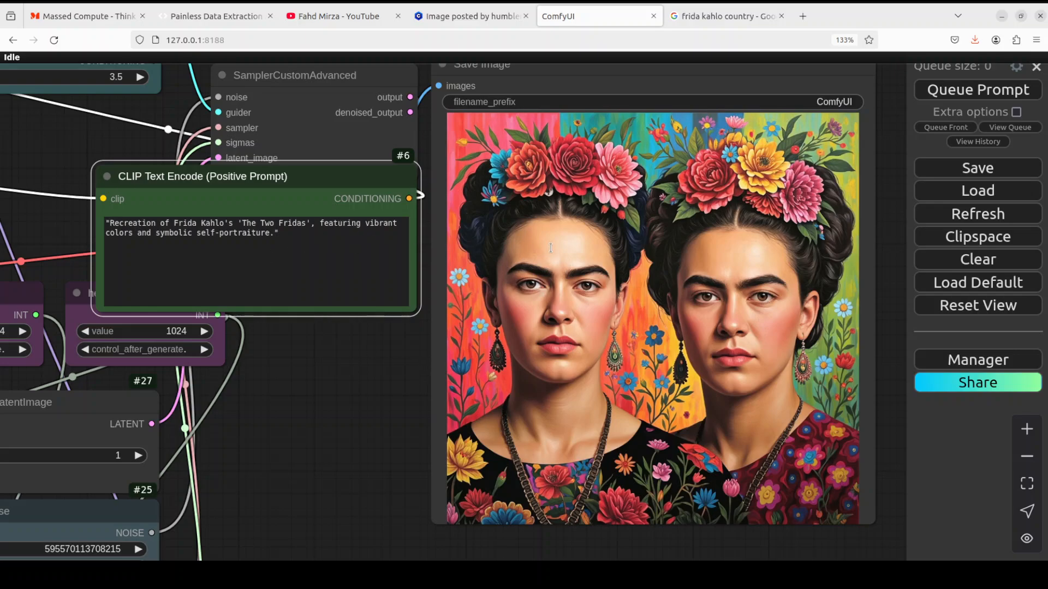
Queue the Rajasthani miniature courtly-life prompt, then bring up the Civitai PixelWave model page.
left_click(273, 233)
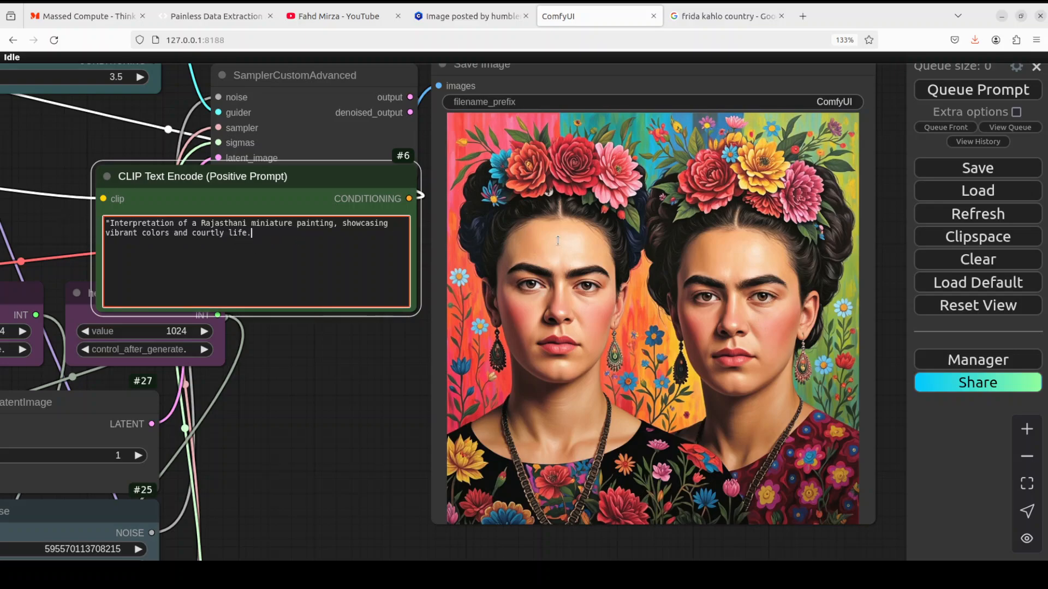
left_click(975, 89)
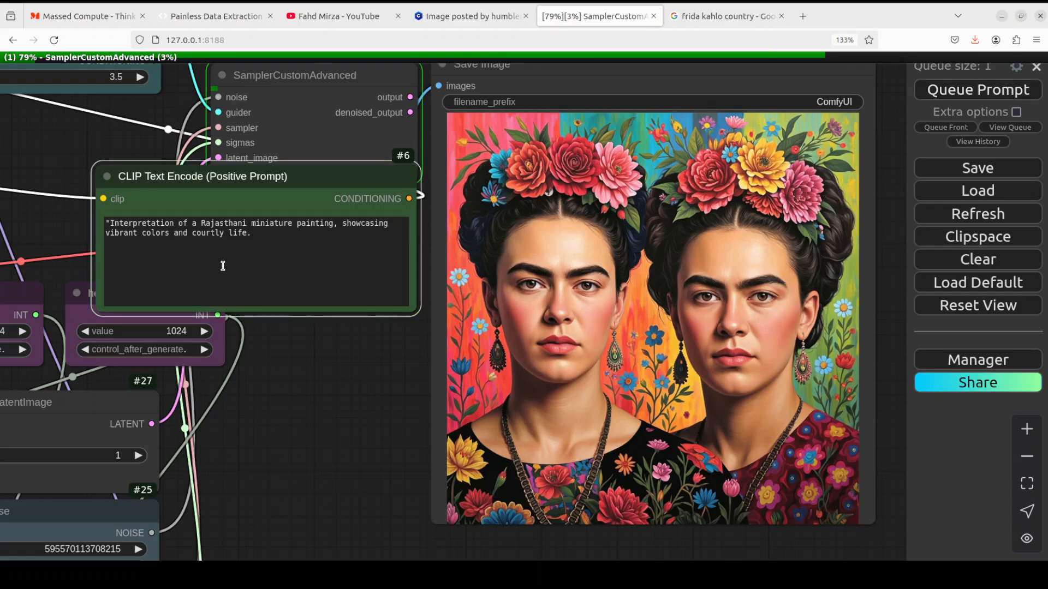
mouse_move(309, 235)
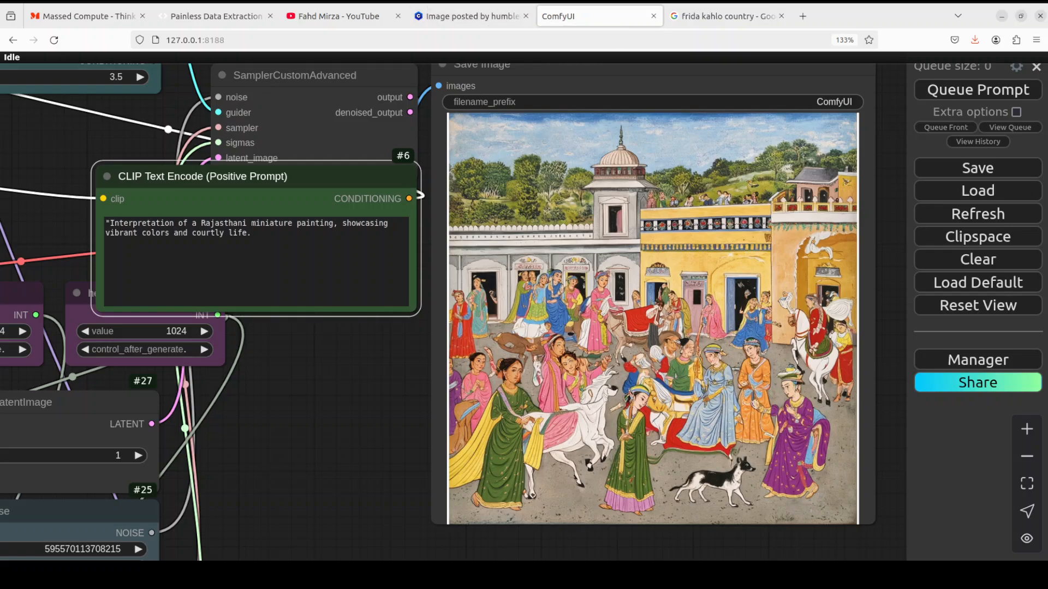
left_click(471, 17)
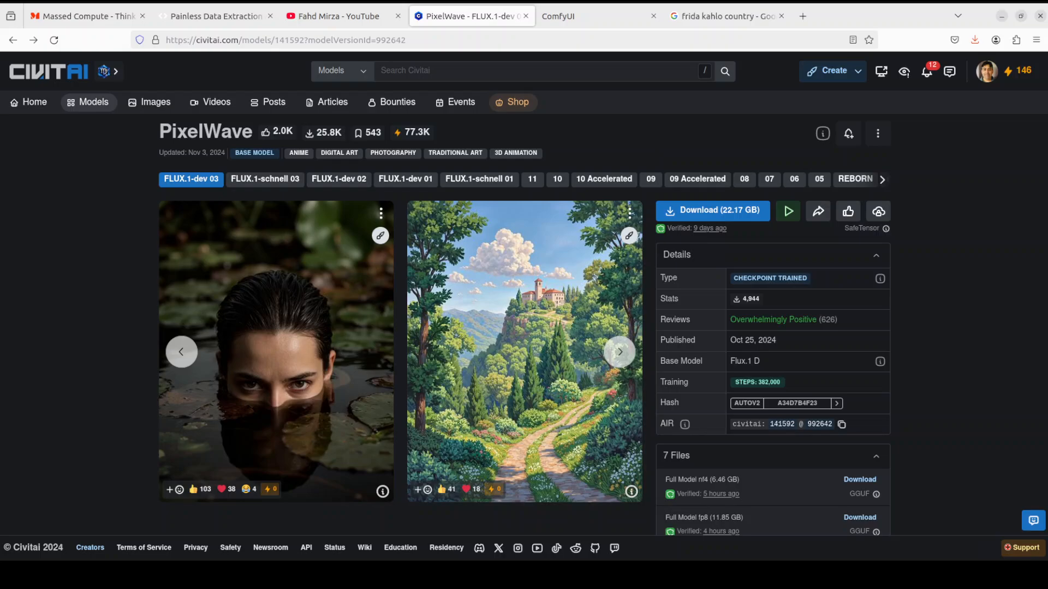
Switch to the Massed Compute homepage tab.
left_click(87, 15)
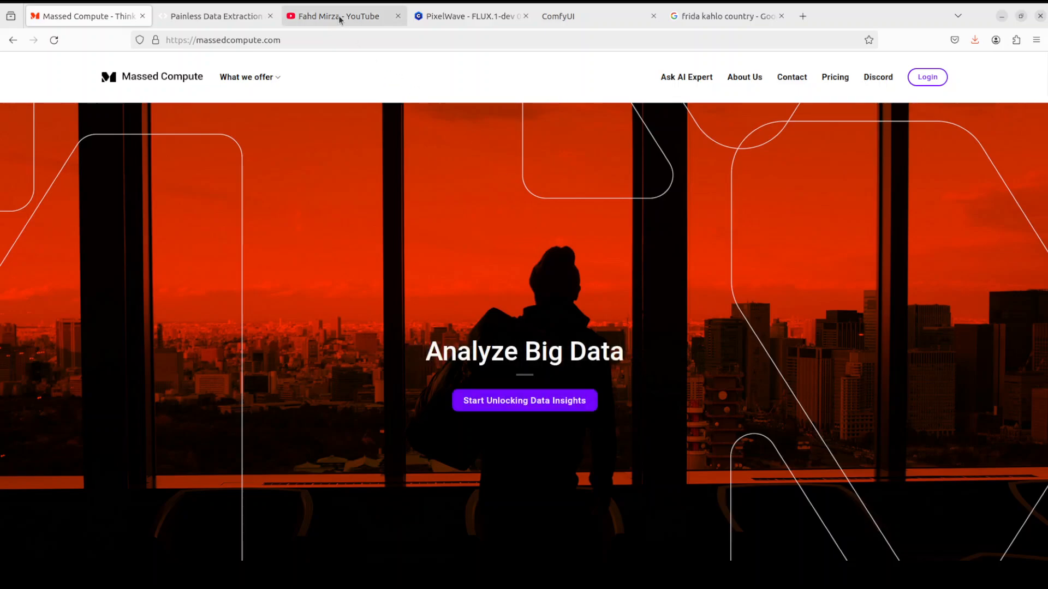
Switch to the Fahd Mirza YouTube channel tab showing 'latent space' results.
left_click(340, 17)
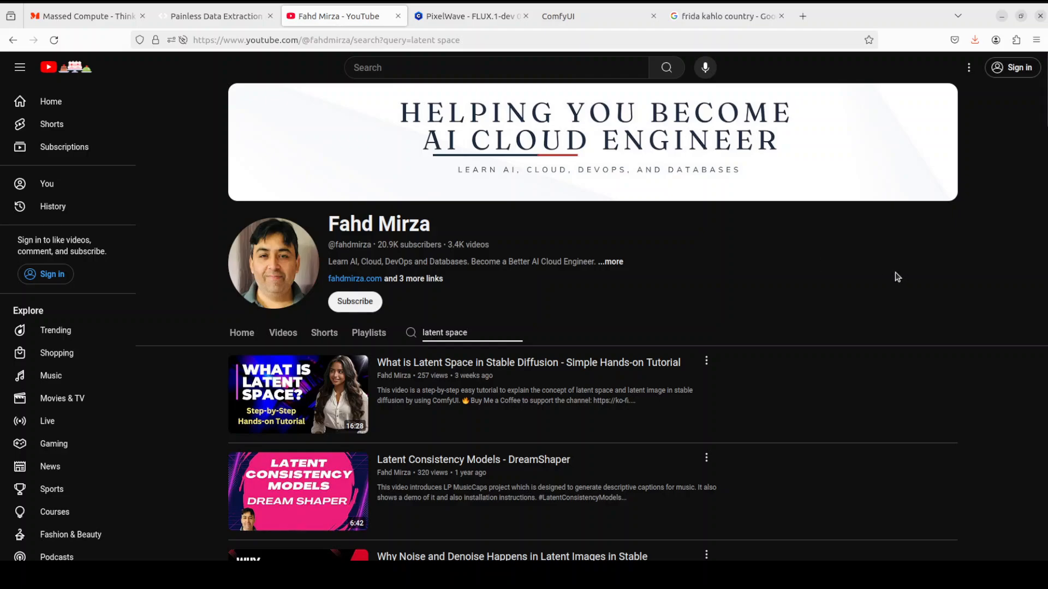
mouse_move(354, 302)
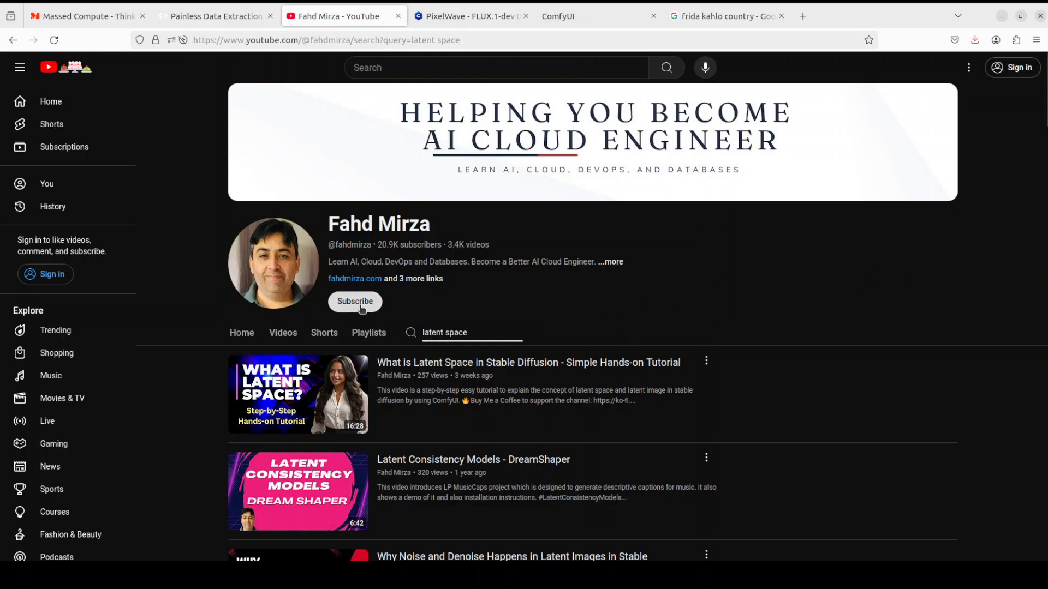
mouse_move(735, 332)
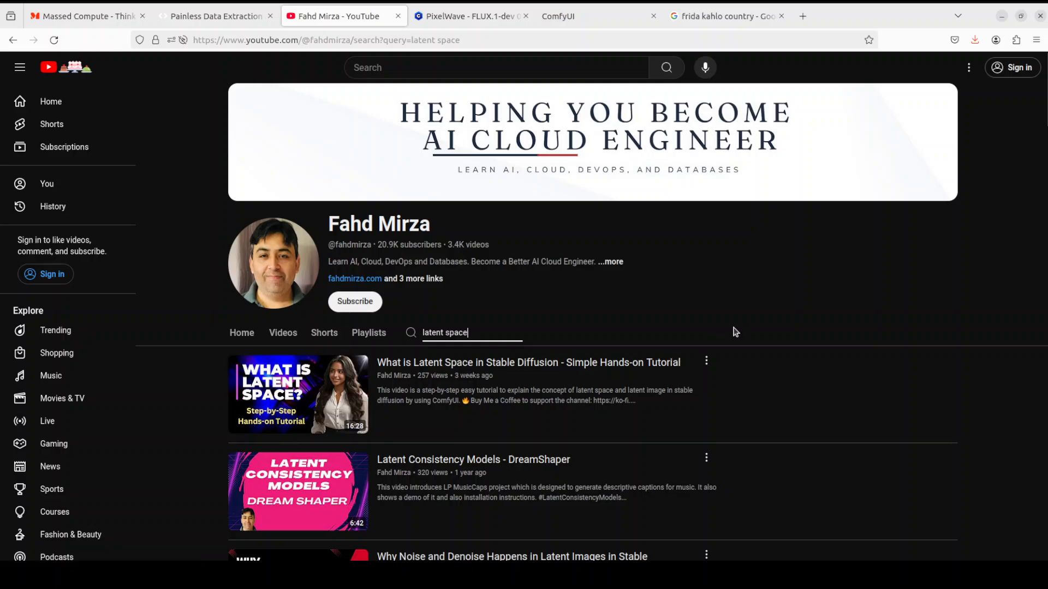